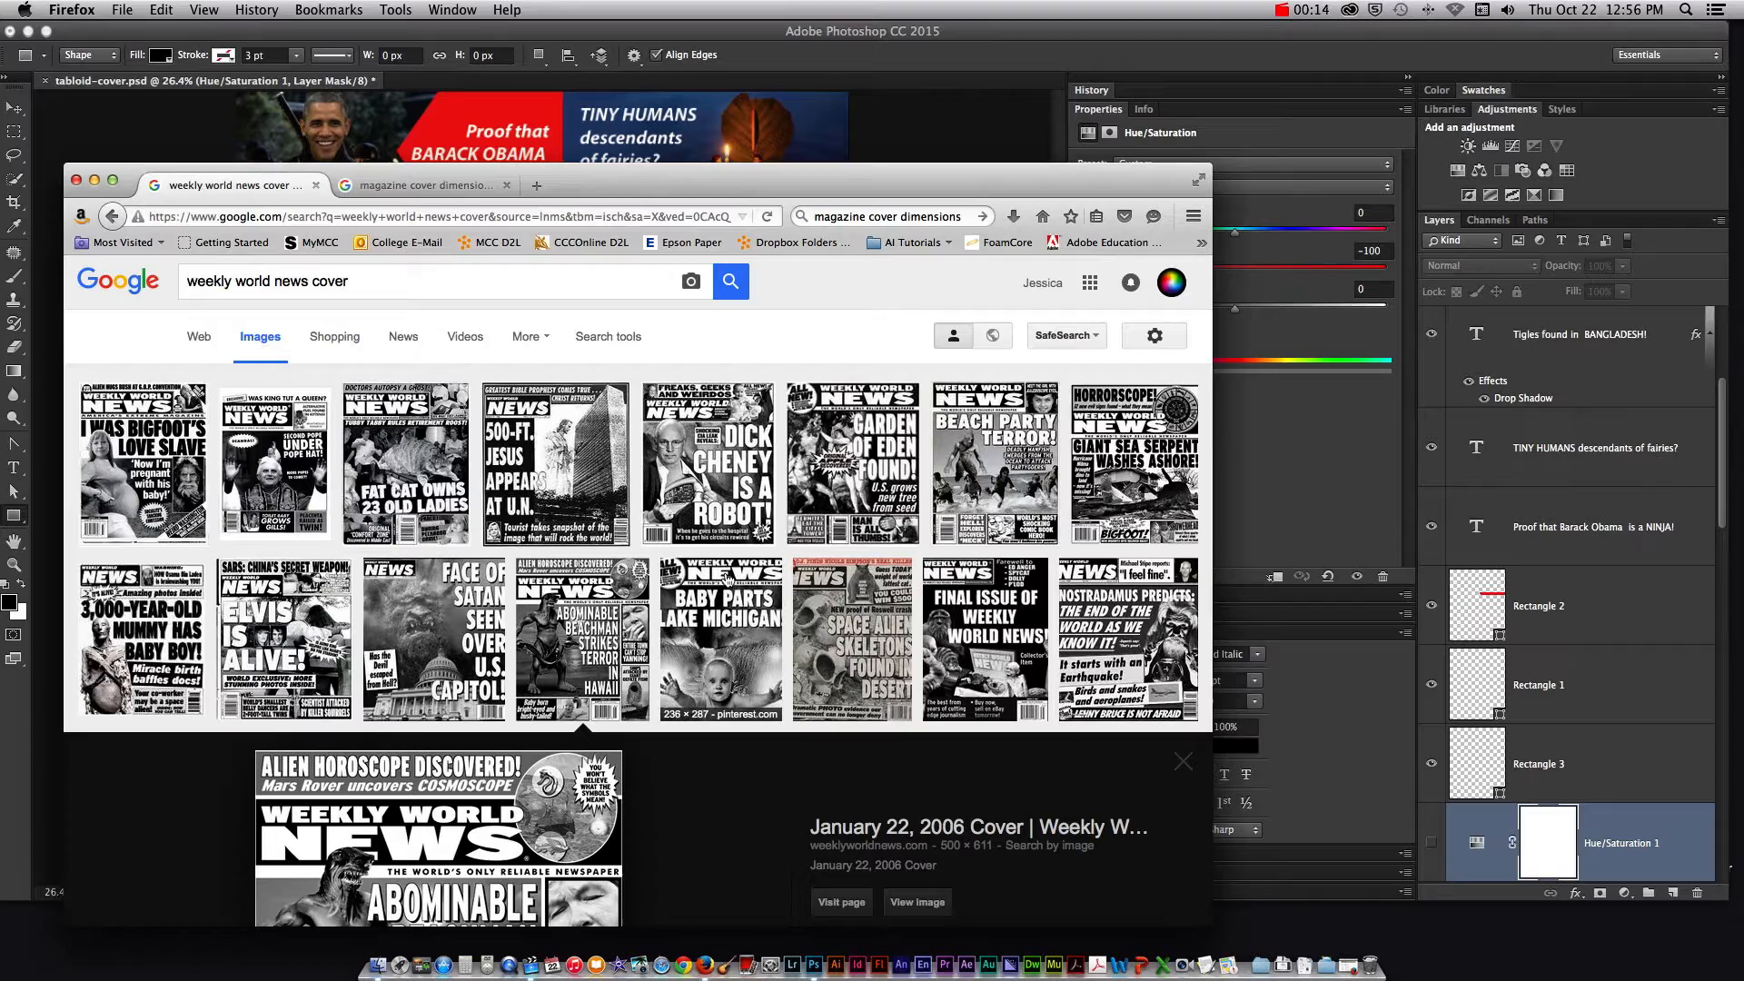
# Scroll the Google Images results until the enlarged 2006 Weekly World News cover is fully visible
pyautogui.scroll(-3)
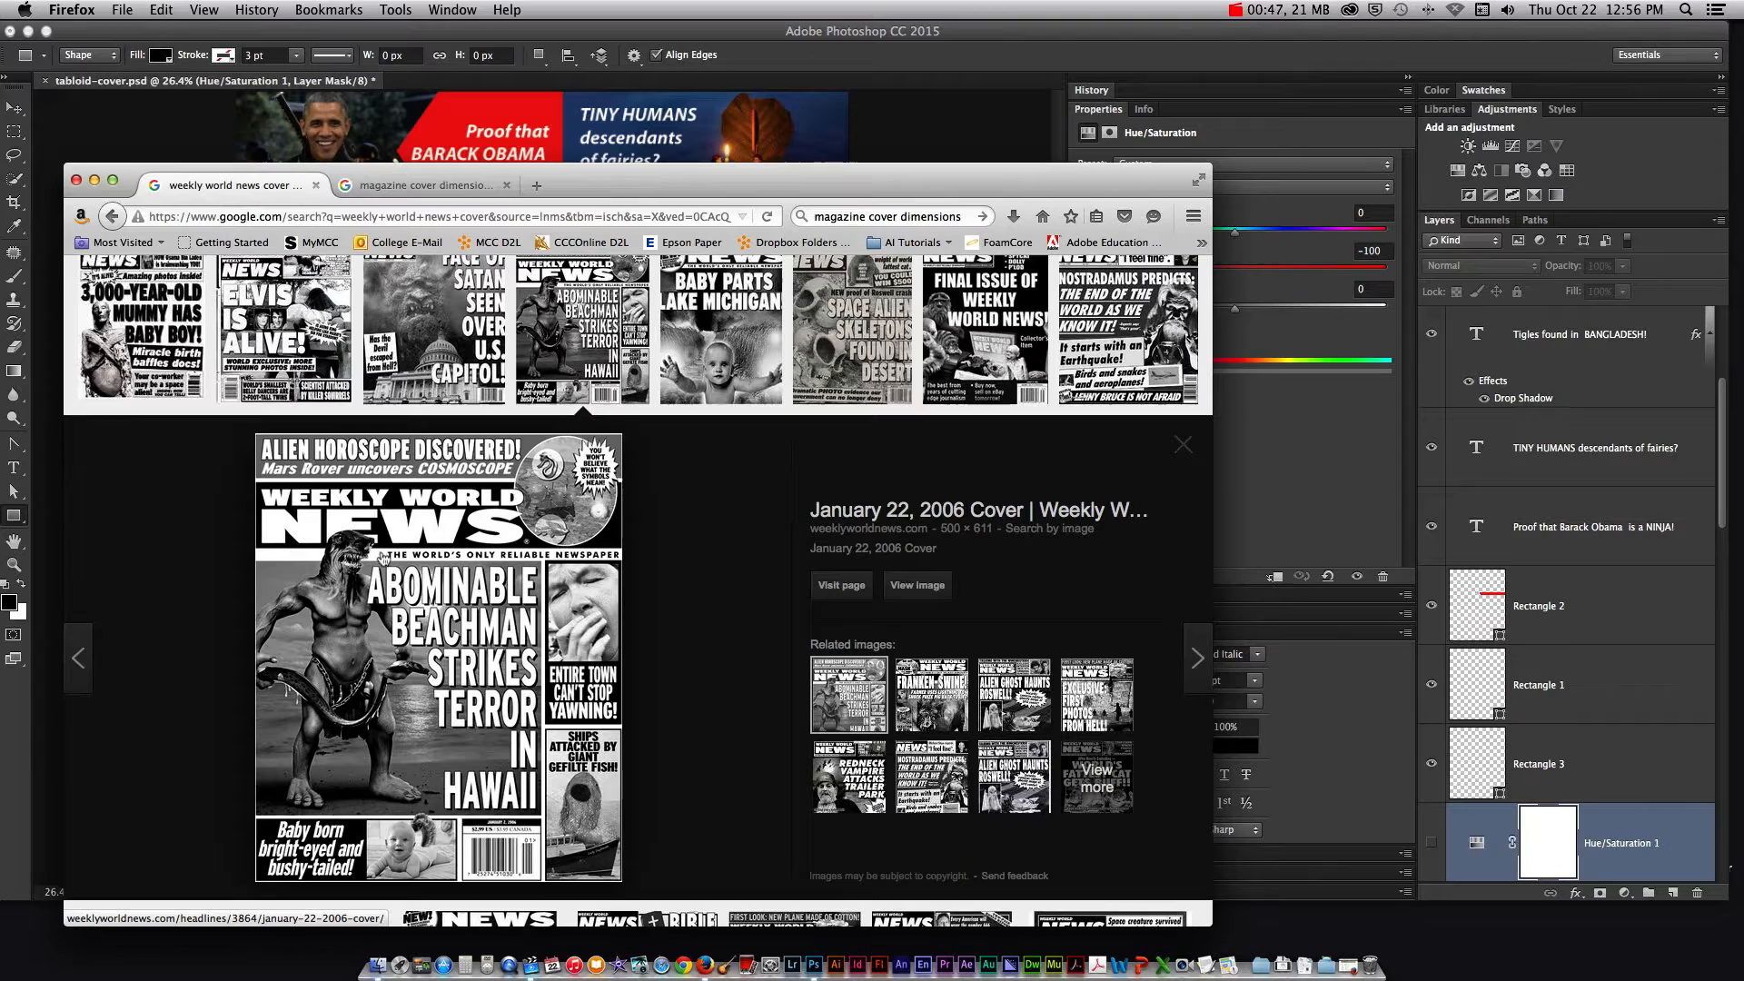
pyautogui.moveTo(584, 579)
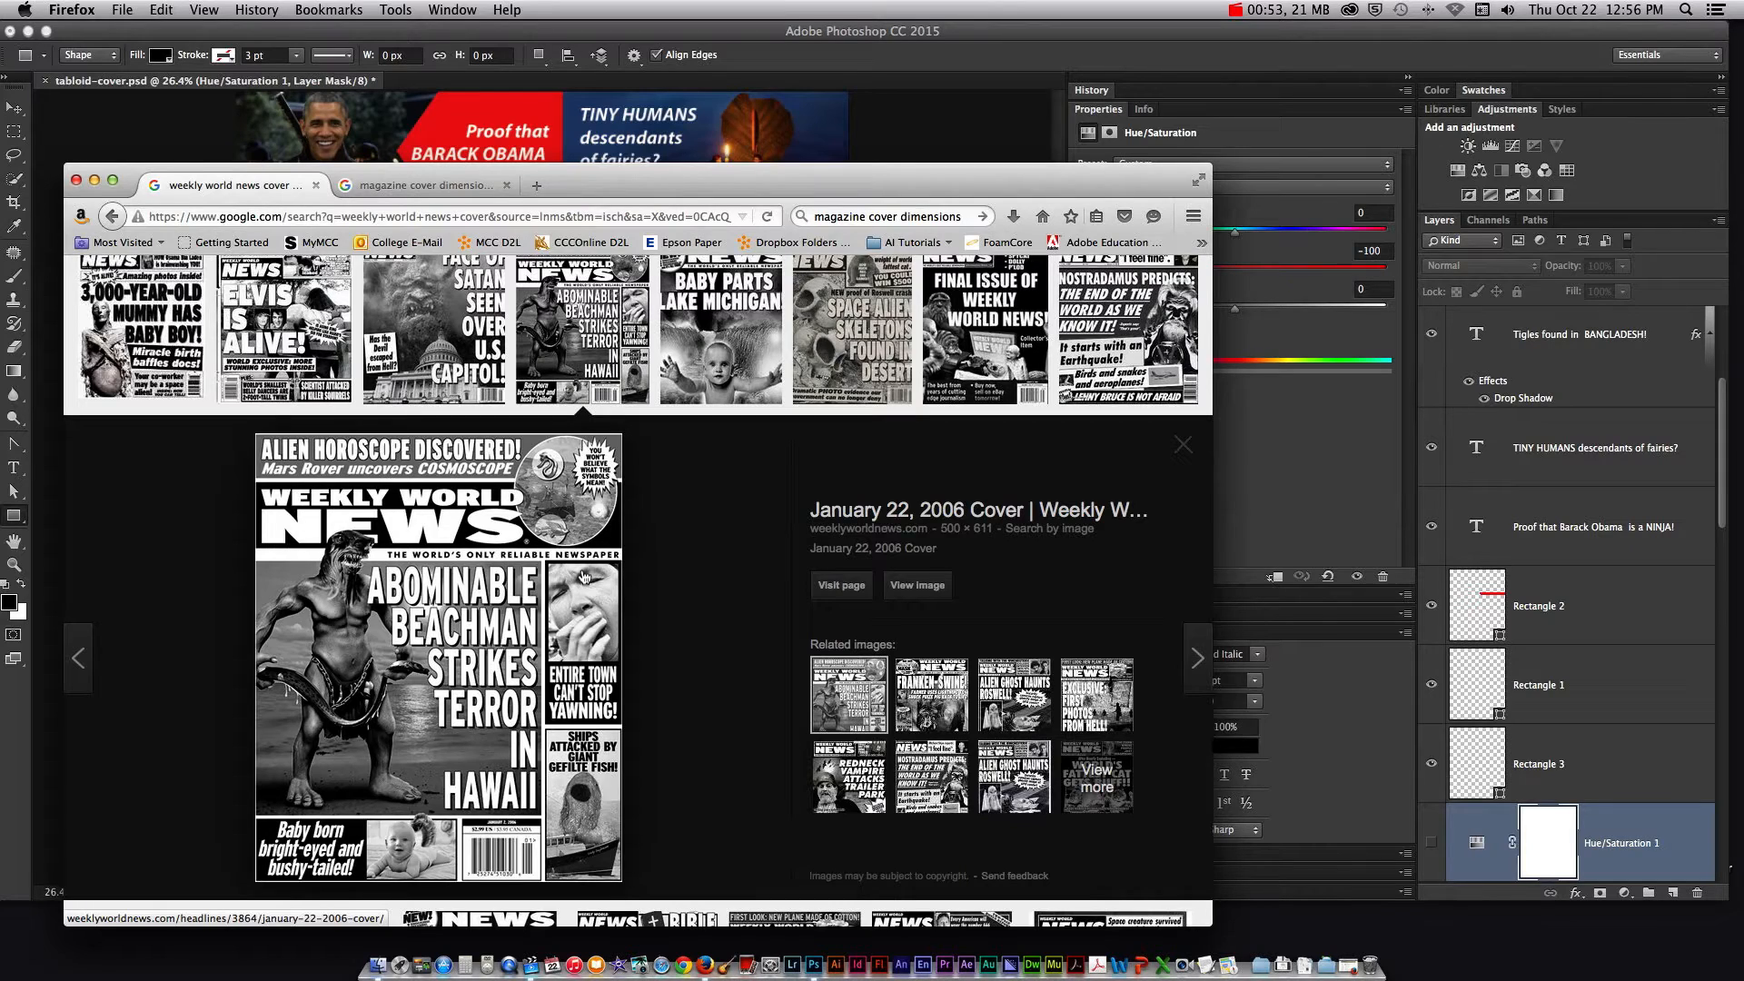
pyautogui.moveTo(623, 579)
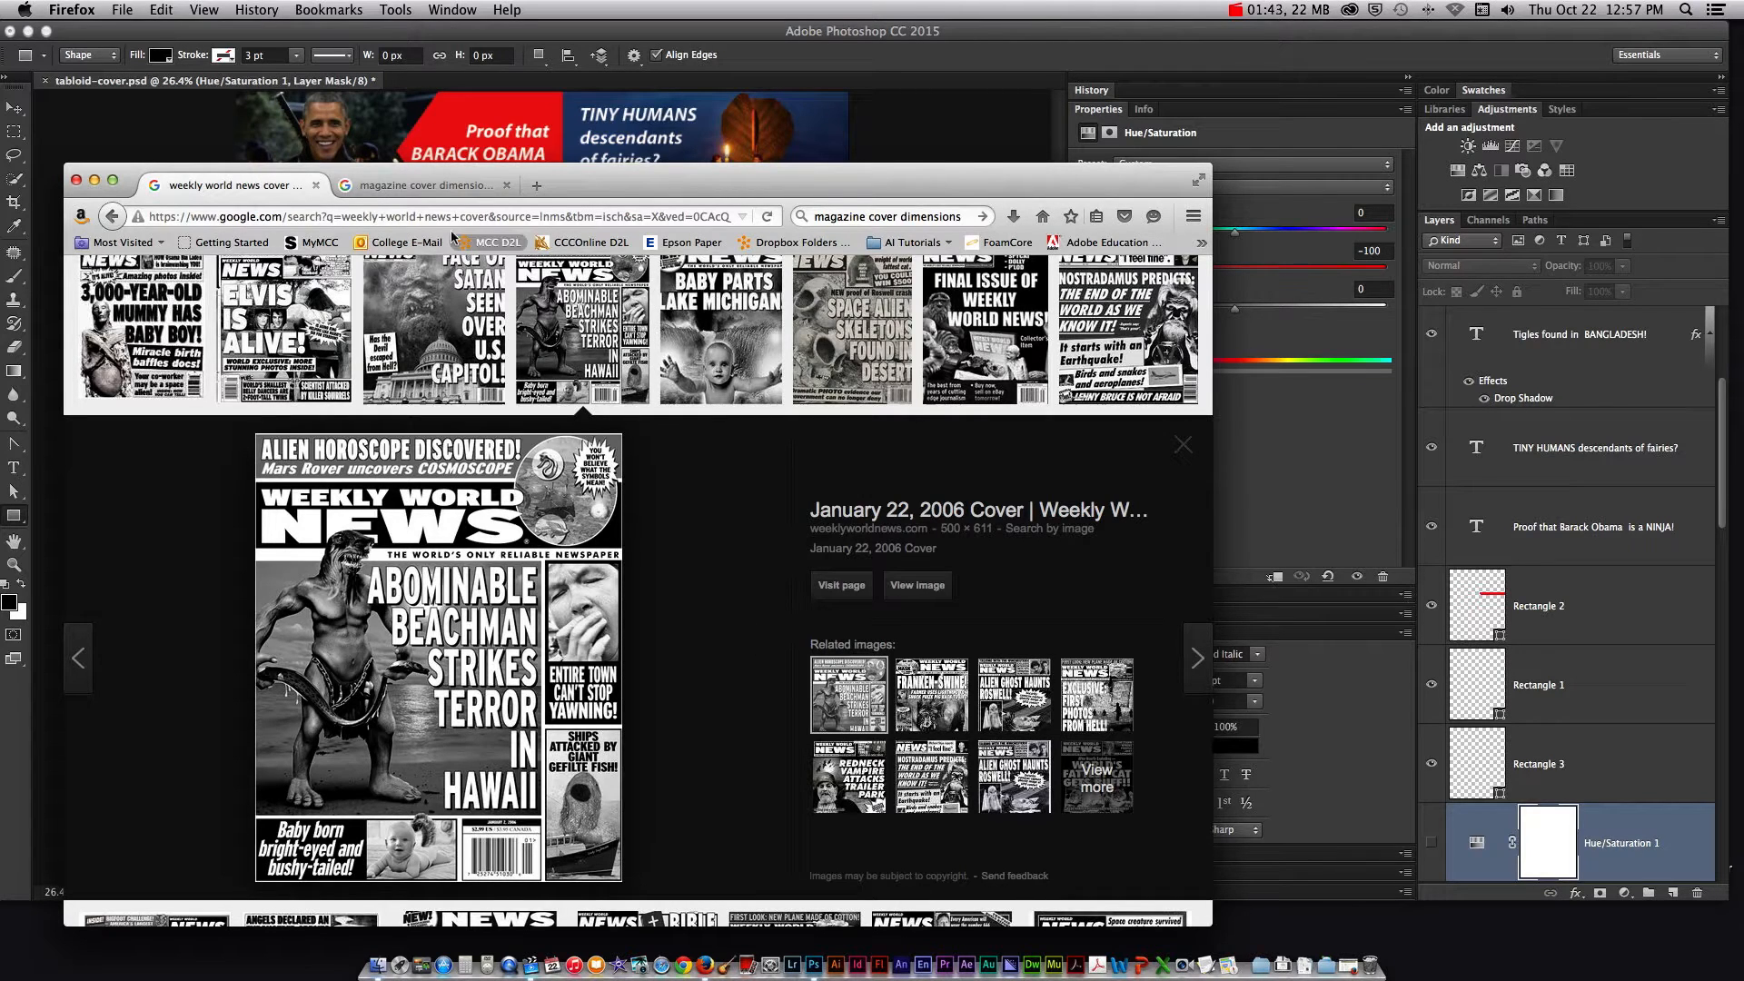
# Look up the 8.5 by 11 inch magazine cover size, then return to Photoshop
pyautogui.click(422, 185)
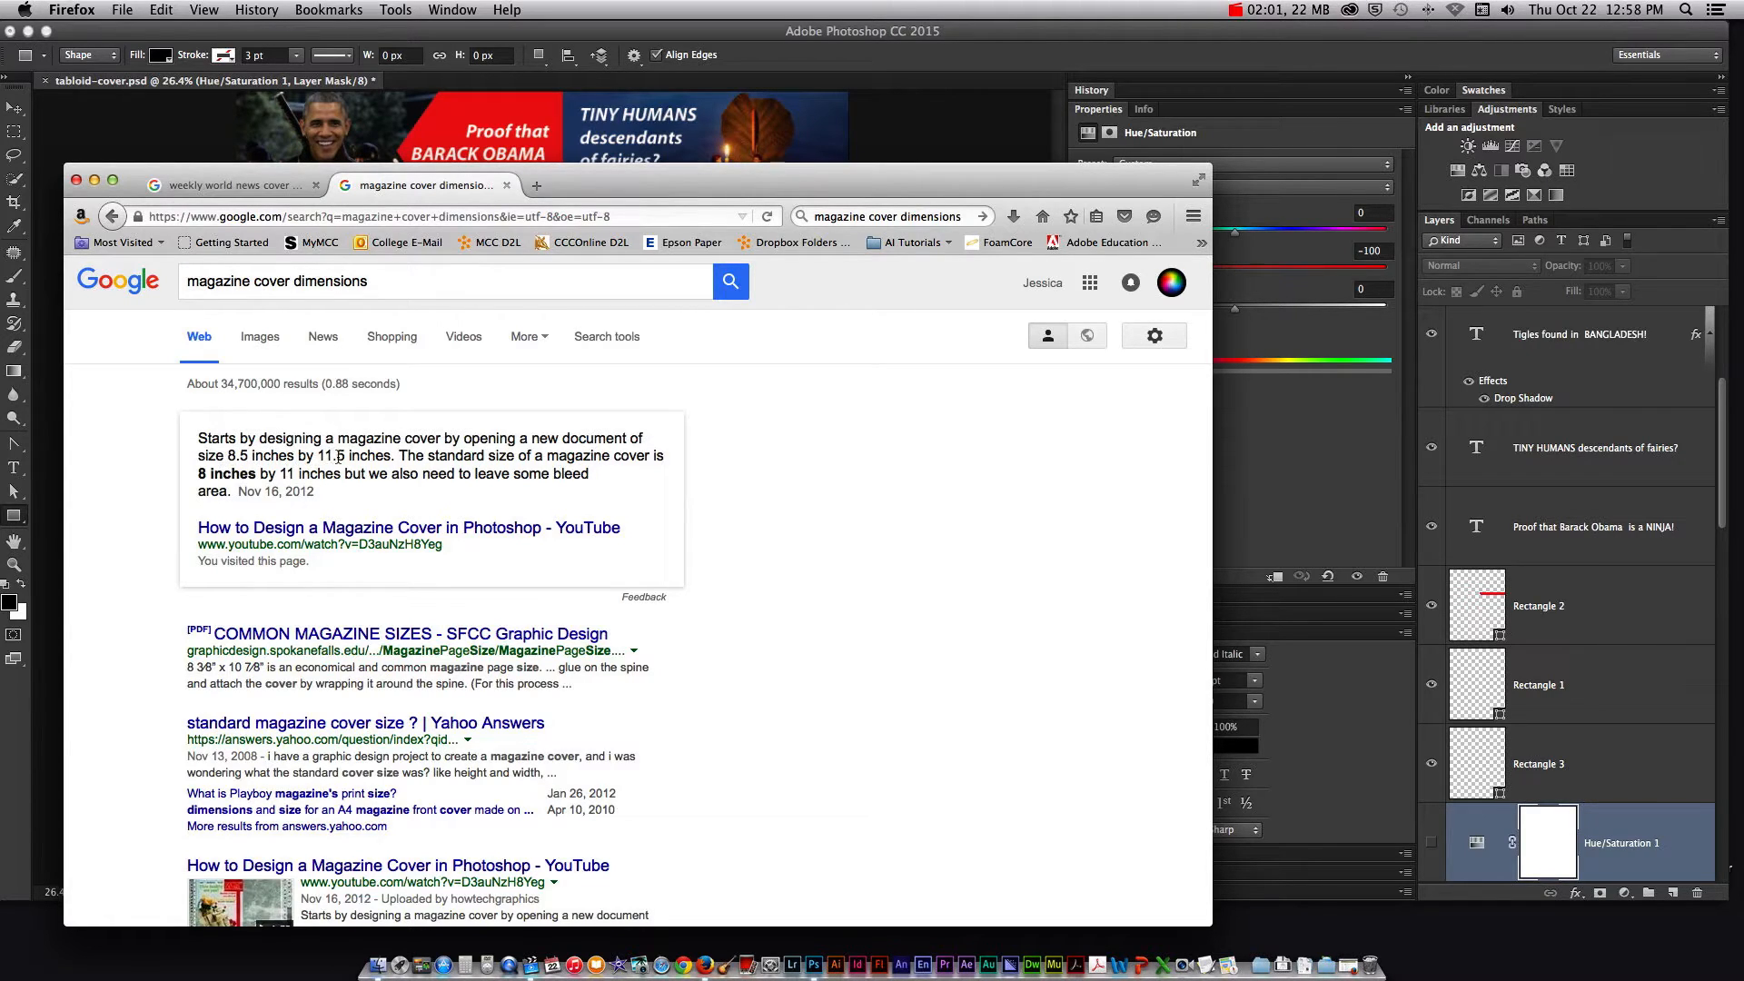
pyautogui.scroll(-3)
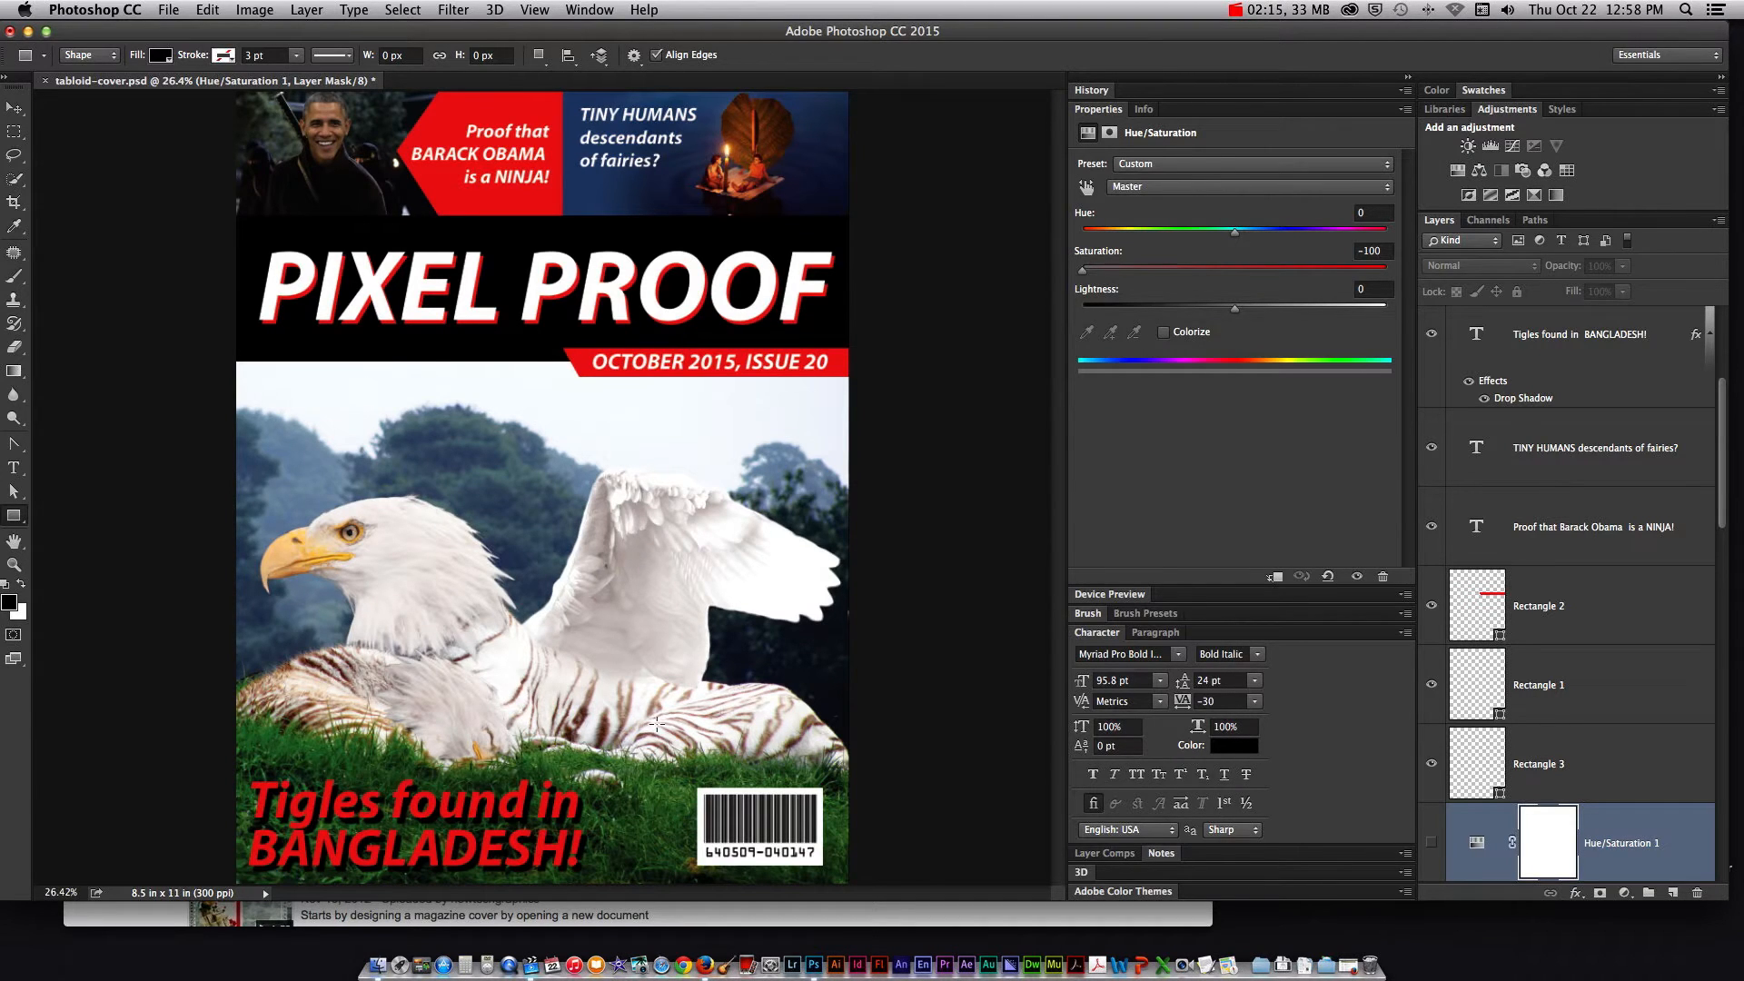
pyautogui.moveTo(872, 436)
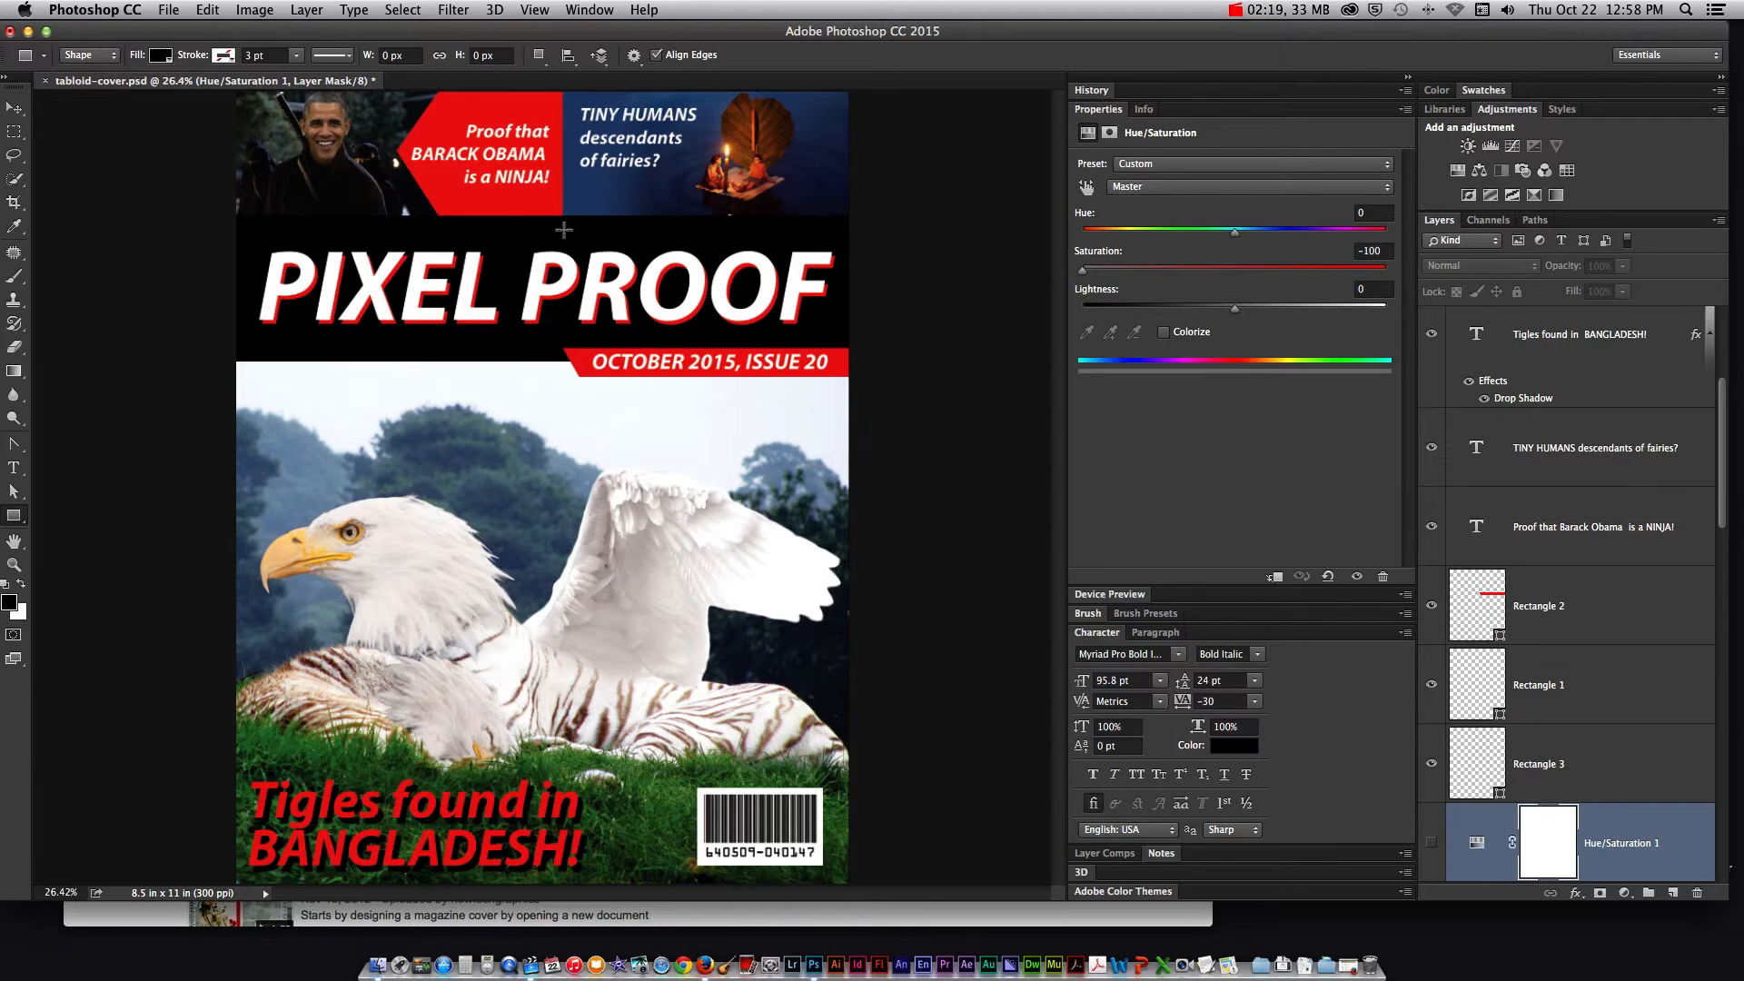
pyautogui.click(168, 10)
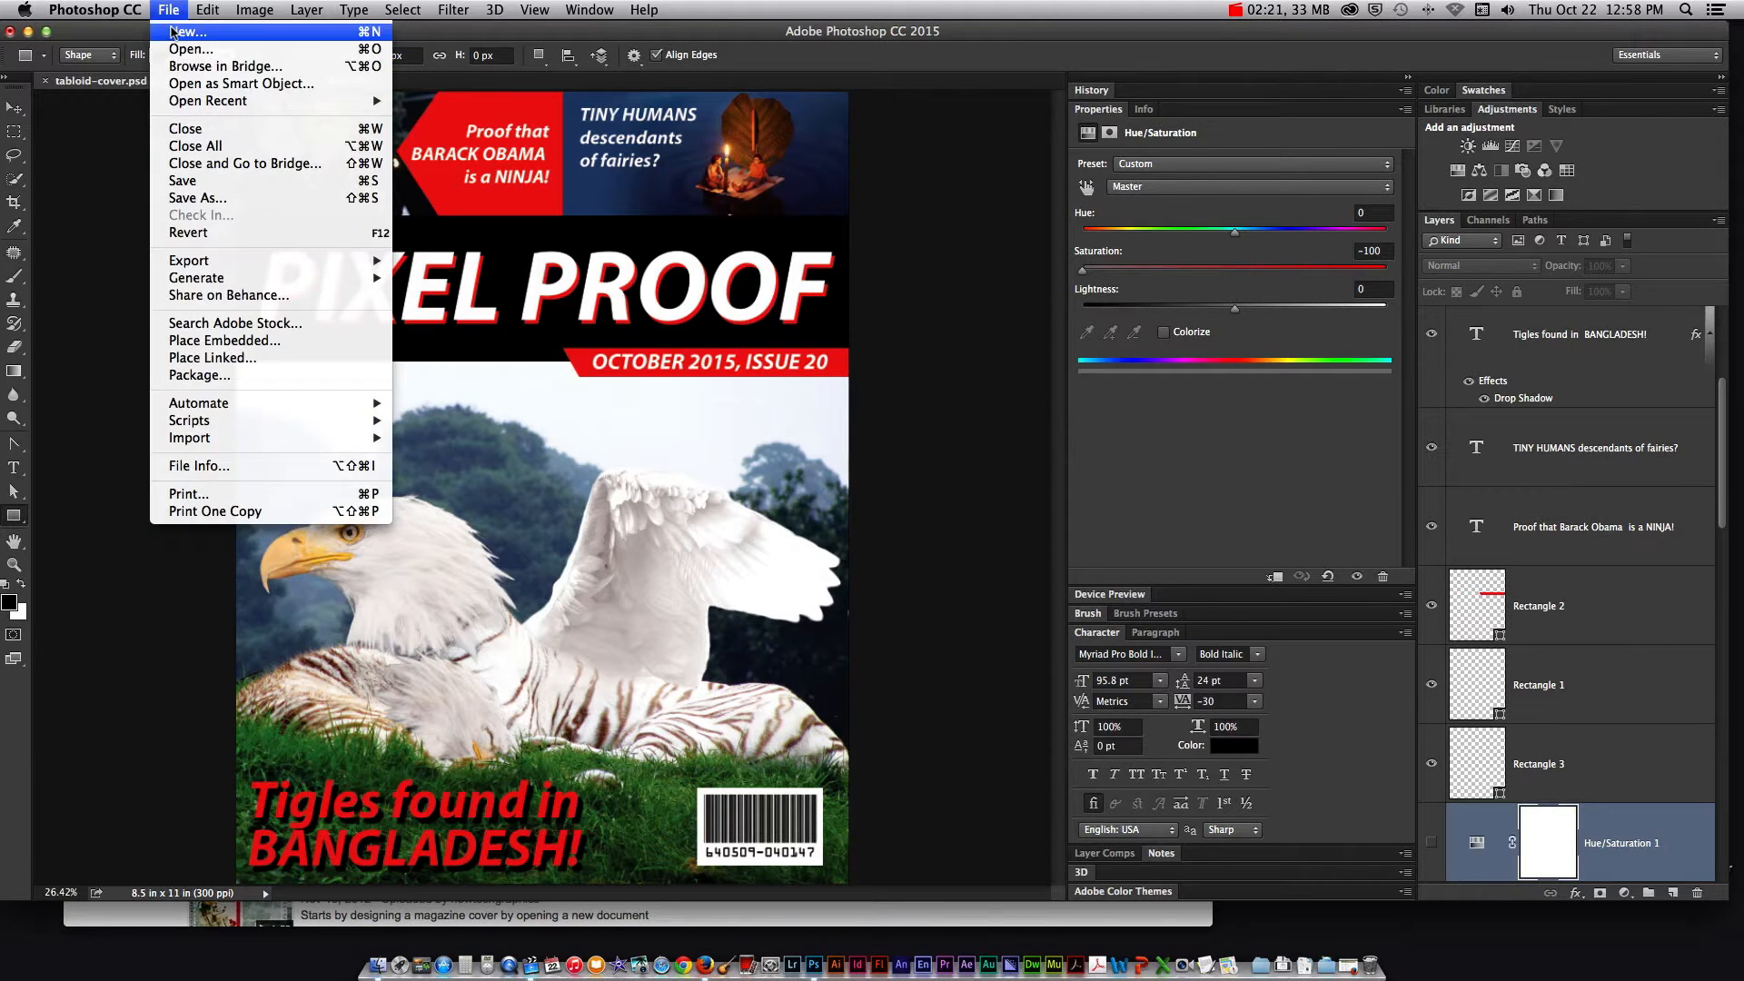
# Create a new 8.5 x 11.5 inch document at 300 pixels/inch in CMYK Color
pyautogui.click(188, 31)
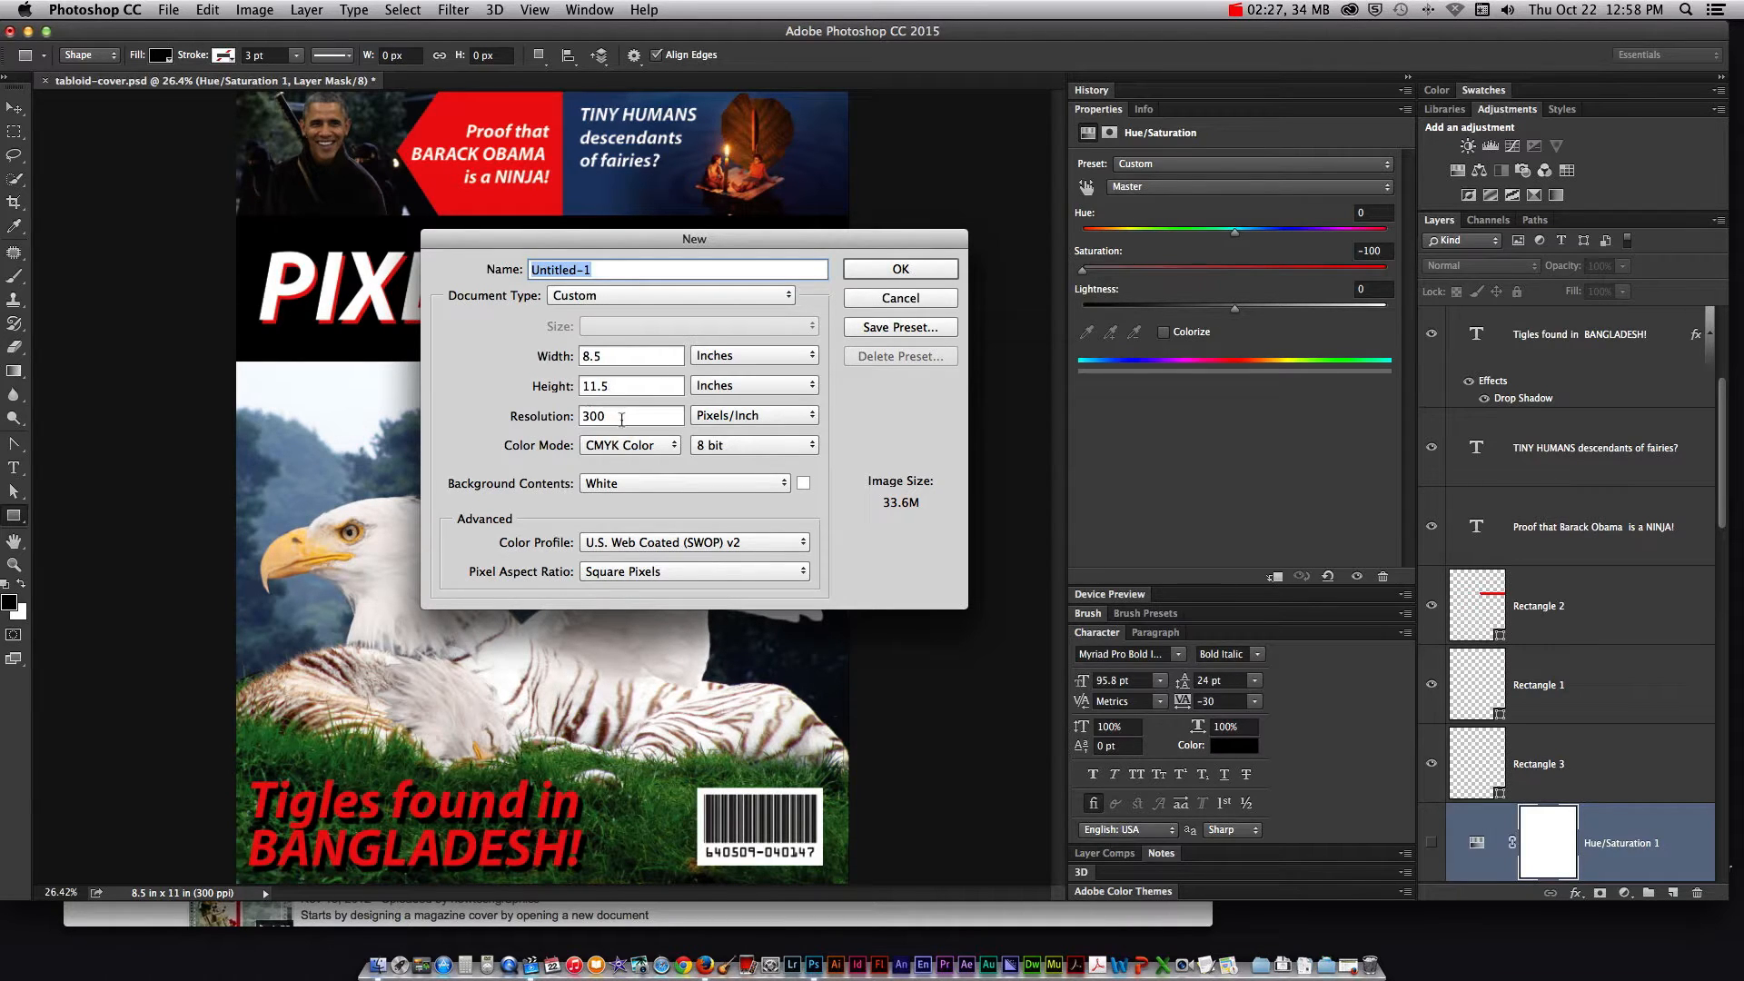
pyautogui.click(629, 415)
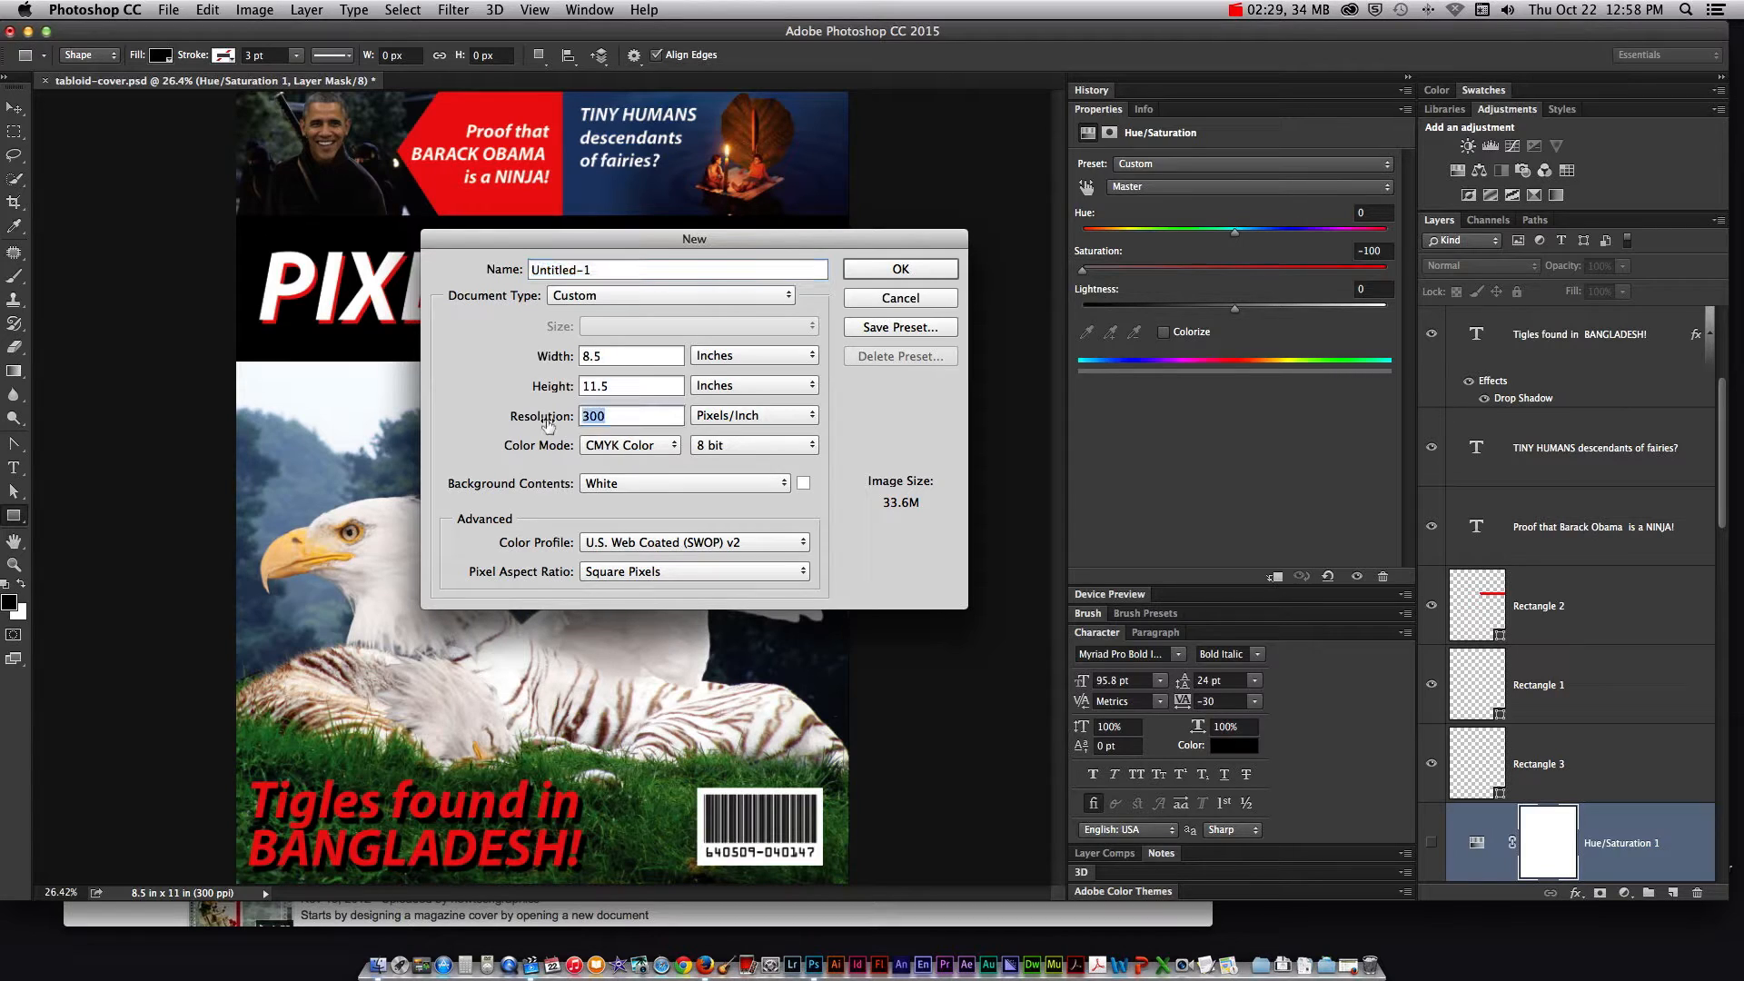
pyautogui.click(630, 416)
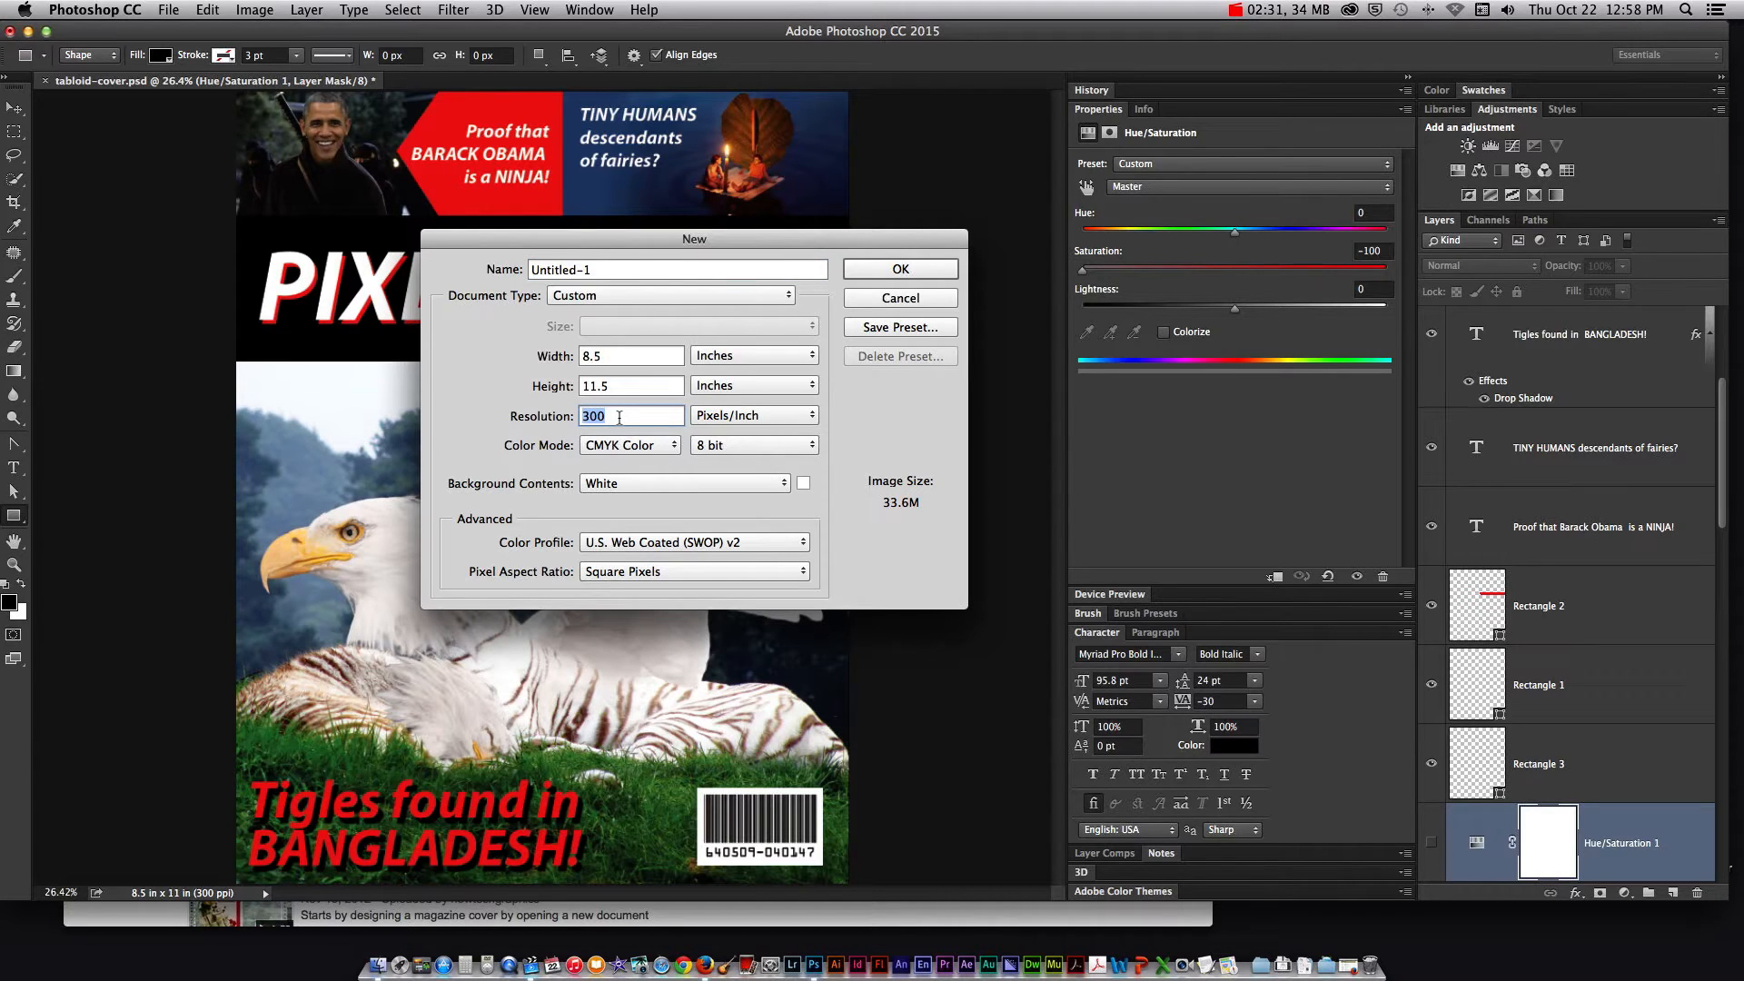
pyautogui.moveTo(620, 415)
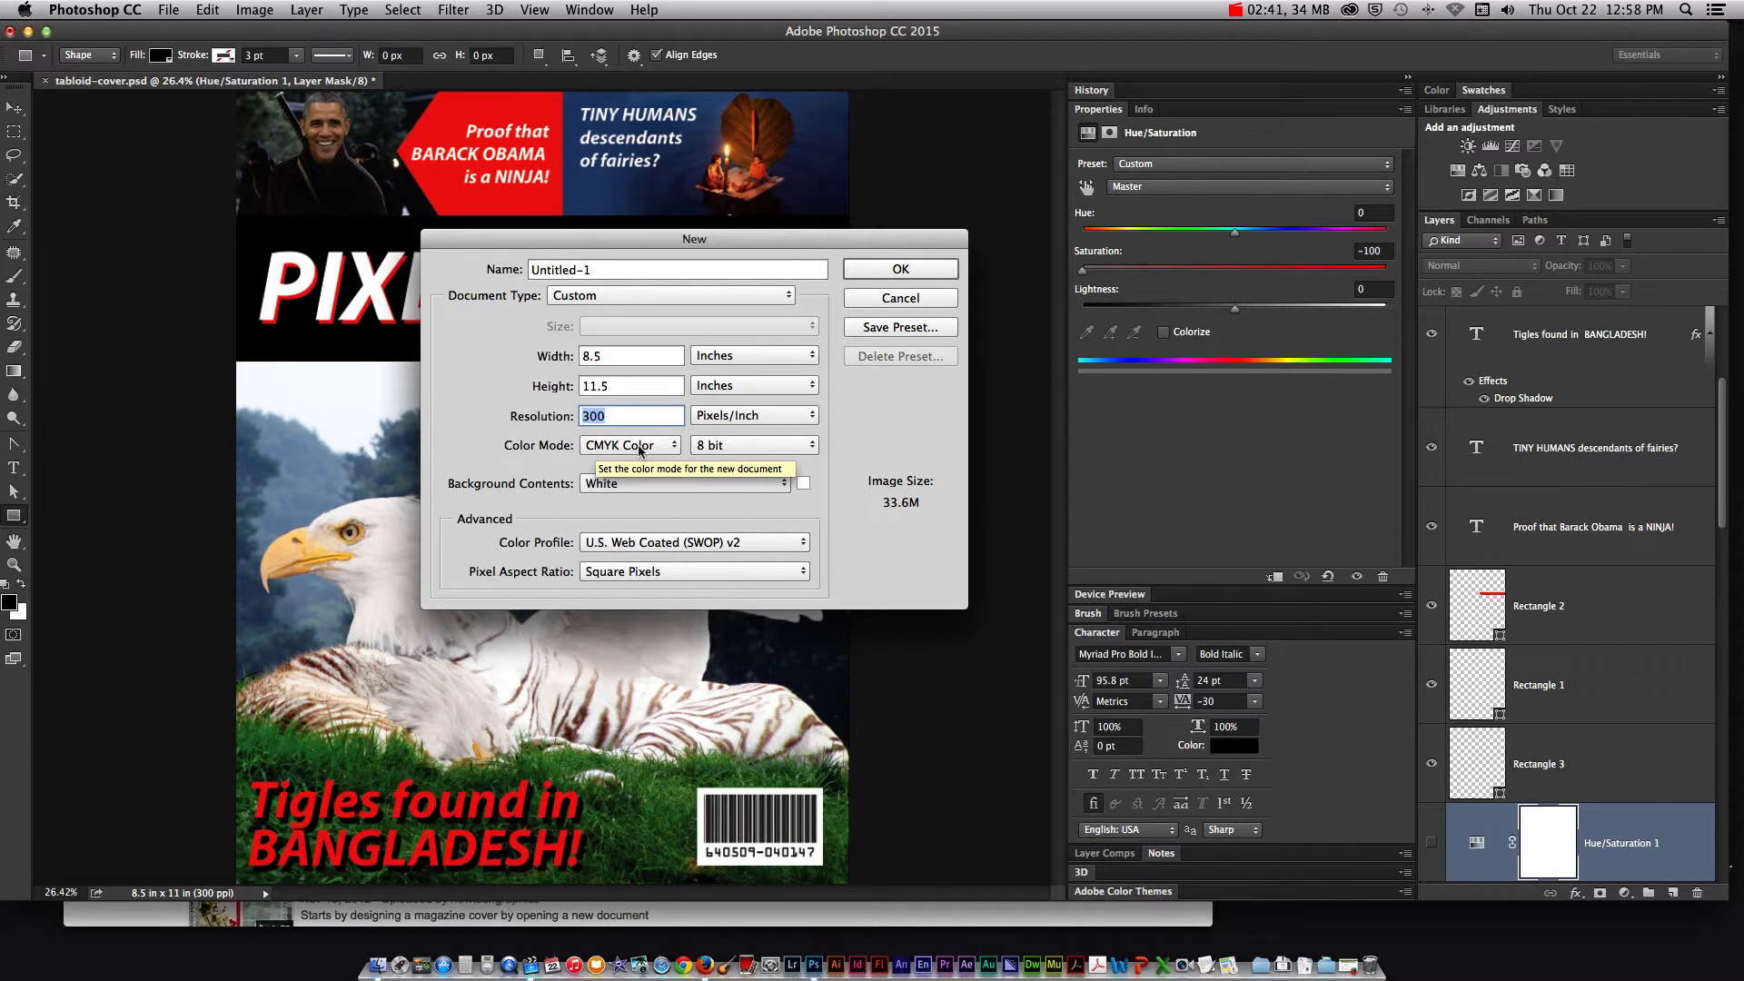
pyautogui.click(628, 445)
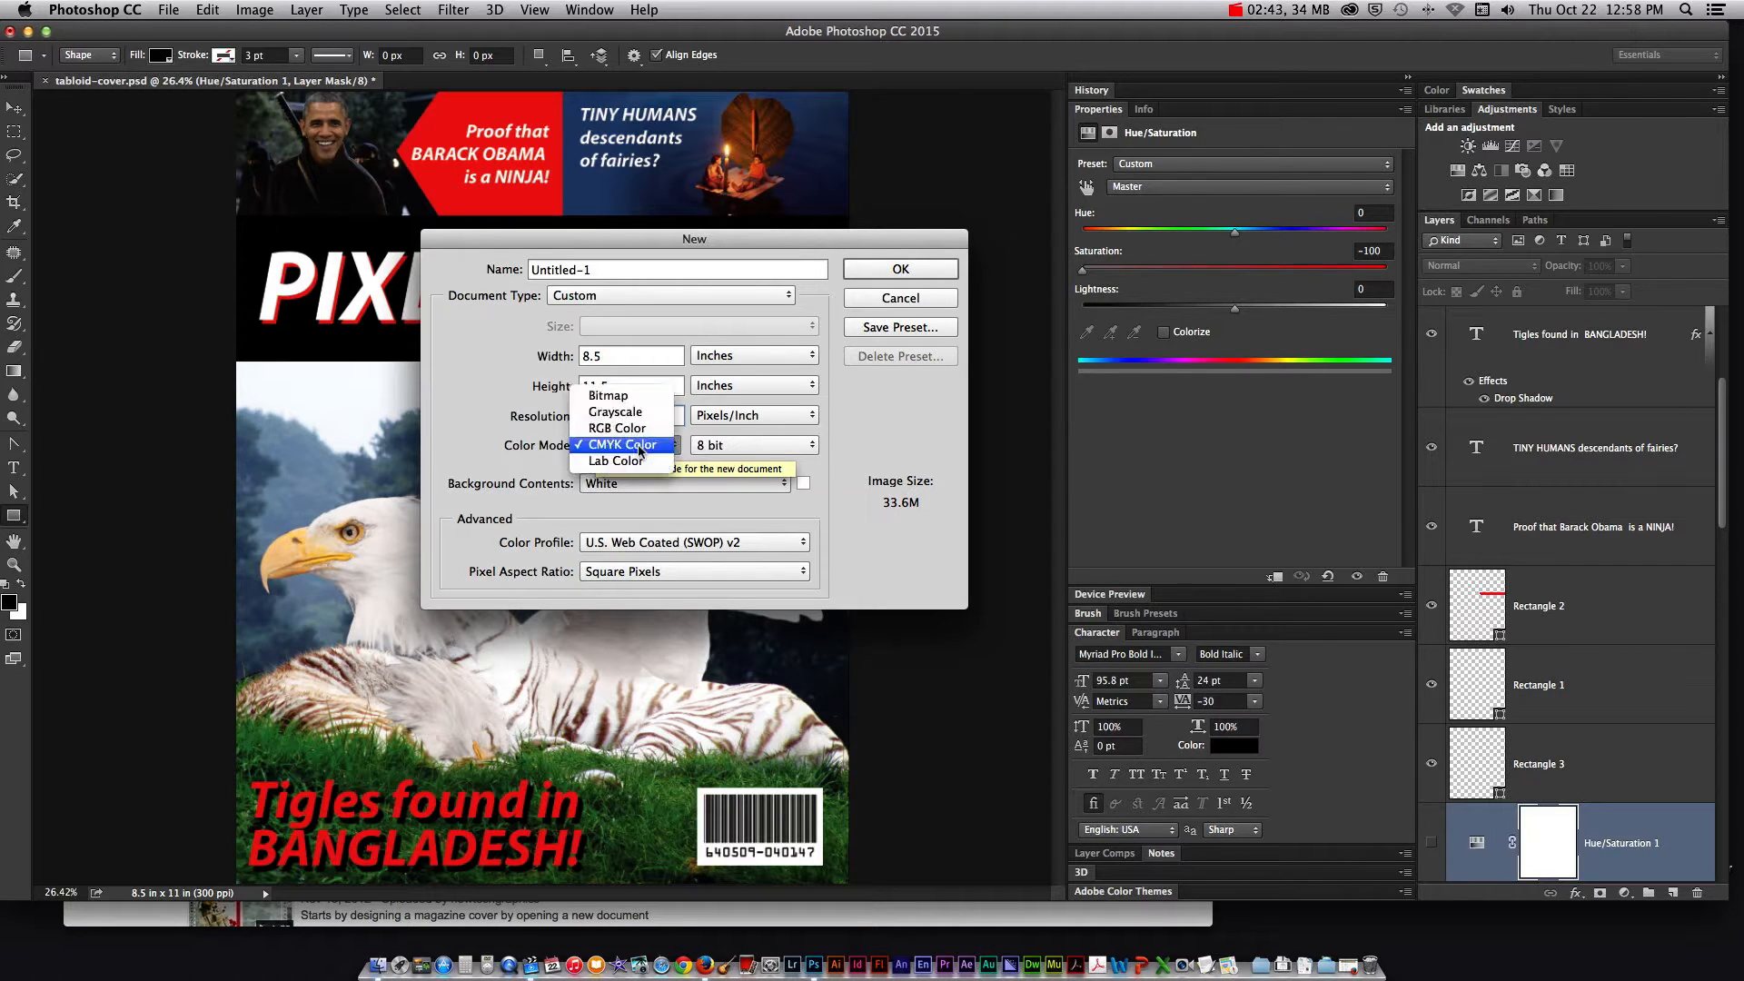
pyautogui.moveTo(614, 460)
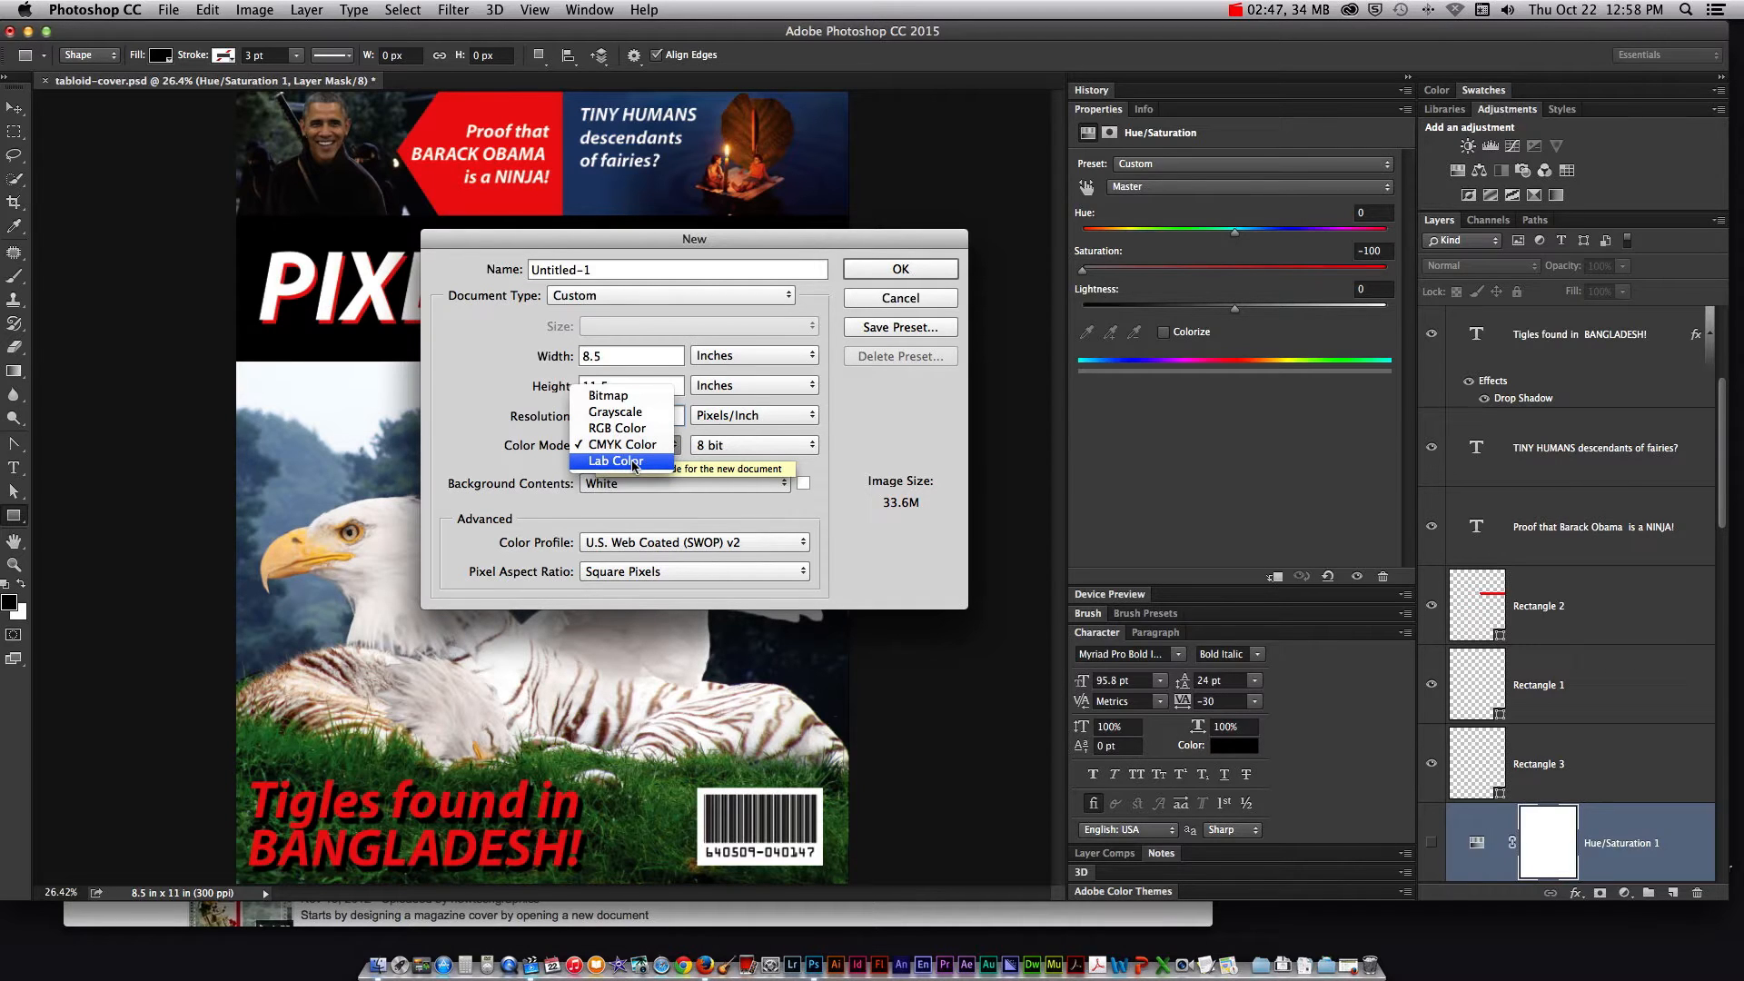
pyautogui.moveTo(620, 445)
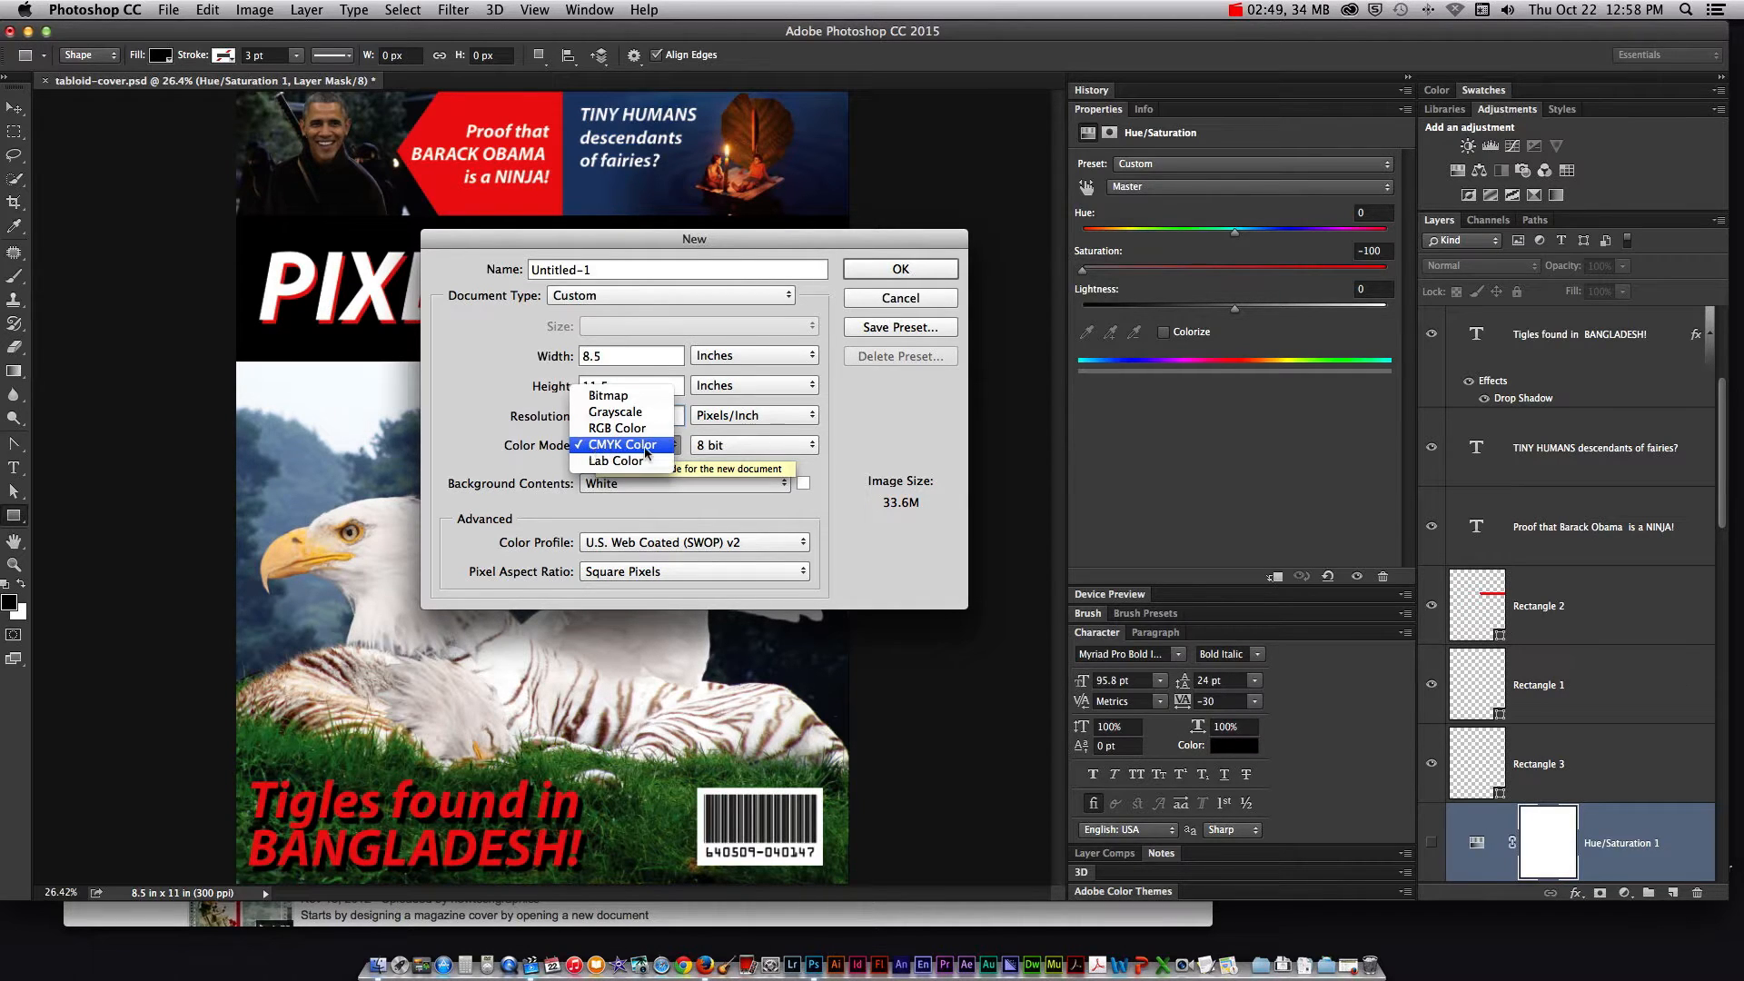
pyautogui.moveTo(616, 428)
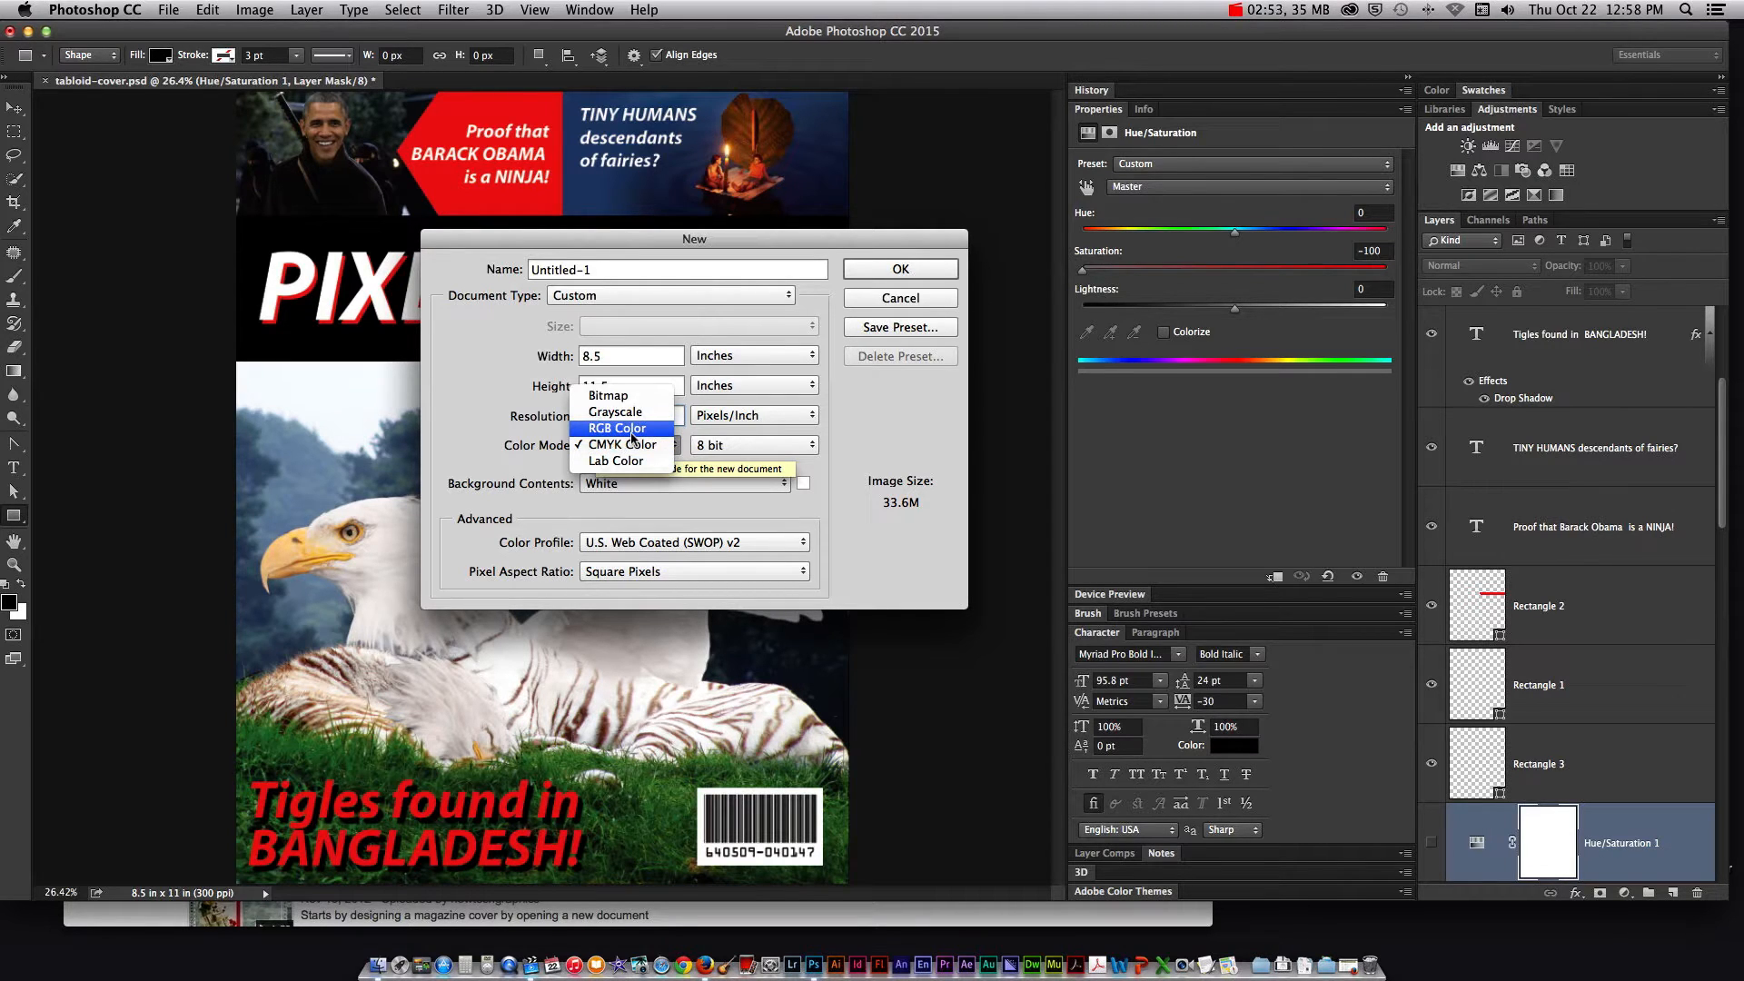
pyautogui.click(623, 444)
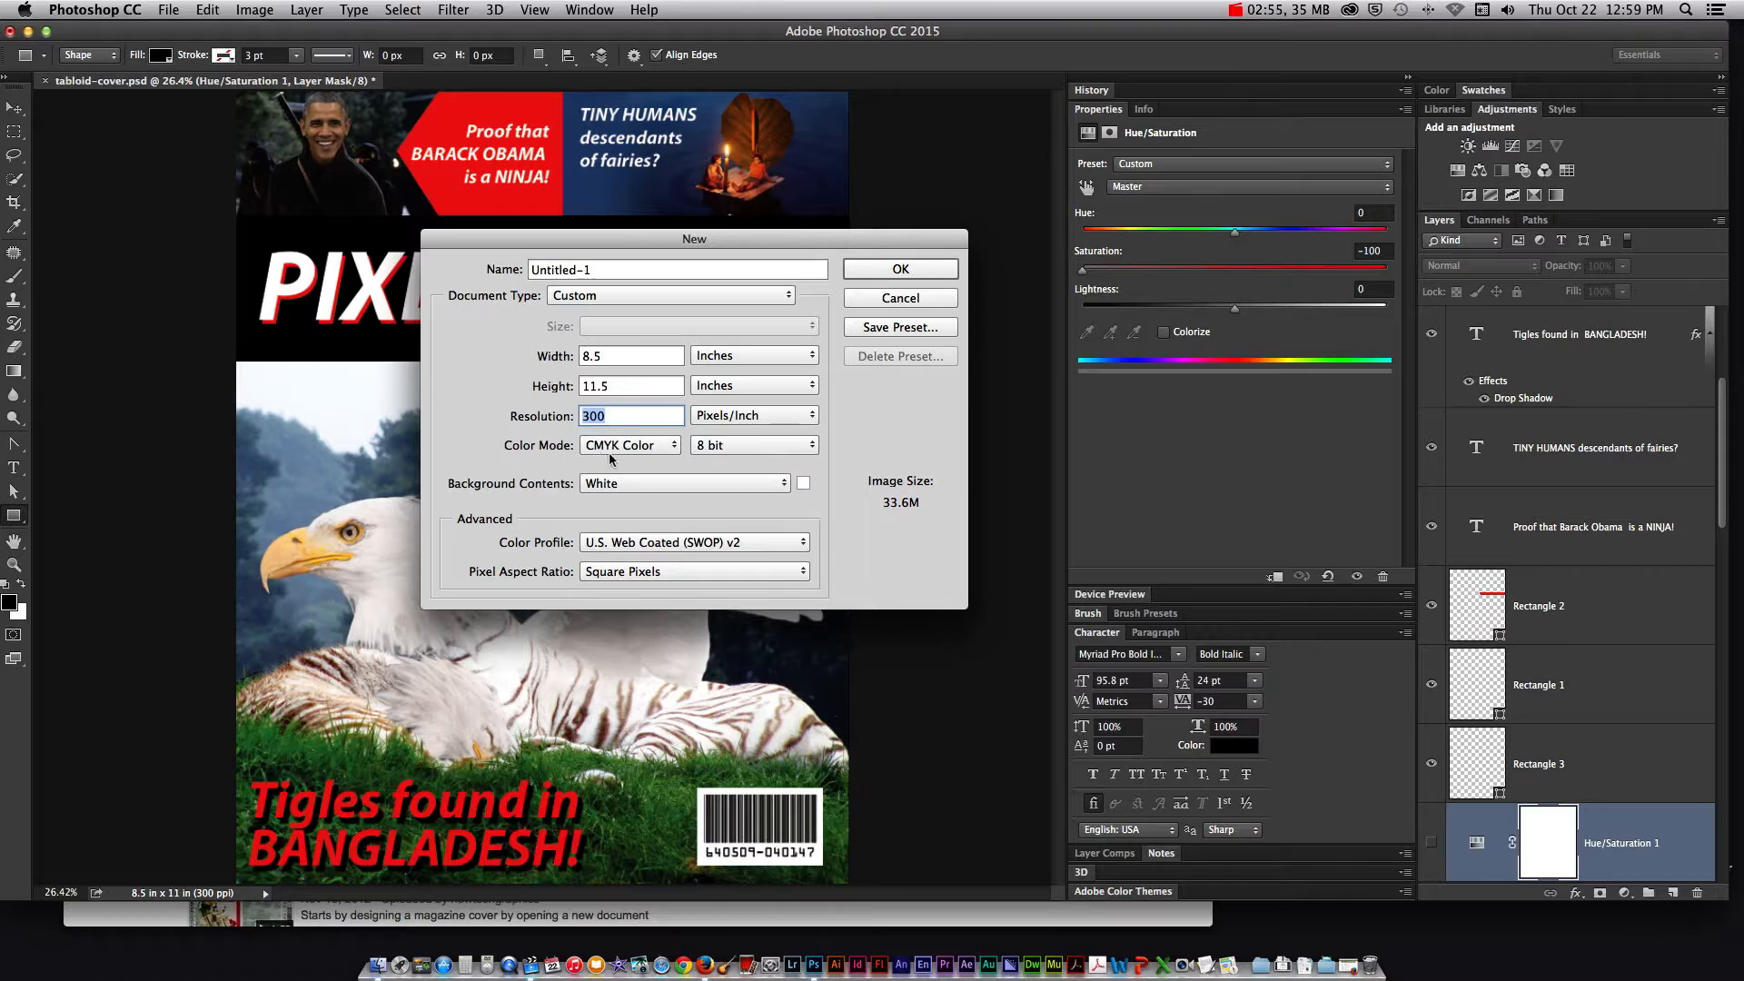
pyautogui.click(900, 297)
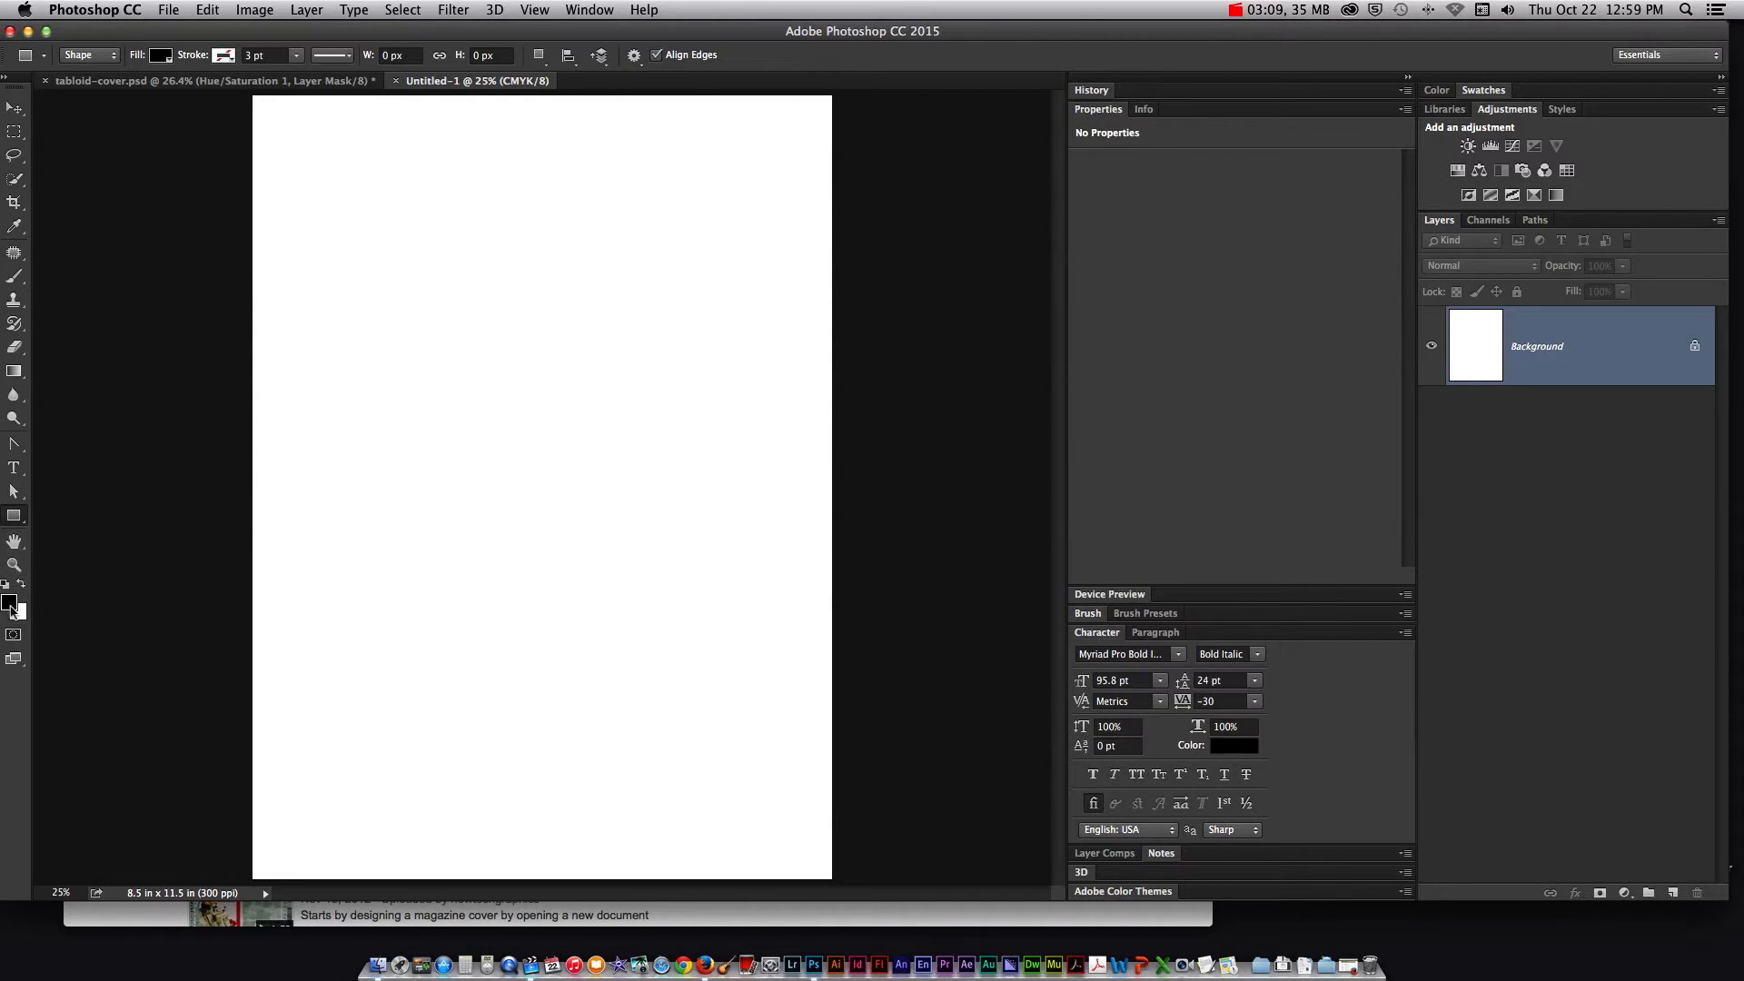
pyautogui.moveTo(11, 610)
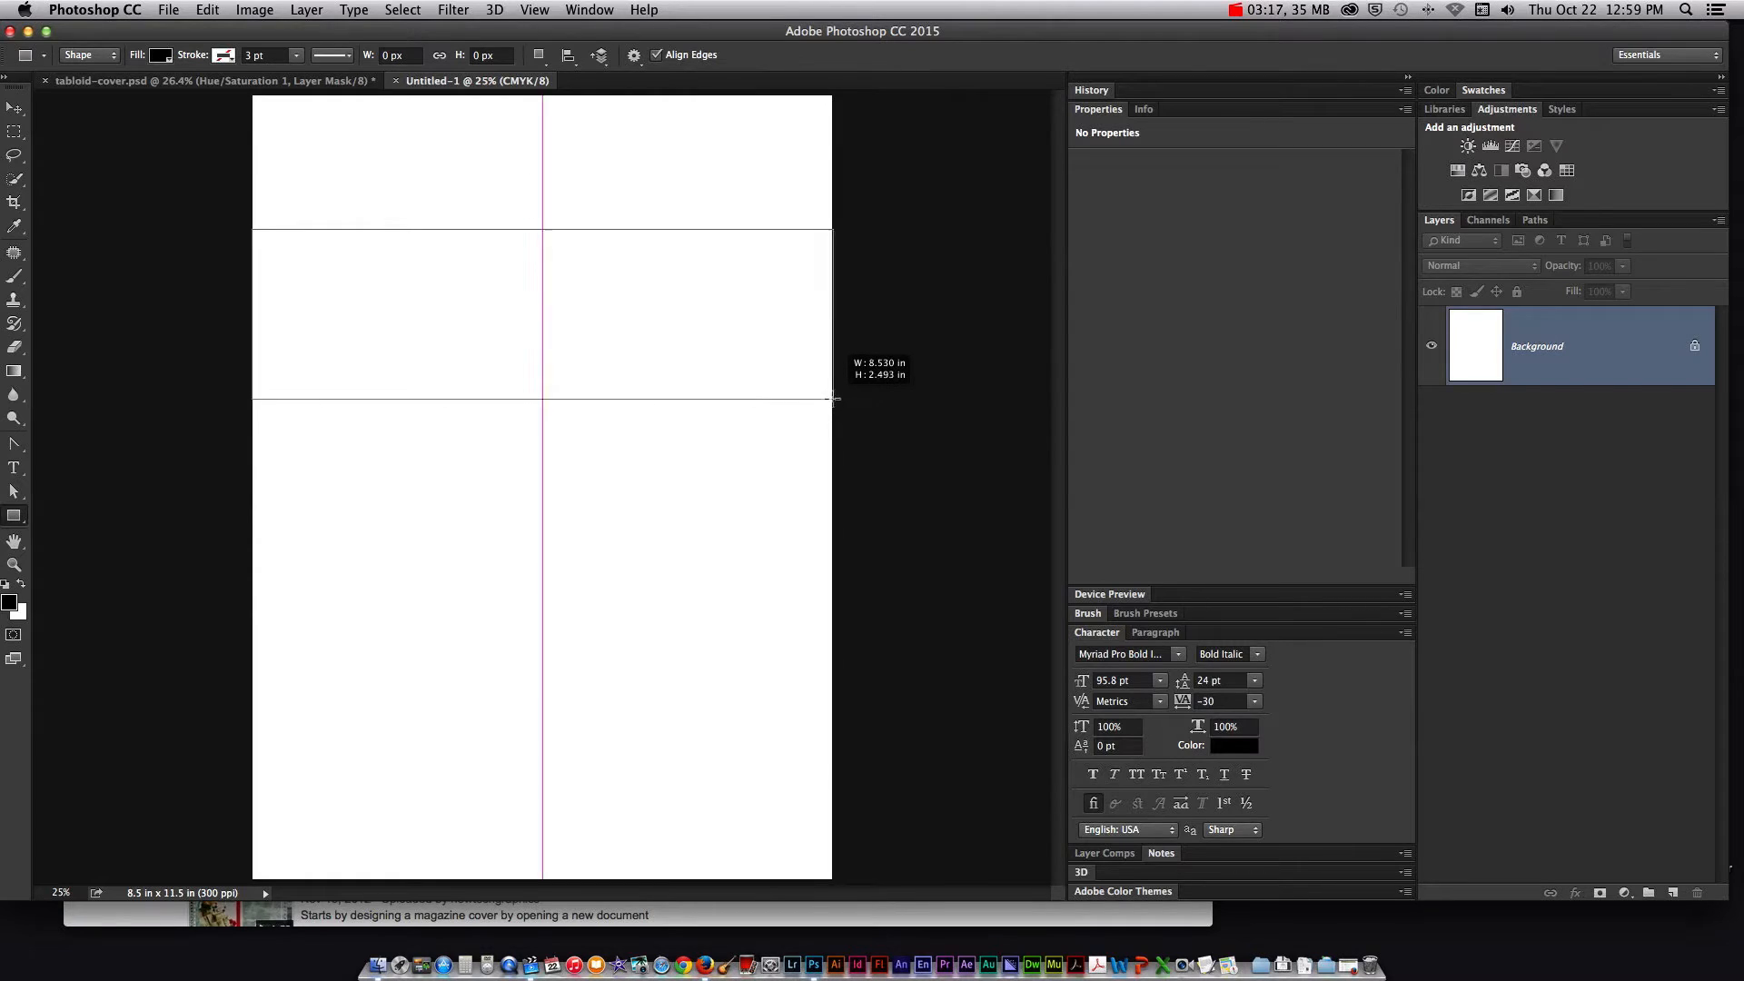
# Draw a wide black band and a thin red strip under its right half
pyautogui.moveTo(252, 230); pyautogui.dragTo(833, 402)
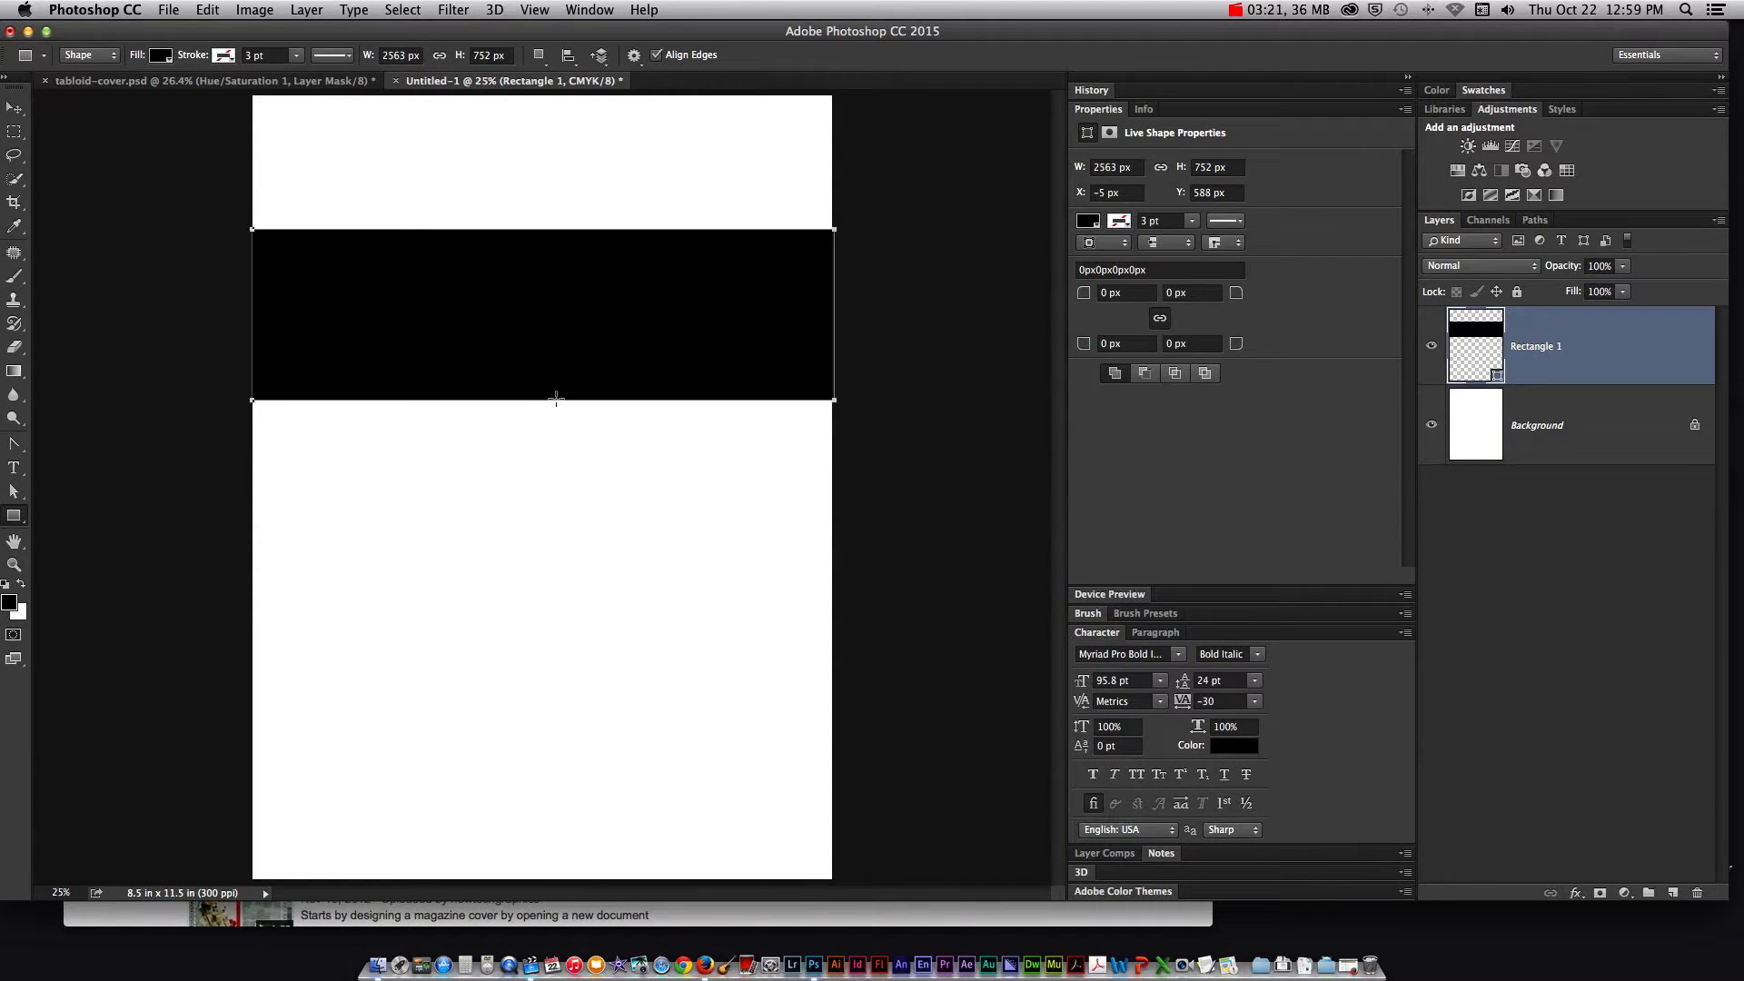
pyautogui.moveTo(526, 395); pyautogui.dragTo(846, 417)
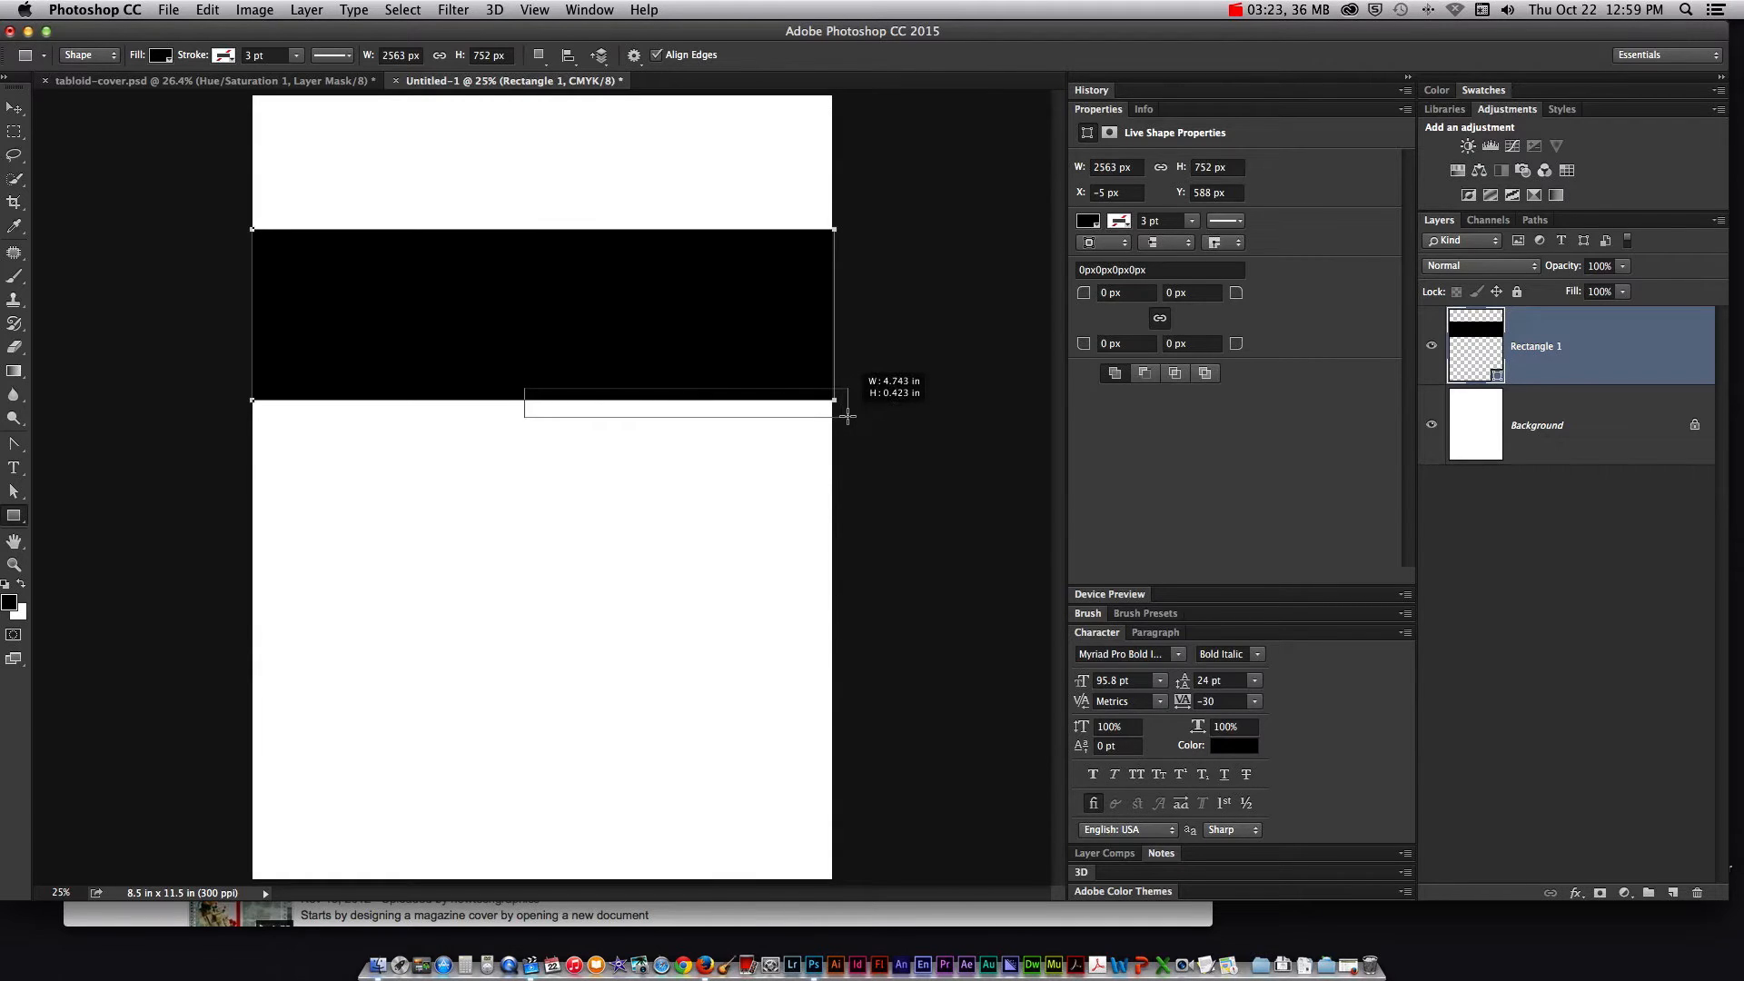
pyautogui.moveTo(526, 395); pyautogui.dragTo(846, 411)
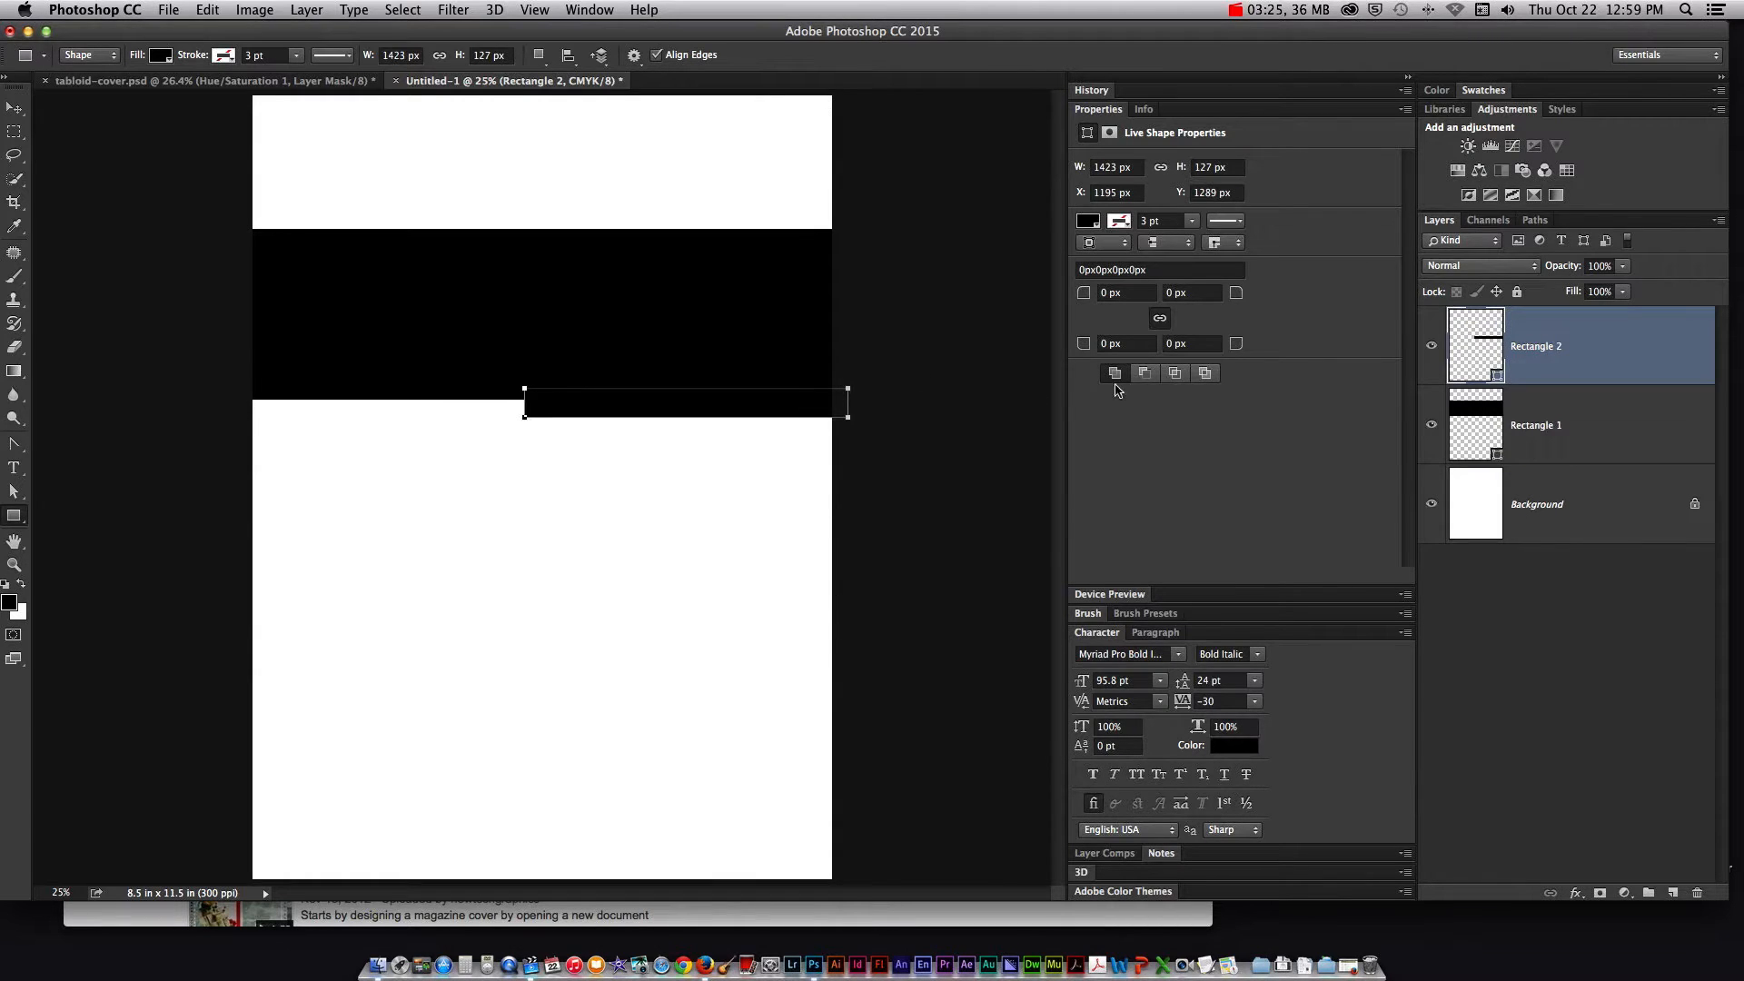
pyautogui.click(1087, 220)
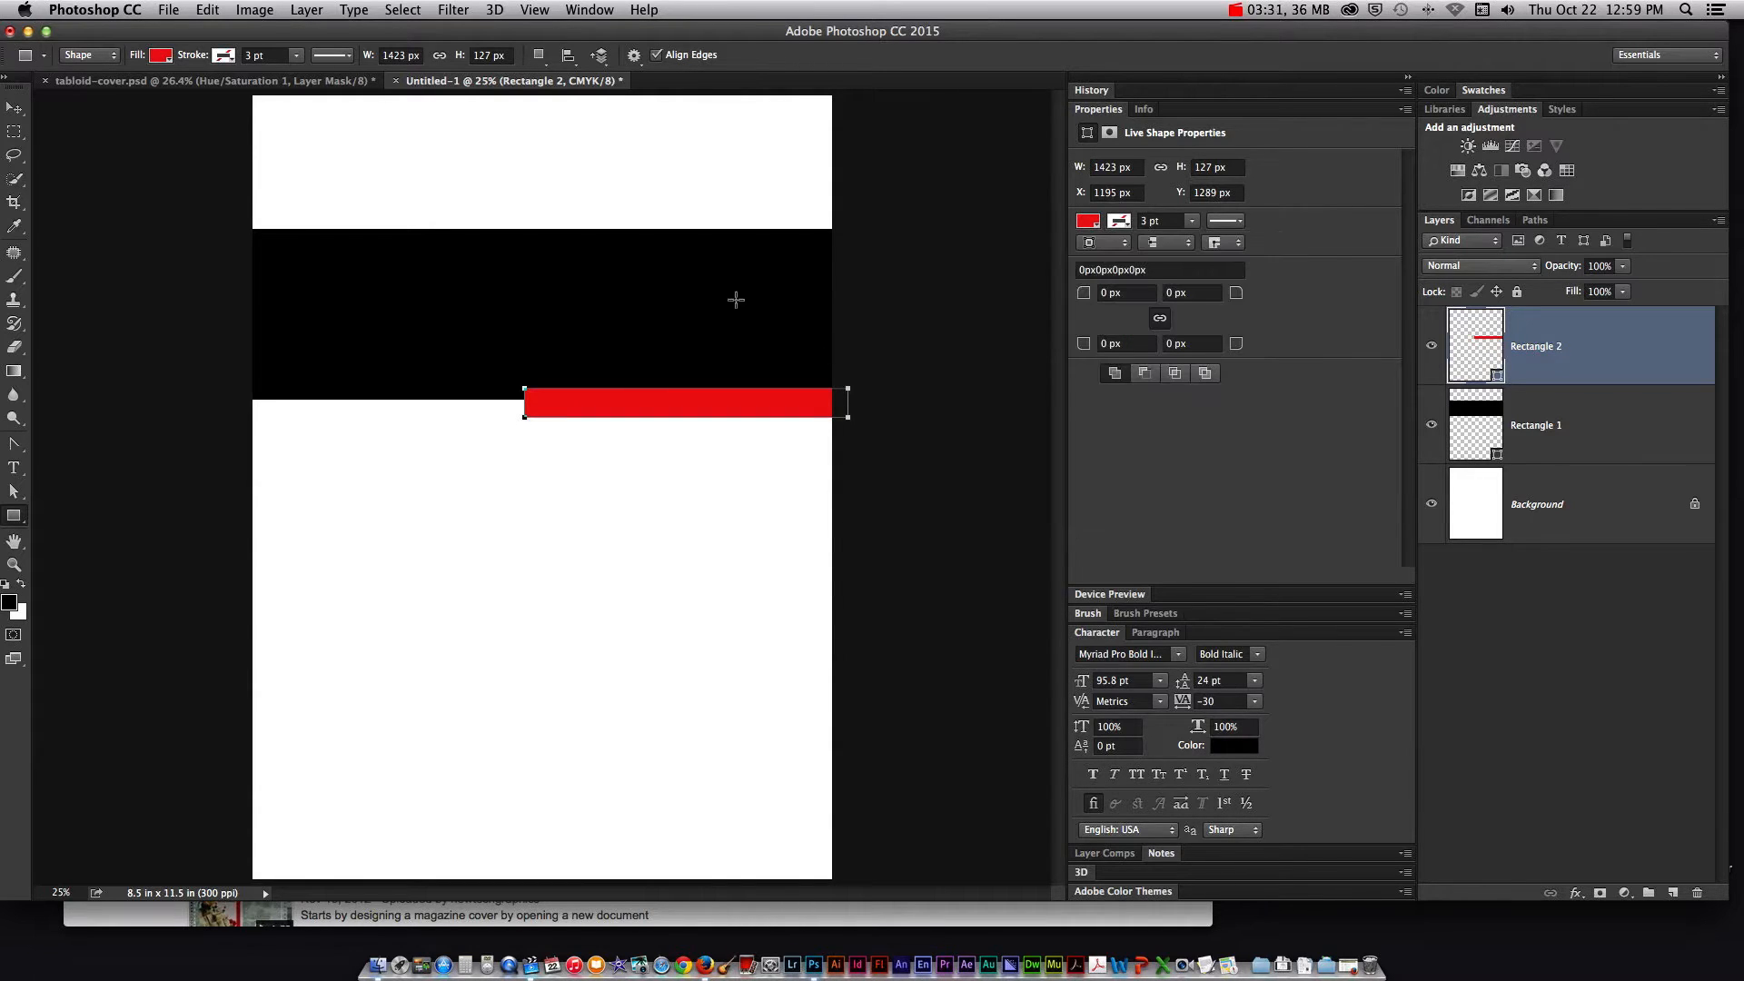
pyautogui.moveTo(436, 93)
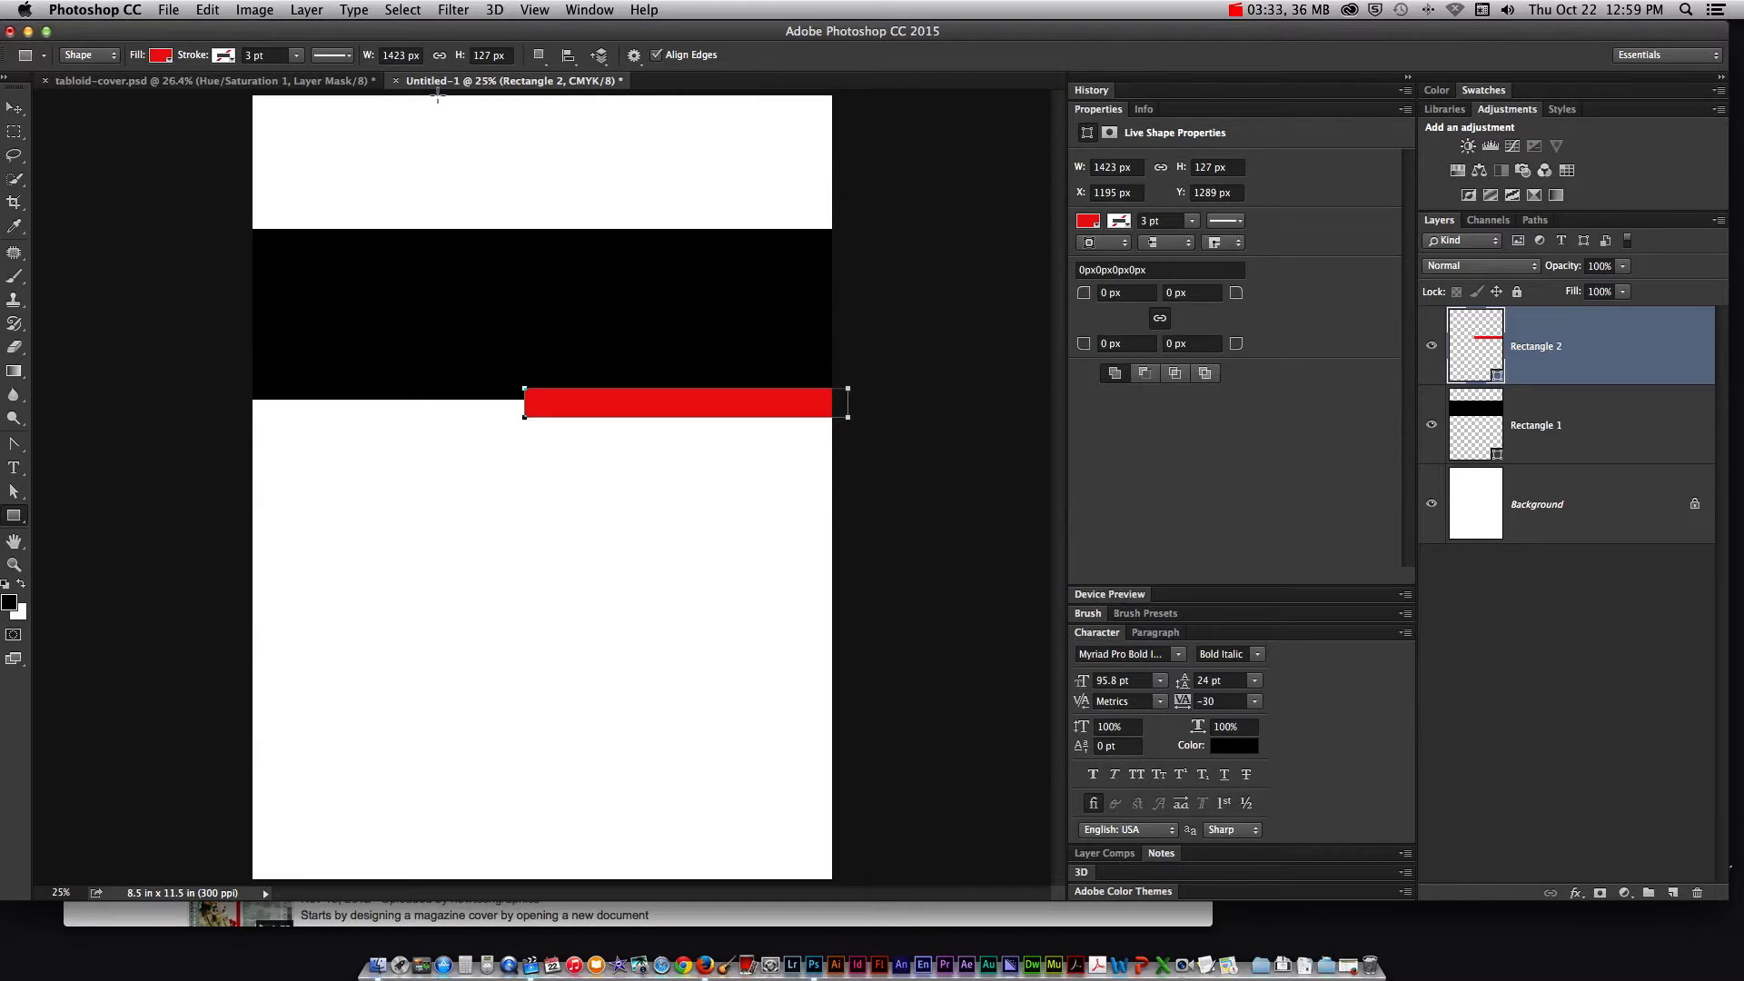
# Draw a red square block at the top of the page
pyautogui.moveTo(437, 91); pyautogui.dragTo(558, 234)
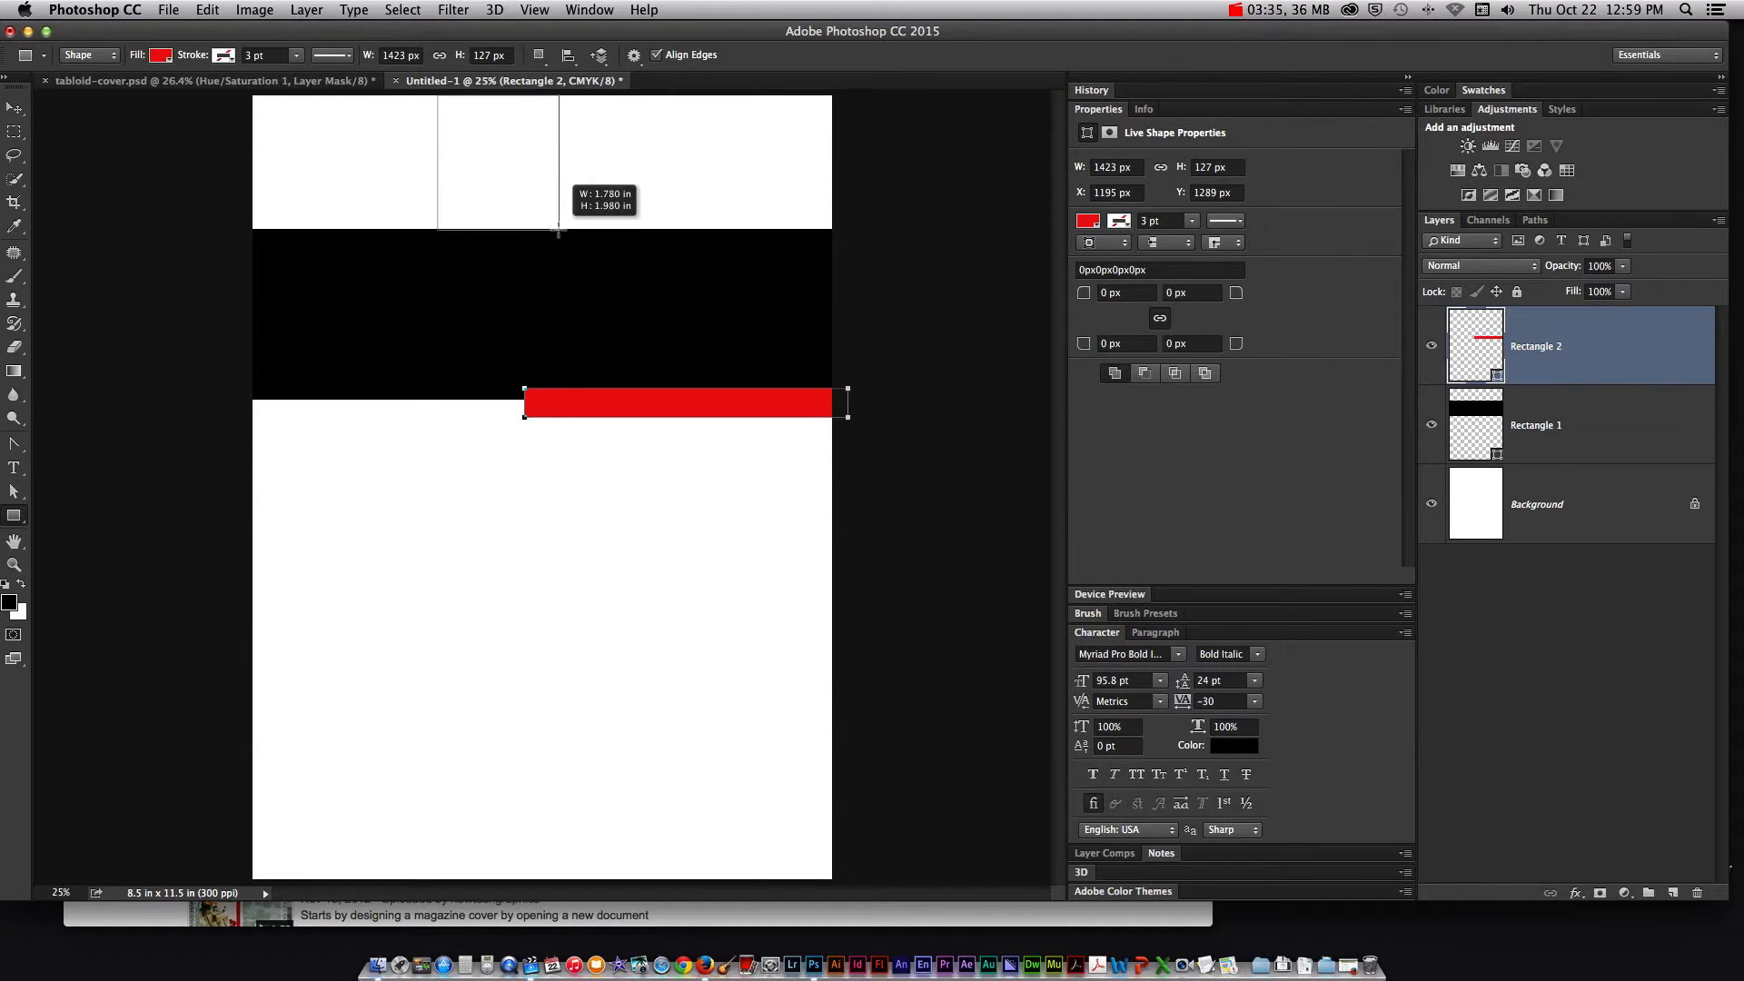
pyautogui.moveTo(437, 98); pyautogui.dragTo(560, 231)
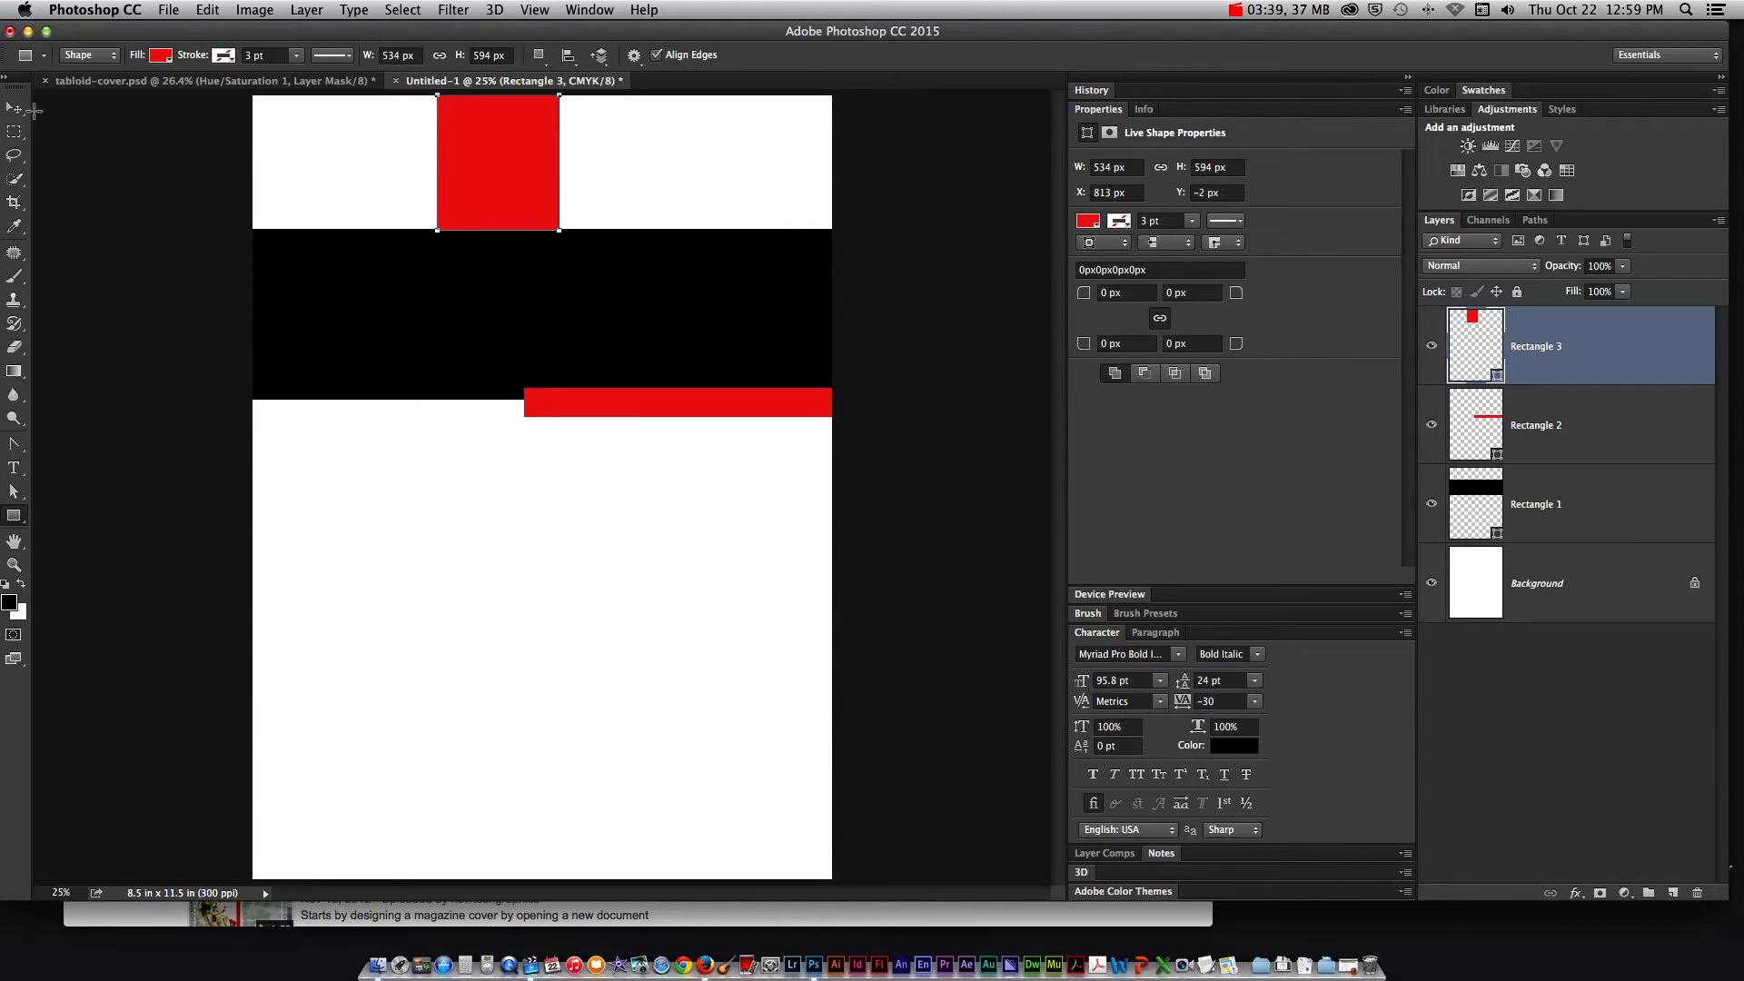
pyautogui.click(15, 106)
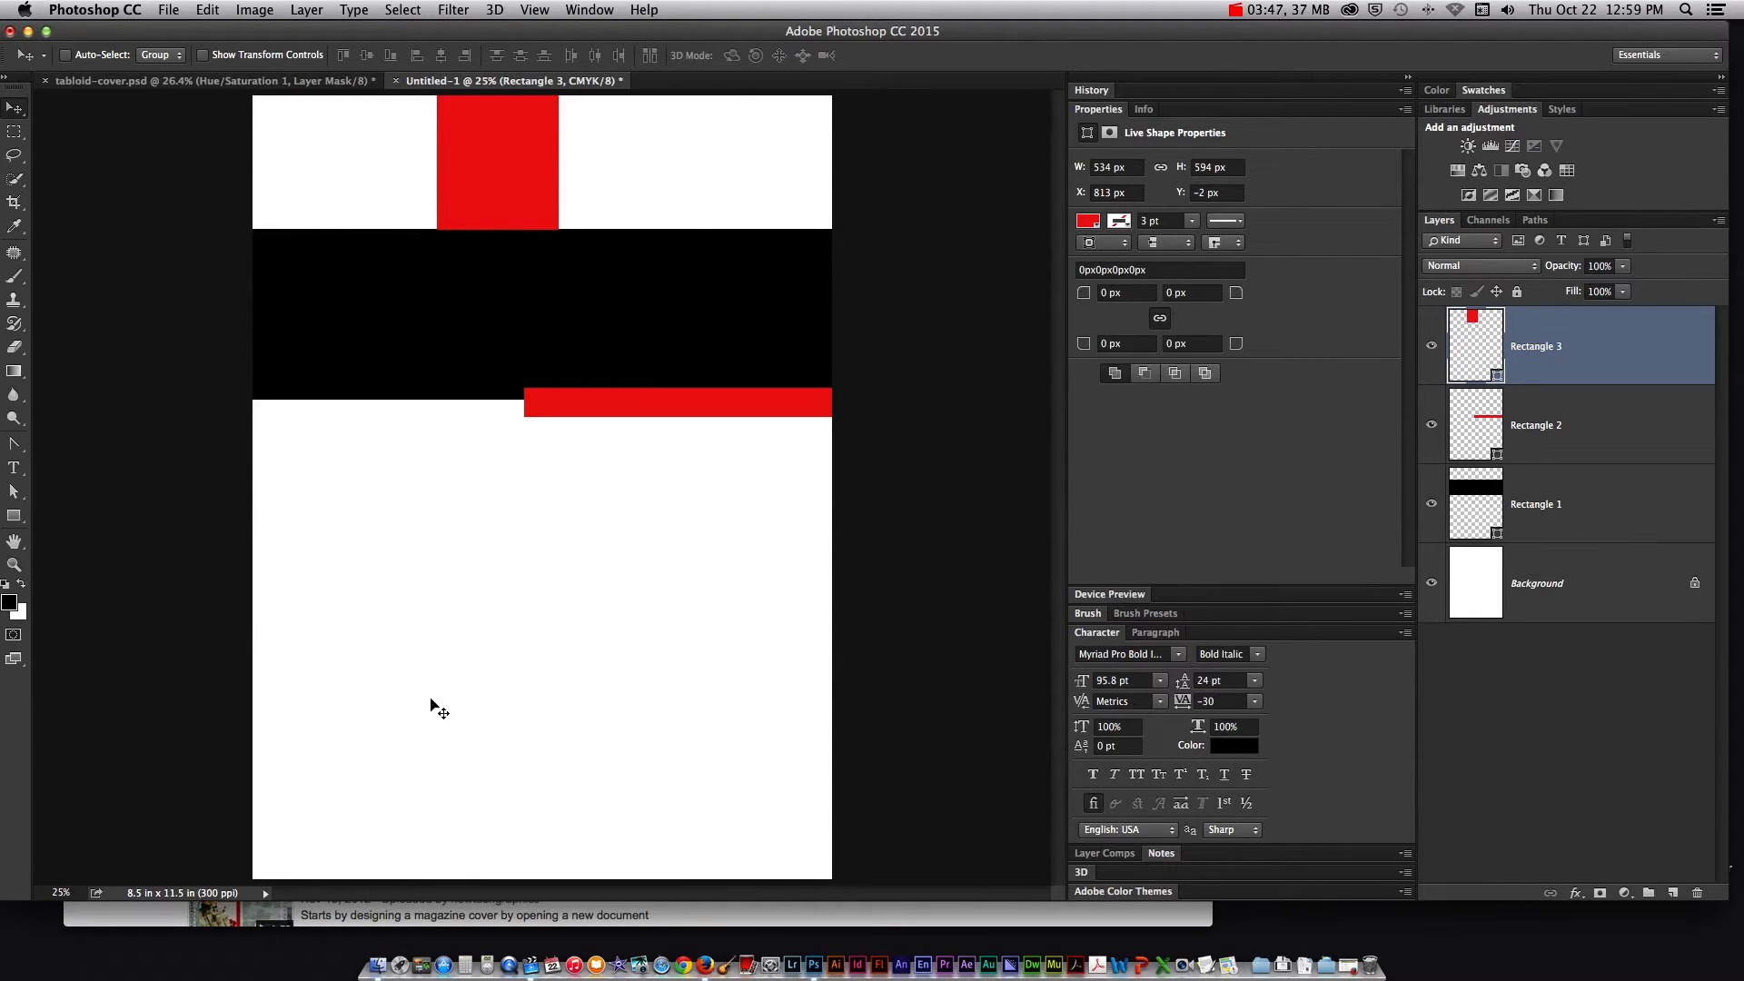
pyautogui.moveTo(456, 768)
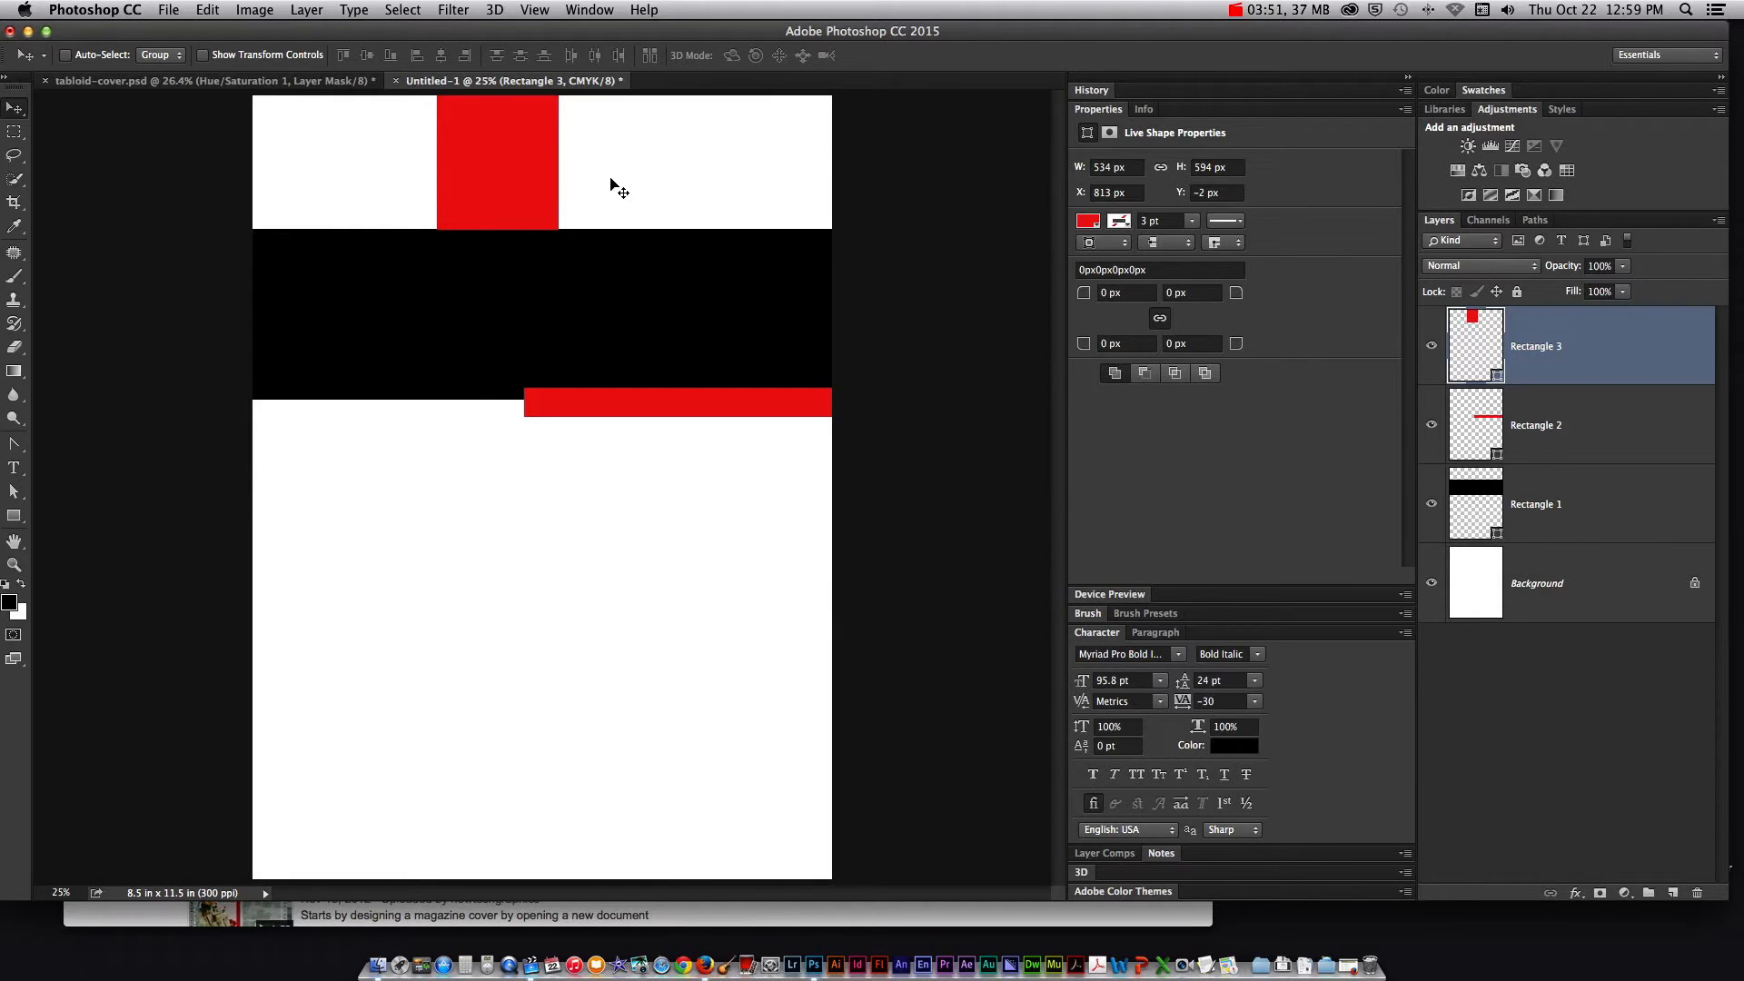
pyautogui.moveTo(292, 123)
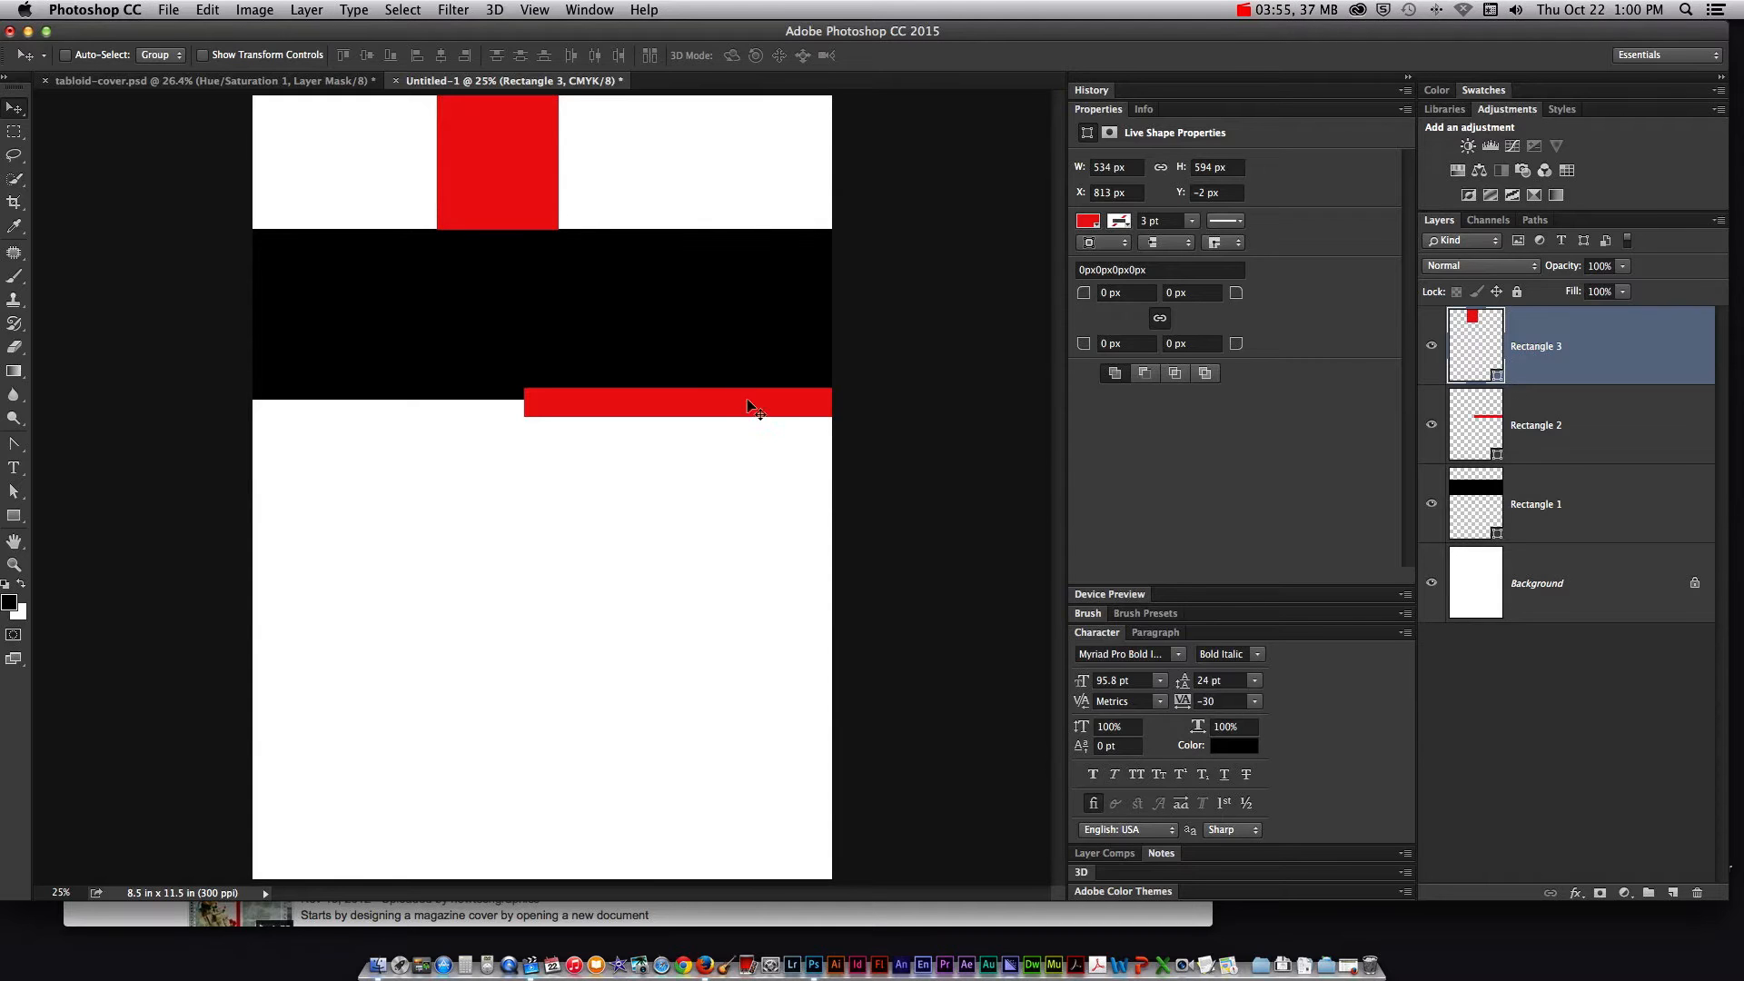
pyautogui.moveTo(751, 796)
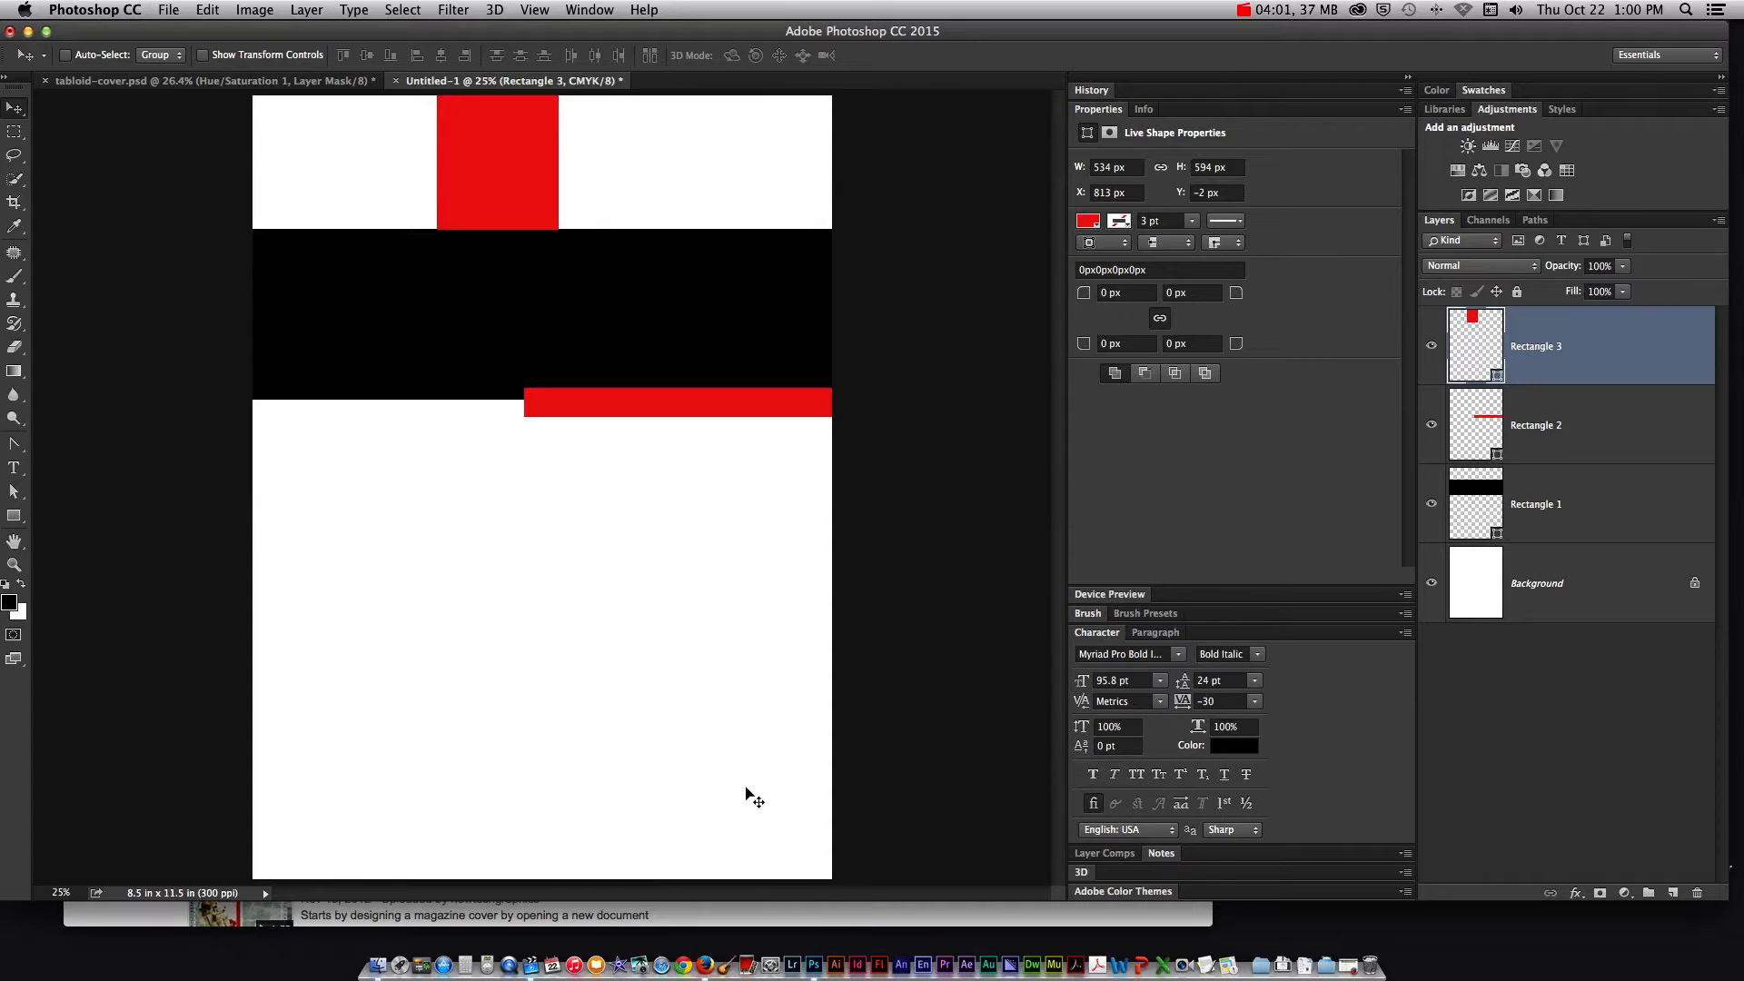
pyautogui.moveTo(39, 487)
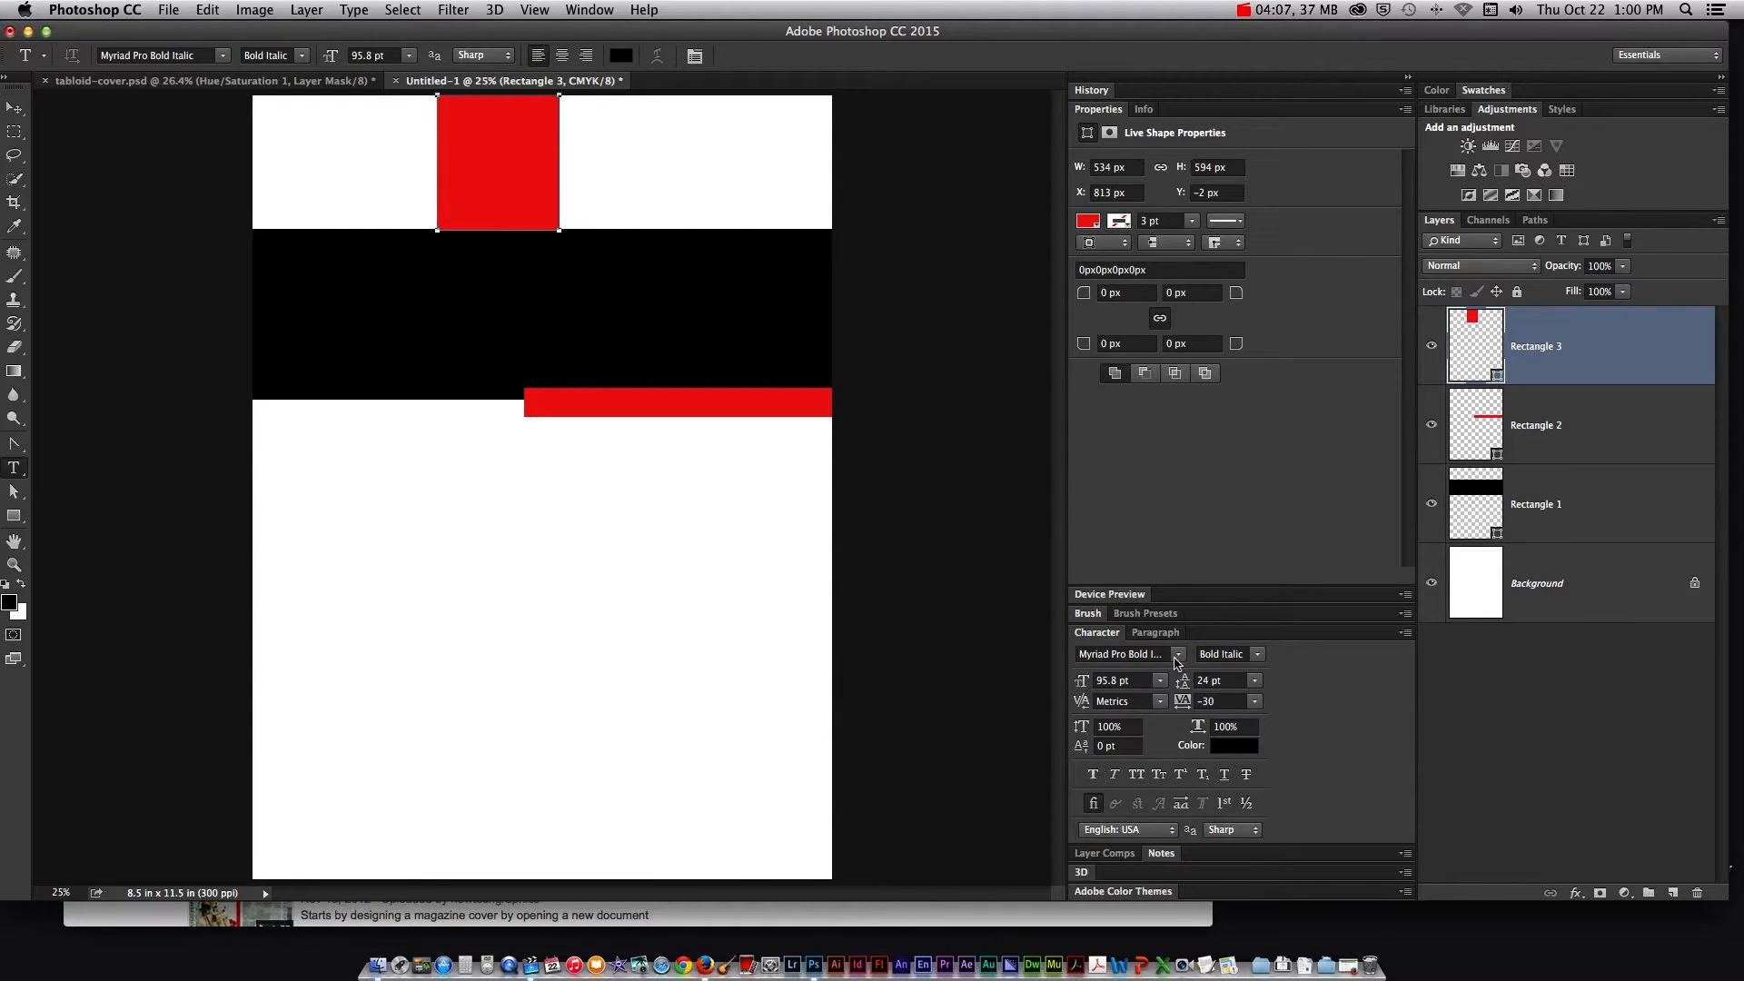
# Set the Character panel font to Myriad Pro in Bold Condensed Italic style
pyautogui.click(1177, 654)
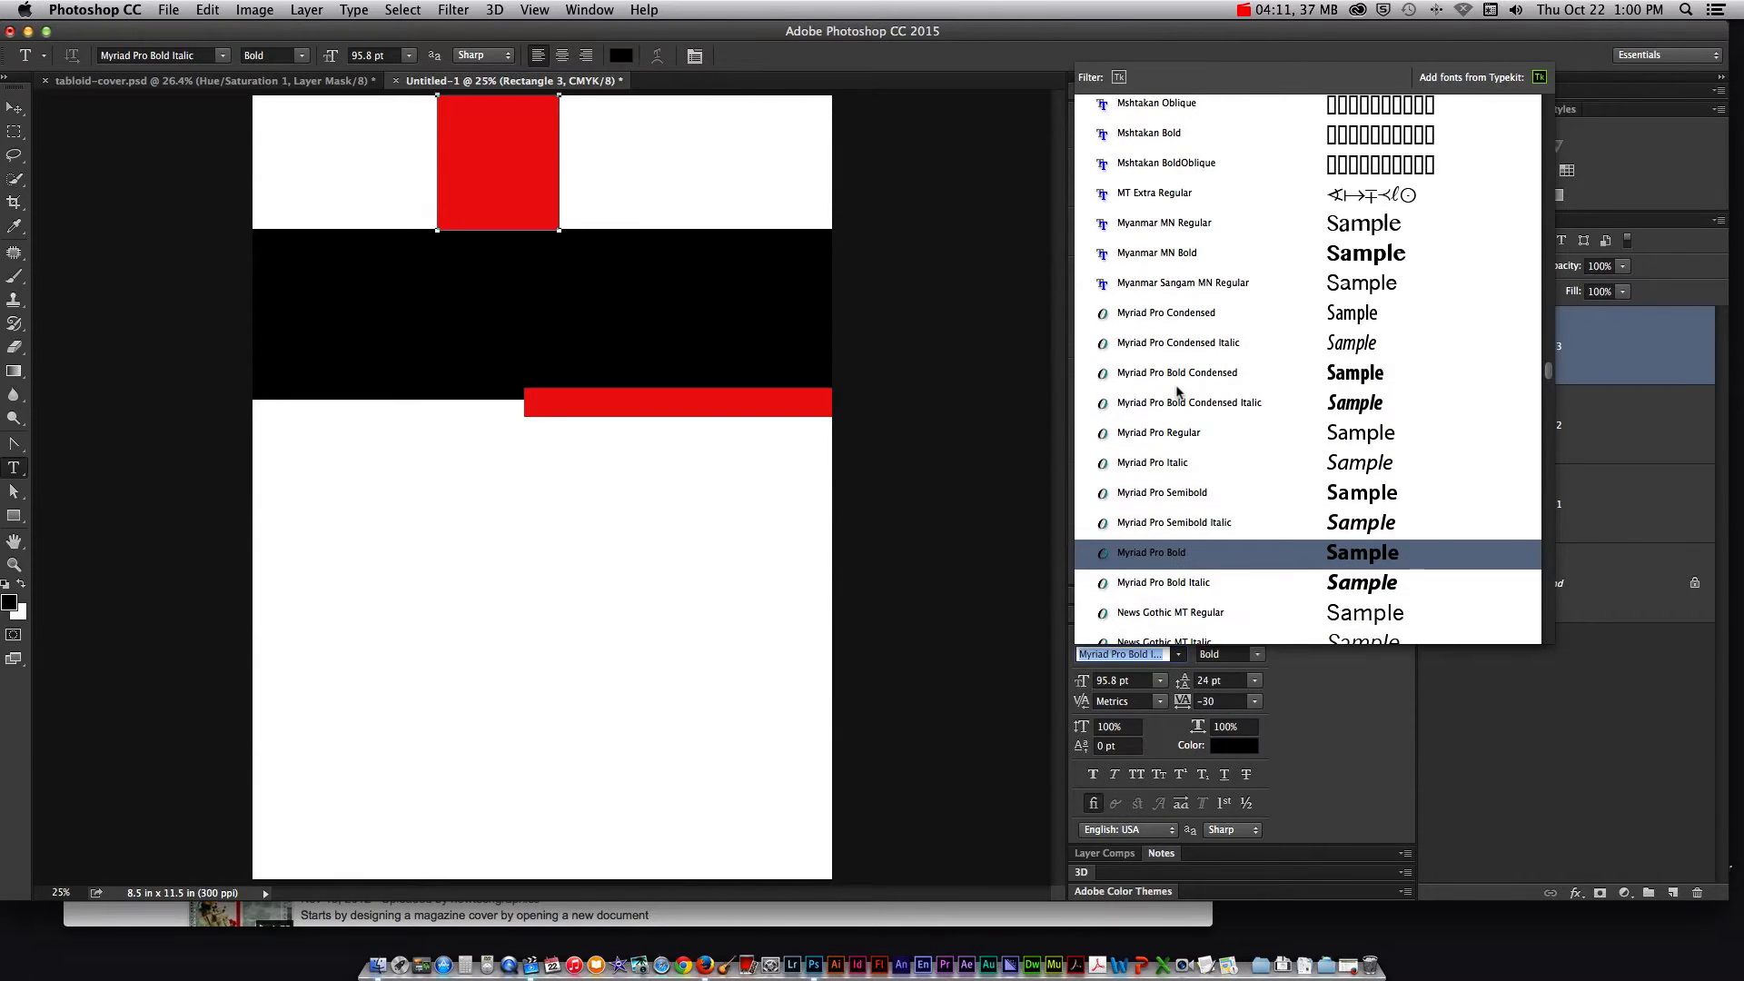
pyautogui.click(1153, 462)
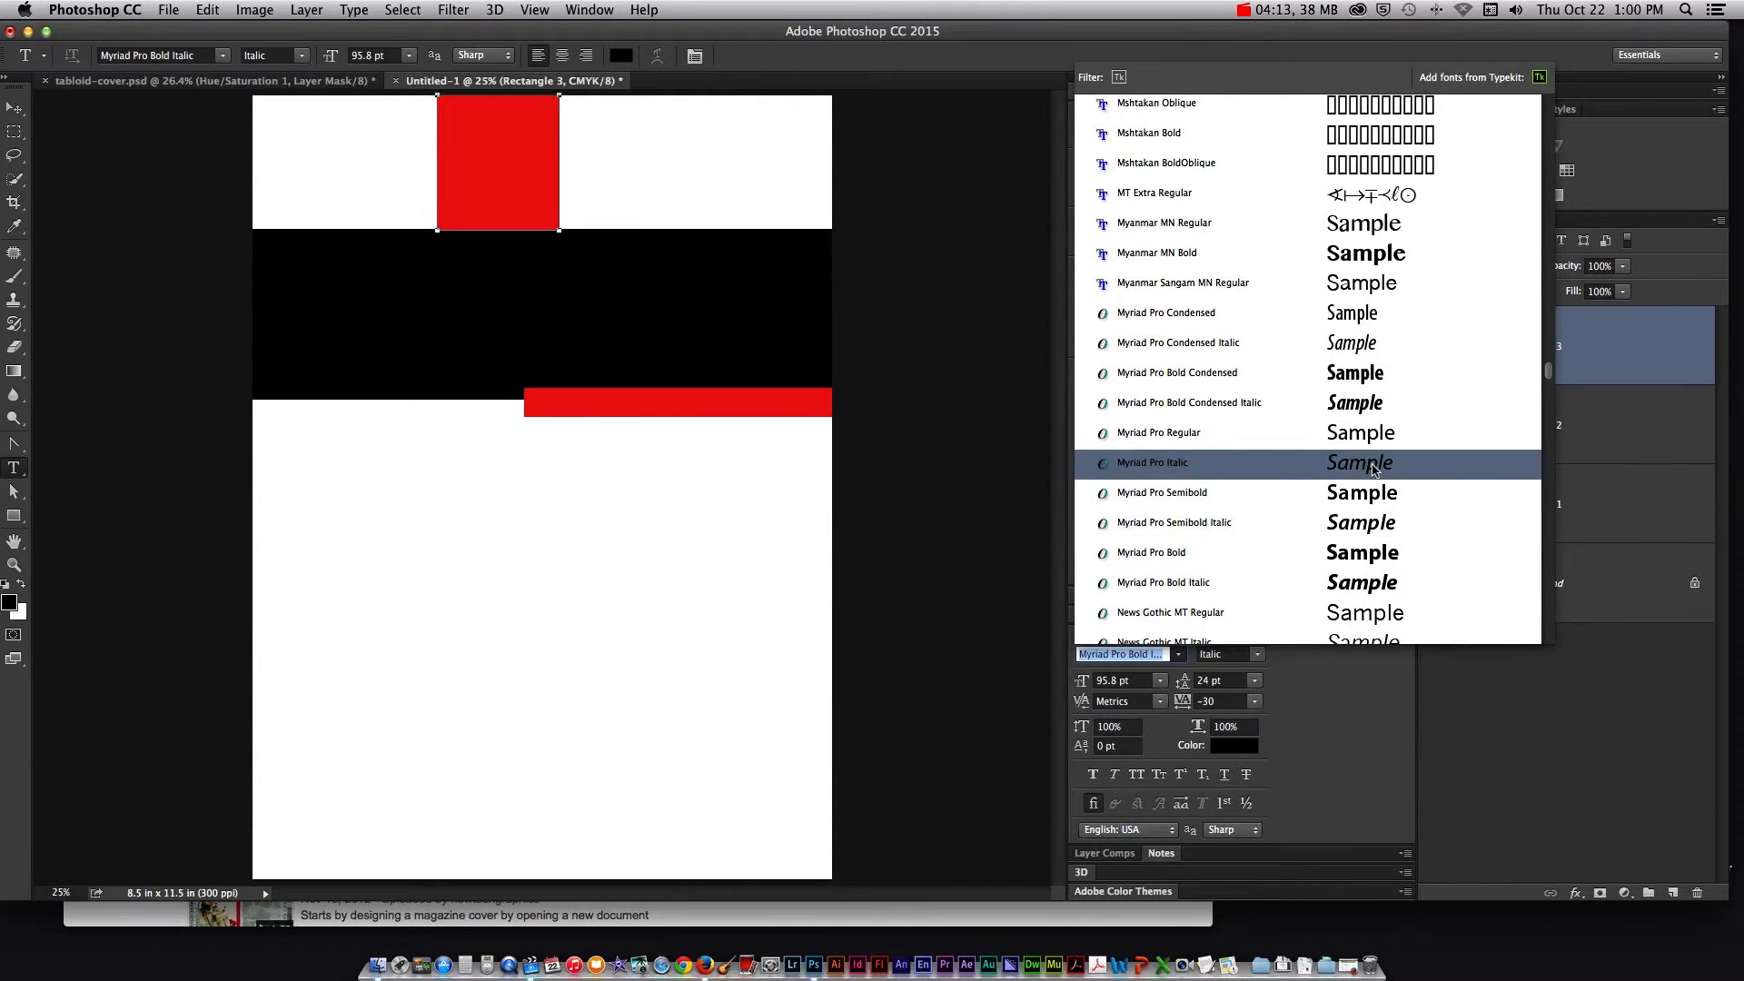
pyautogui.moveTo(1223, 476)
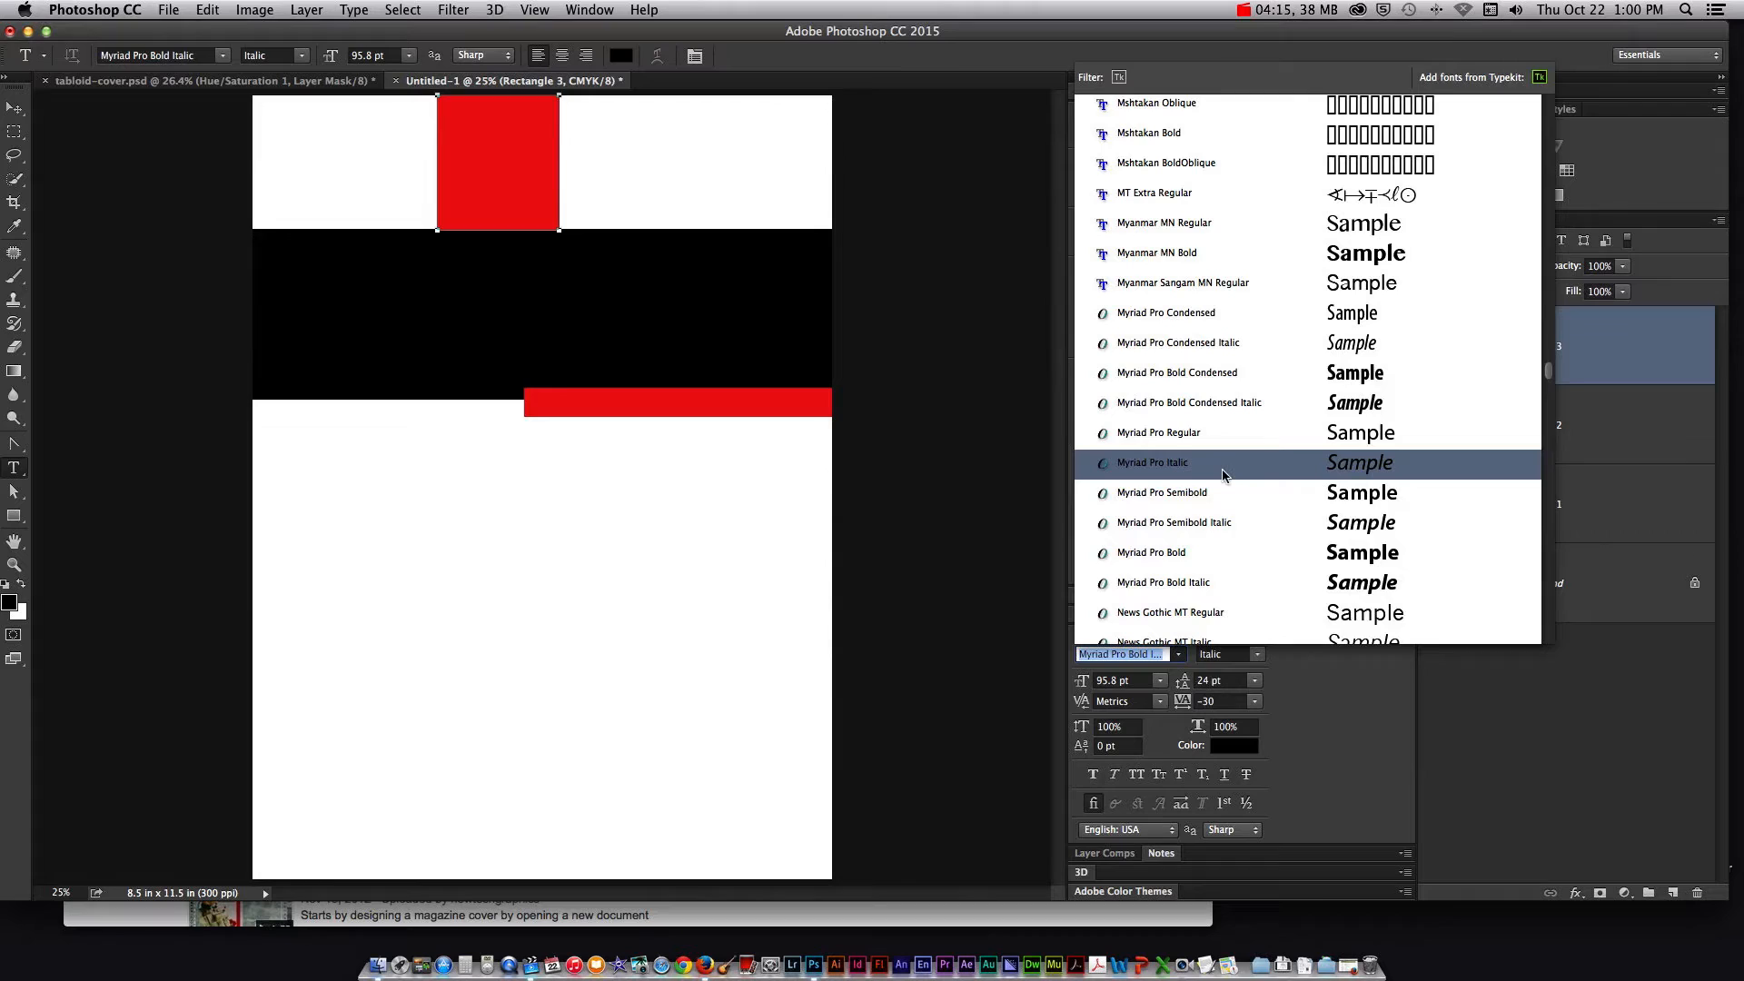
pyautogui.click(1165, 312)
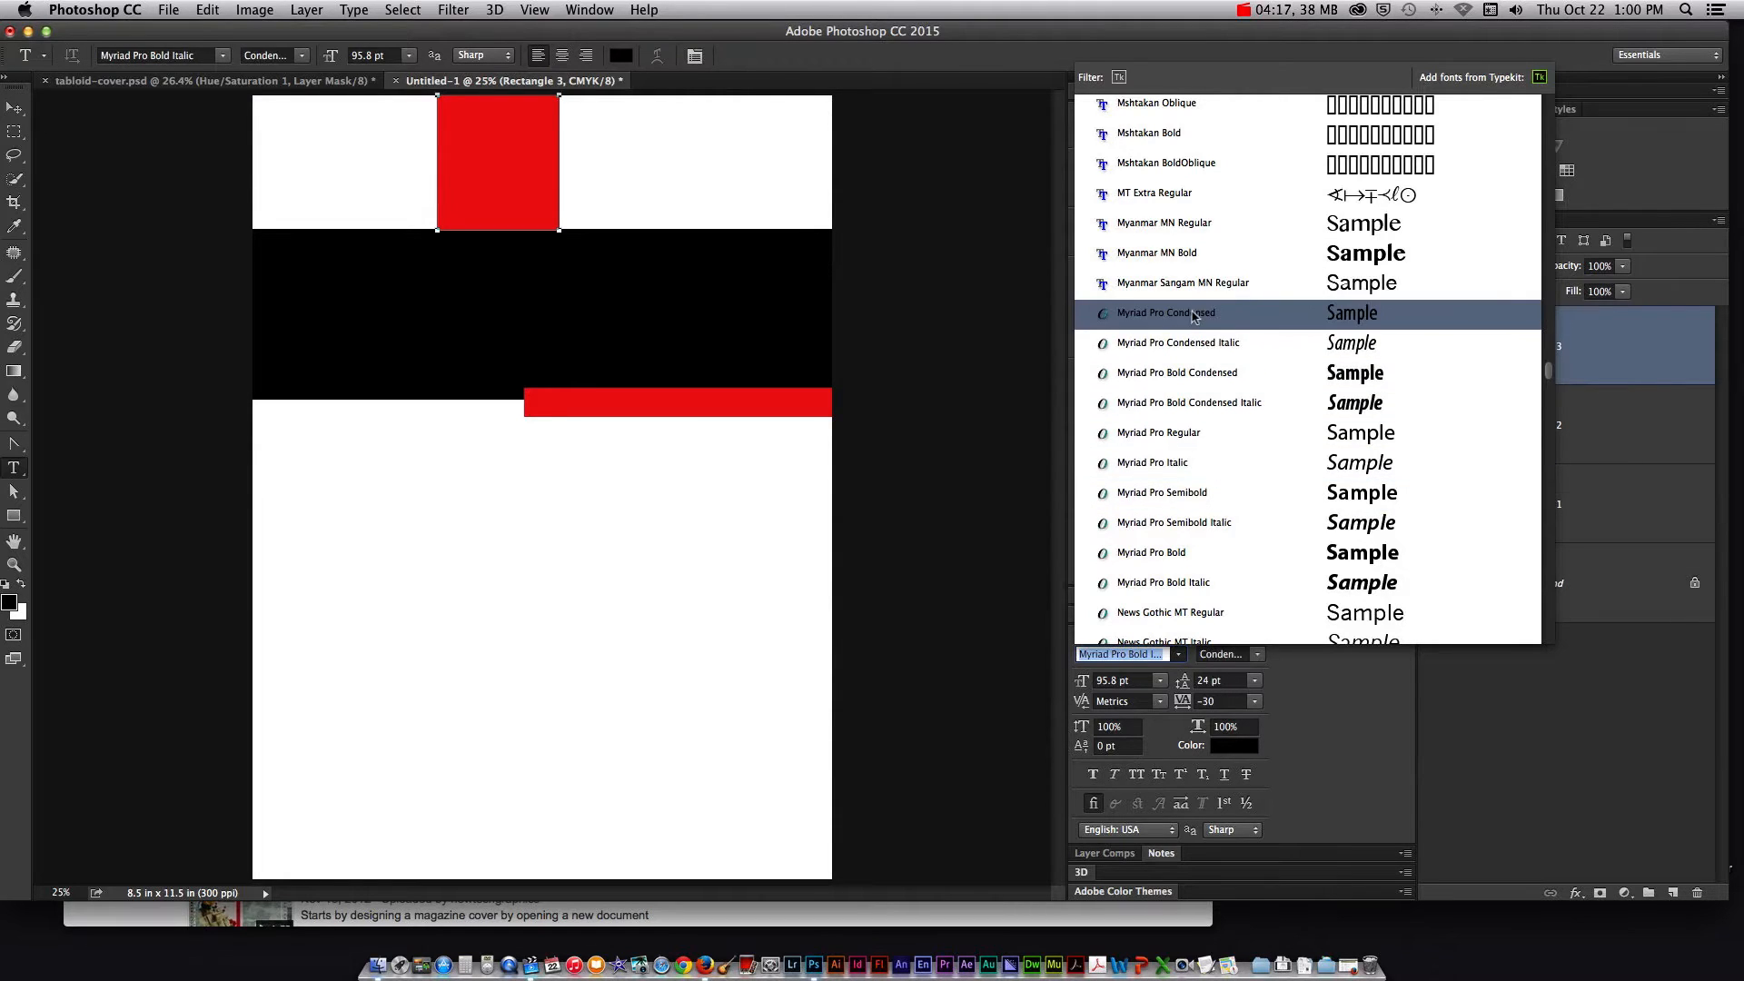
pyautogui.click(1174, 521)
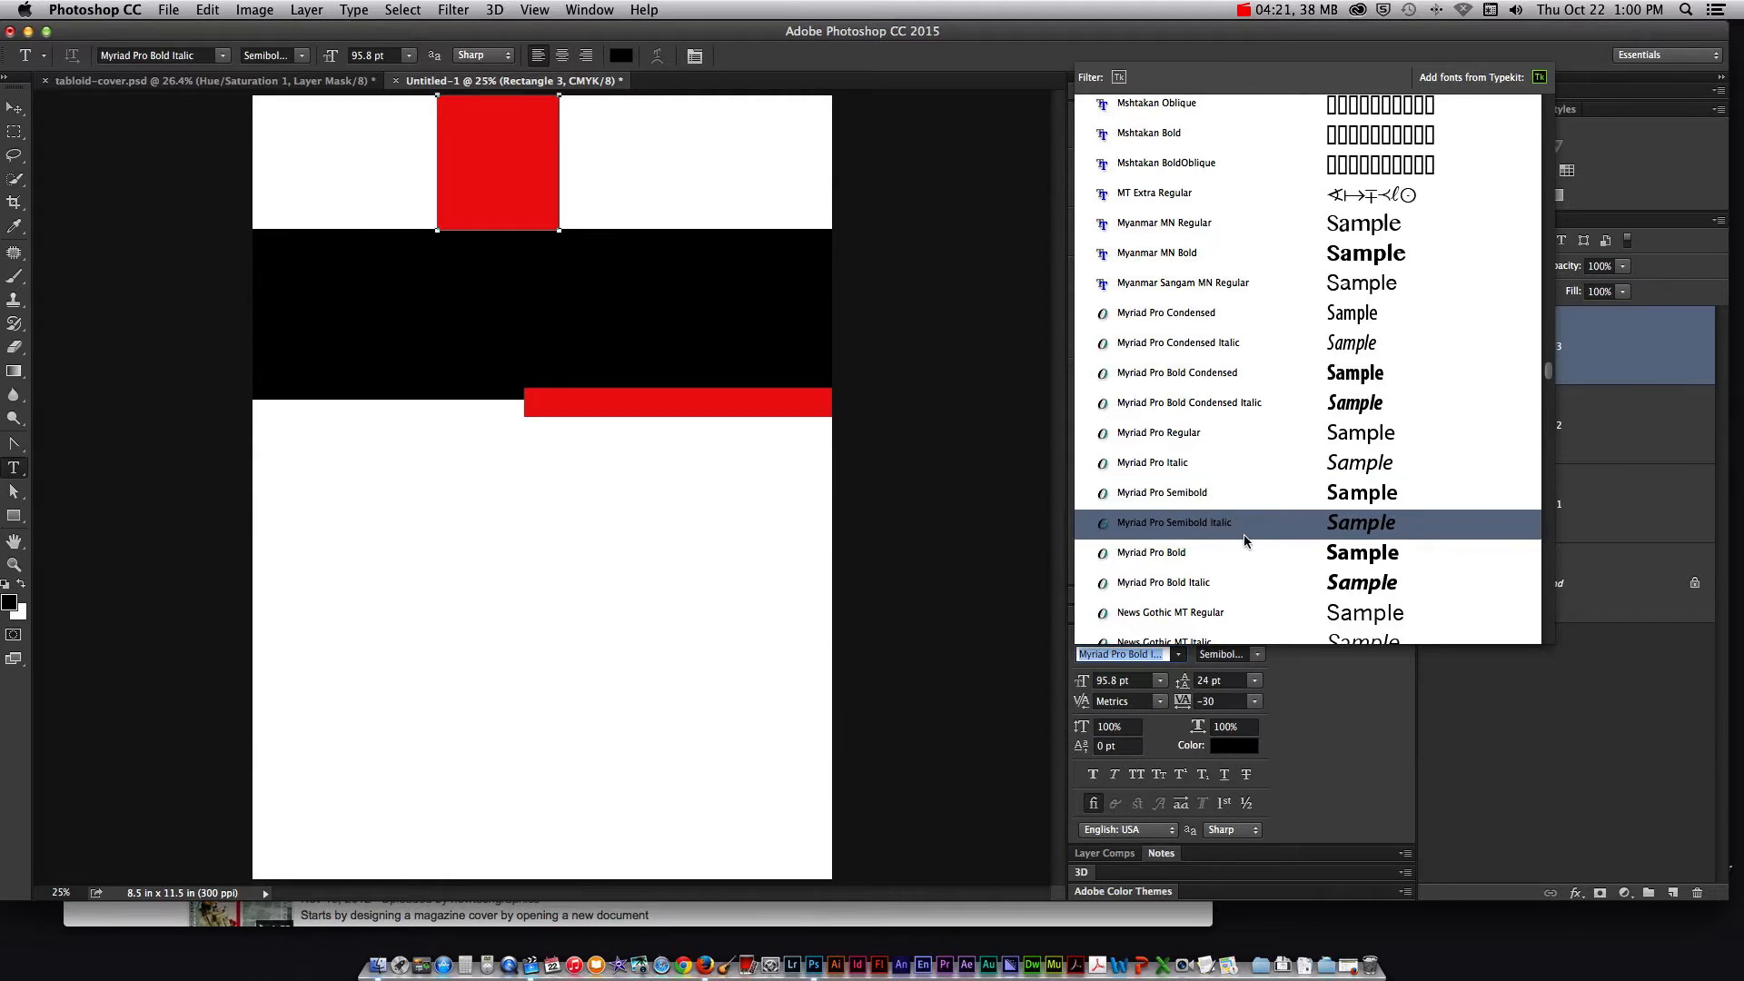
pyautogui.click(1188, 403)
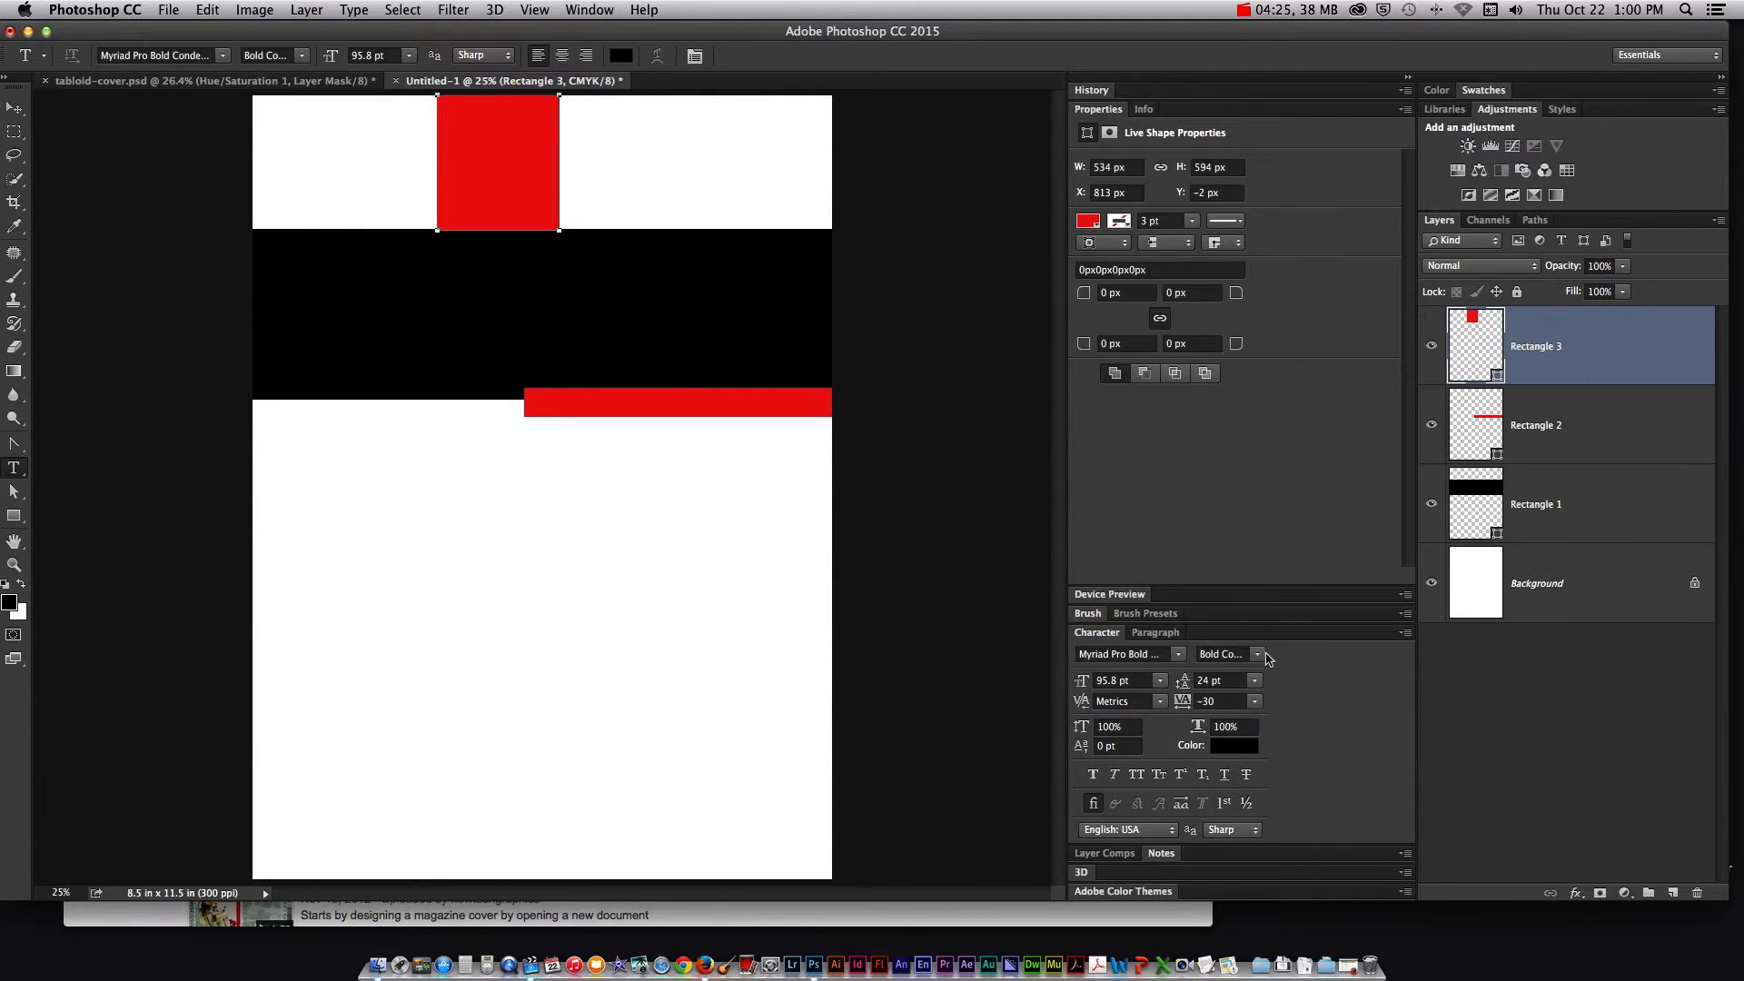
pyautogui.click(1258, 654)
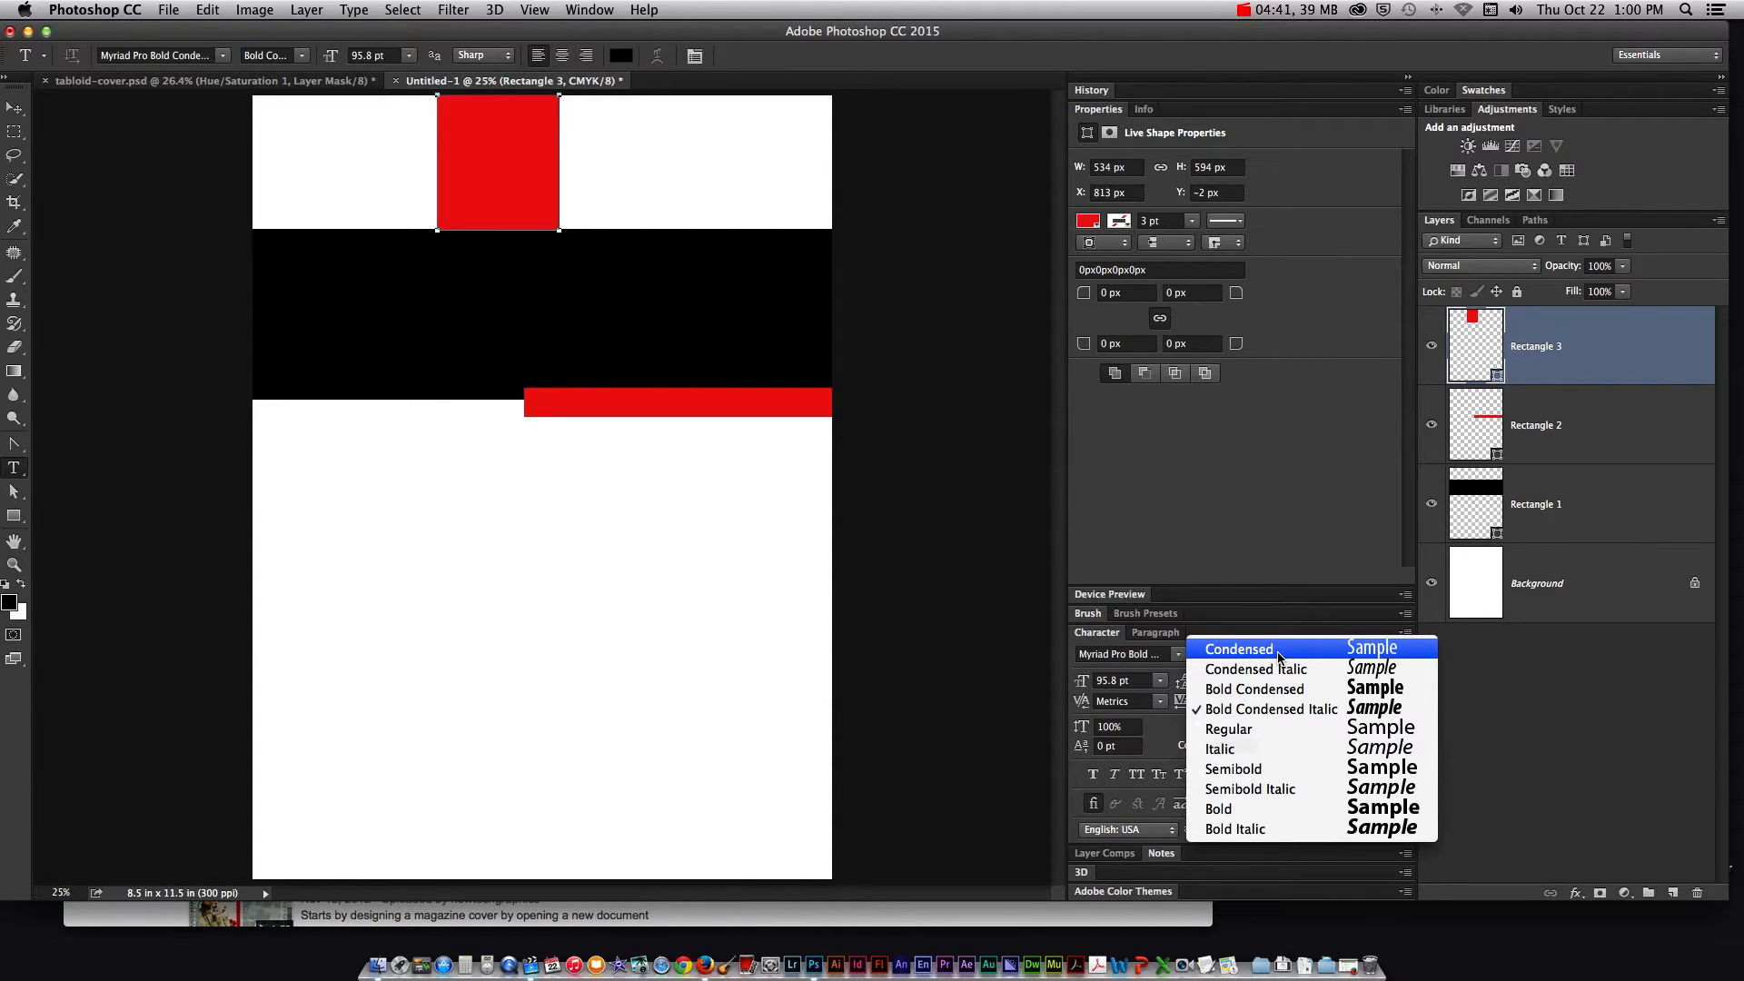
pyautogui.click(1238, 649)
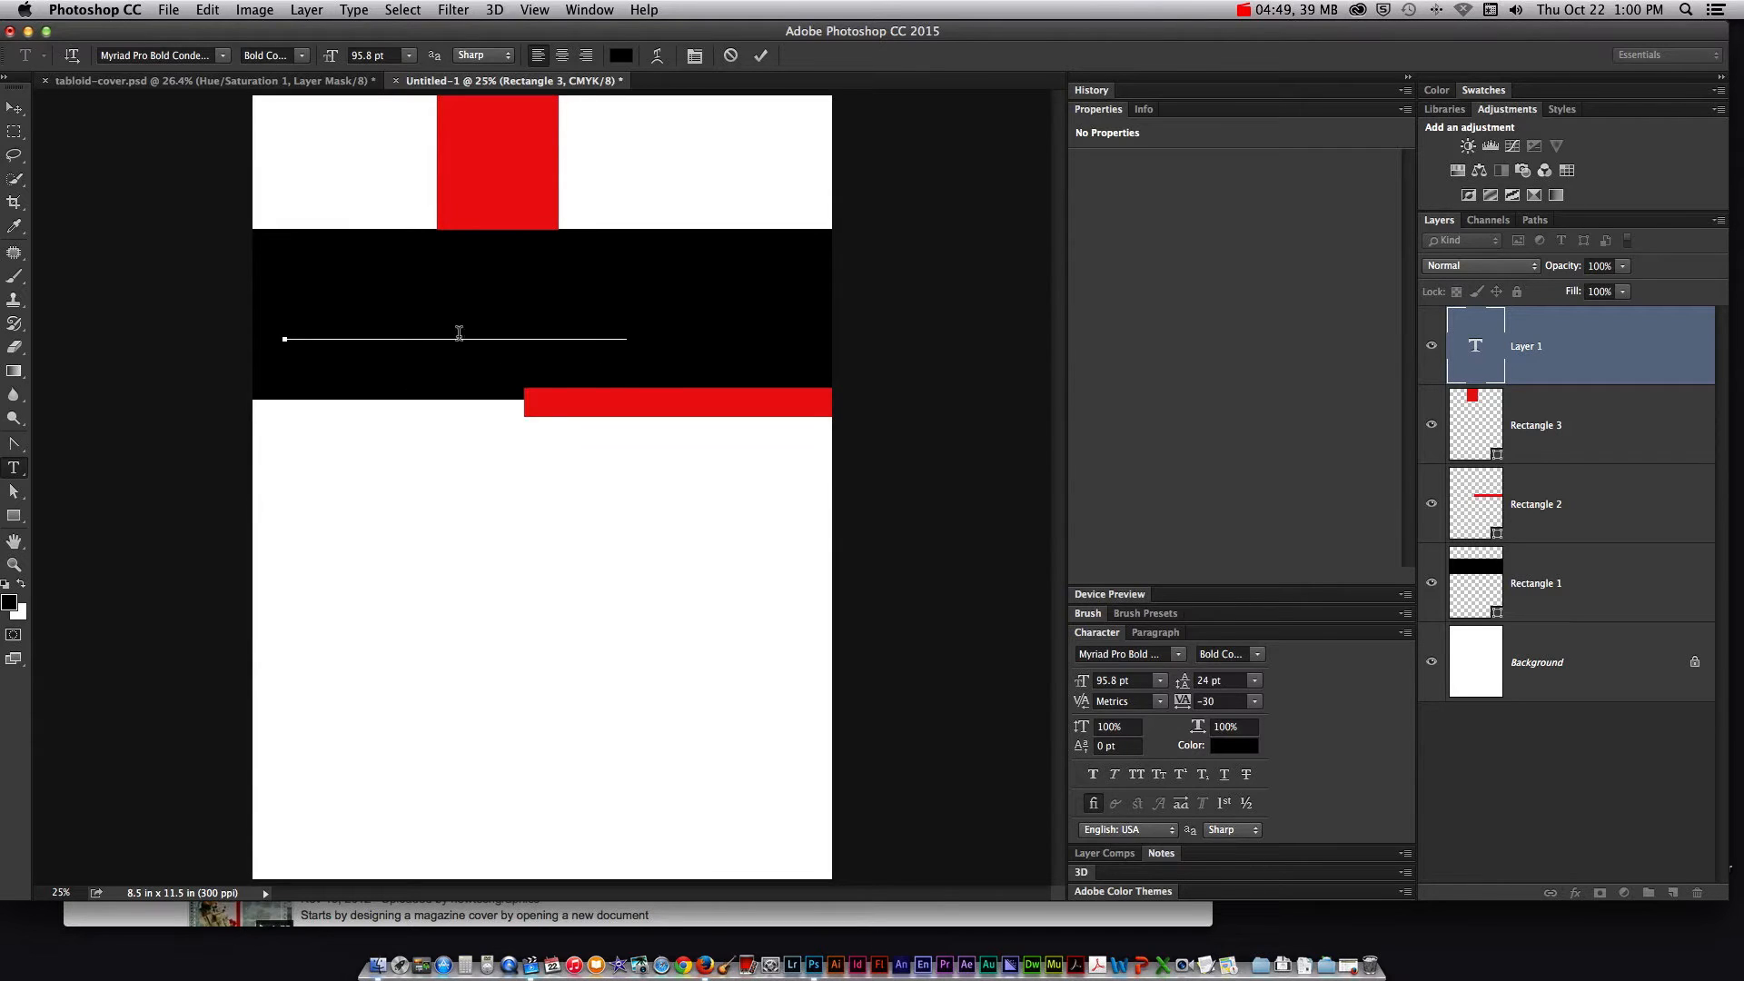
# Set the text colour to white and type the headline 'PIXEL PERFECT'
pyautogui.click(1232, 744)
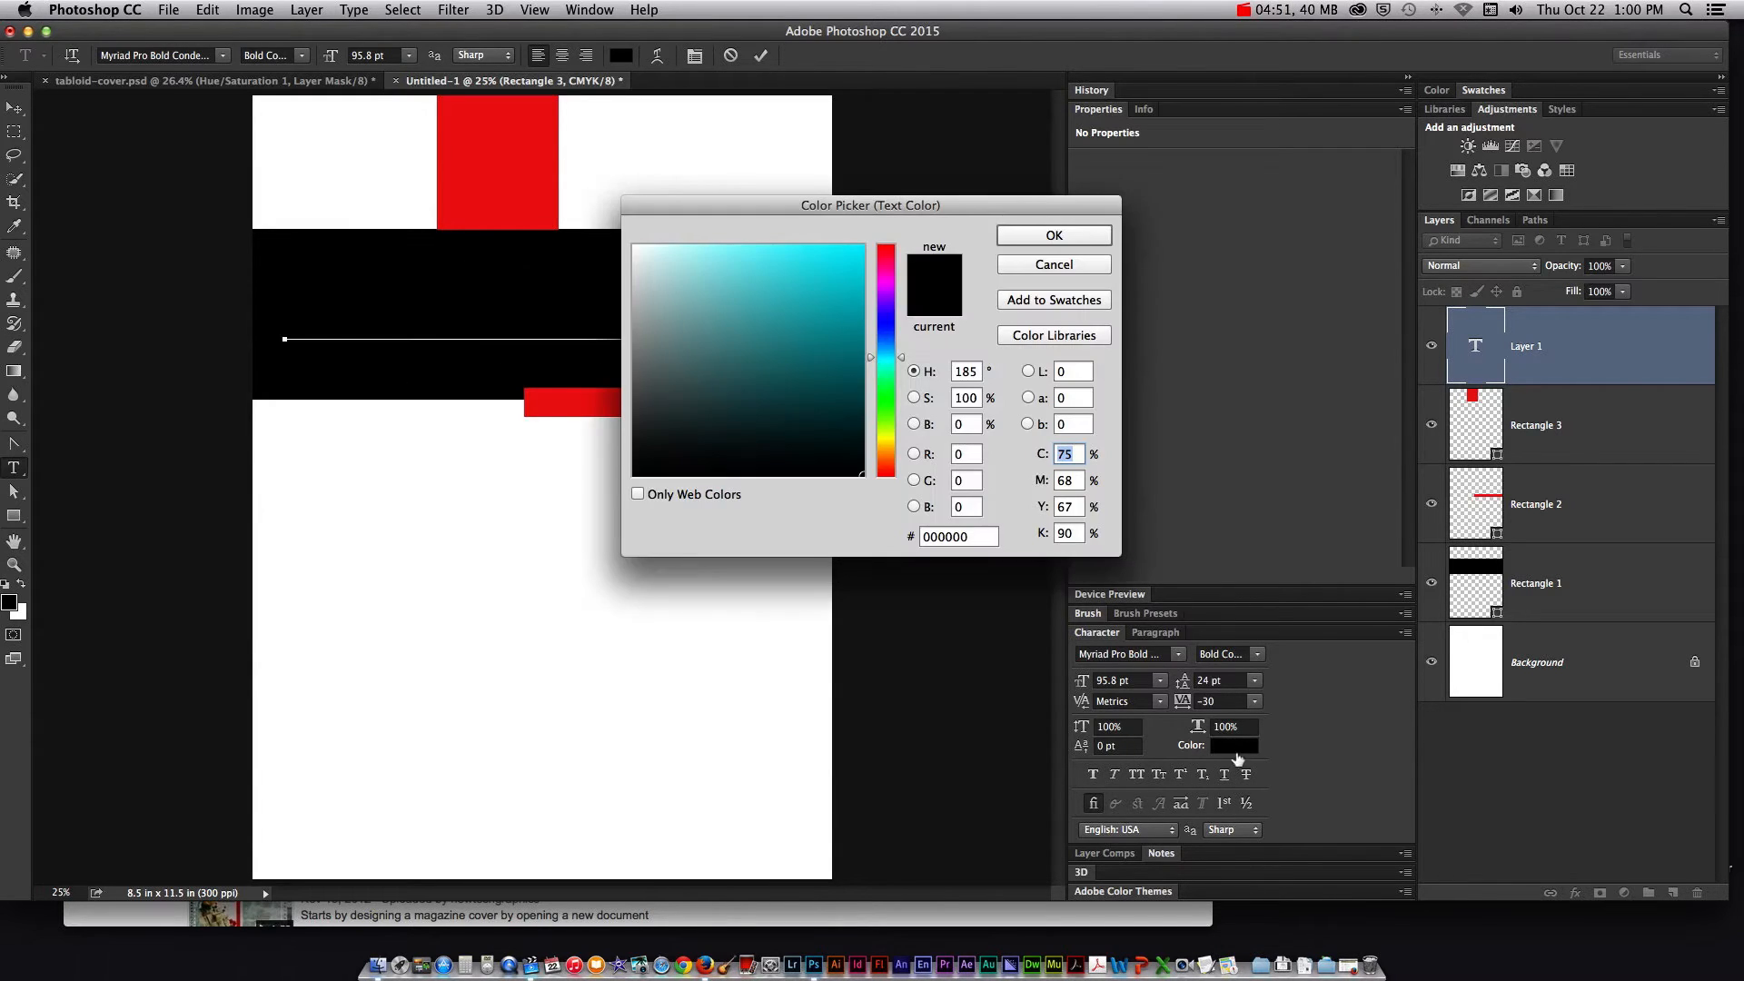
pyautogui.click(782, 244)
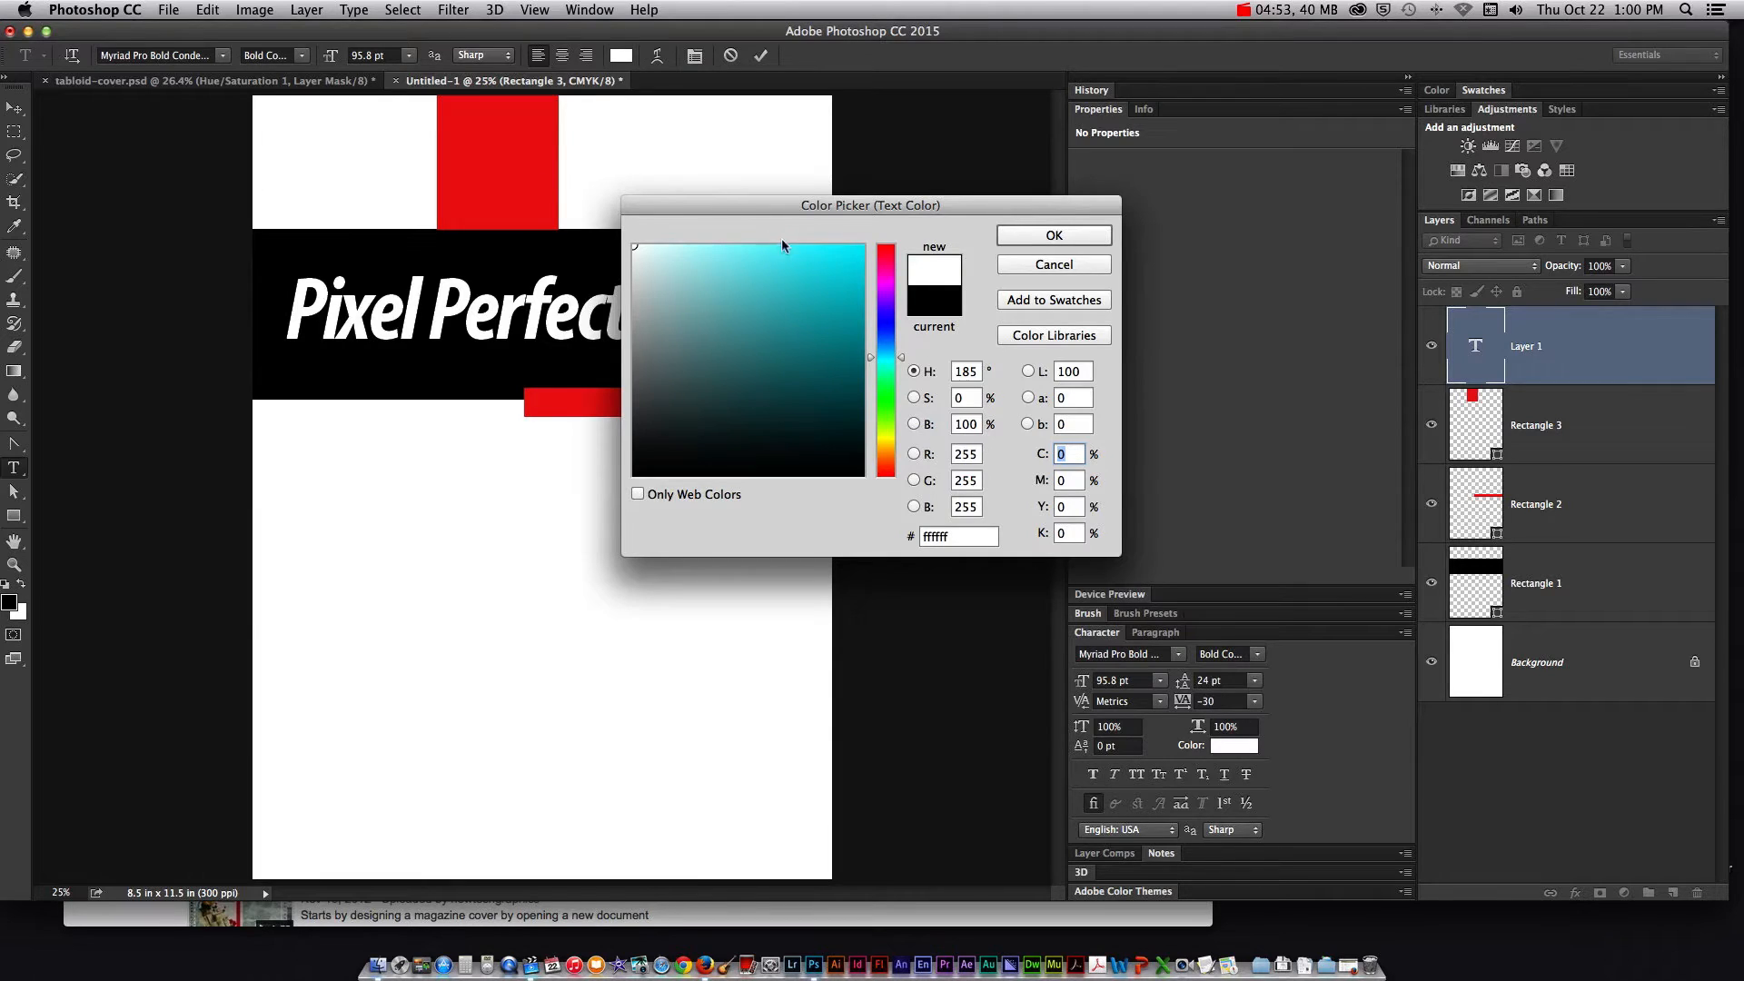
pyautogui.click(1052, 235)
pyautogui.write('PIXEL')
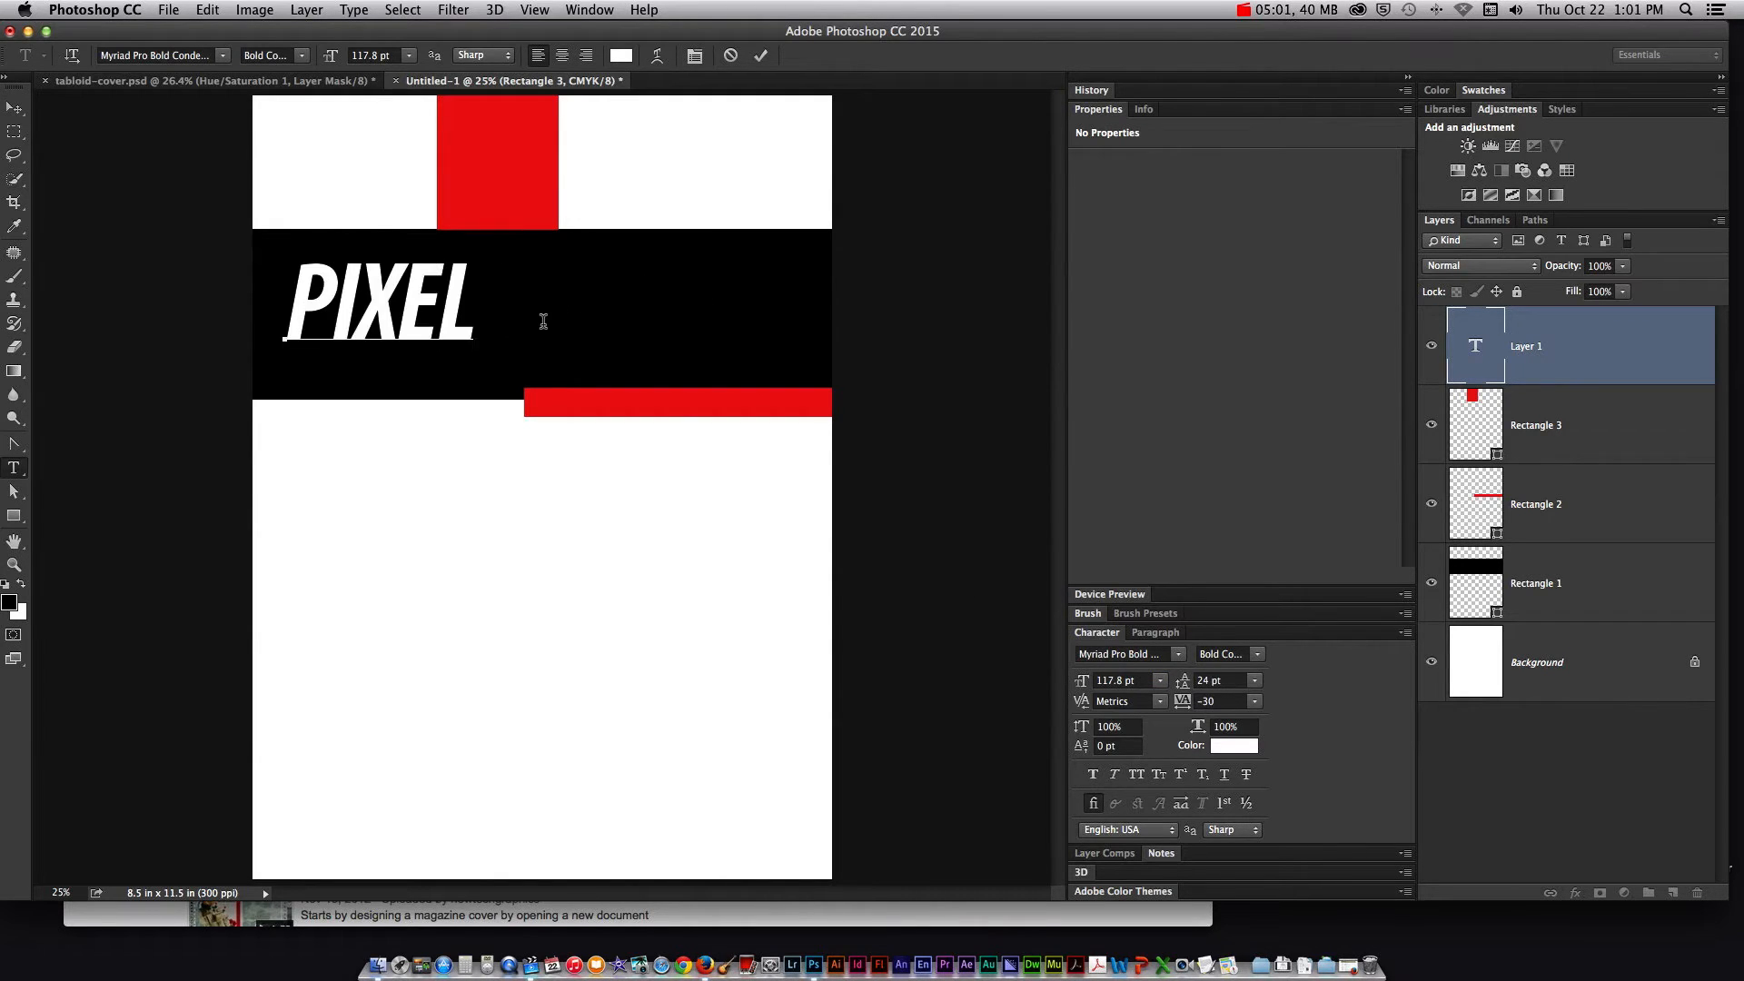
pyautogui.write('PERFECT')
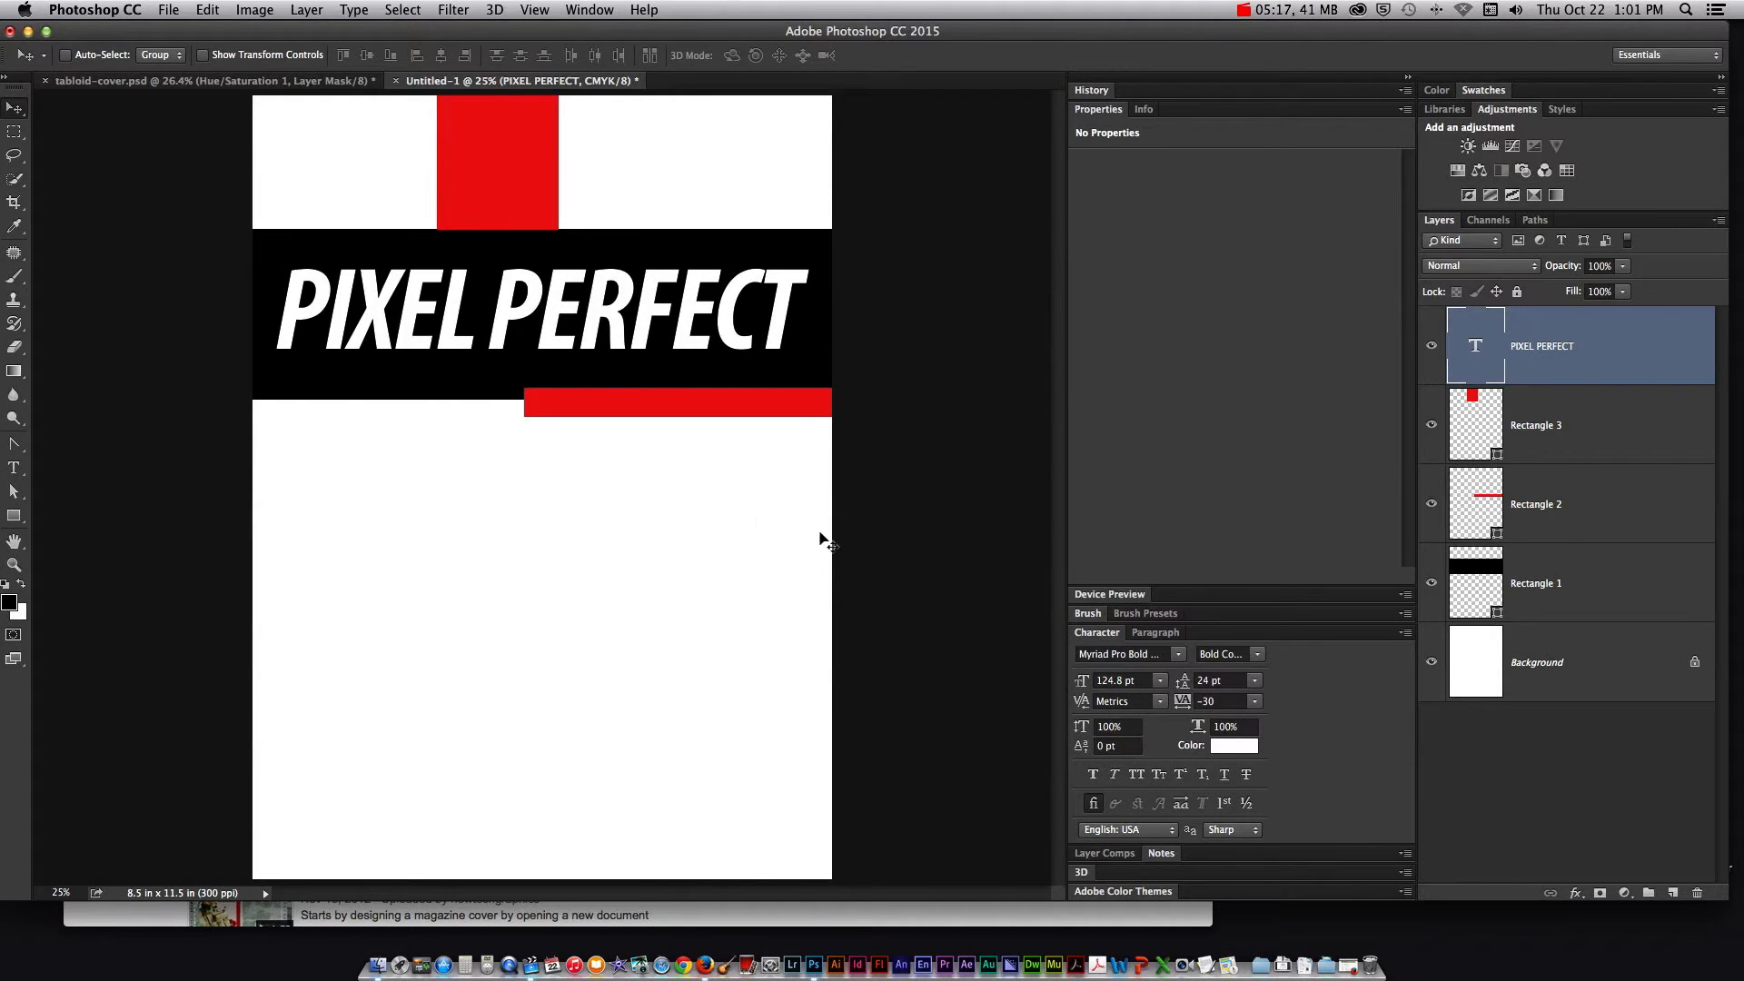
pyautogui.click(212, 80)
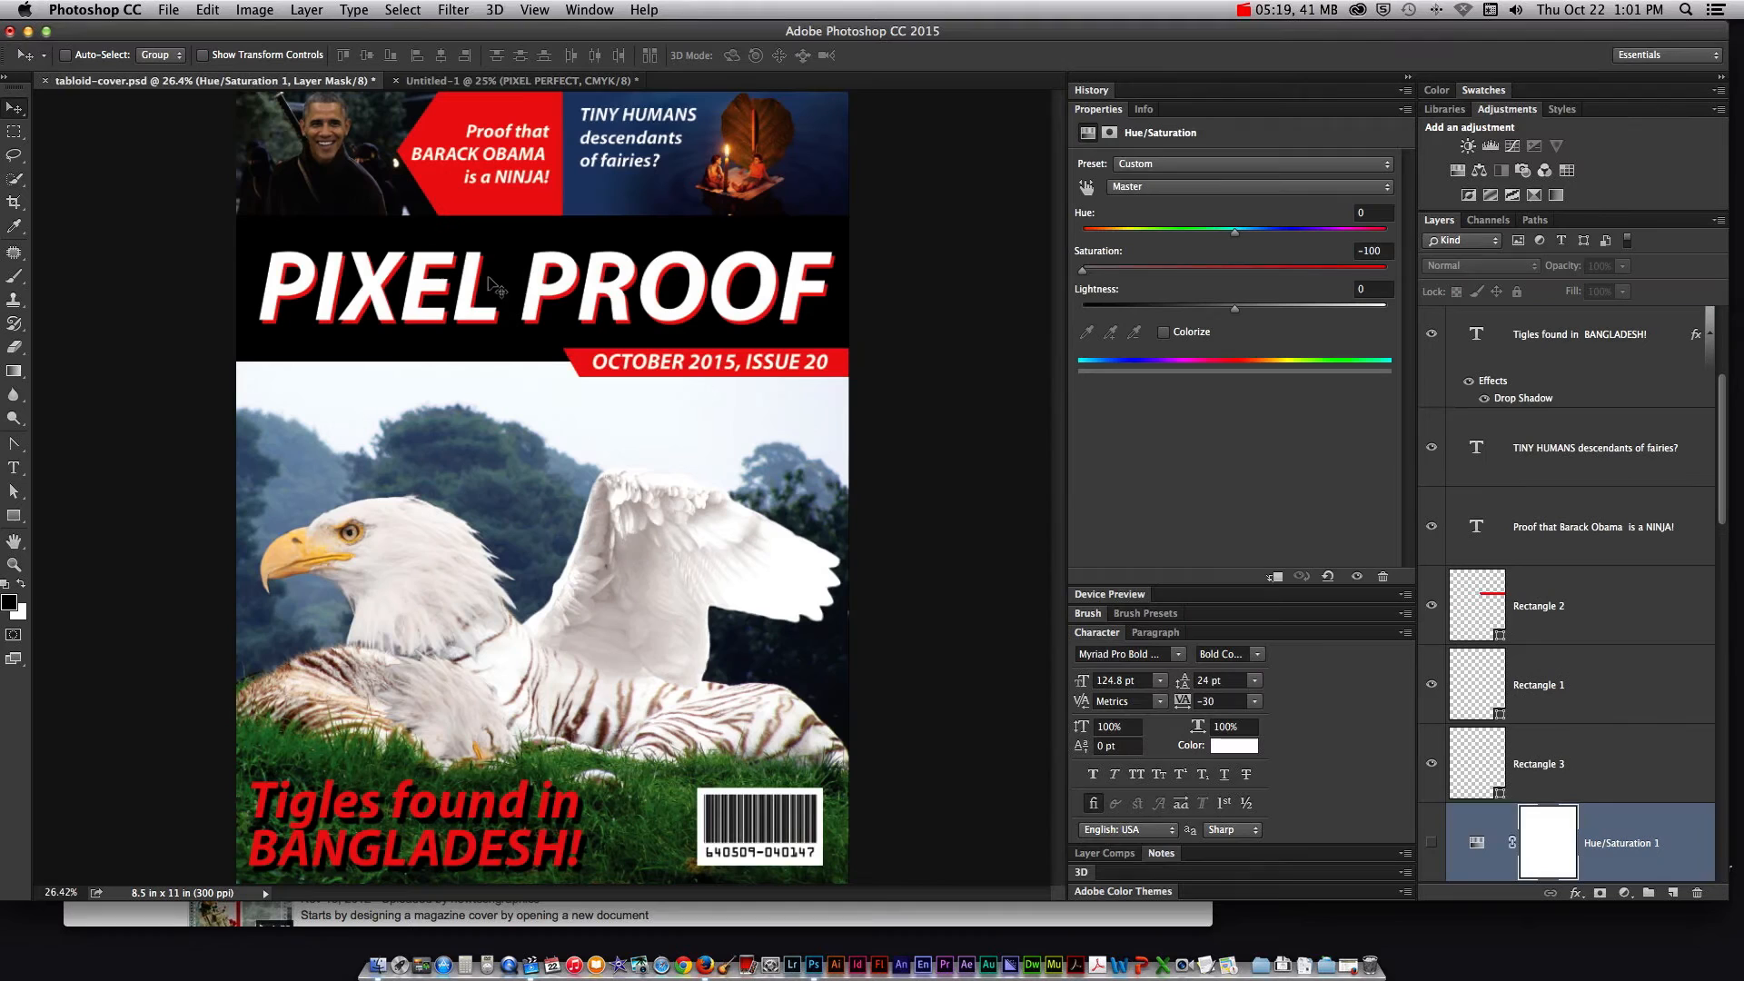
pyautogui.moveTo(1496, 531)
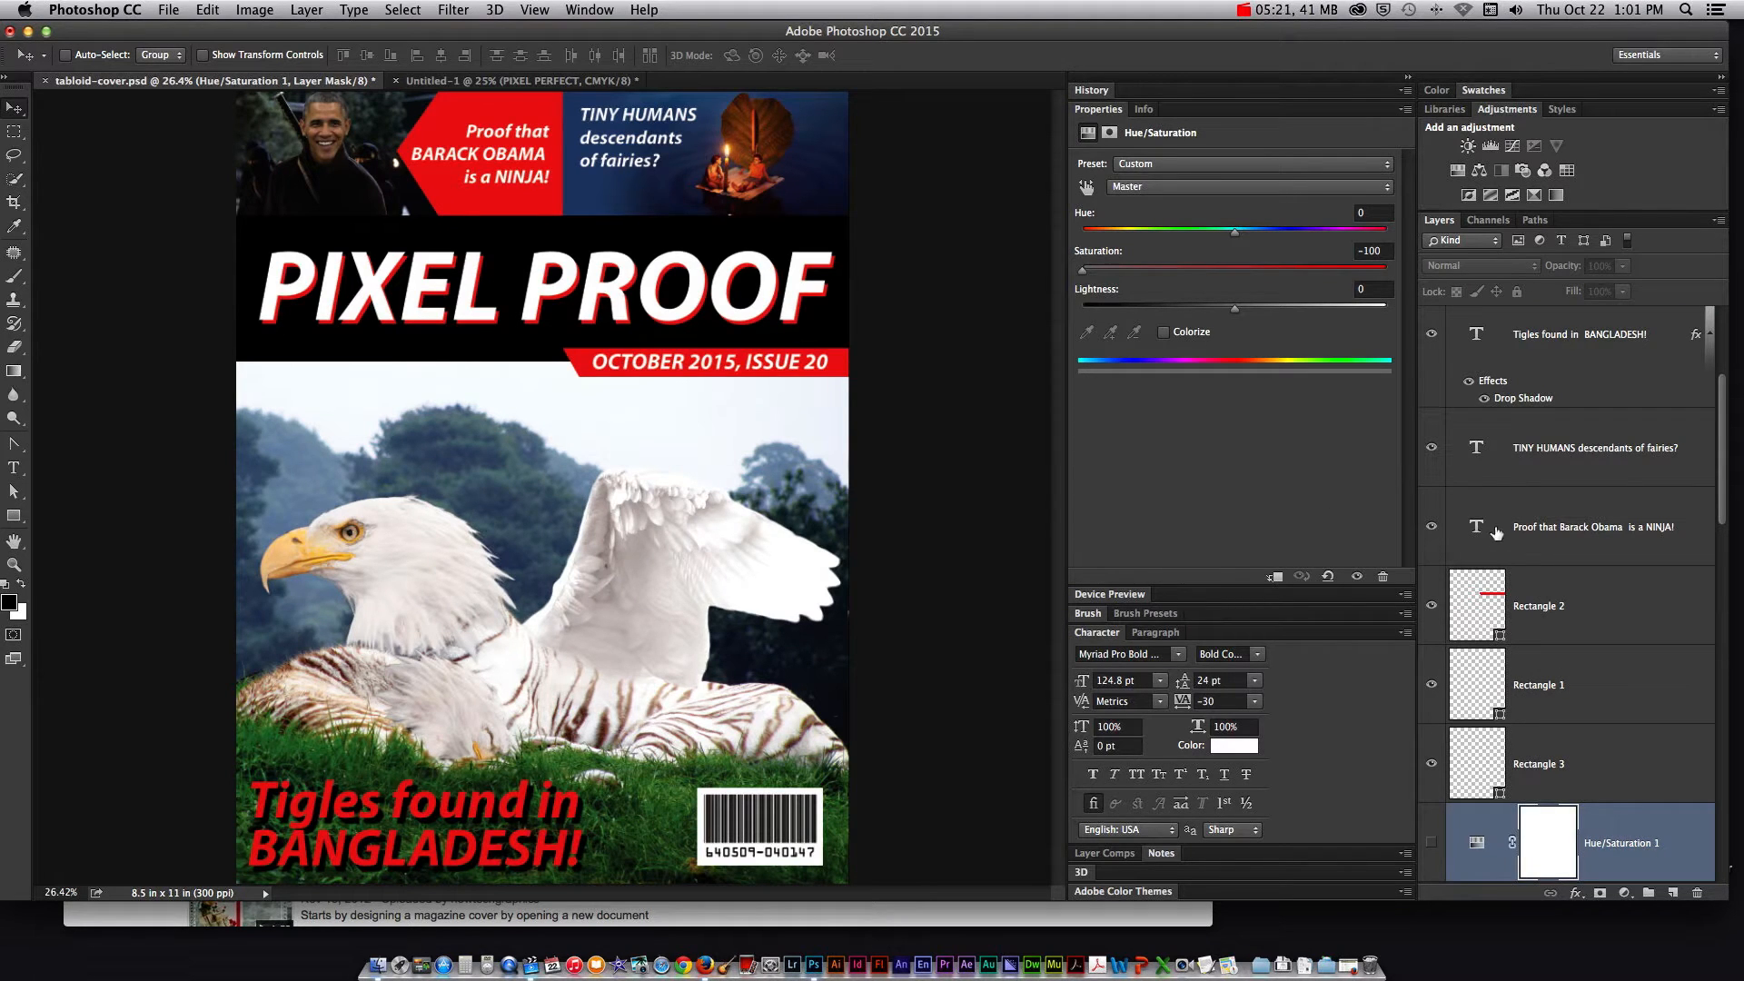
pyautogui.scroll(-3)
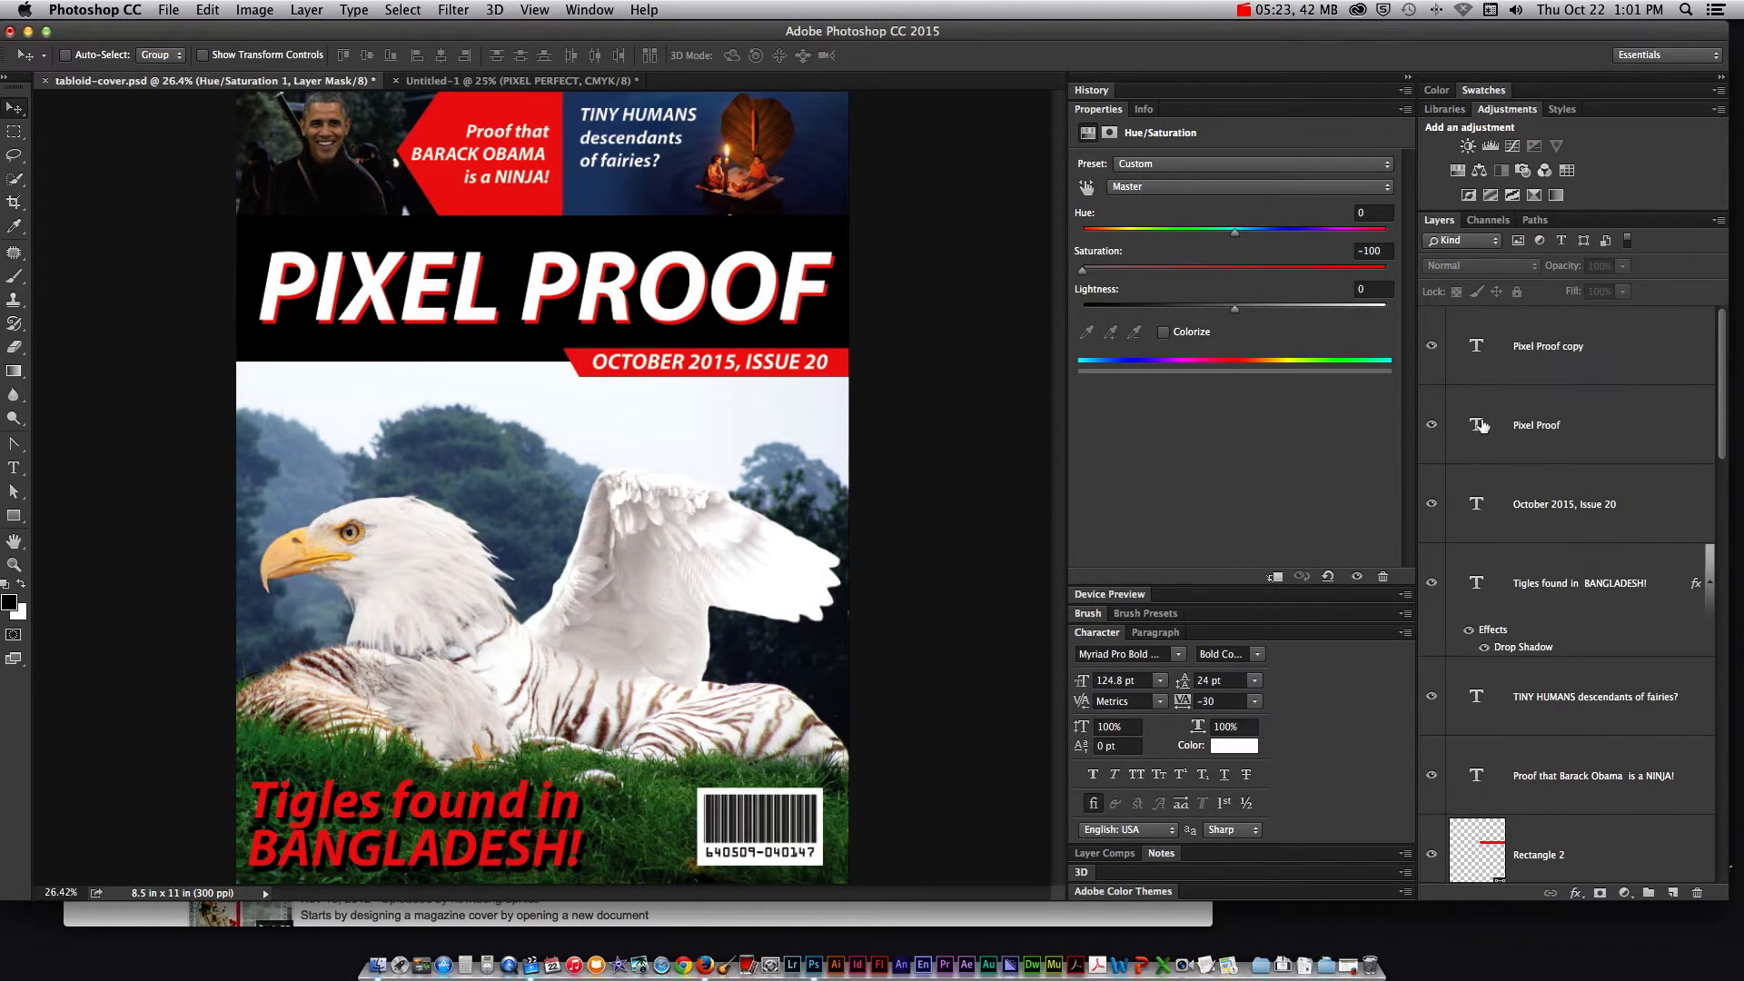
pyautogui.click(1536, 425)
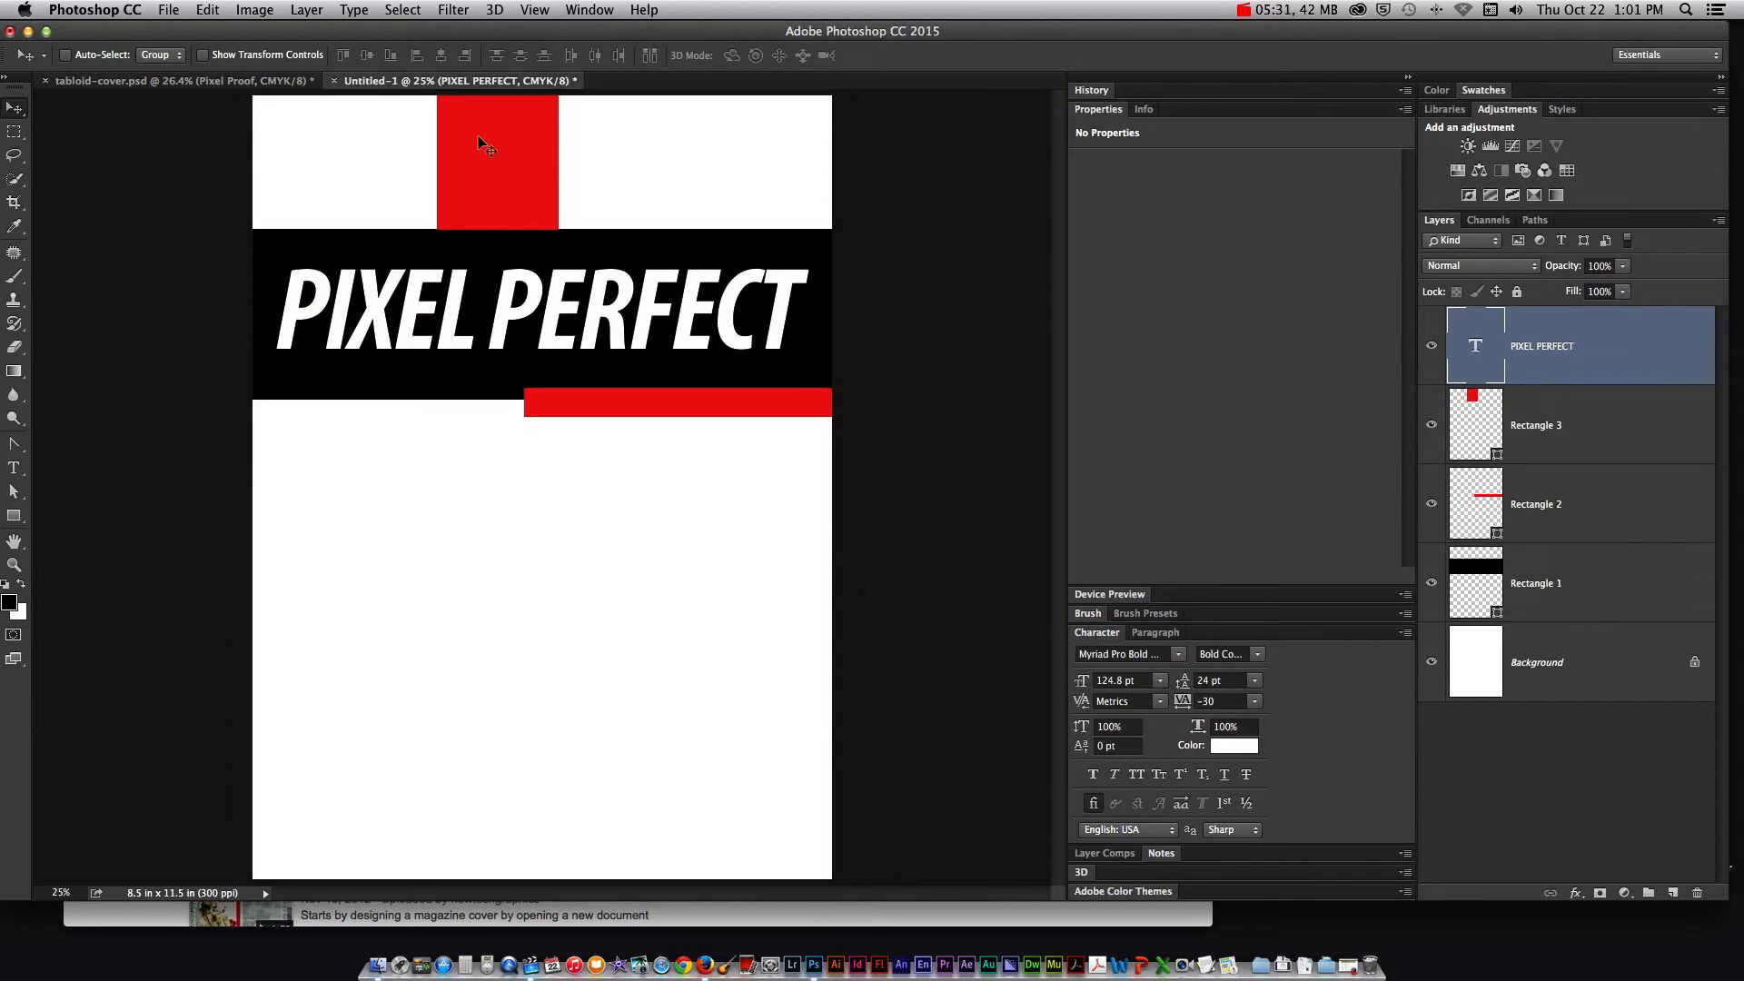
pyautogui.moveTo(748, 426)
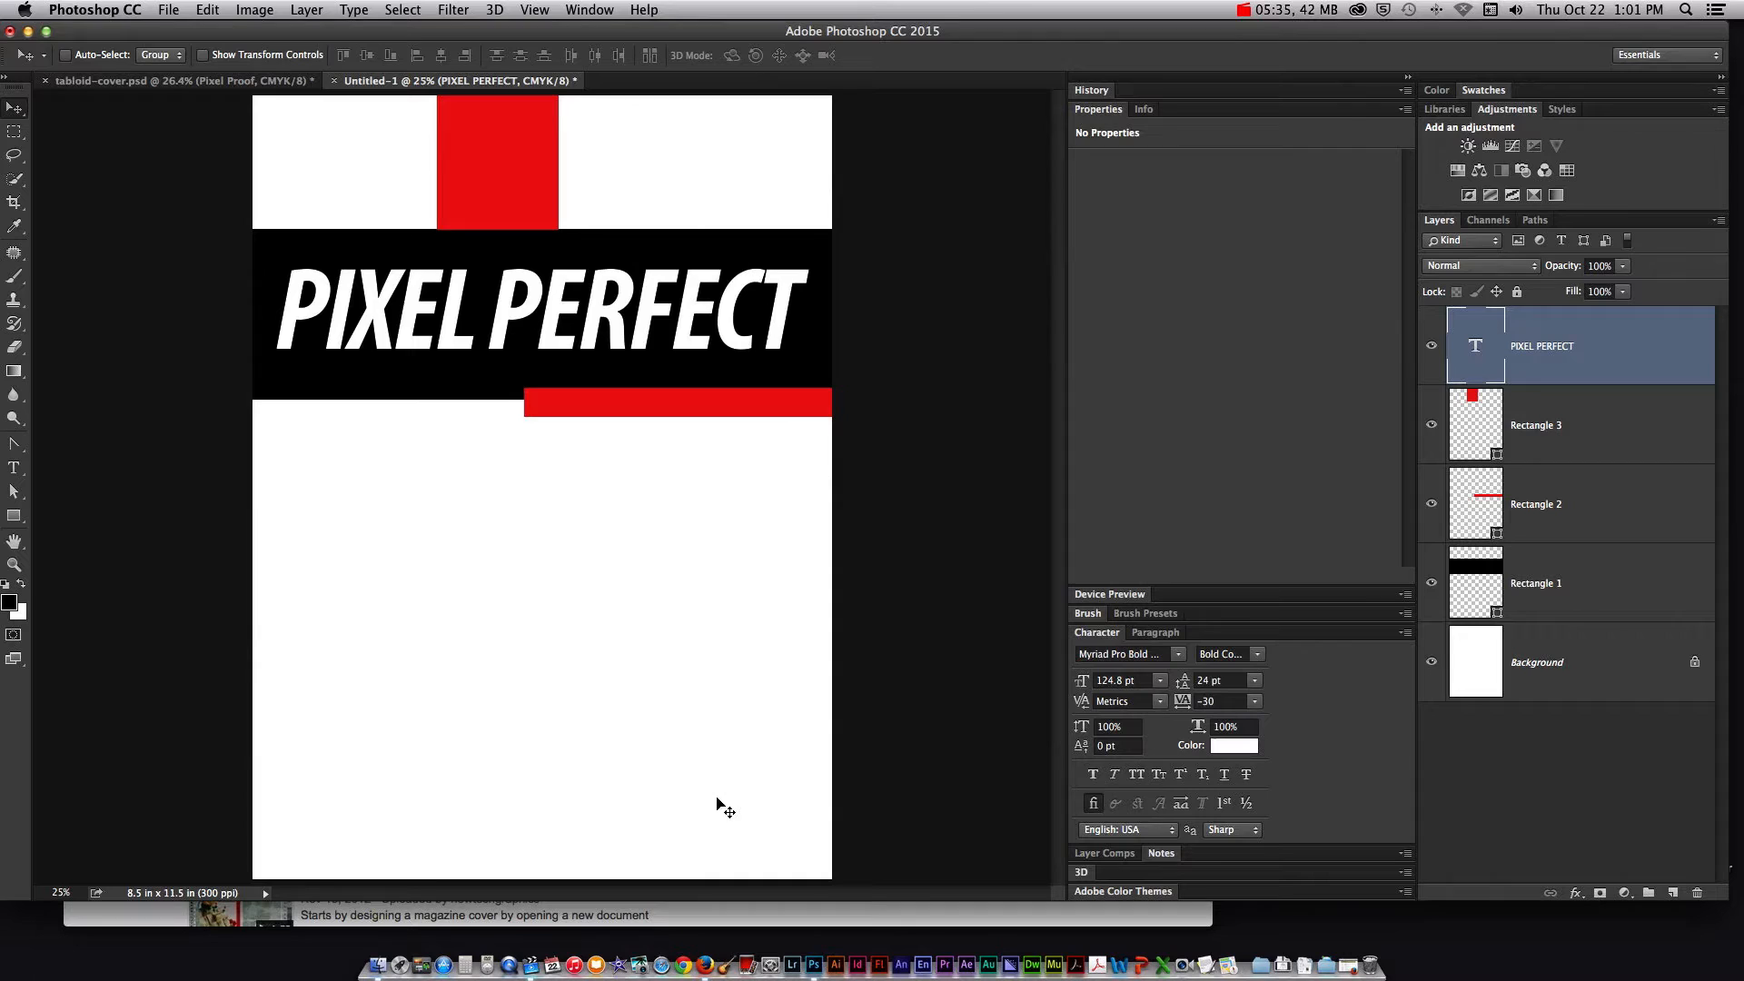
pyautogui.moveTo(884, 754)
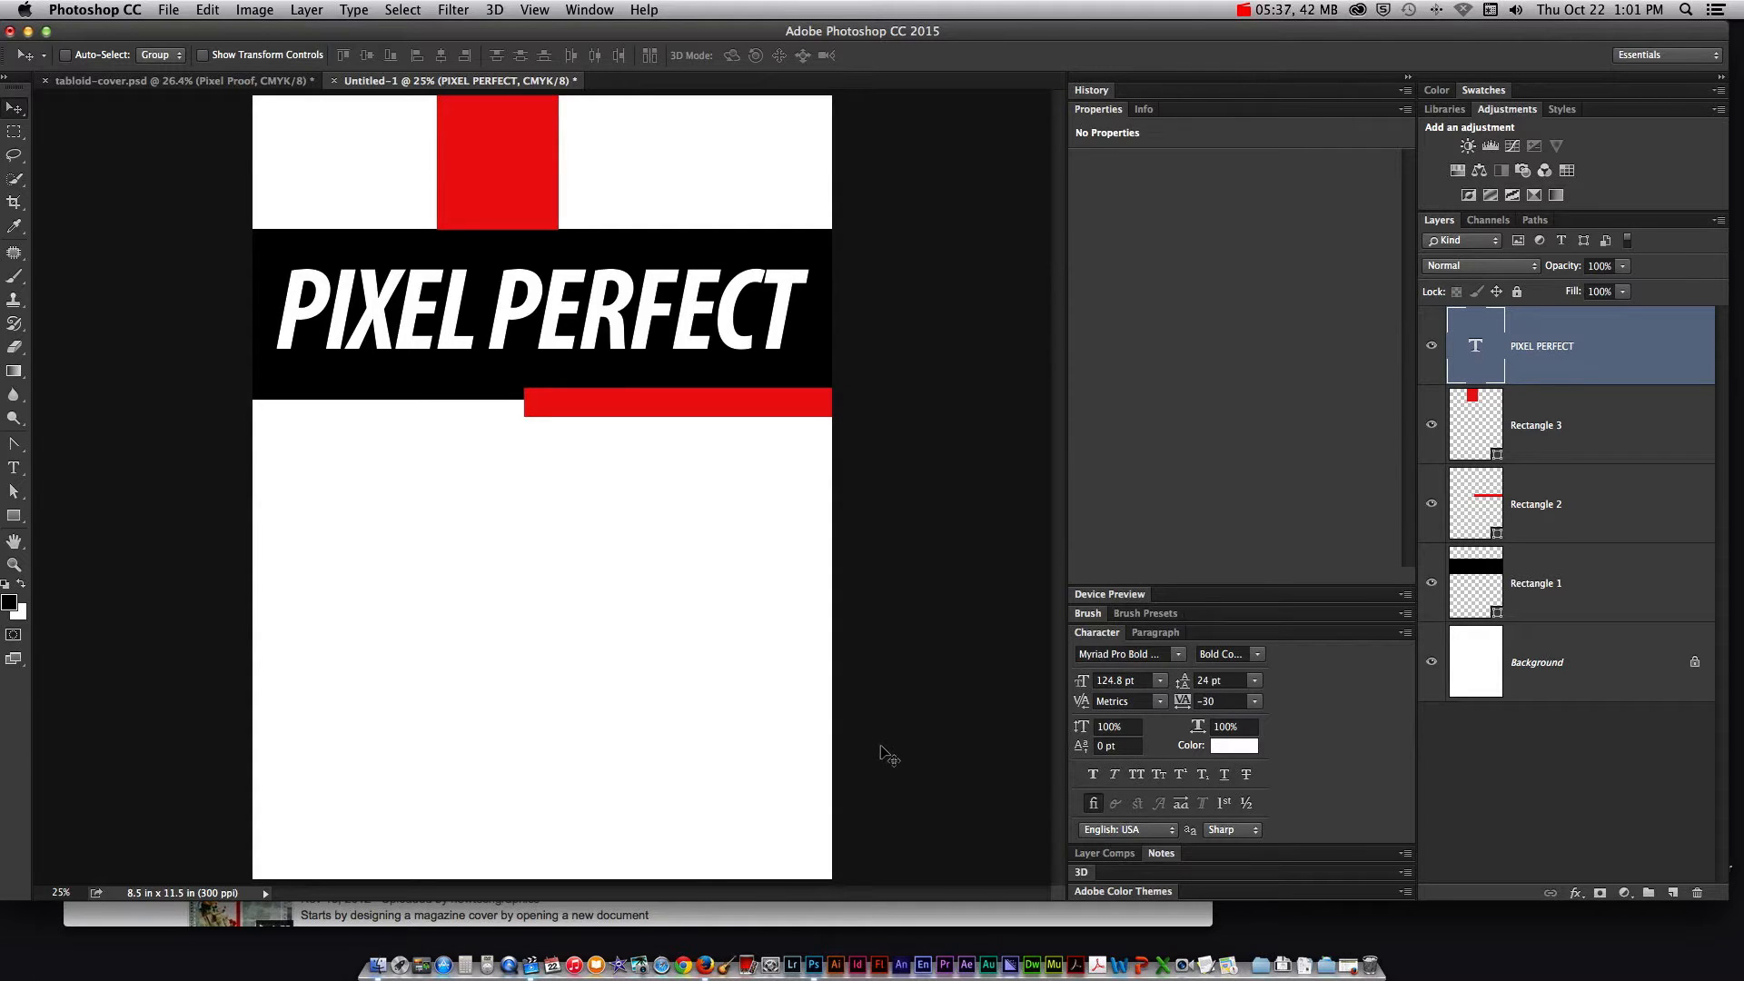
# Place white-tigers.jpg into the cover with File > Place Embedded
pyautogui.click(168, 10)
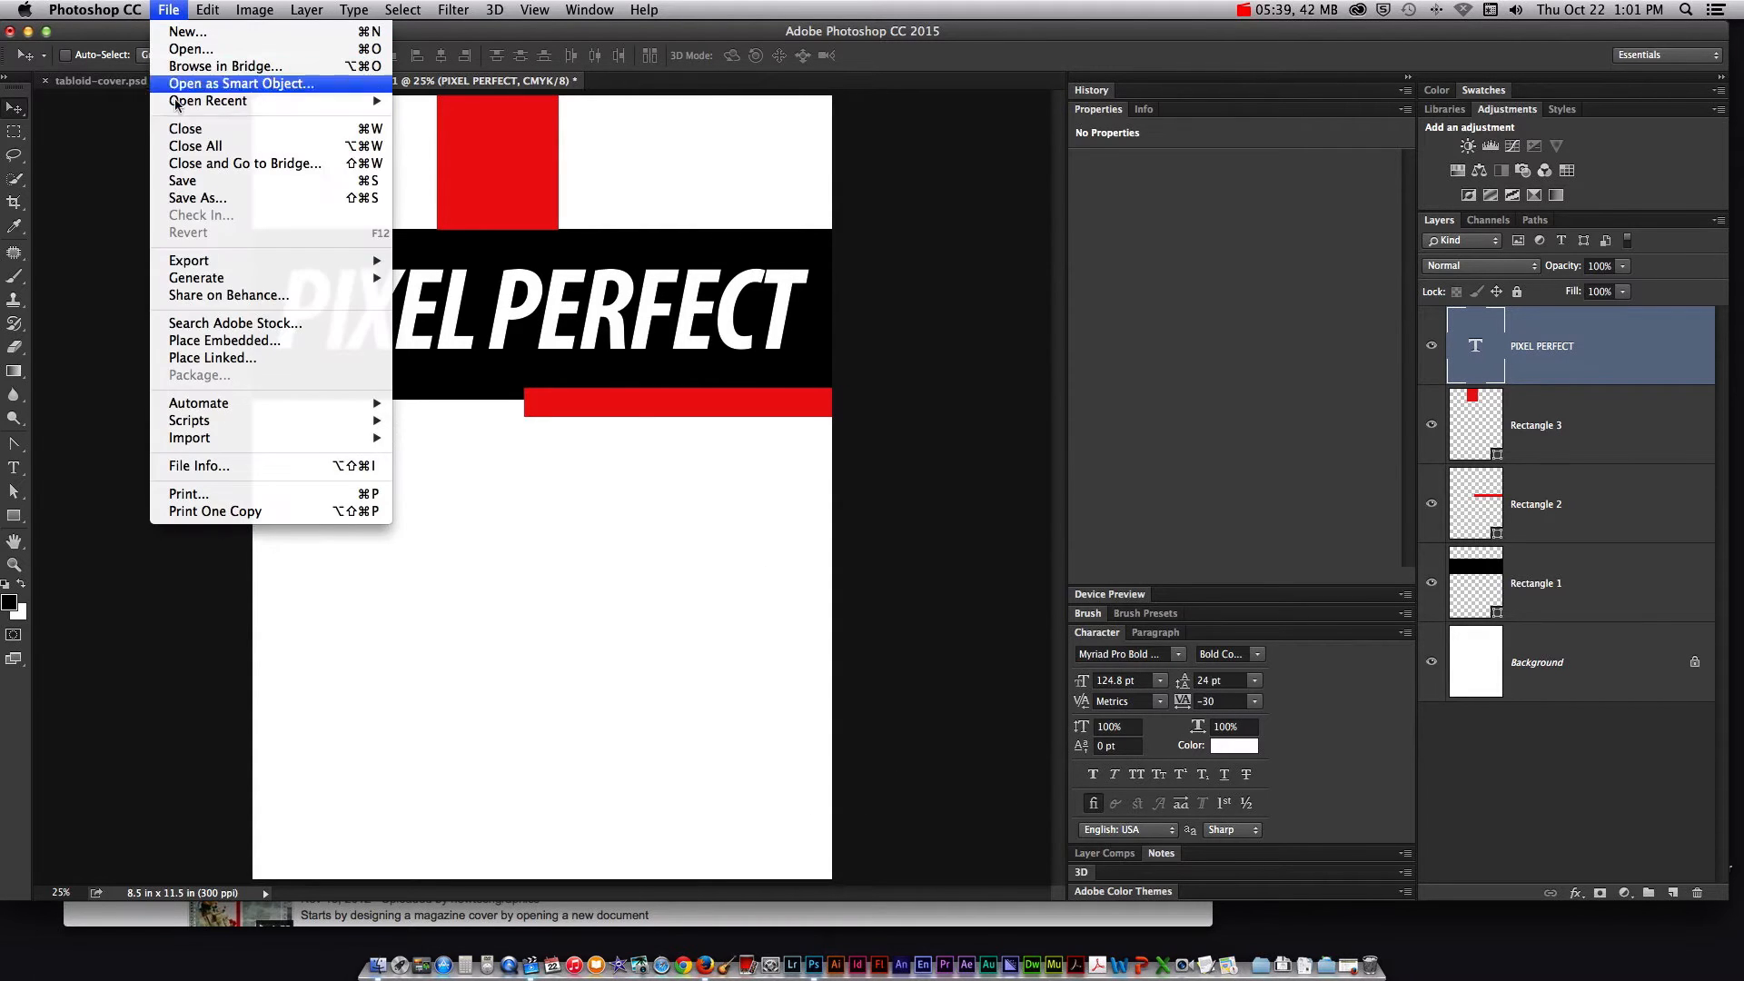
pyautogui.moveTo(224, 340)
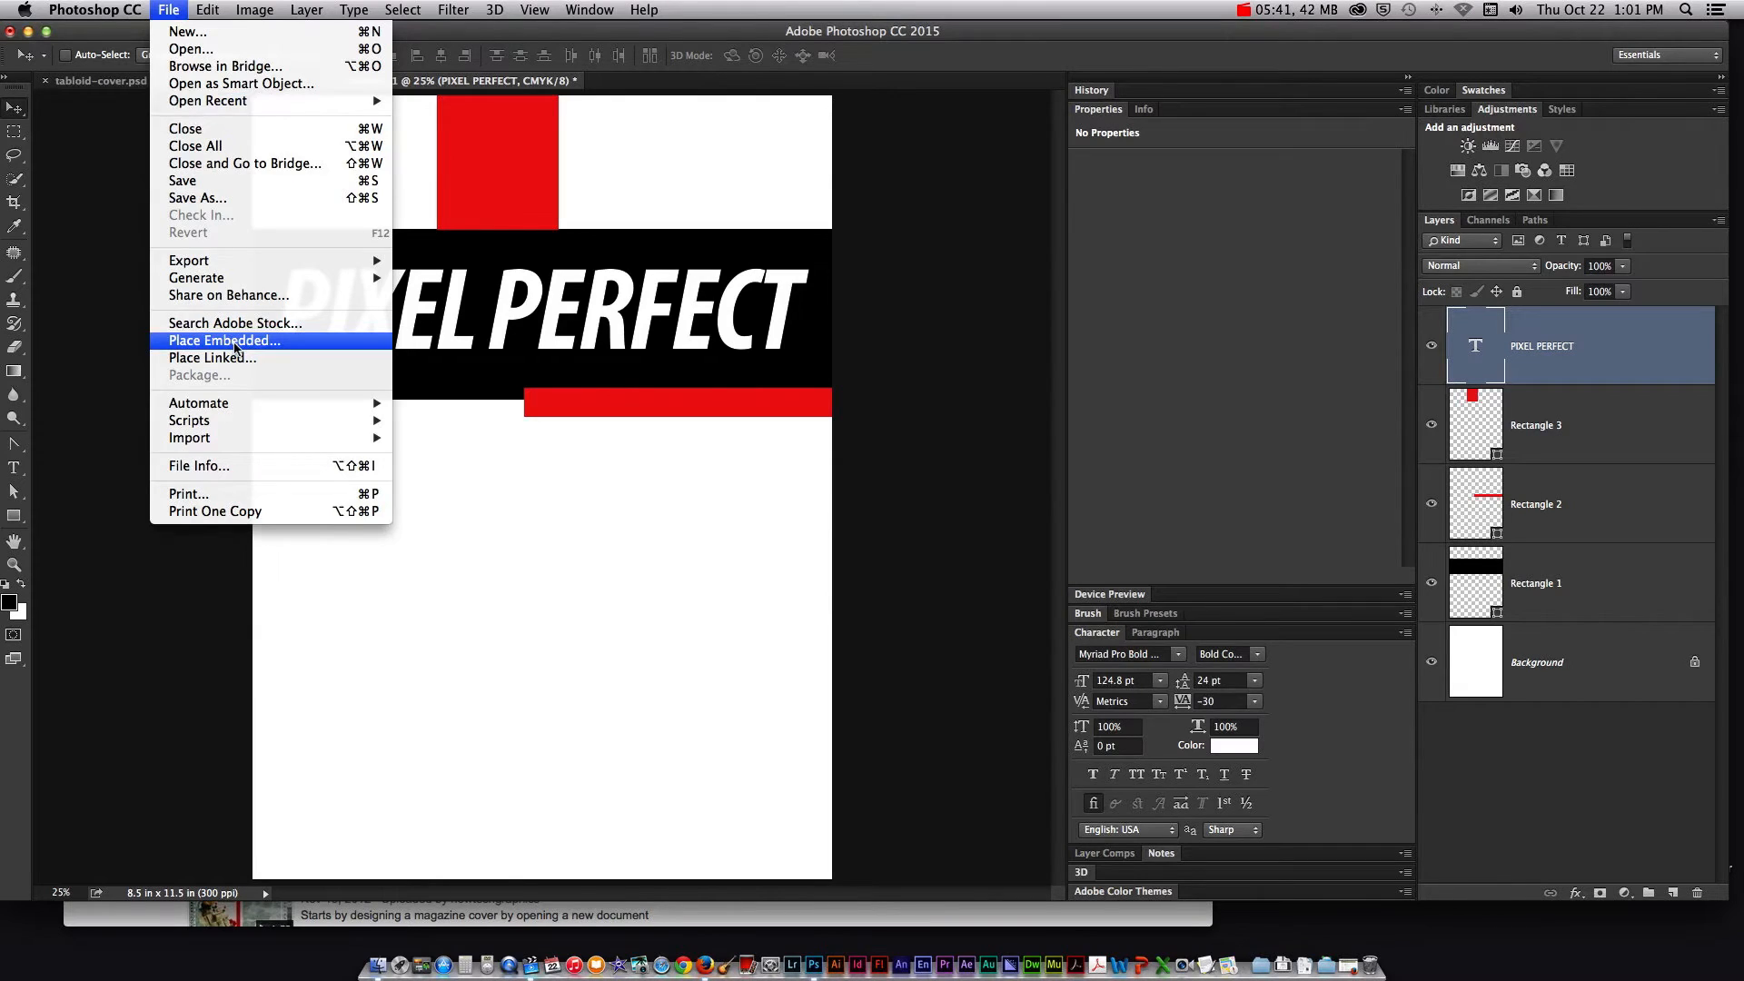
pyautogui.click(222, 340)
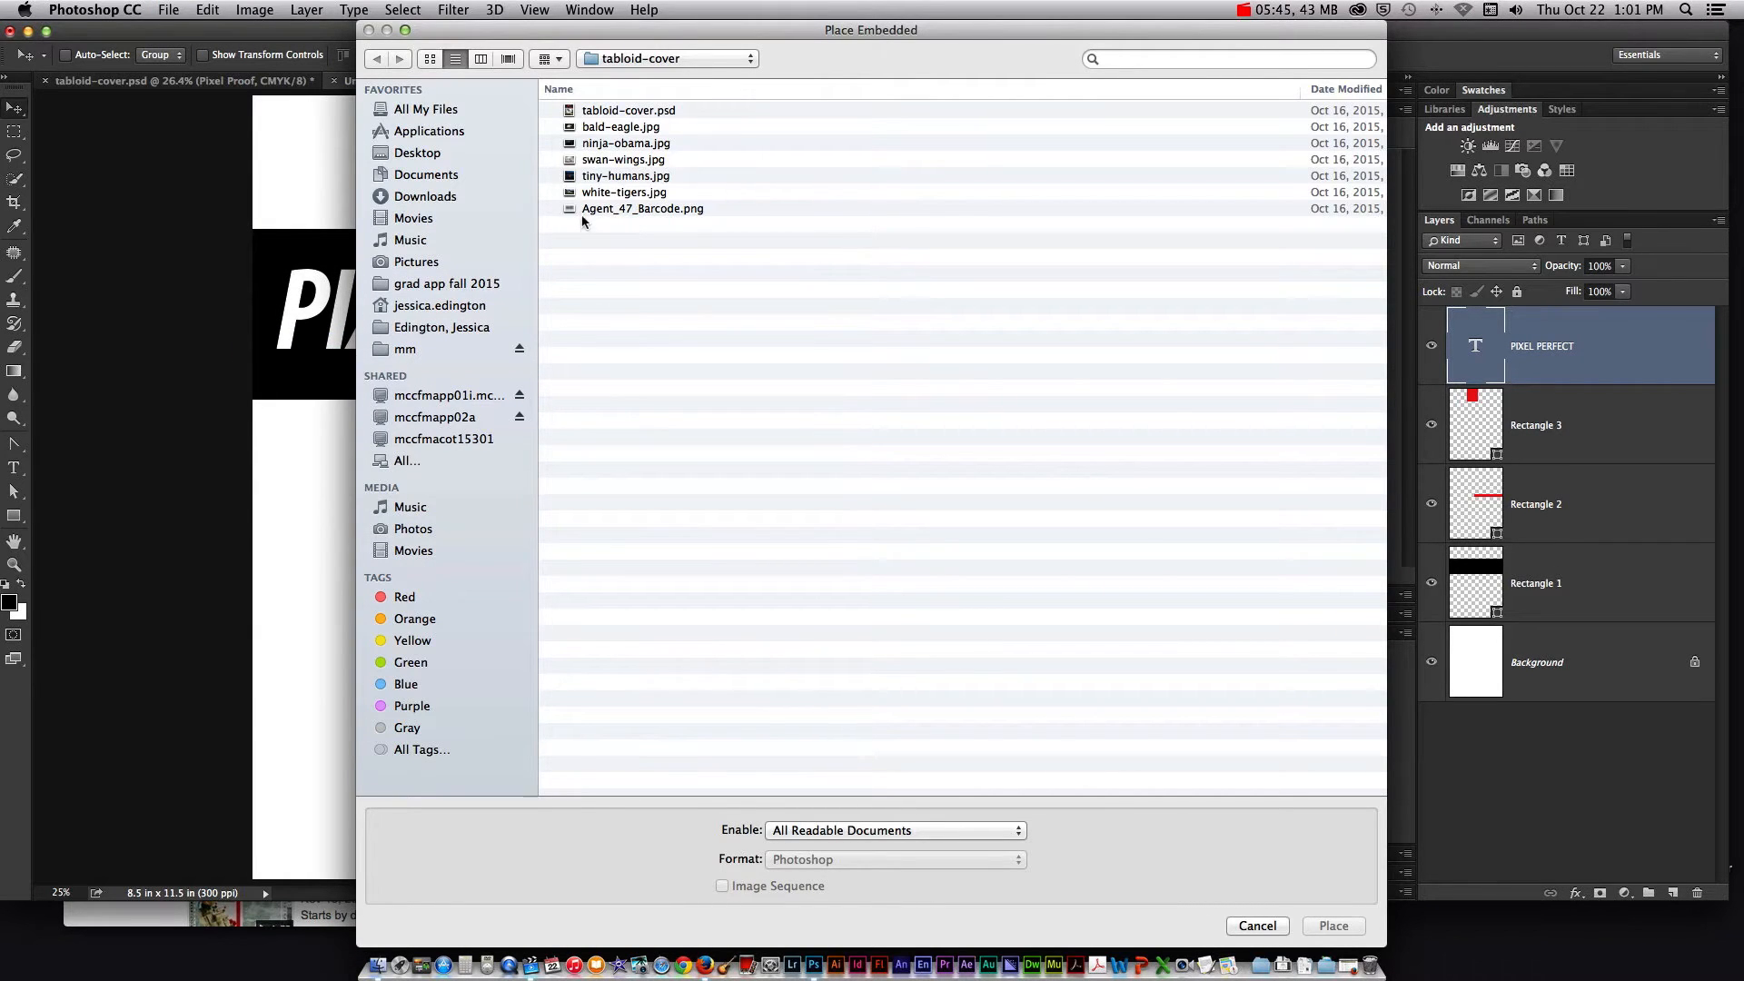
pyautogui.click(624, 192)
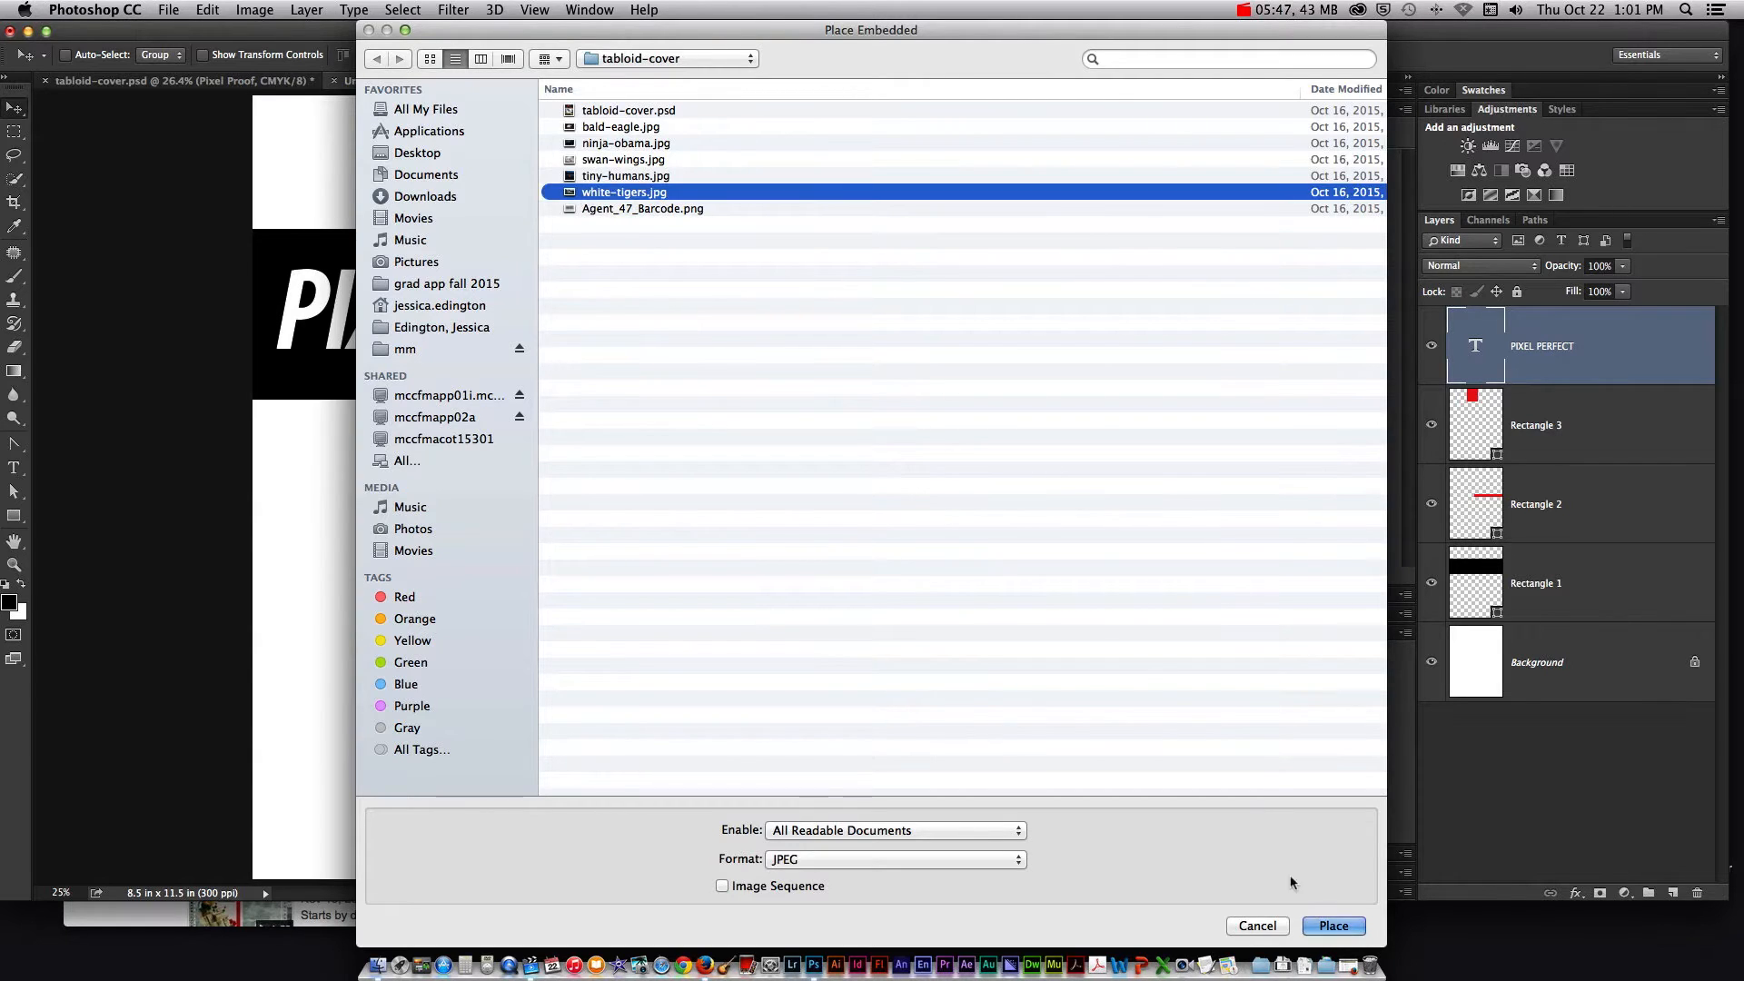
pyautogui.click(1331, 925)
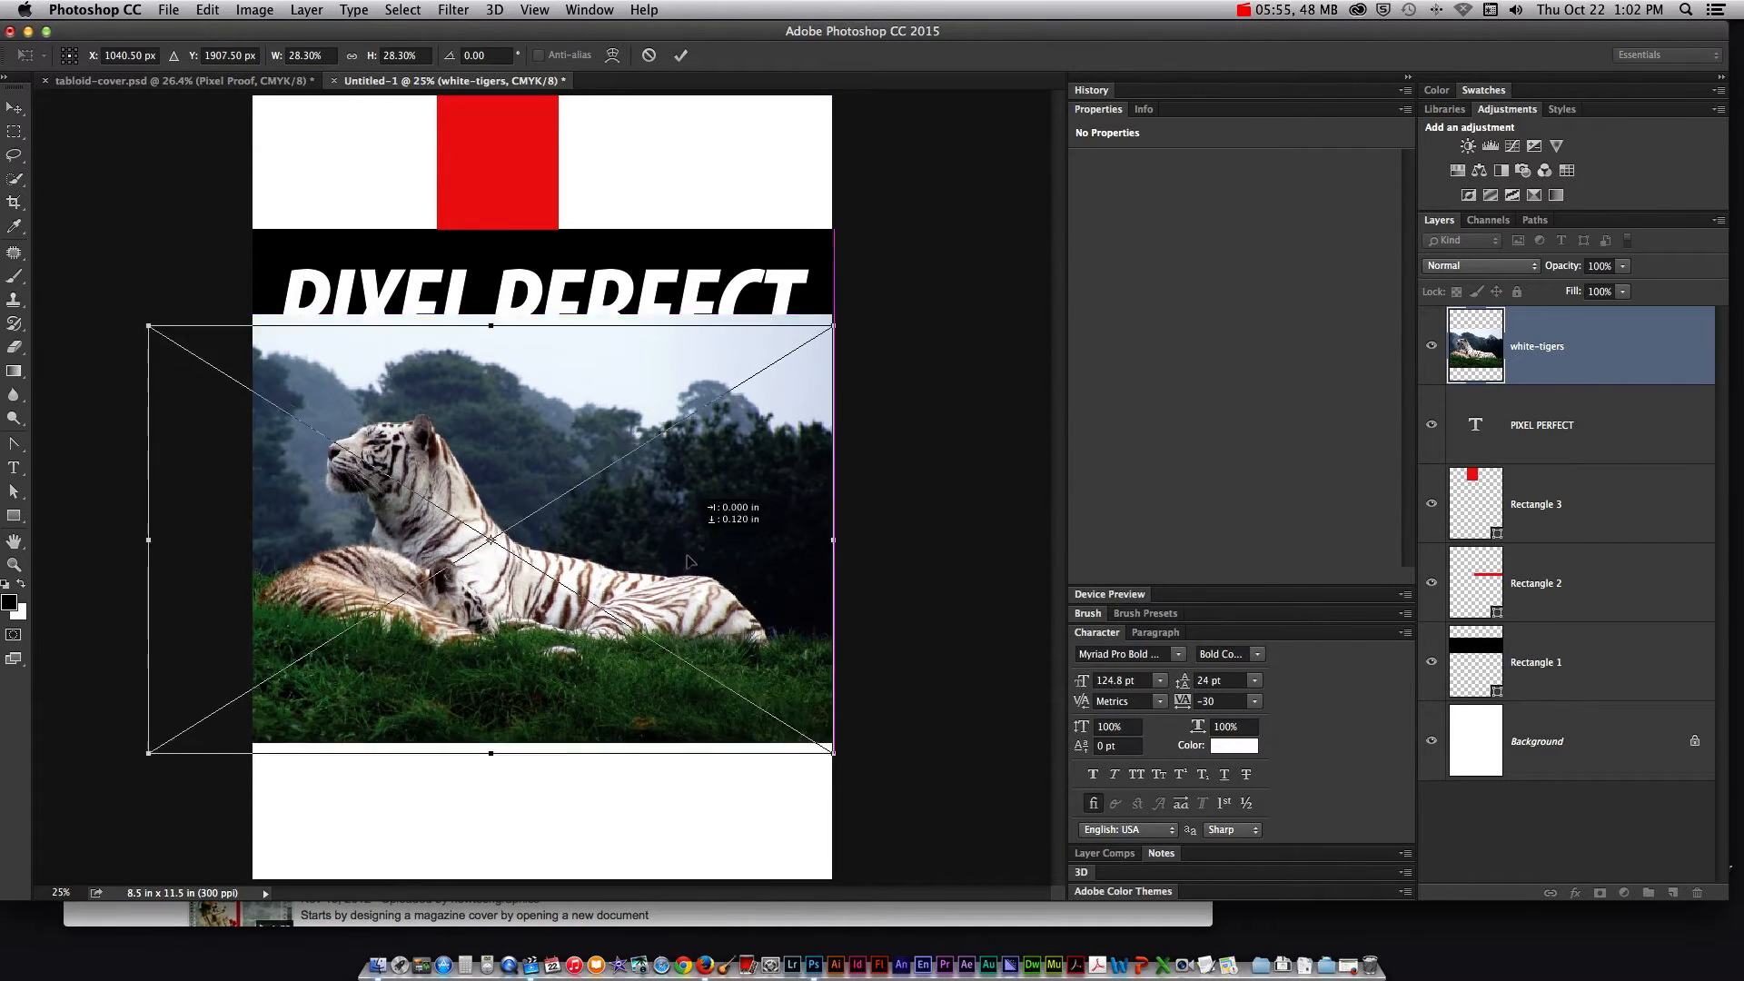
# Move and enlarge the tiger photo to fill the page below the black band
pyautogui.moveTo(490, 540); pyautogui.dragTo(499, 617)
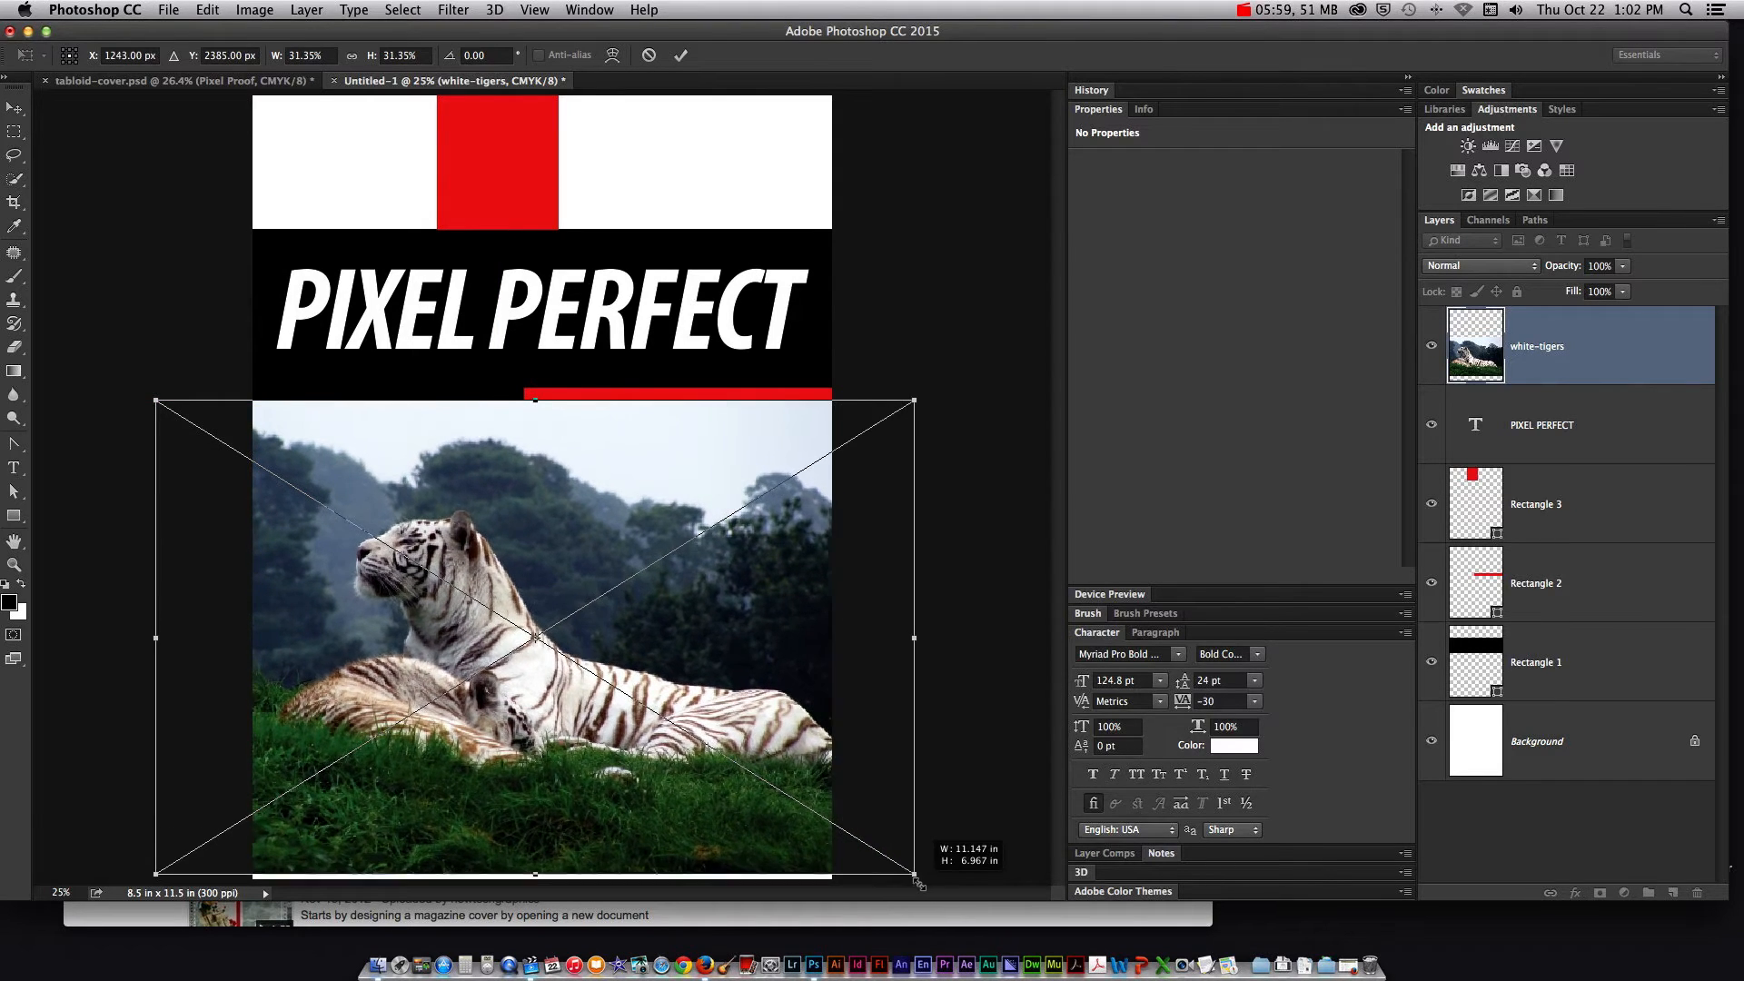
pyautogui.moveTo(912, 877); pyautogui.dragTo(928, 890)
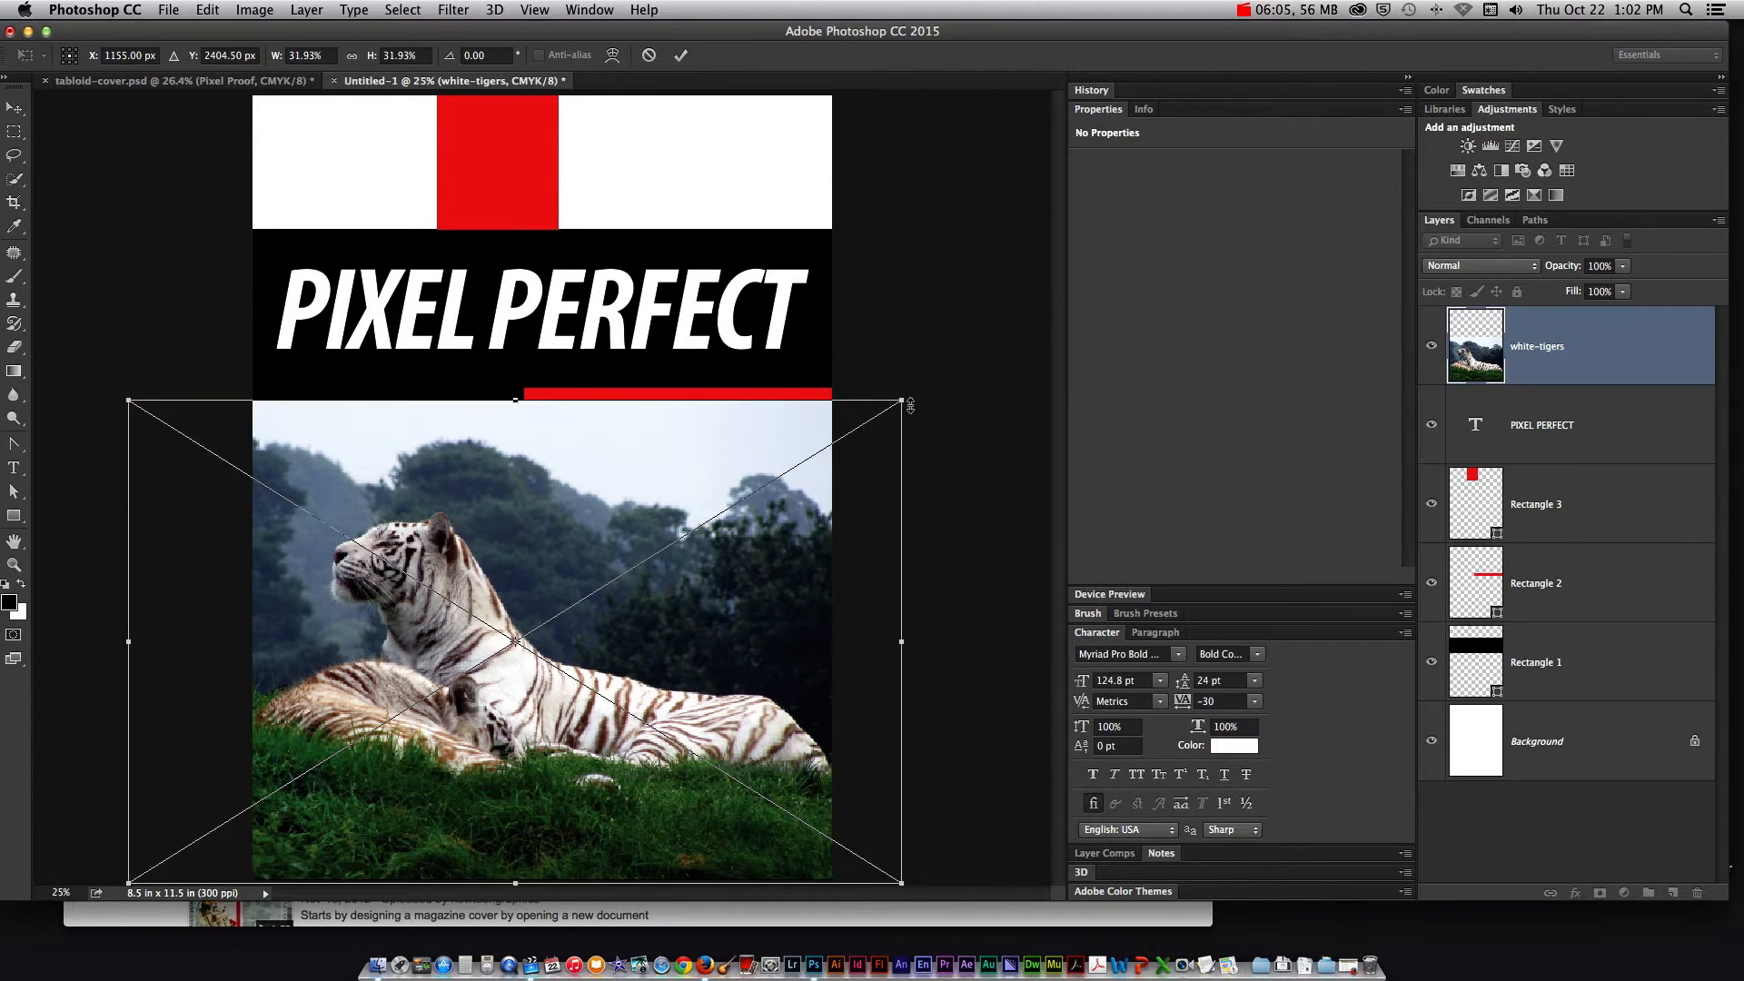
pyautogui.moveTo(901, 403); pyautogui.dragTo(871, 422)
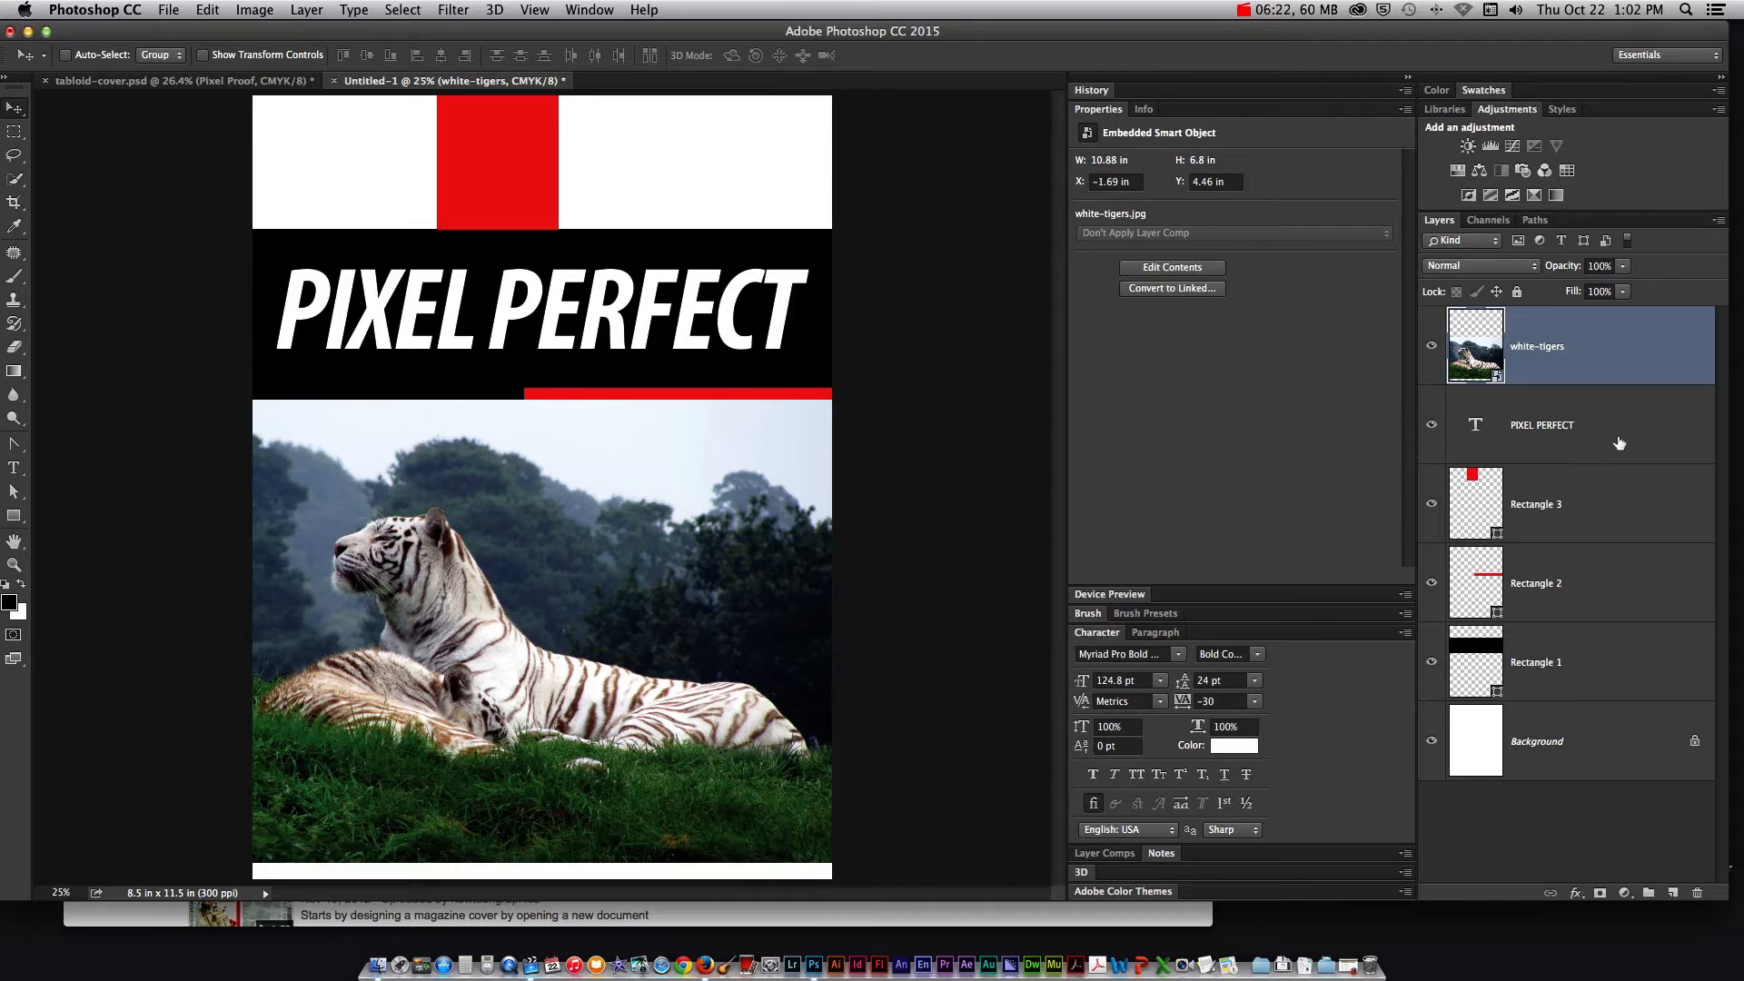
# Move the tiger photo layer beneath the rectangle layers in the Layers panel
pyautogui.moveTo(1537, 346); pyautogui.dragTo(1537, 663)
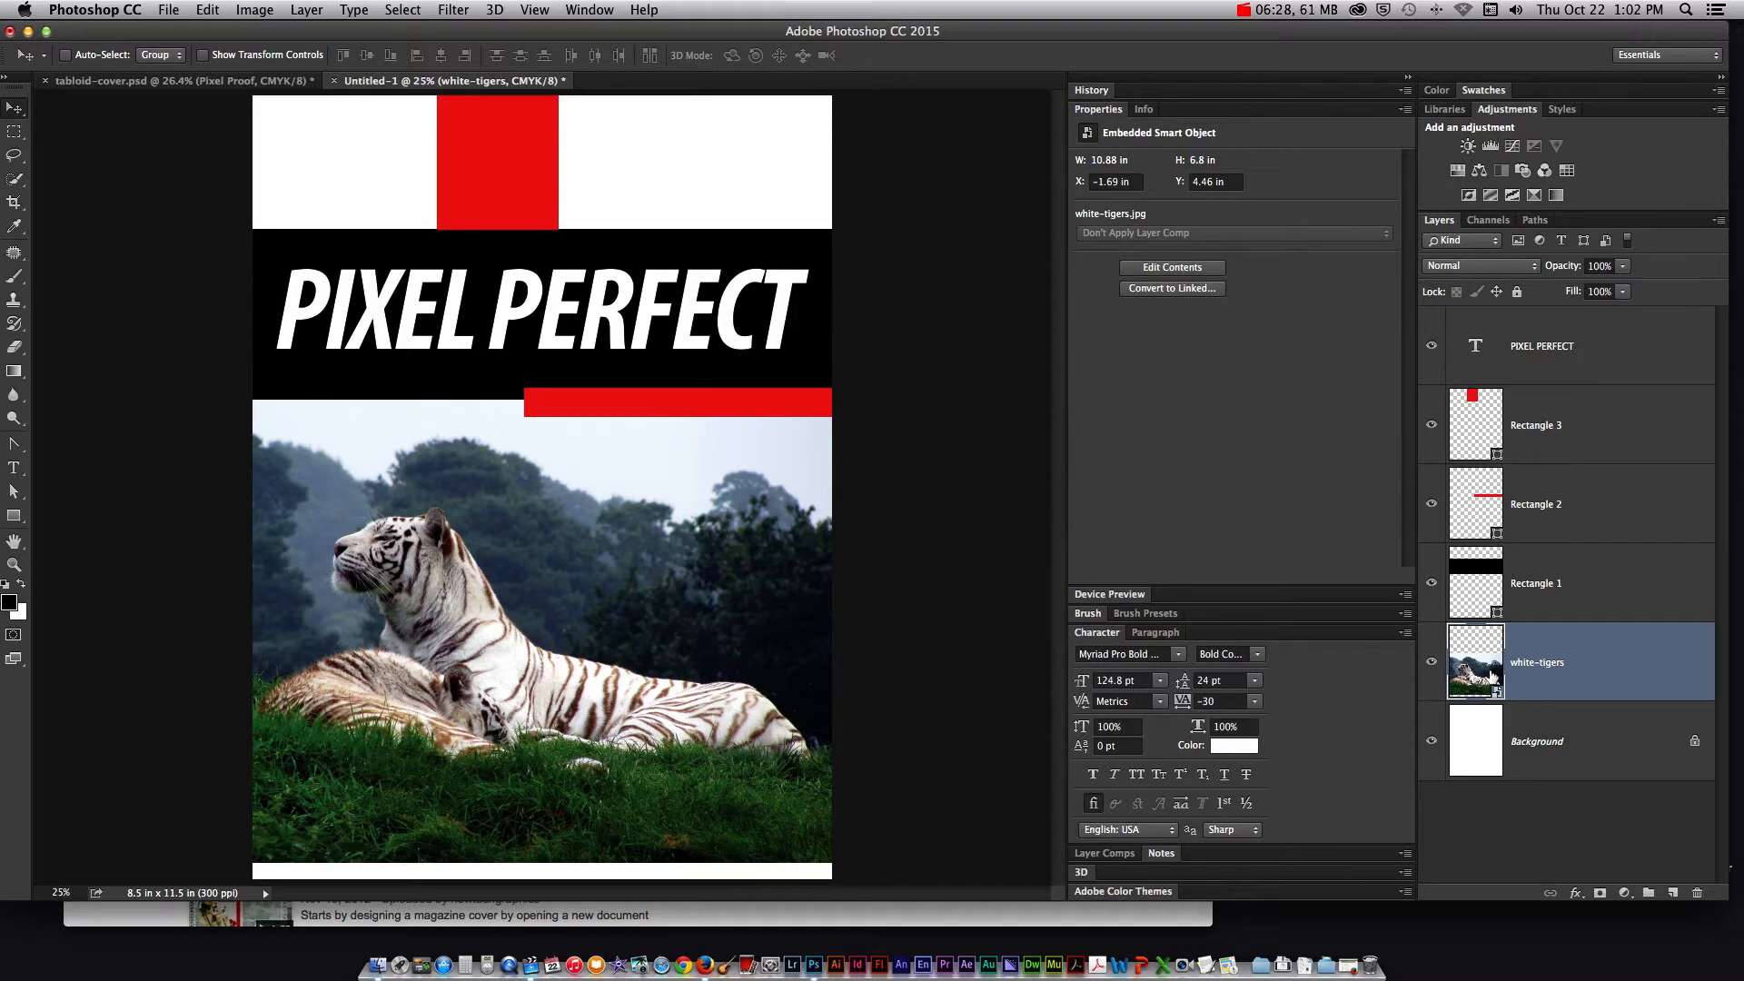
pyautogui.moveTo(1475, 662)
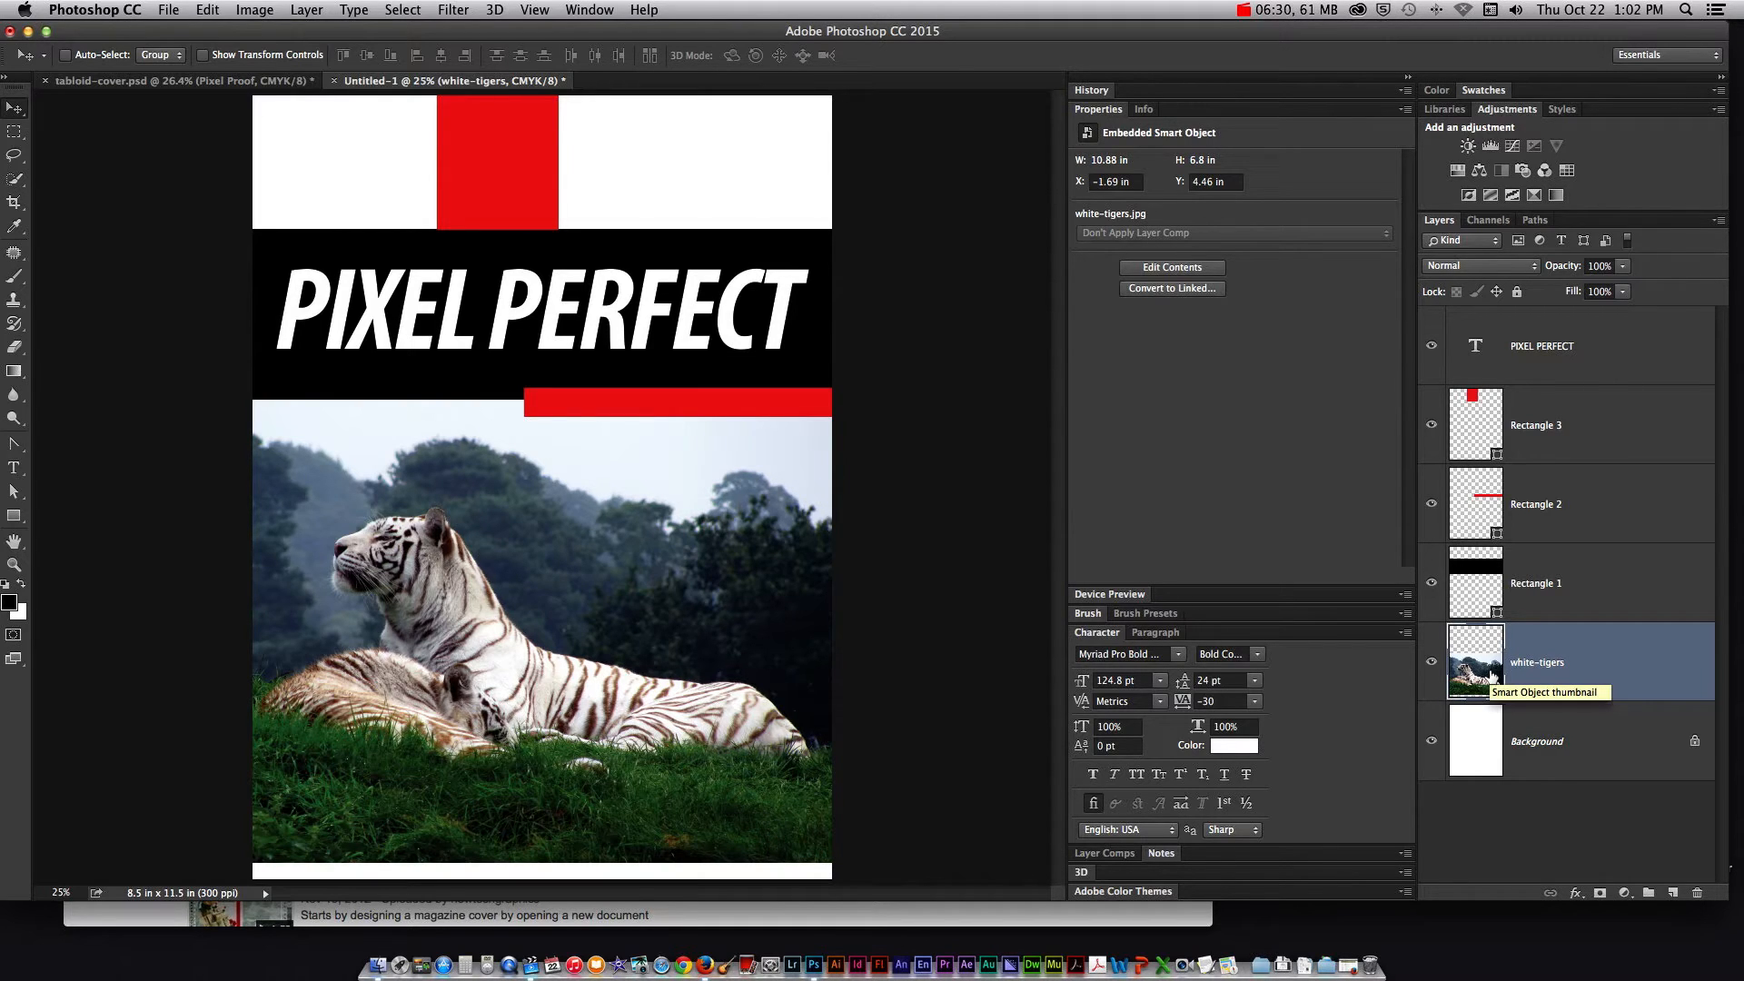
pyautogui.moveTo(734, 593)
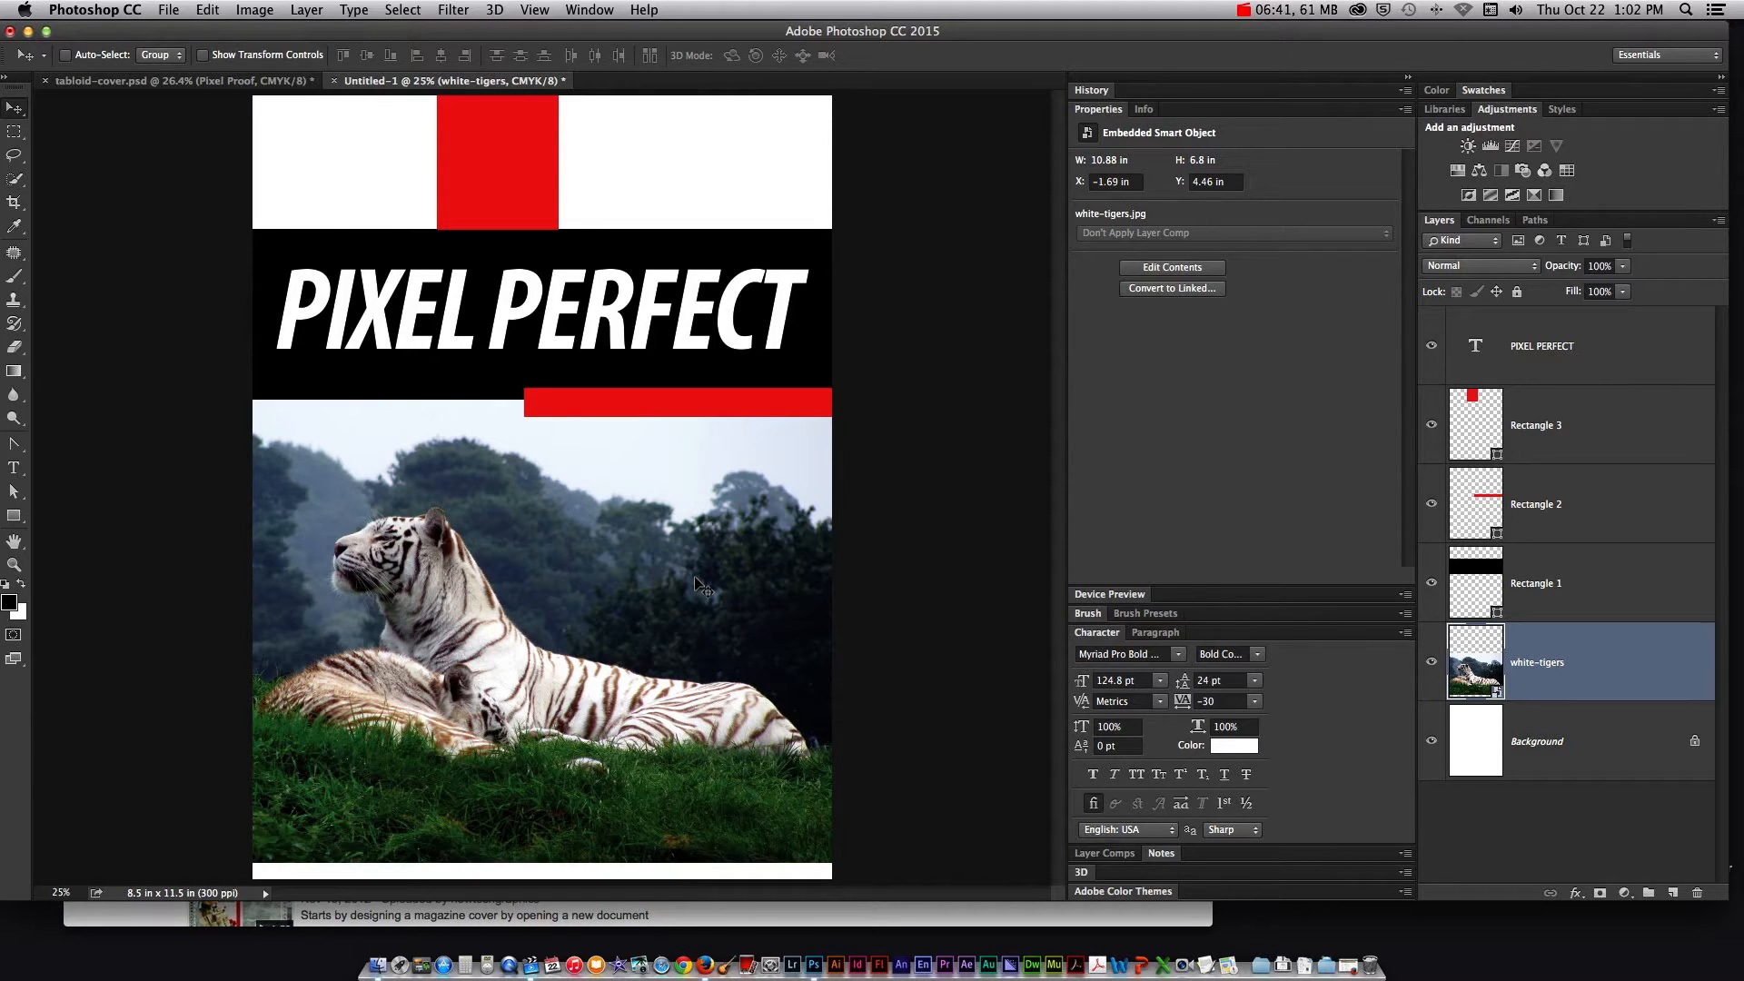
pyautogui.moveTo(390, 515)
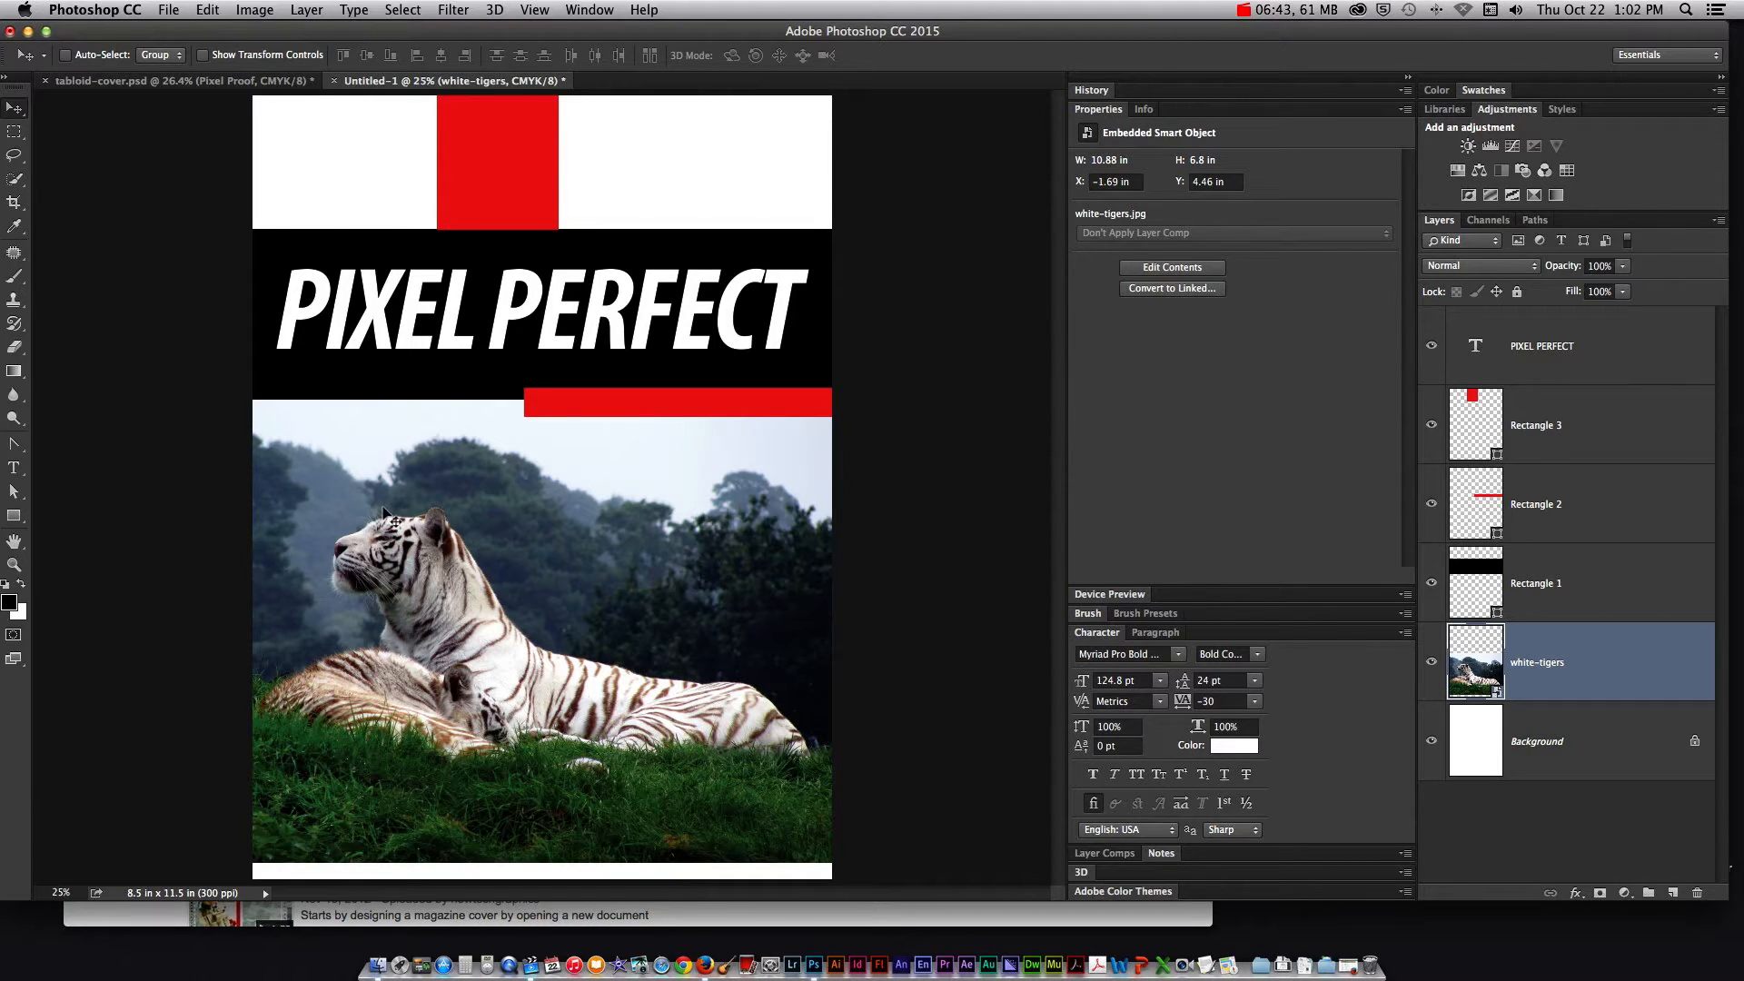
pyautogui.moveTo(465, 523)
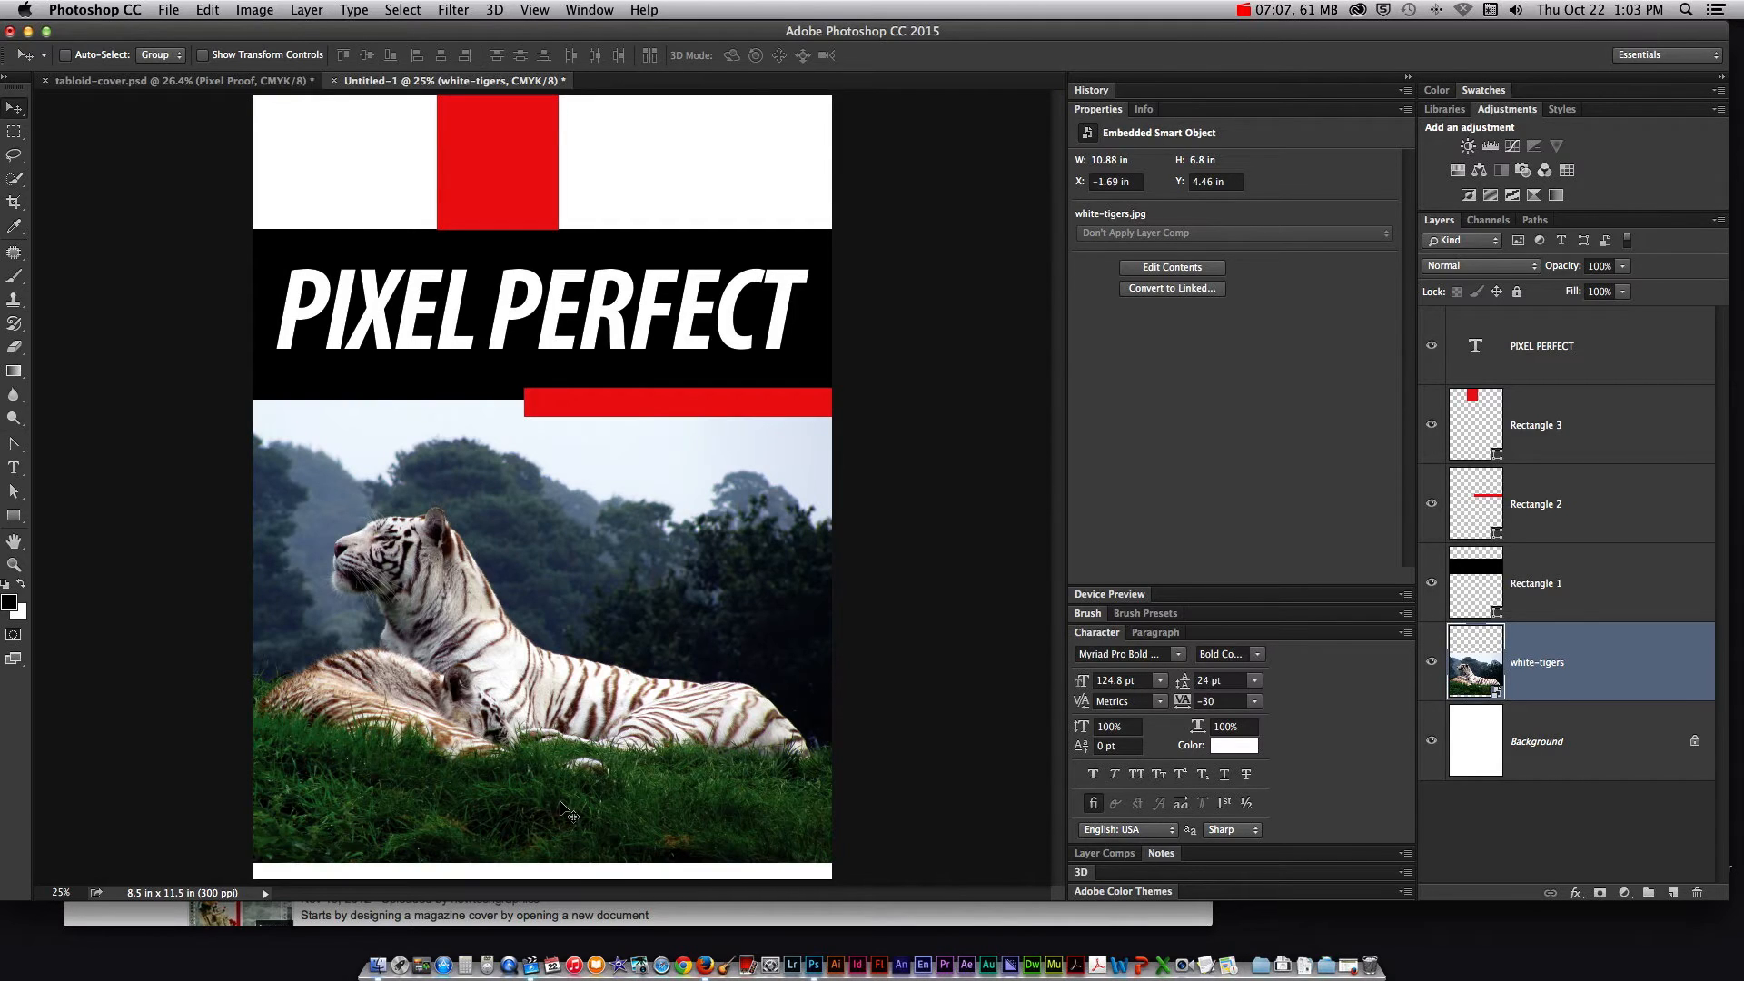
pyautogui.moveTo(389, 172)
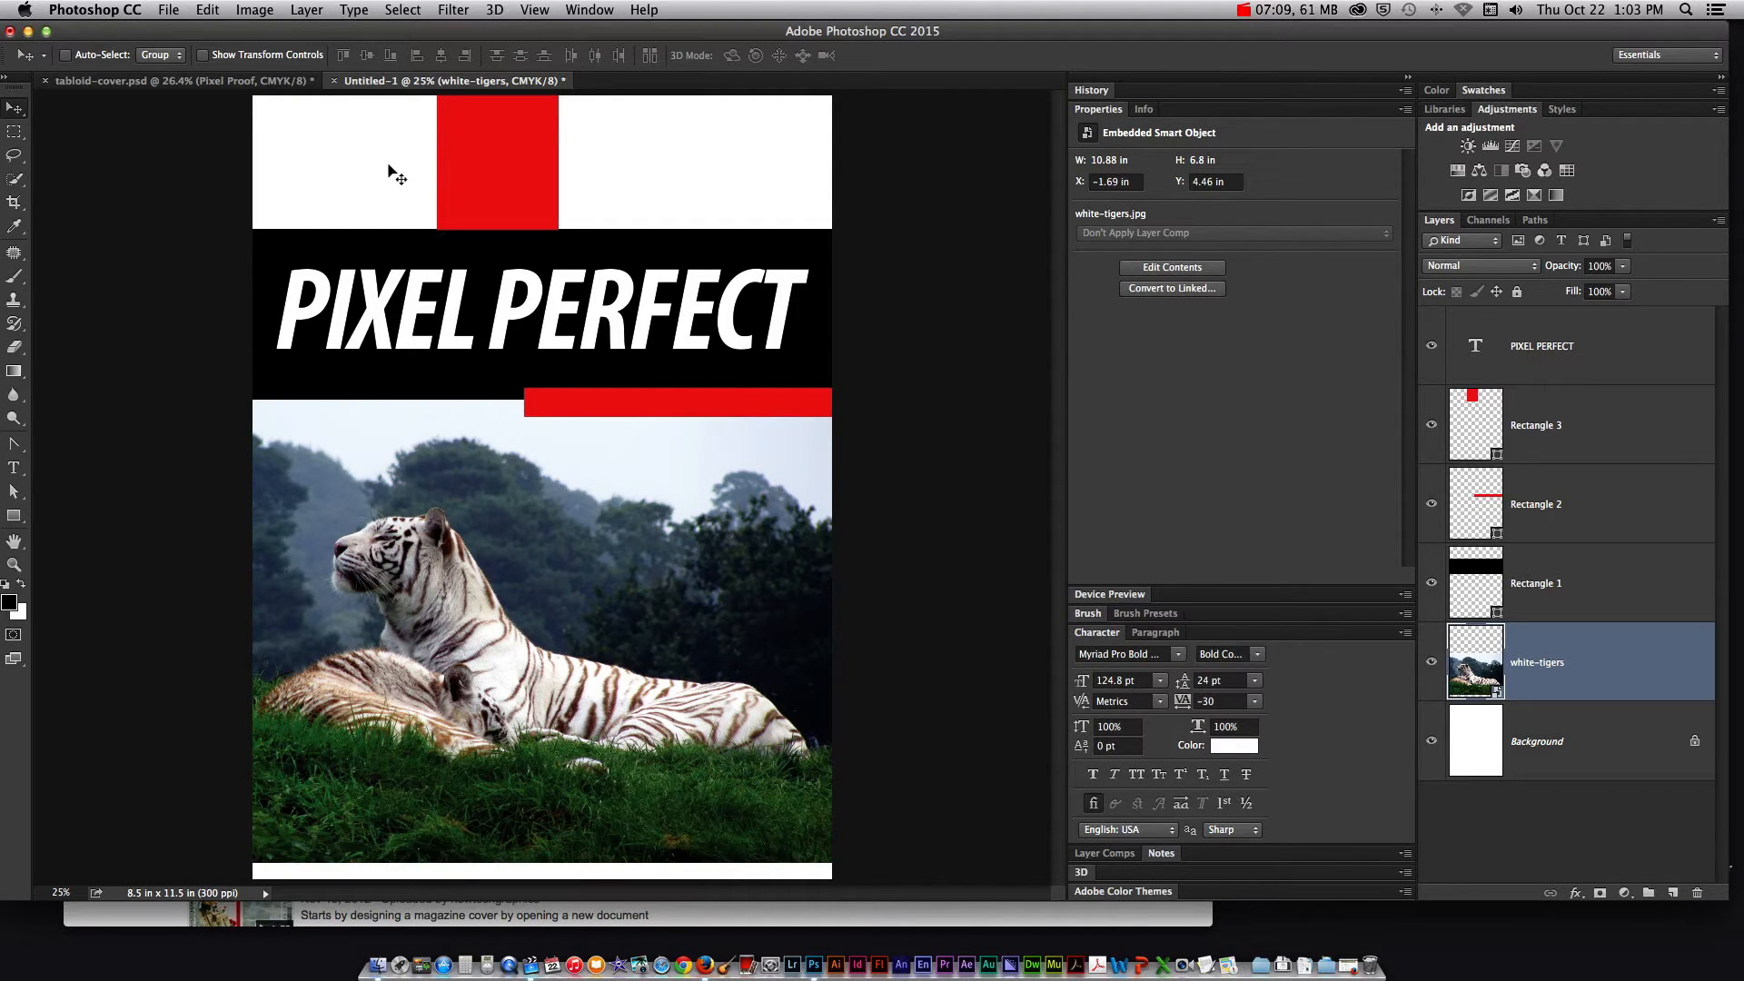
pyautogui.moveTo(376, 209)
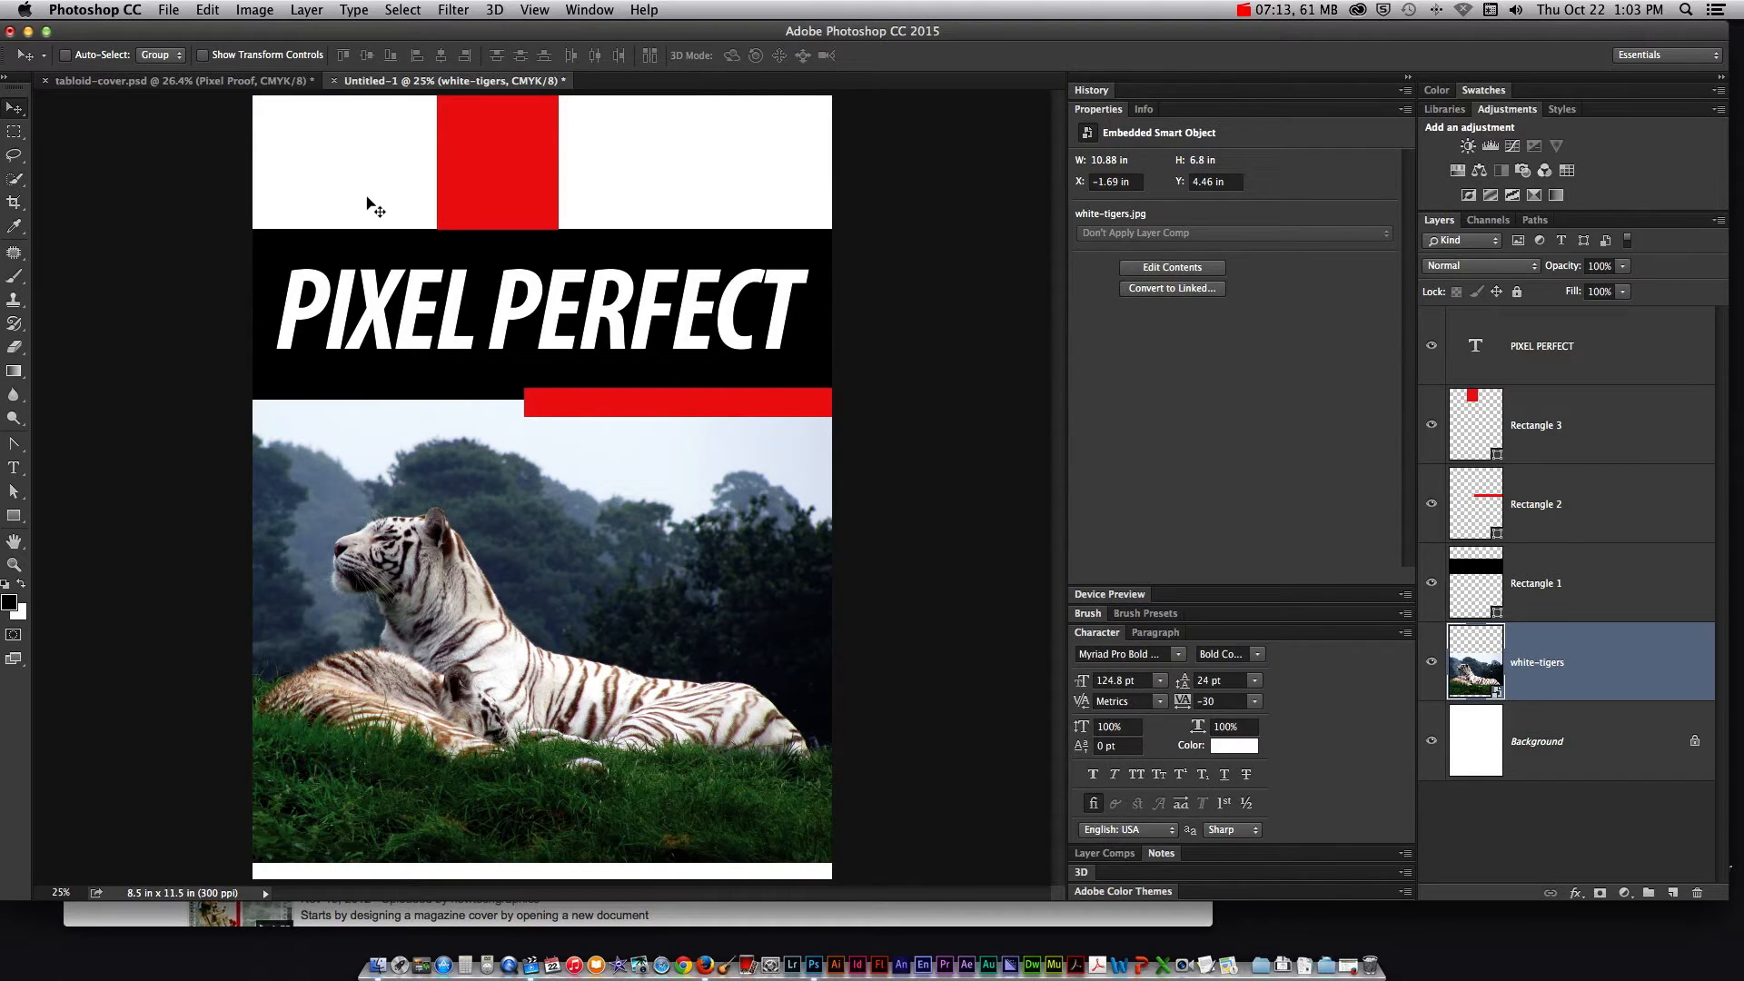
pyautogui.moveTo(326, 192)
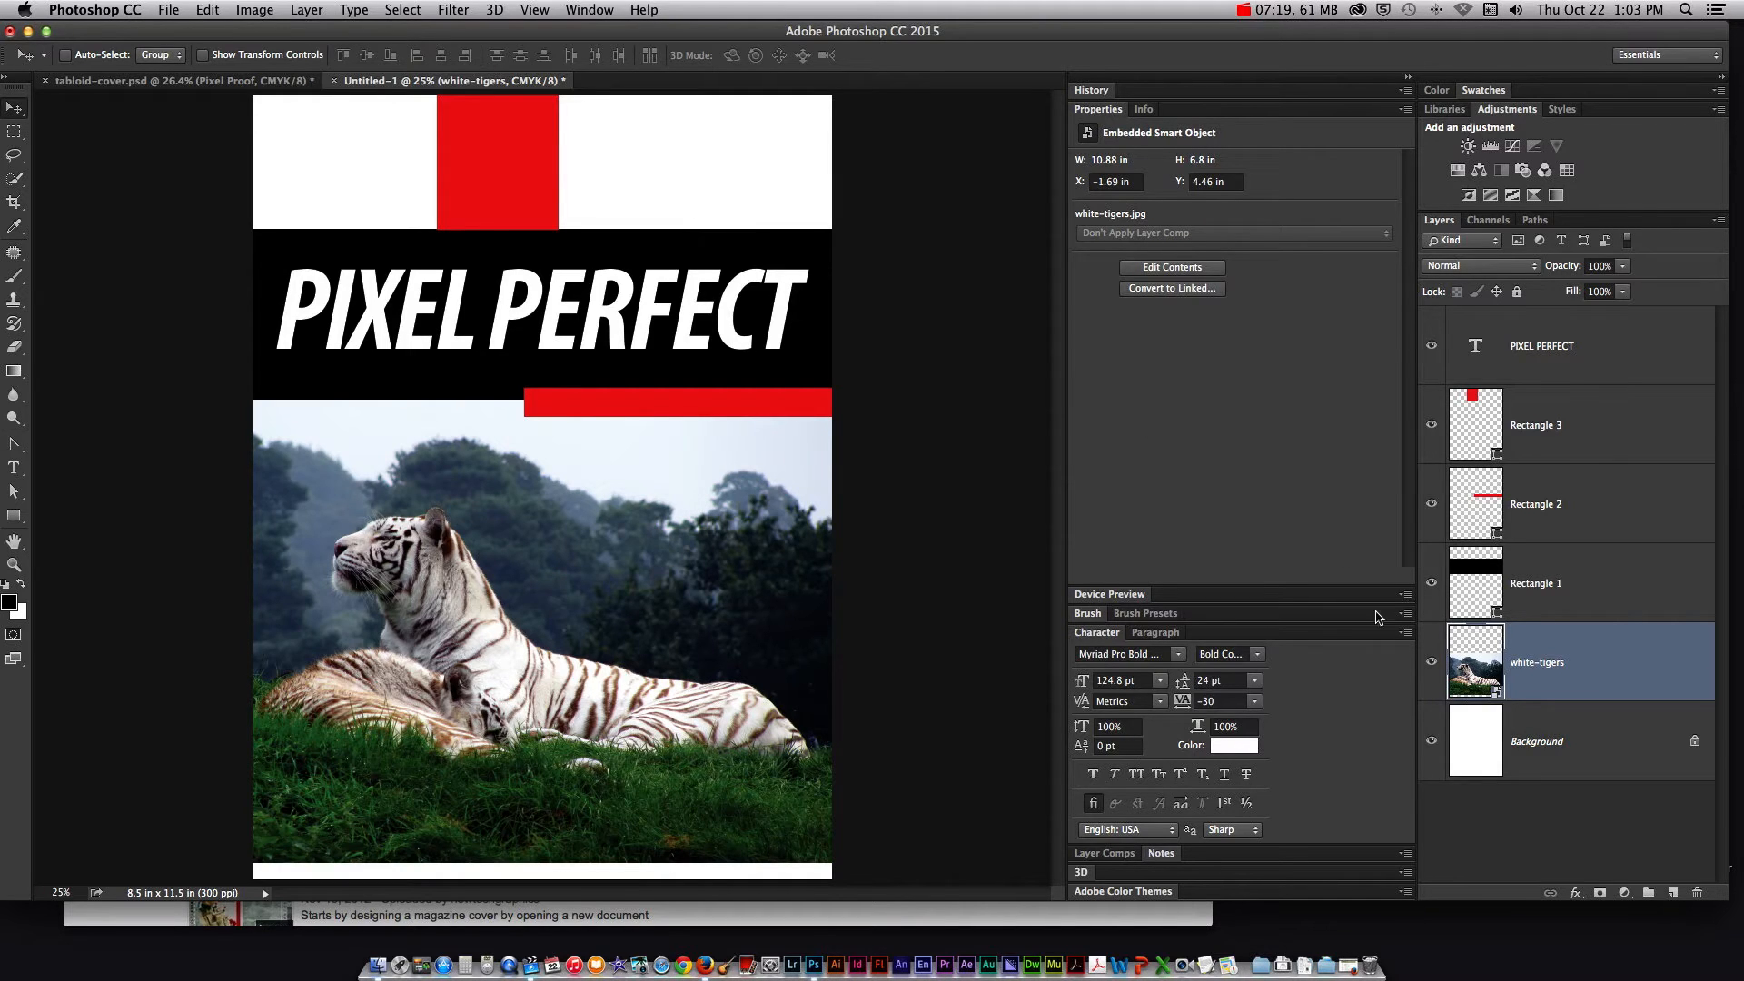
pyautogui.click(168, 9)
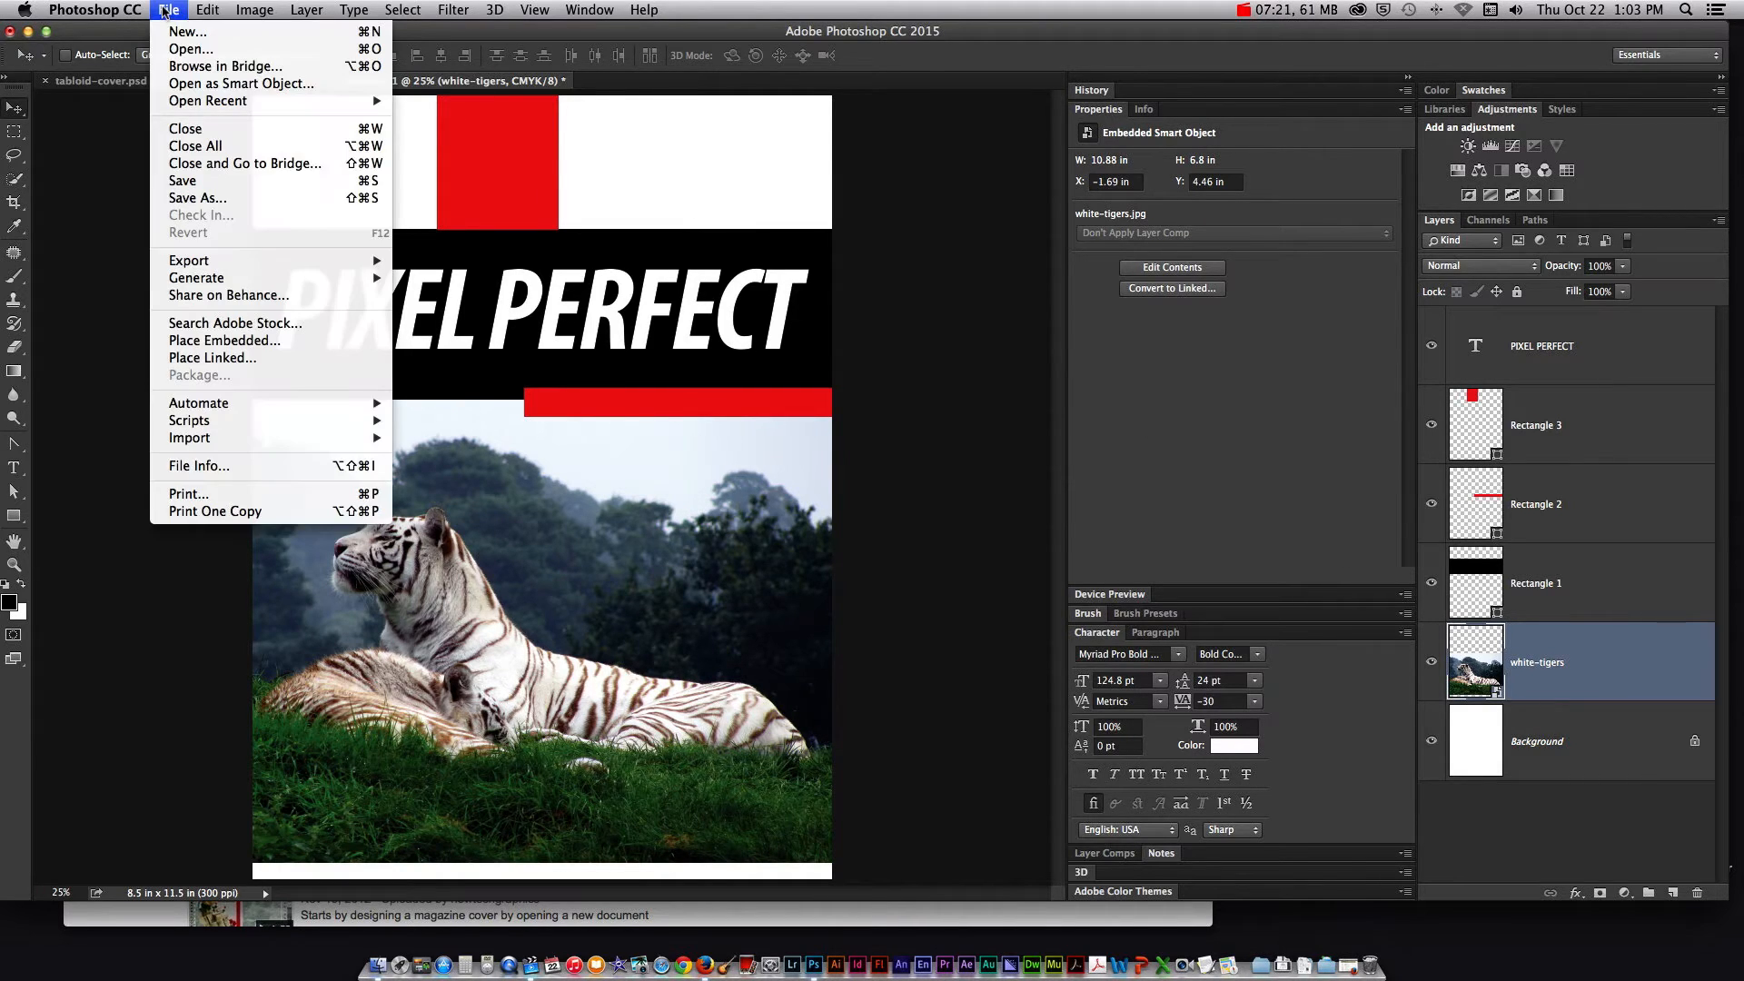
# Place bald-eagle.jpg as an embedded layer and flip it horizontally to face left
pyautogui.click(223, 340)
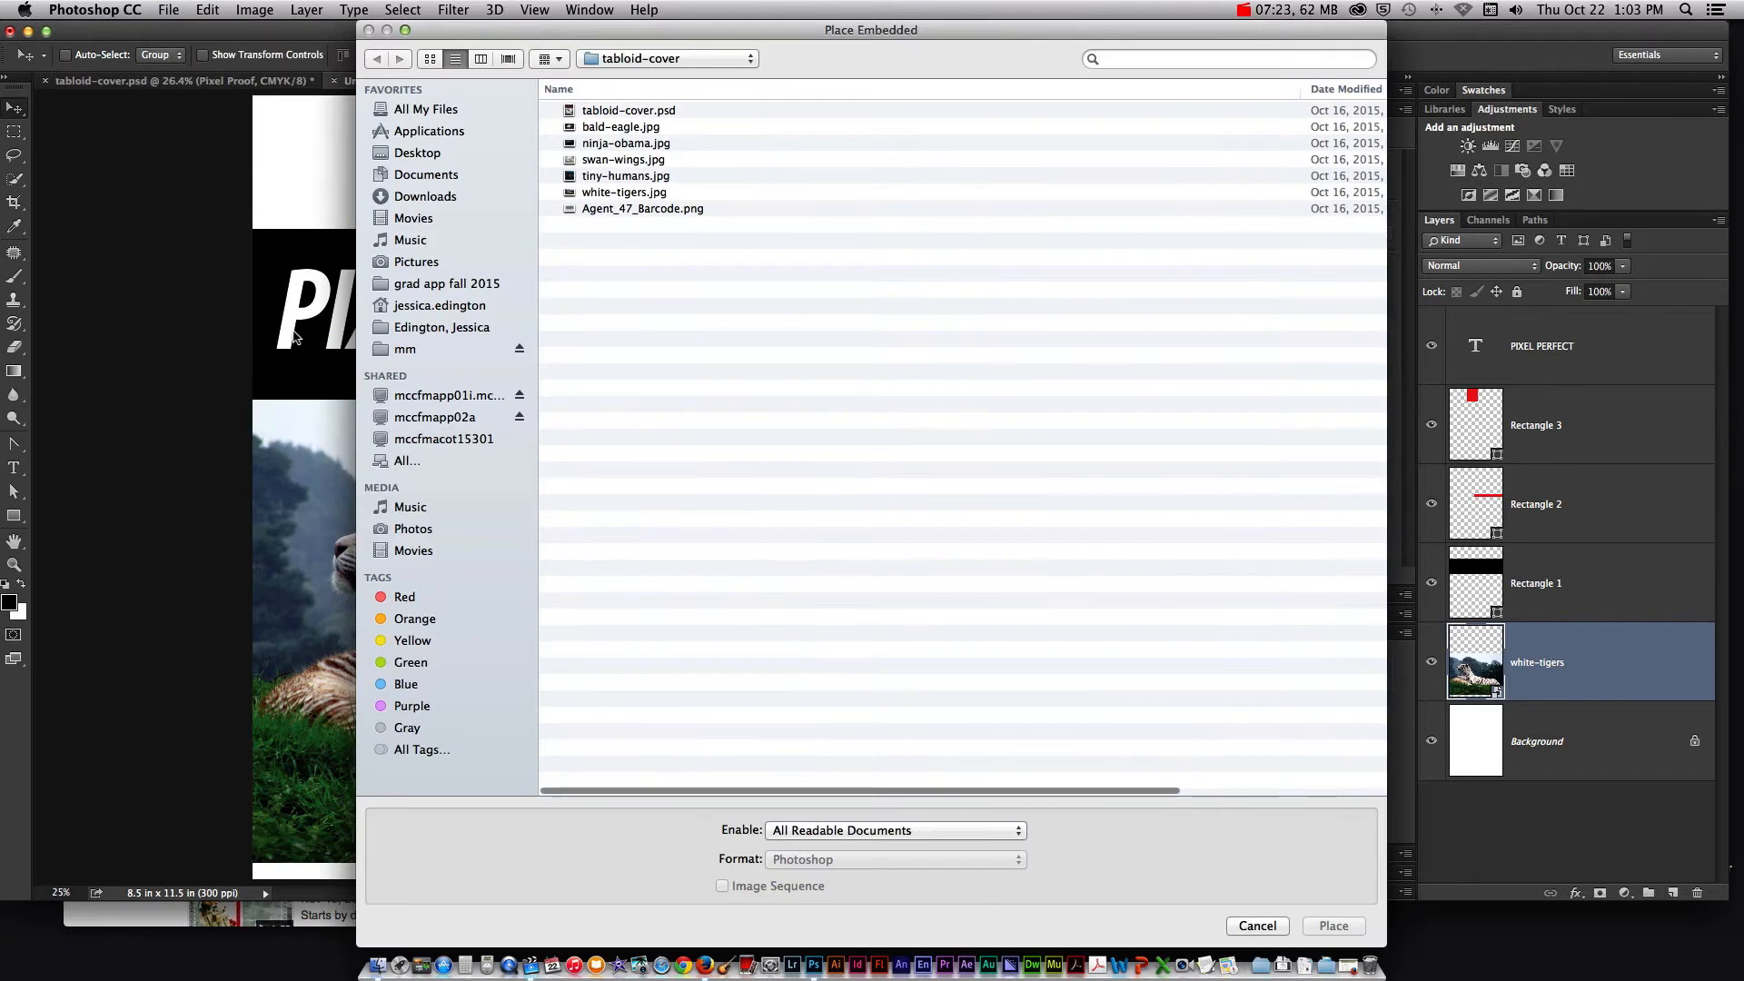
pyautogui.click(621, 125)
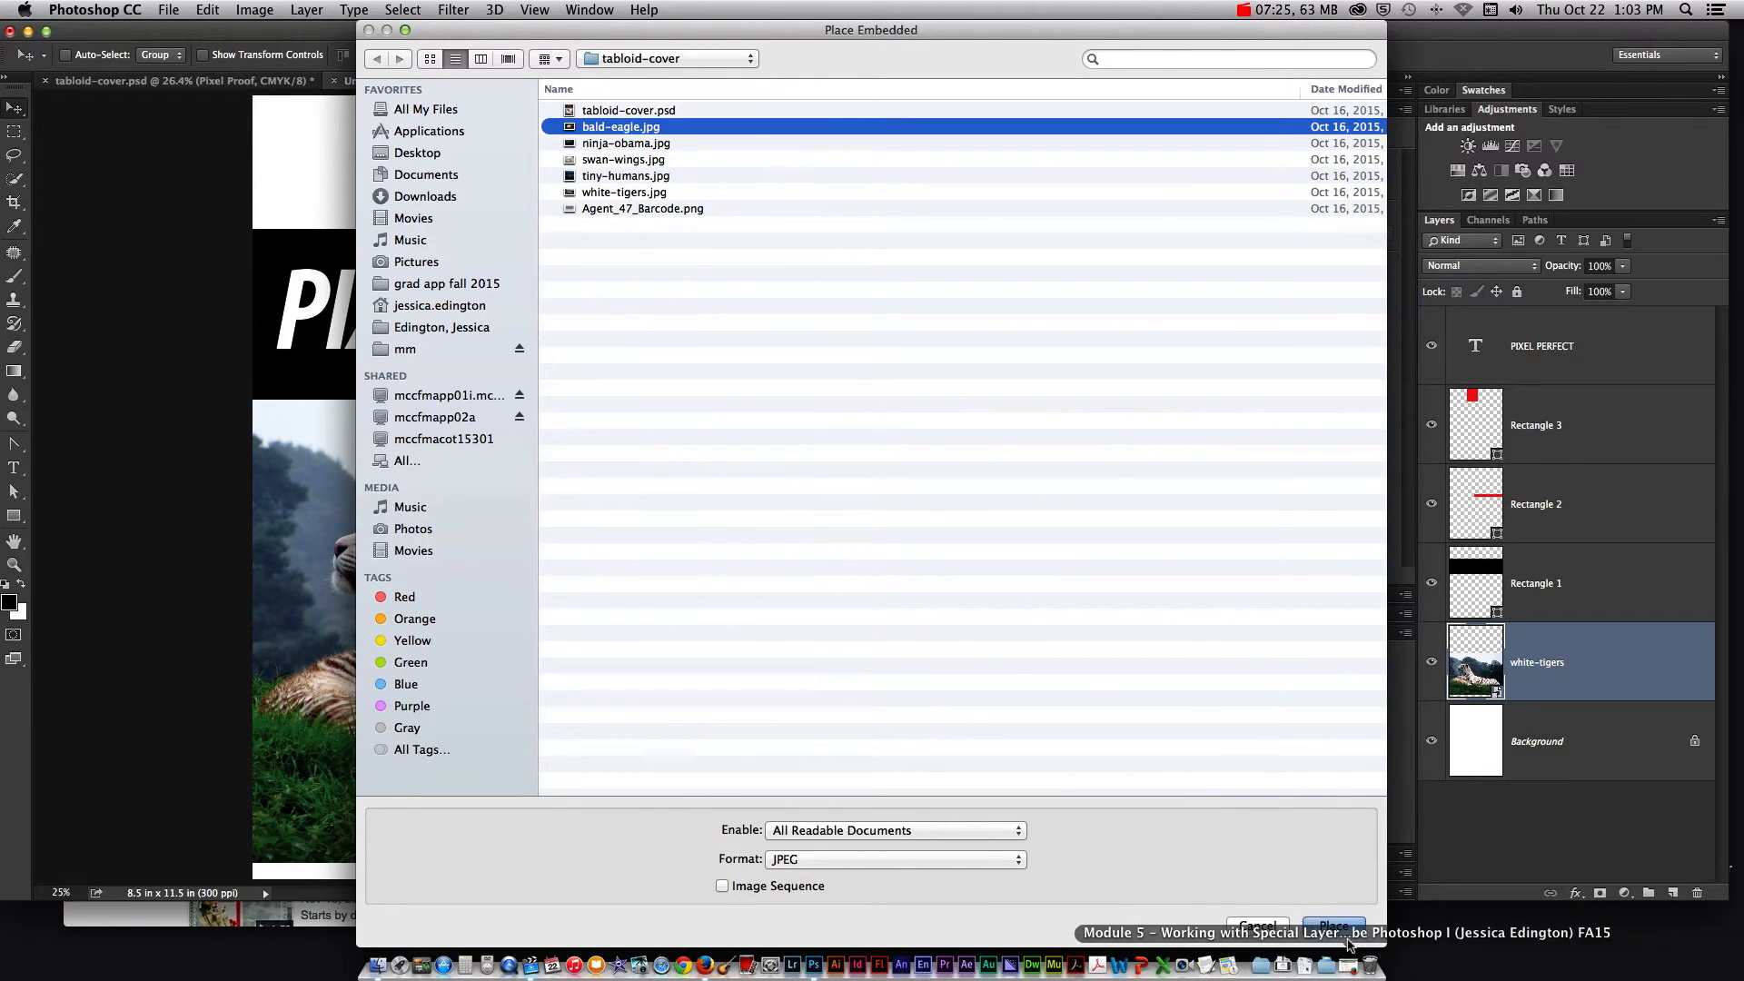
pyautogui.click(1334, 925)
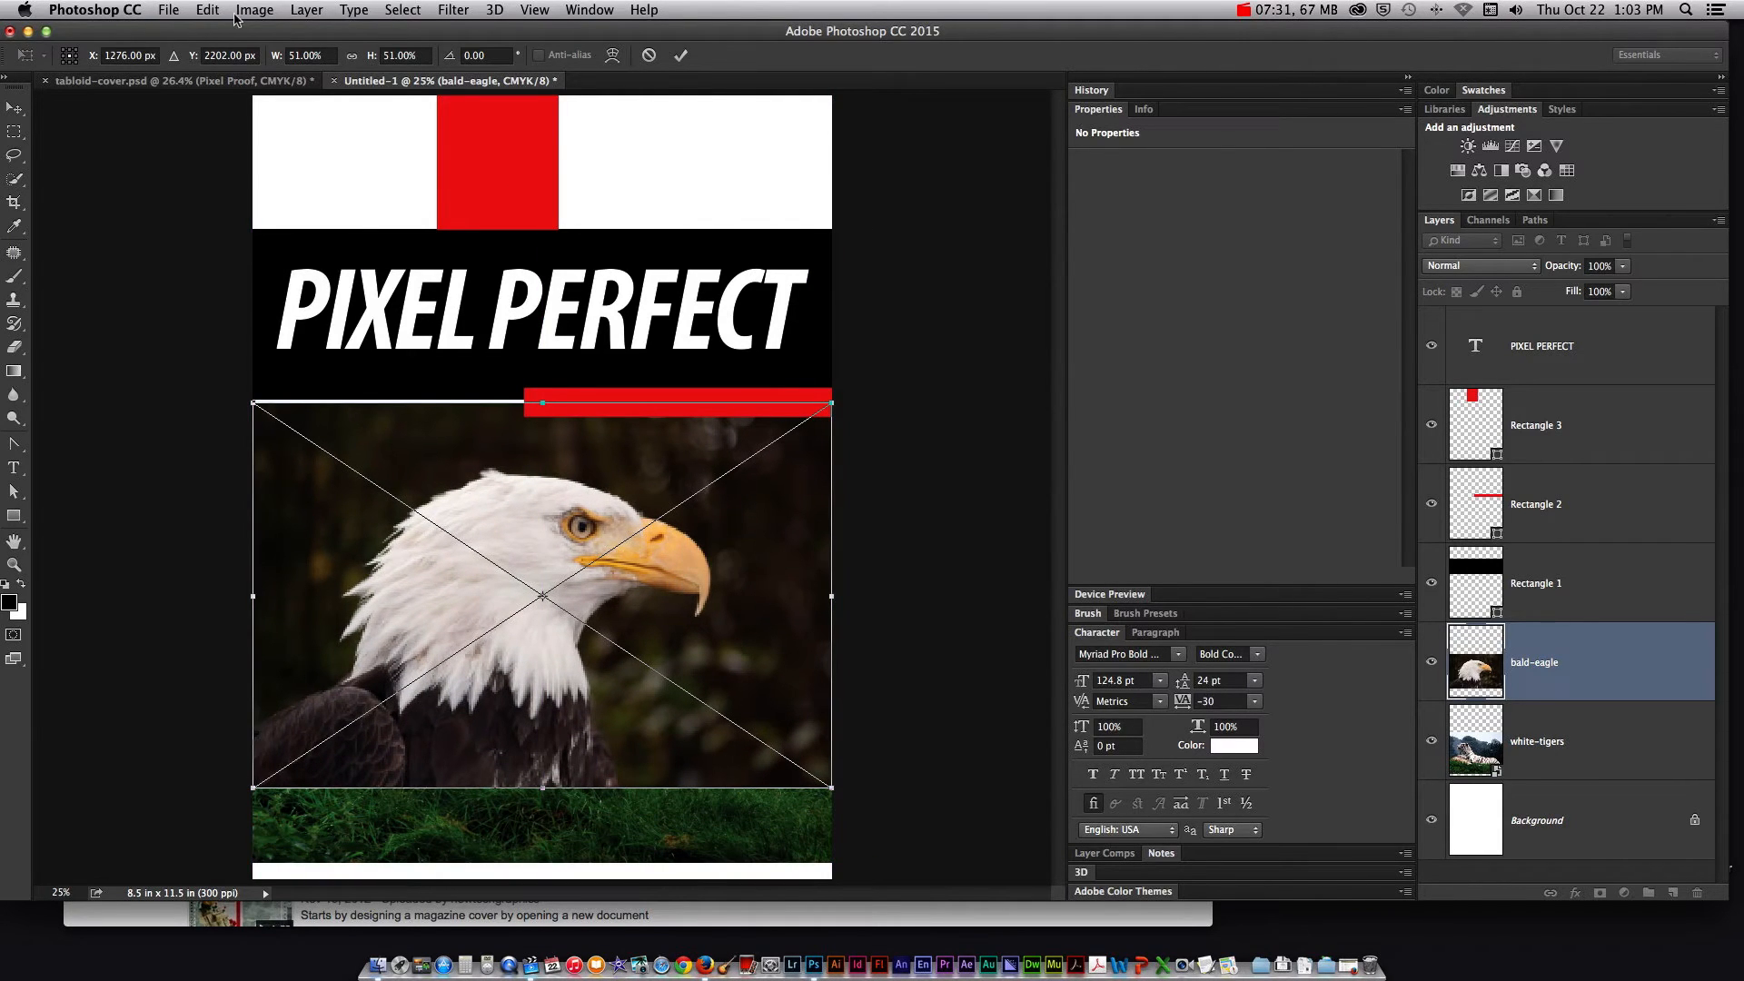
pyautogui.click(207, 10)
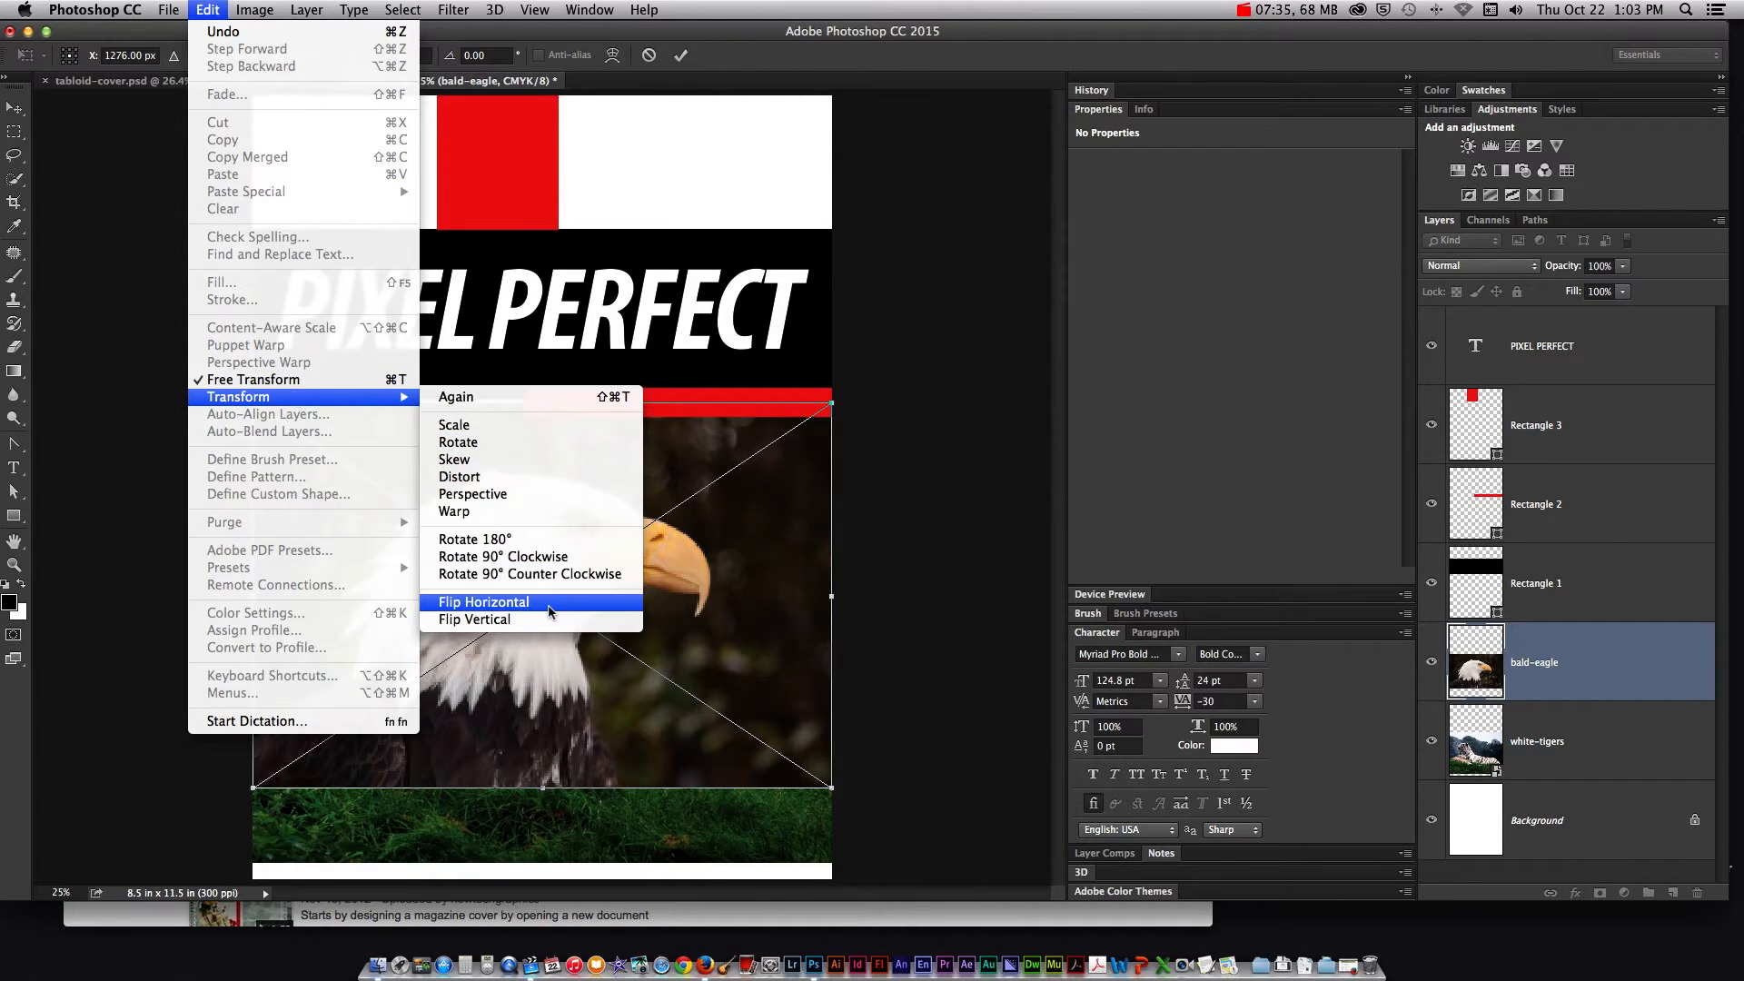
pyautogui.click(482, 601)
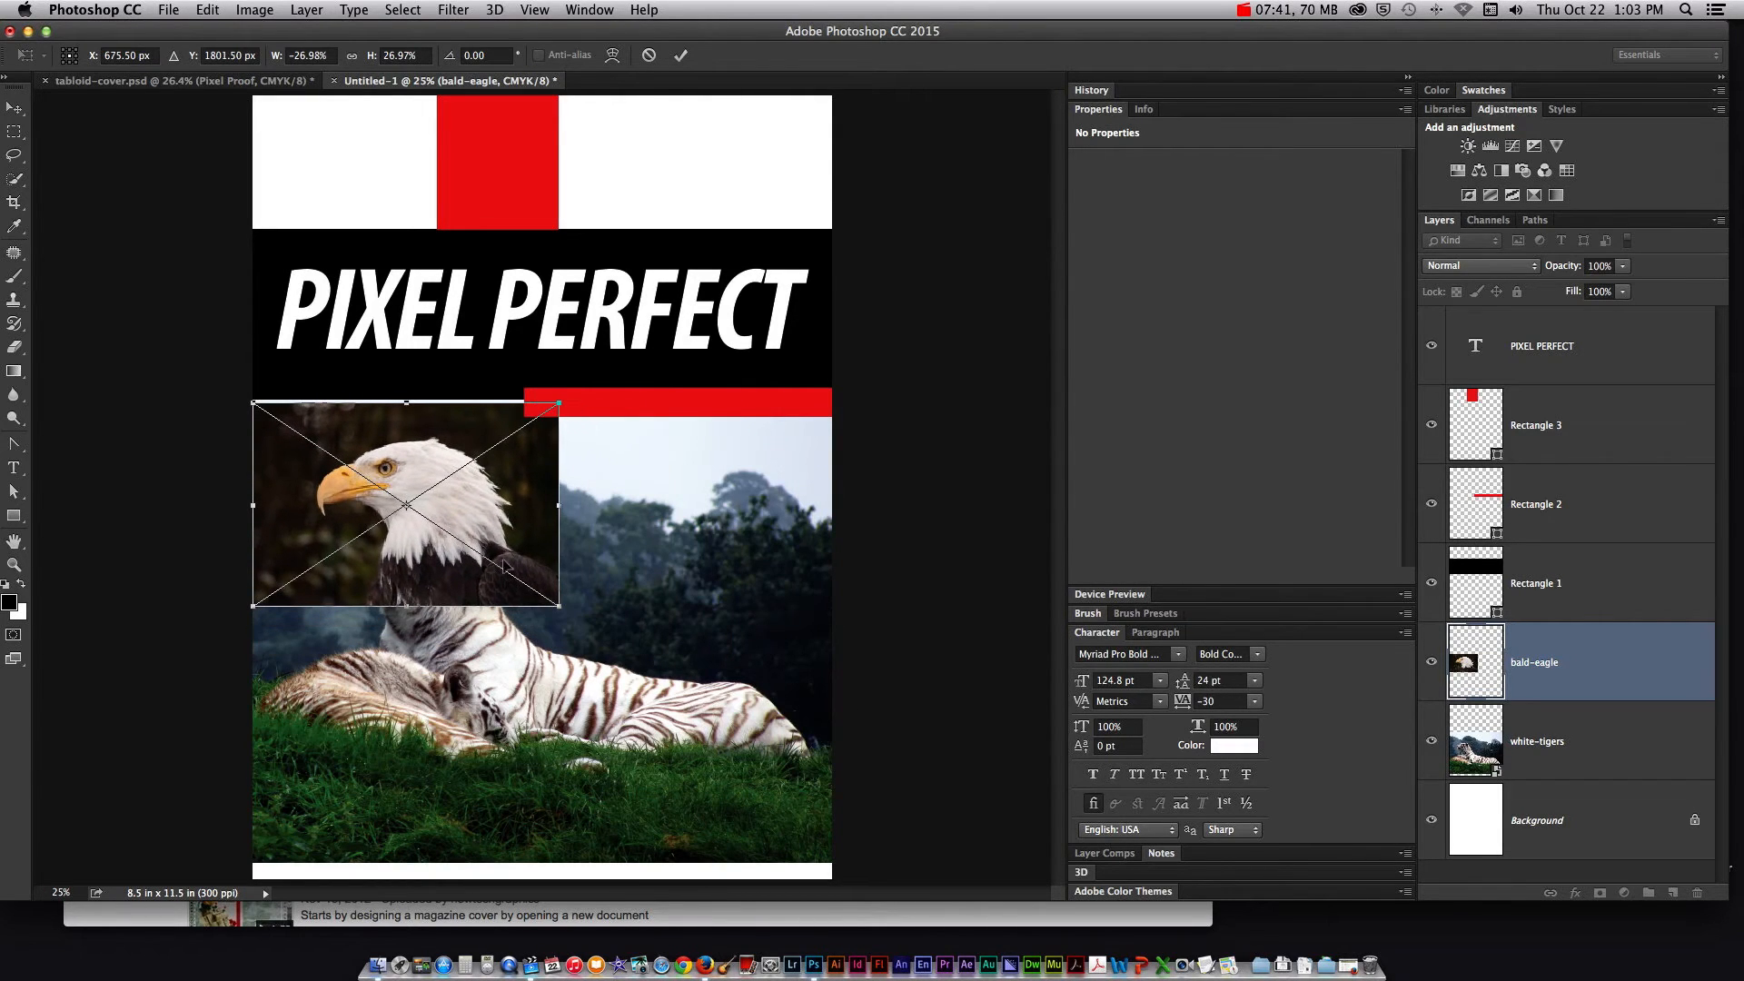
# Place the shrunken eagle over the tiger's head and add a blank layer mask
pyautogui.moveTo(406, 506); pyautogui.dragTo(406, 573)
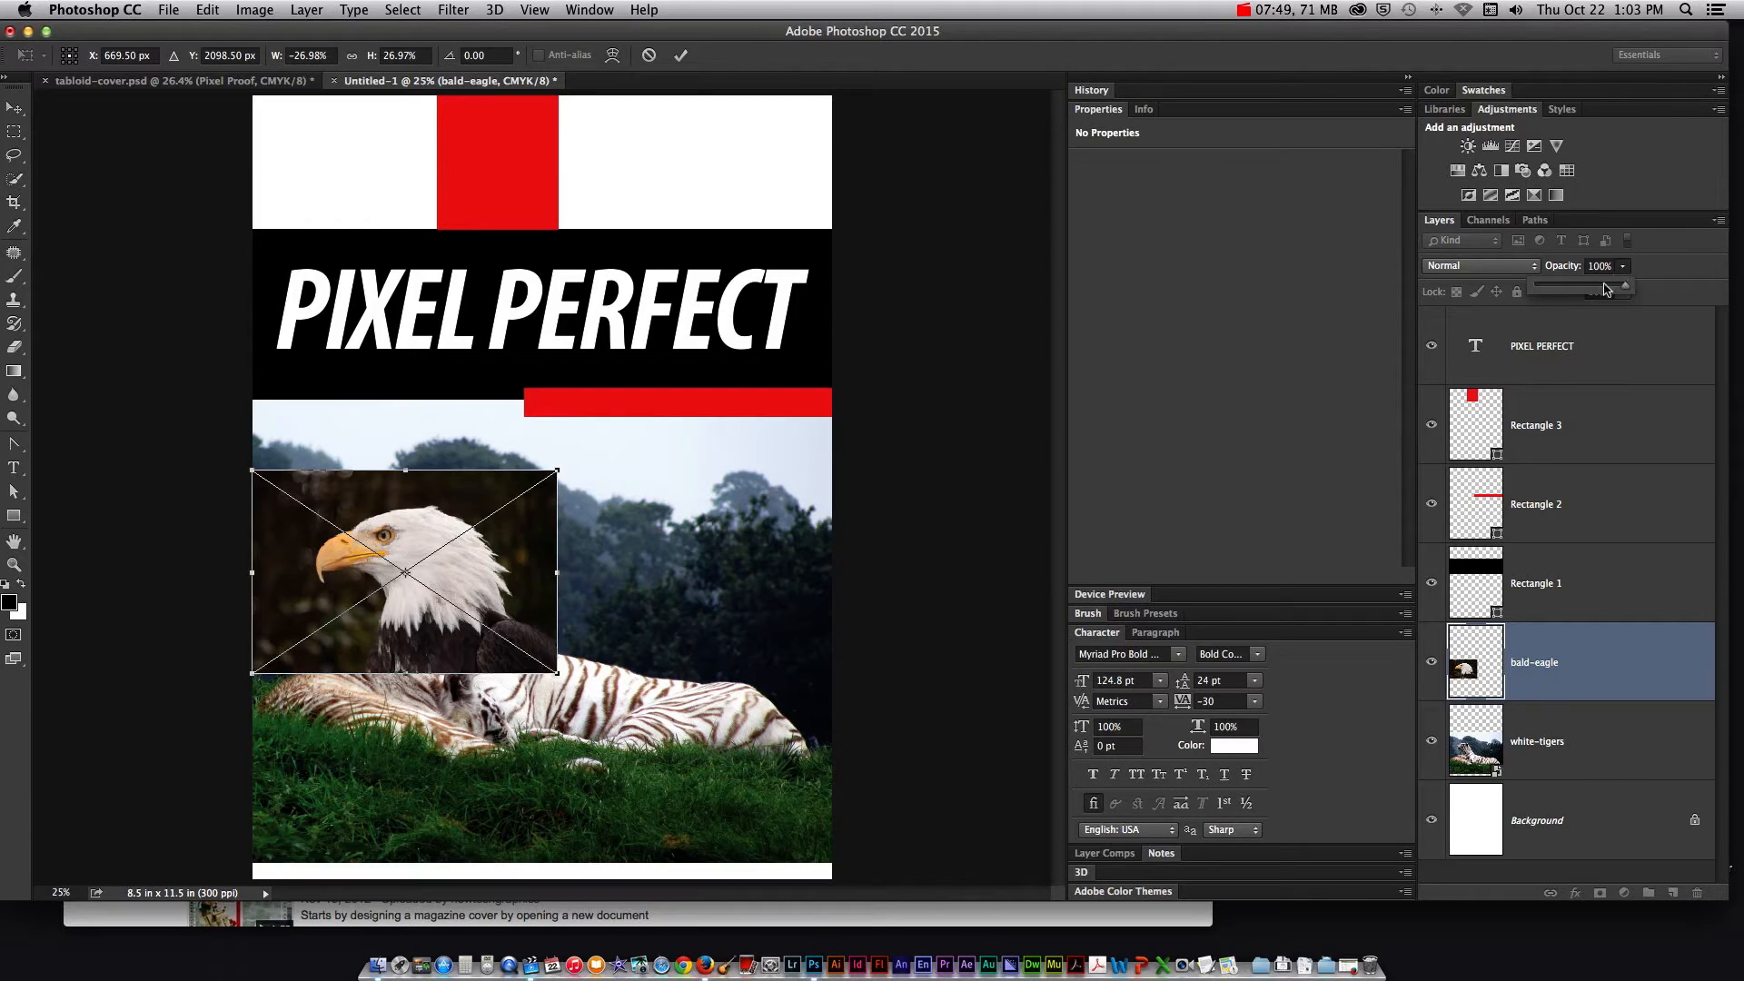
pyautogui.moveTo(1621, 287); pyautogui.dragTo(1599, 287)
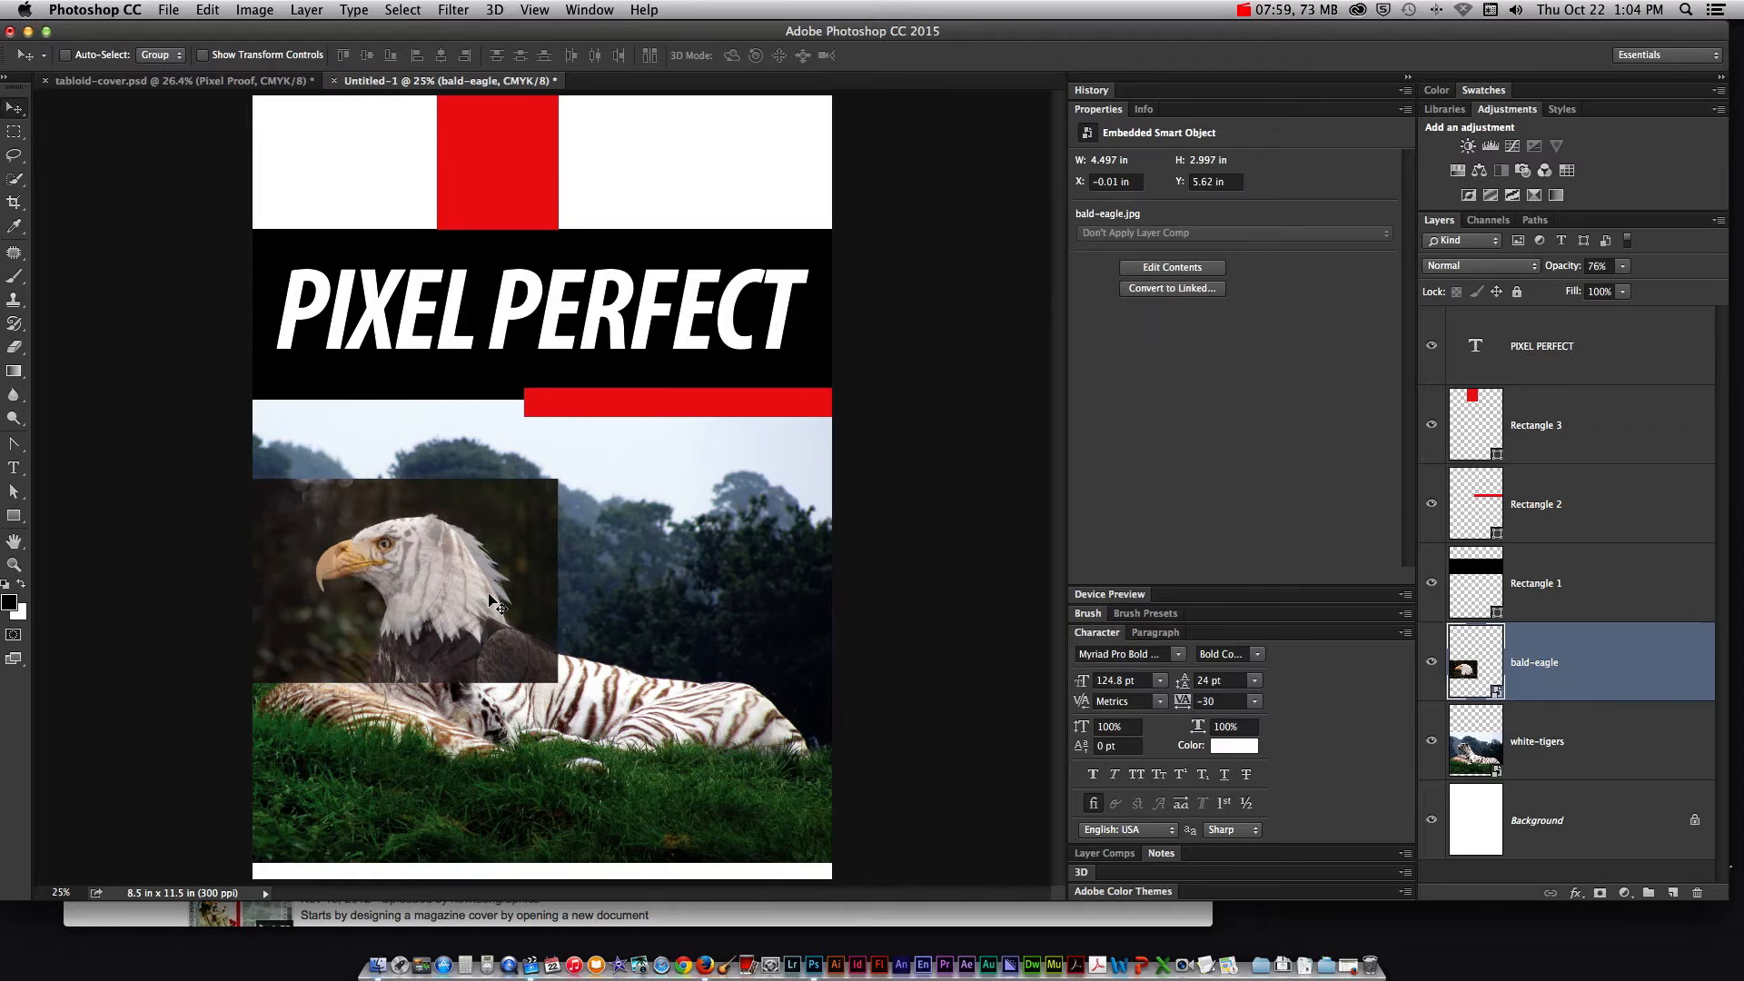
pyautogui.moveTo(1618, 283); pyautogui.dragTo(1602, 283)
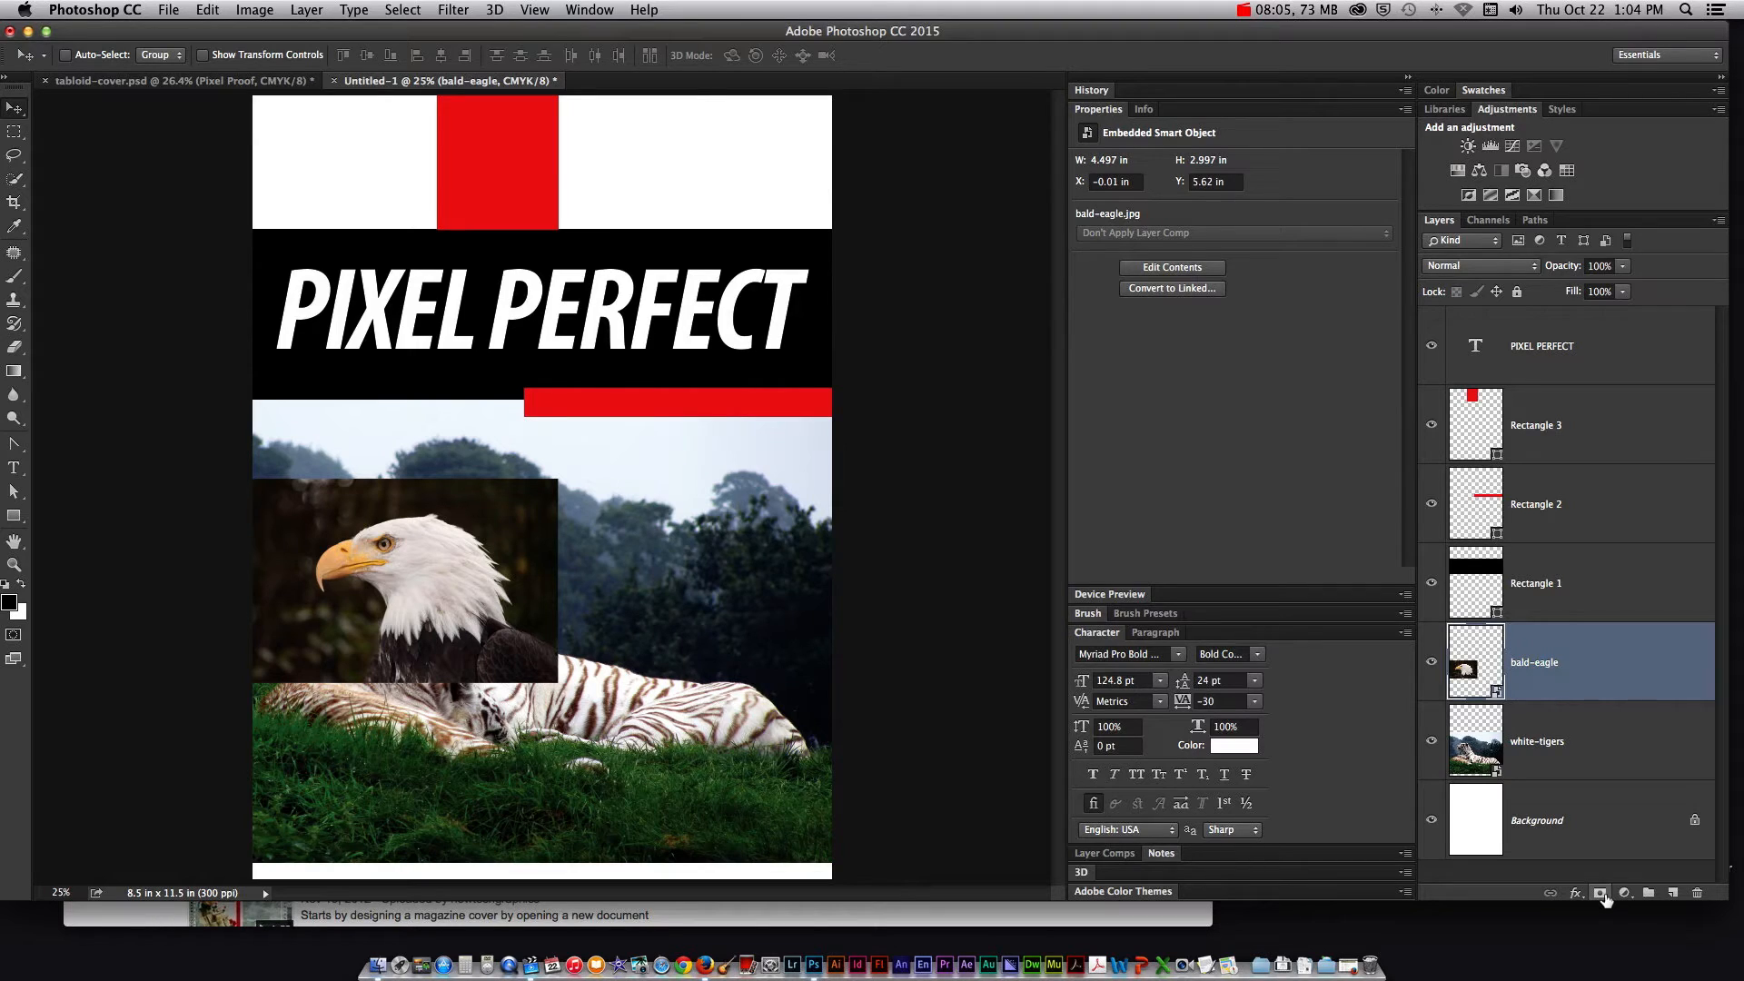
pyautogui.click(1598, 893)
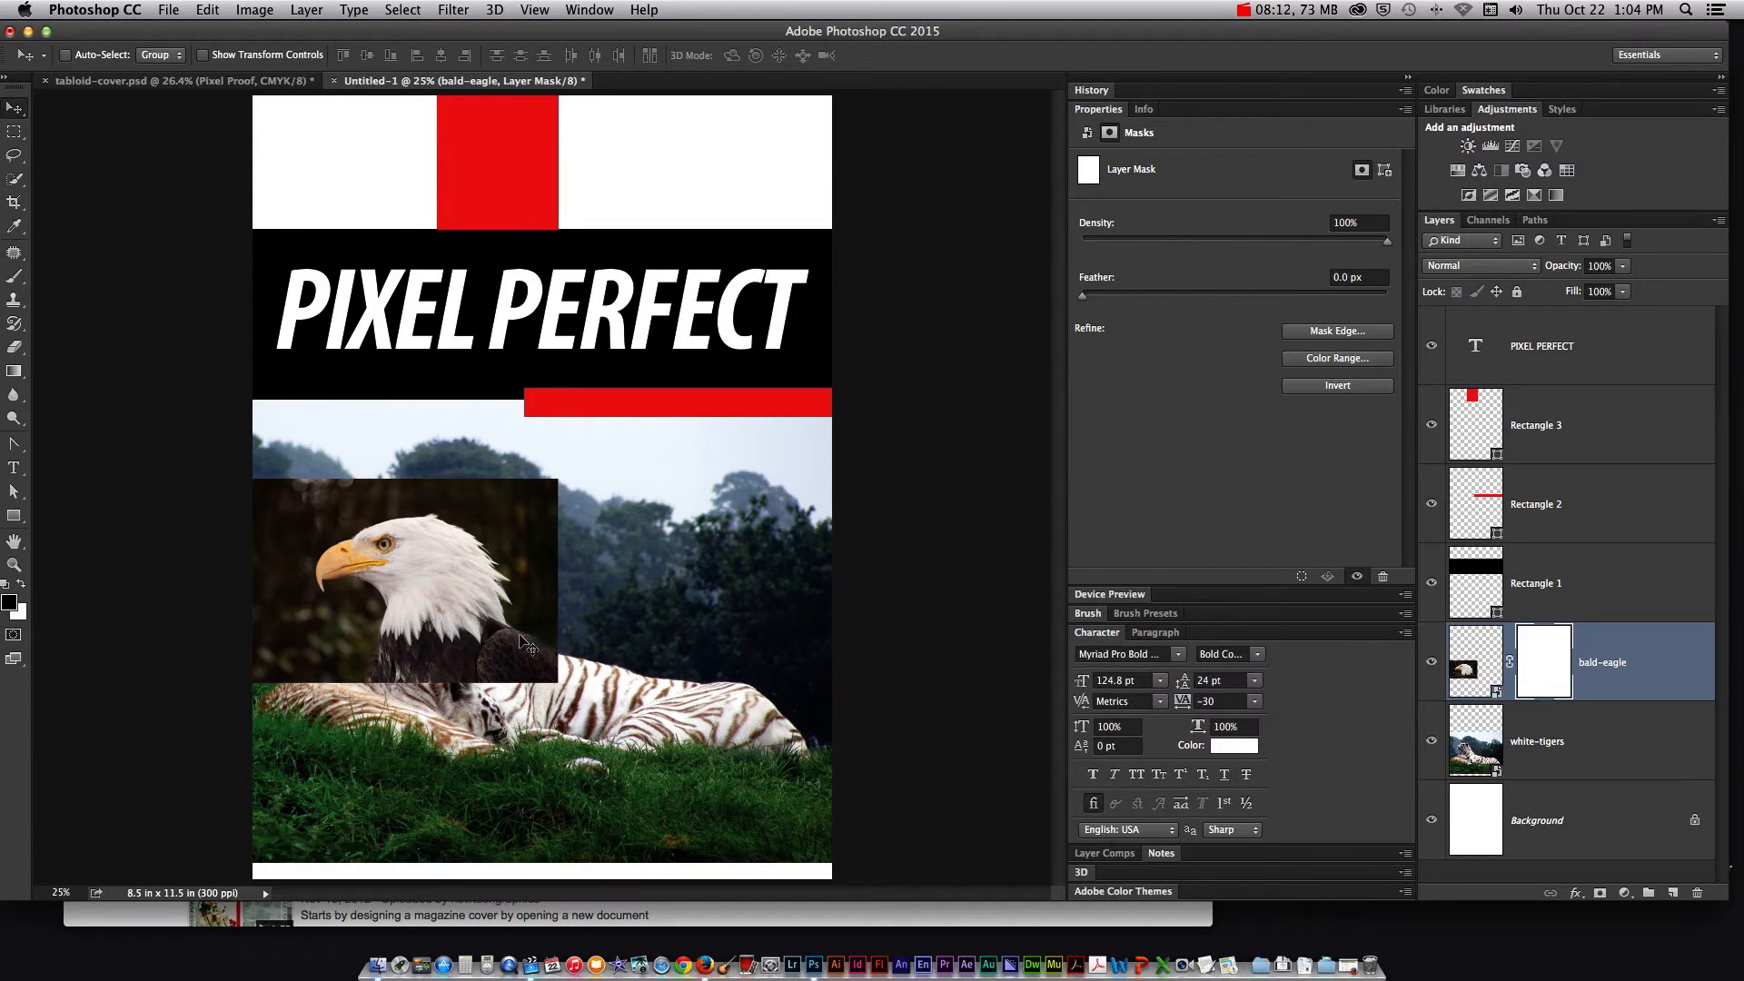
pyautogui.moveTo(523, 645)
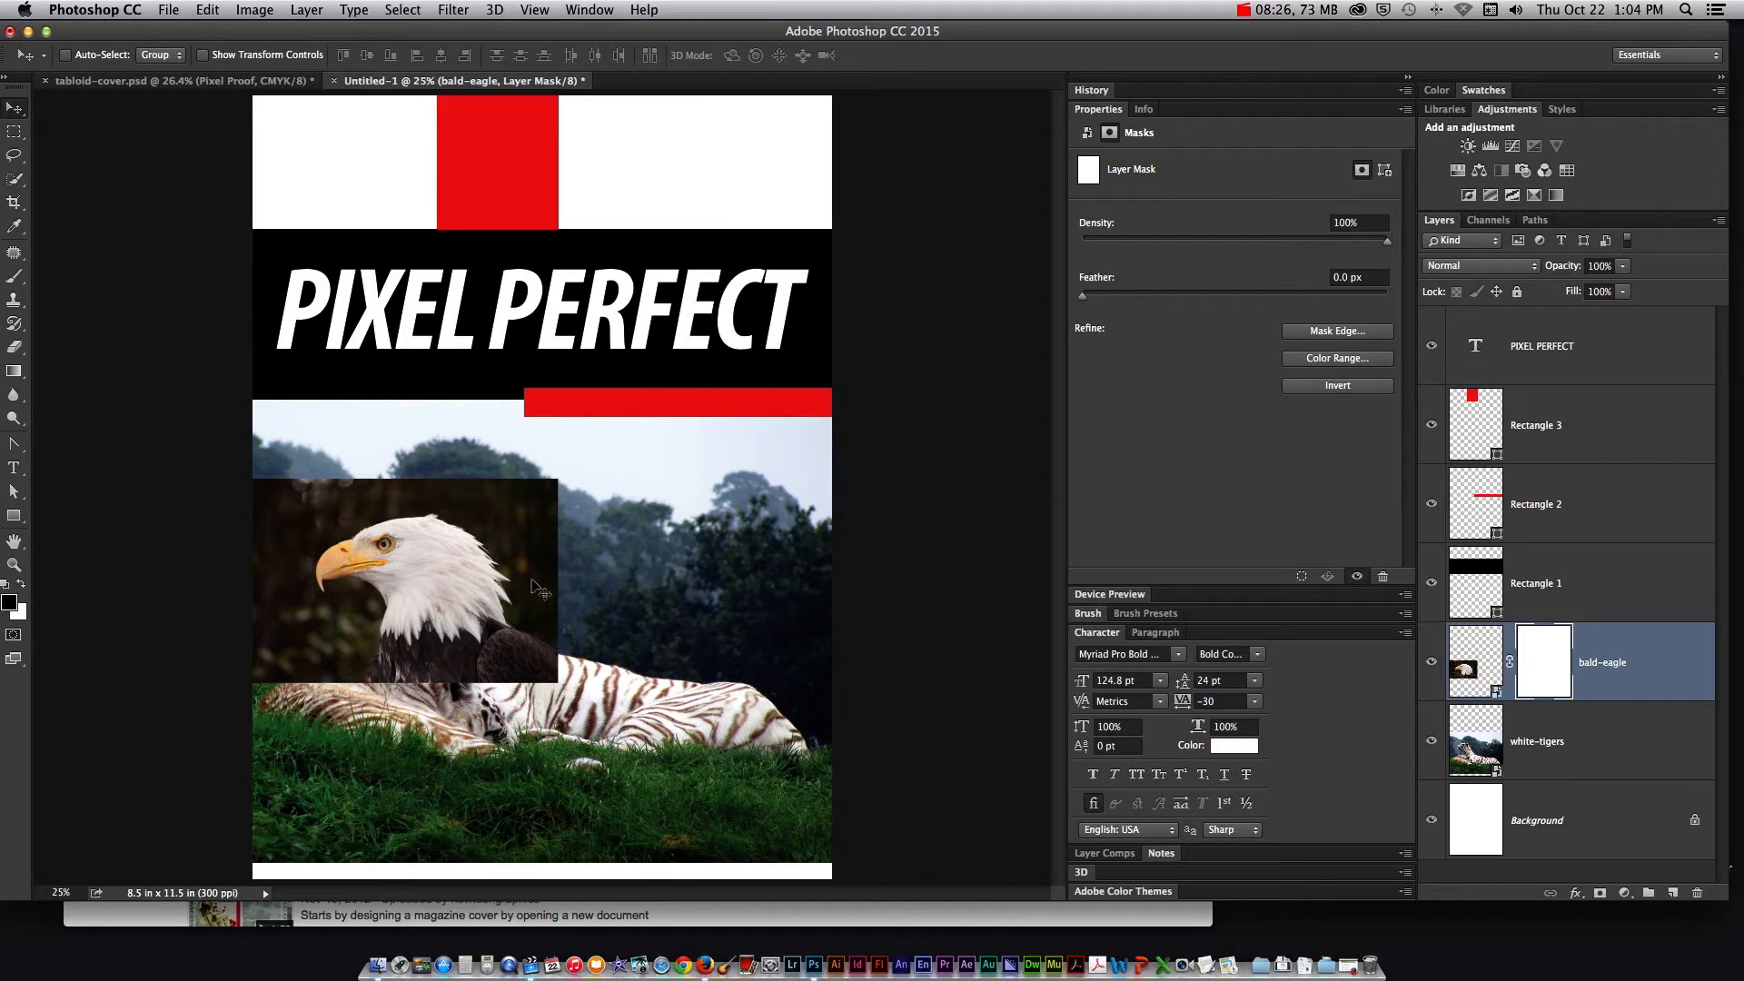
pyautogui.moveTo(638, 593)
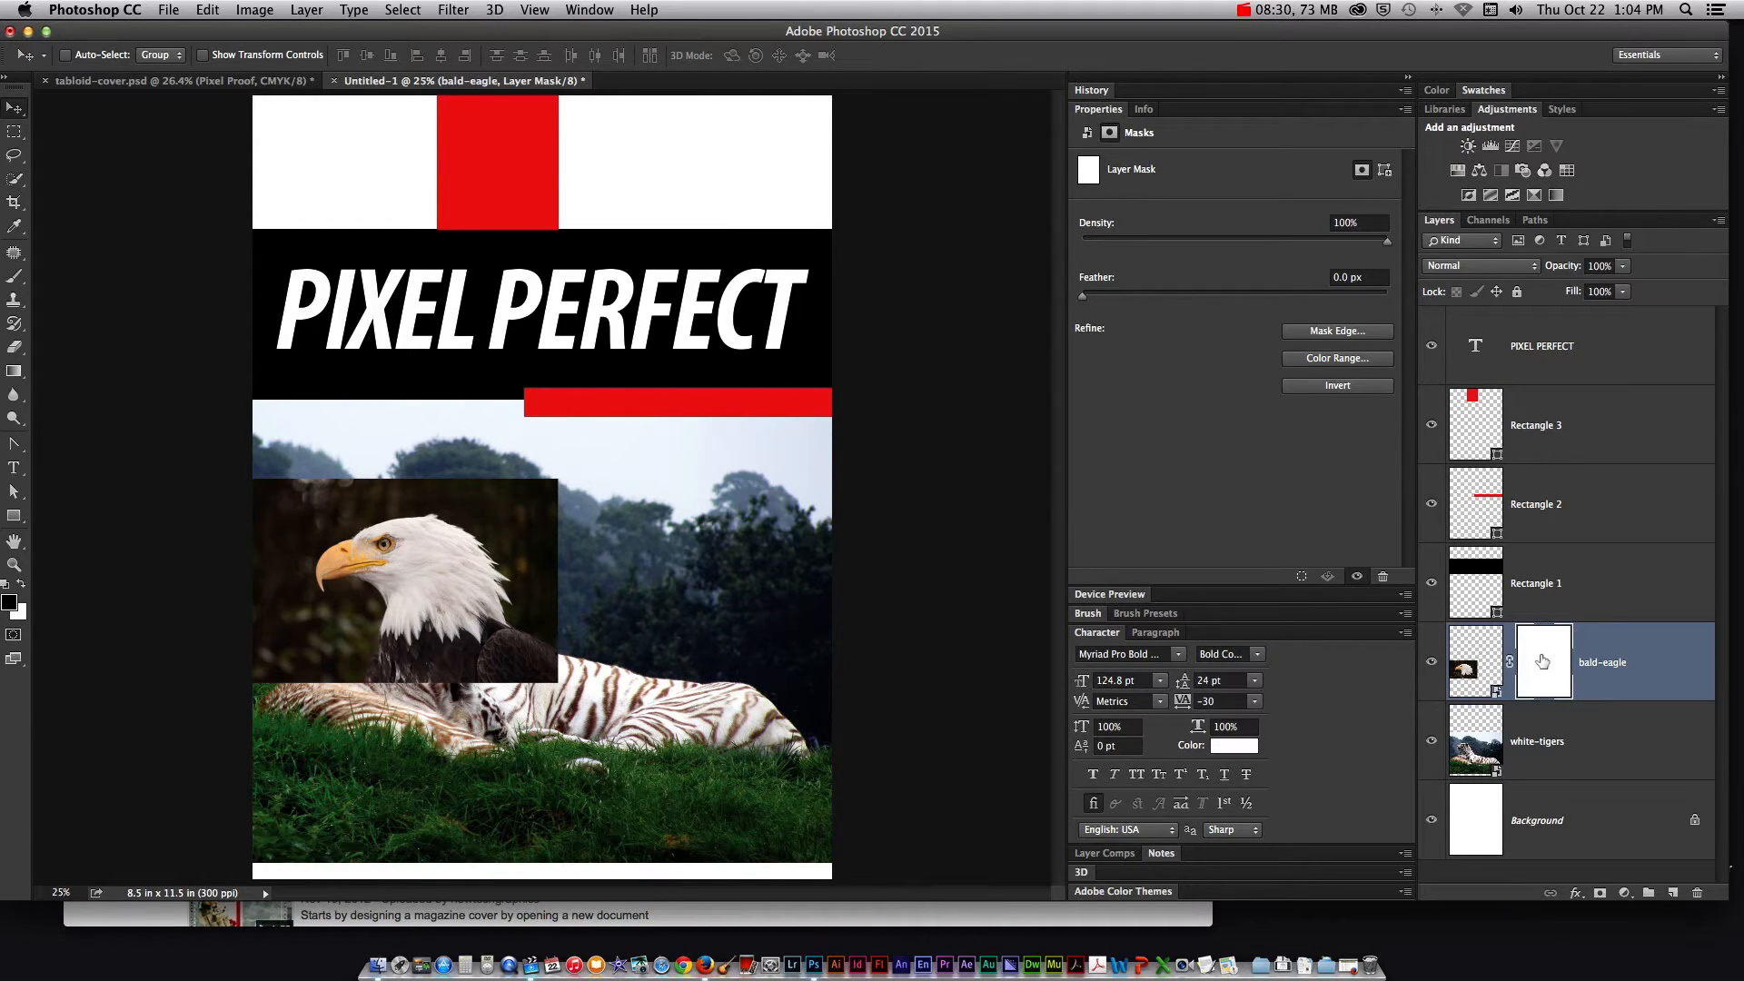
pyautogui.moveTo(1544, 662)
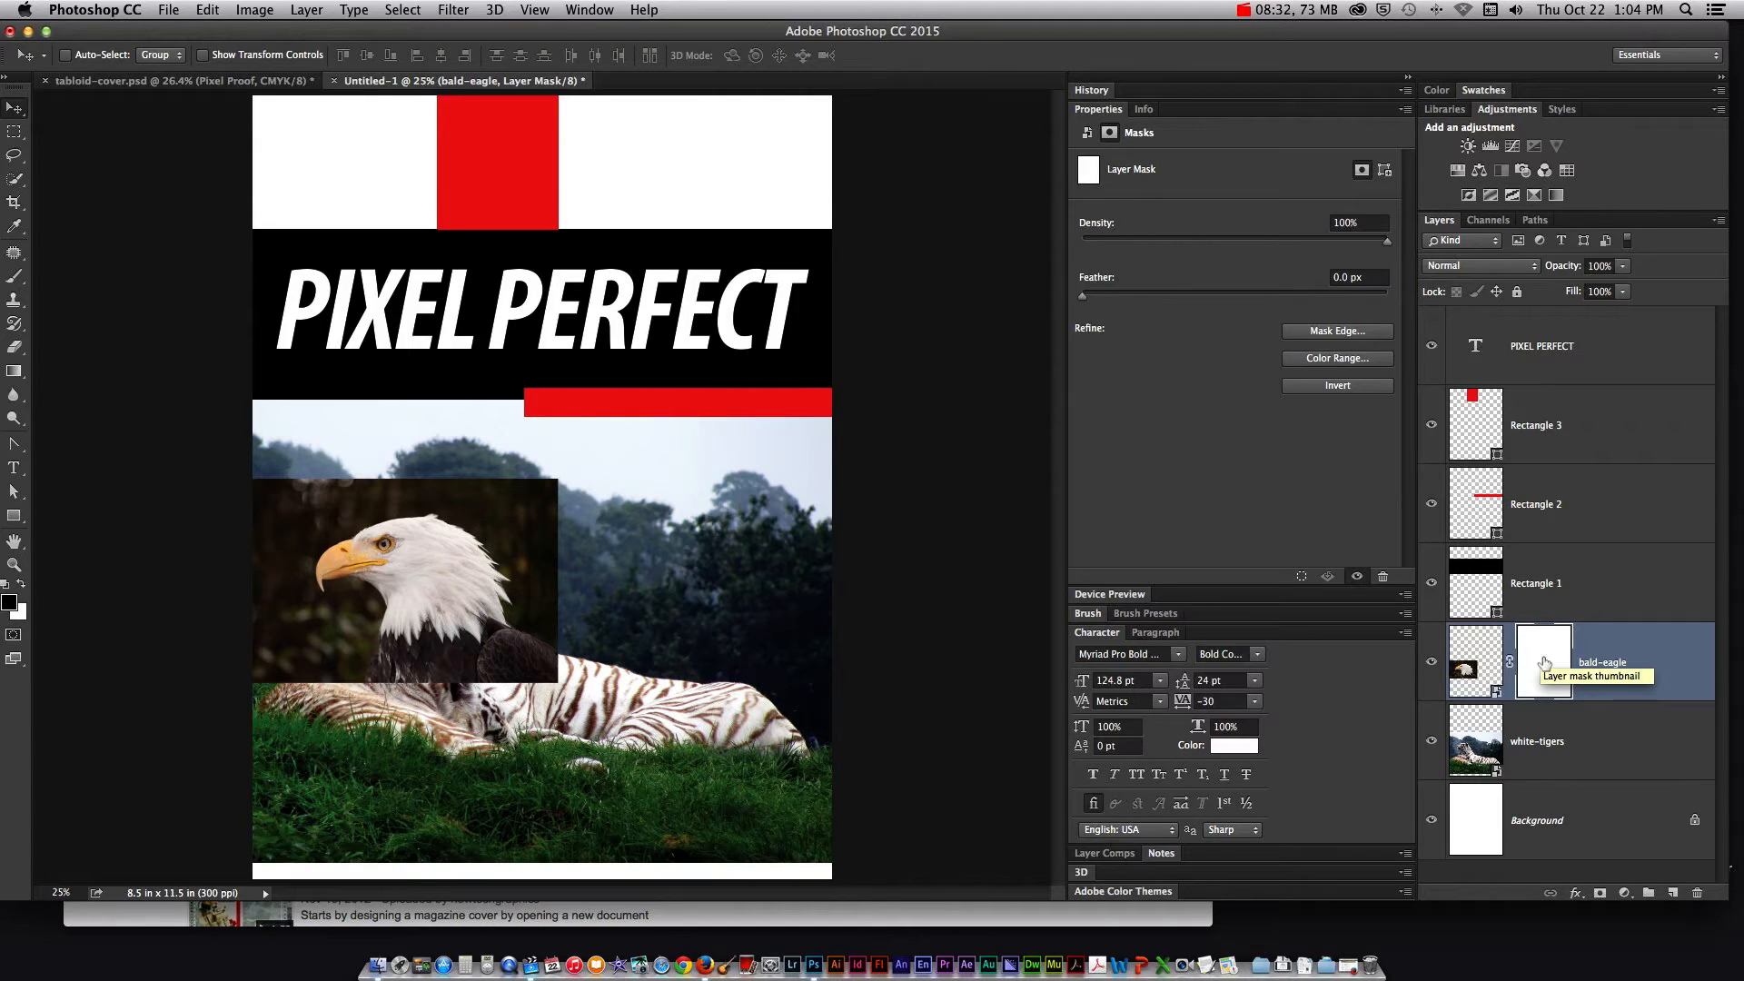
# Paint black on the eagle mask to hide the dark background around its head
pyautogui.click(14, 276)
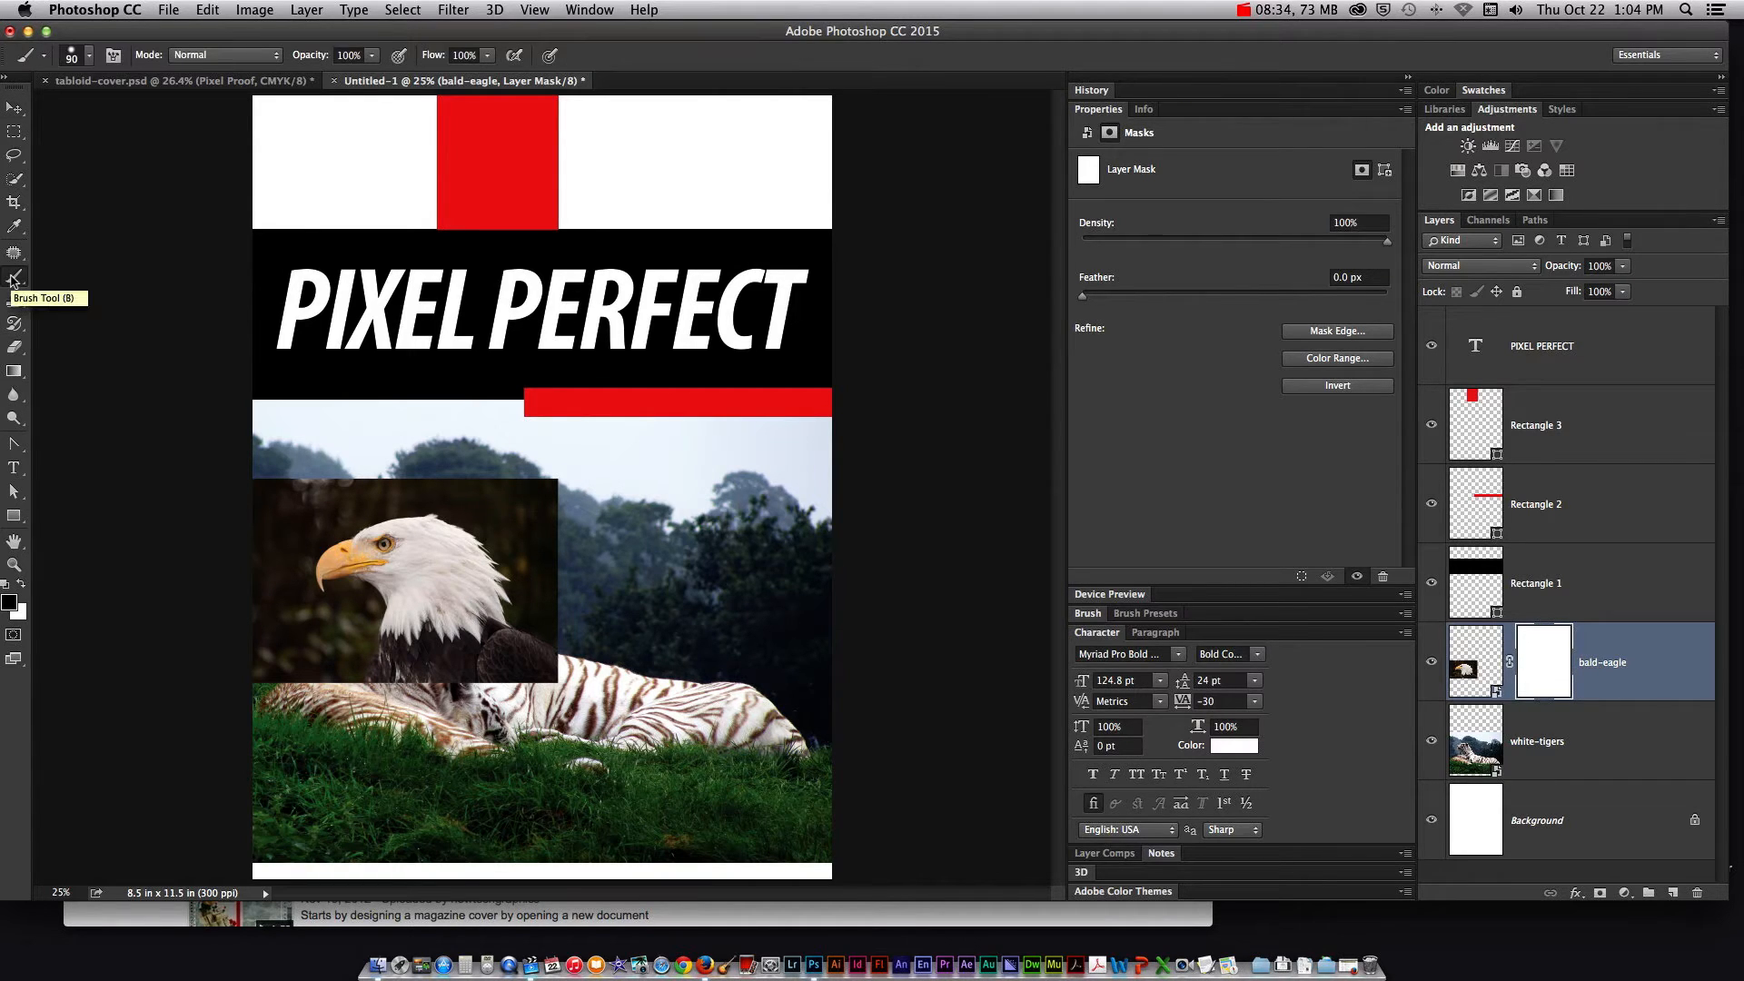
pyautogui.moveTo(14, 606)
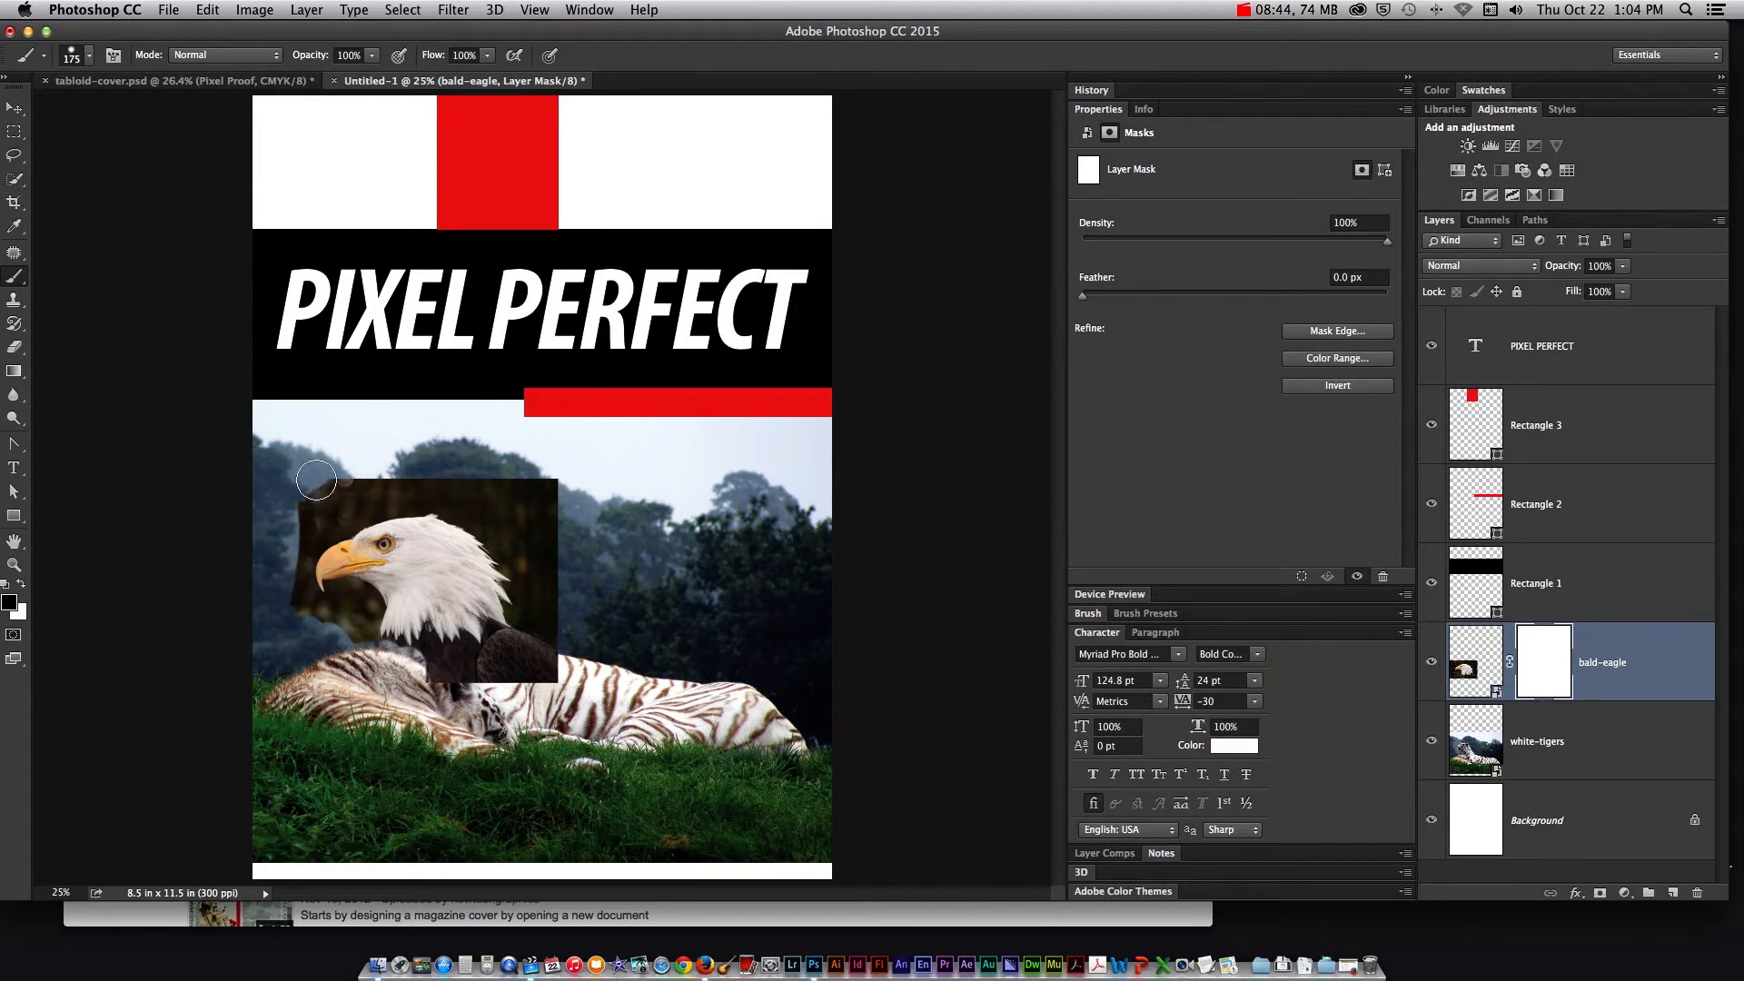
pyautogui.moveTo(315, 478); pyautogui.dragTo(410, 486)
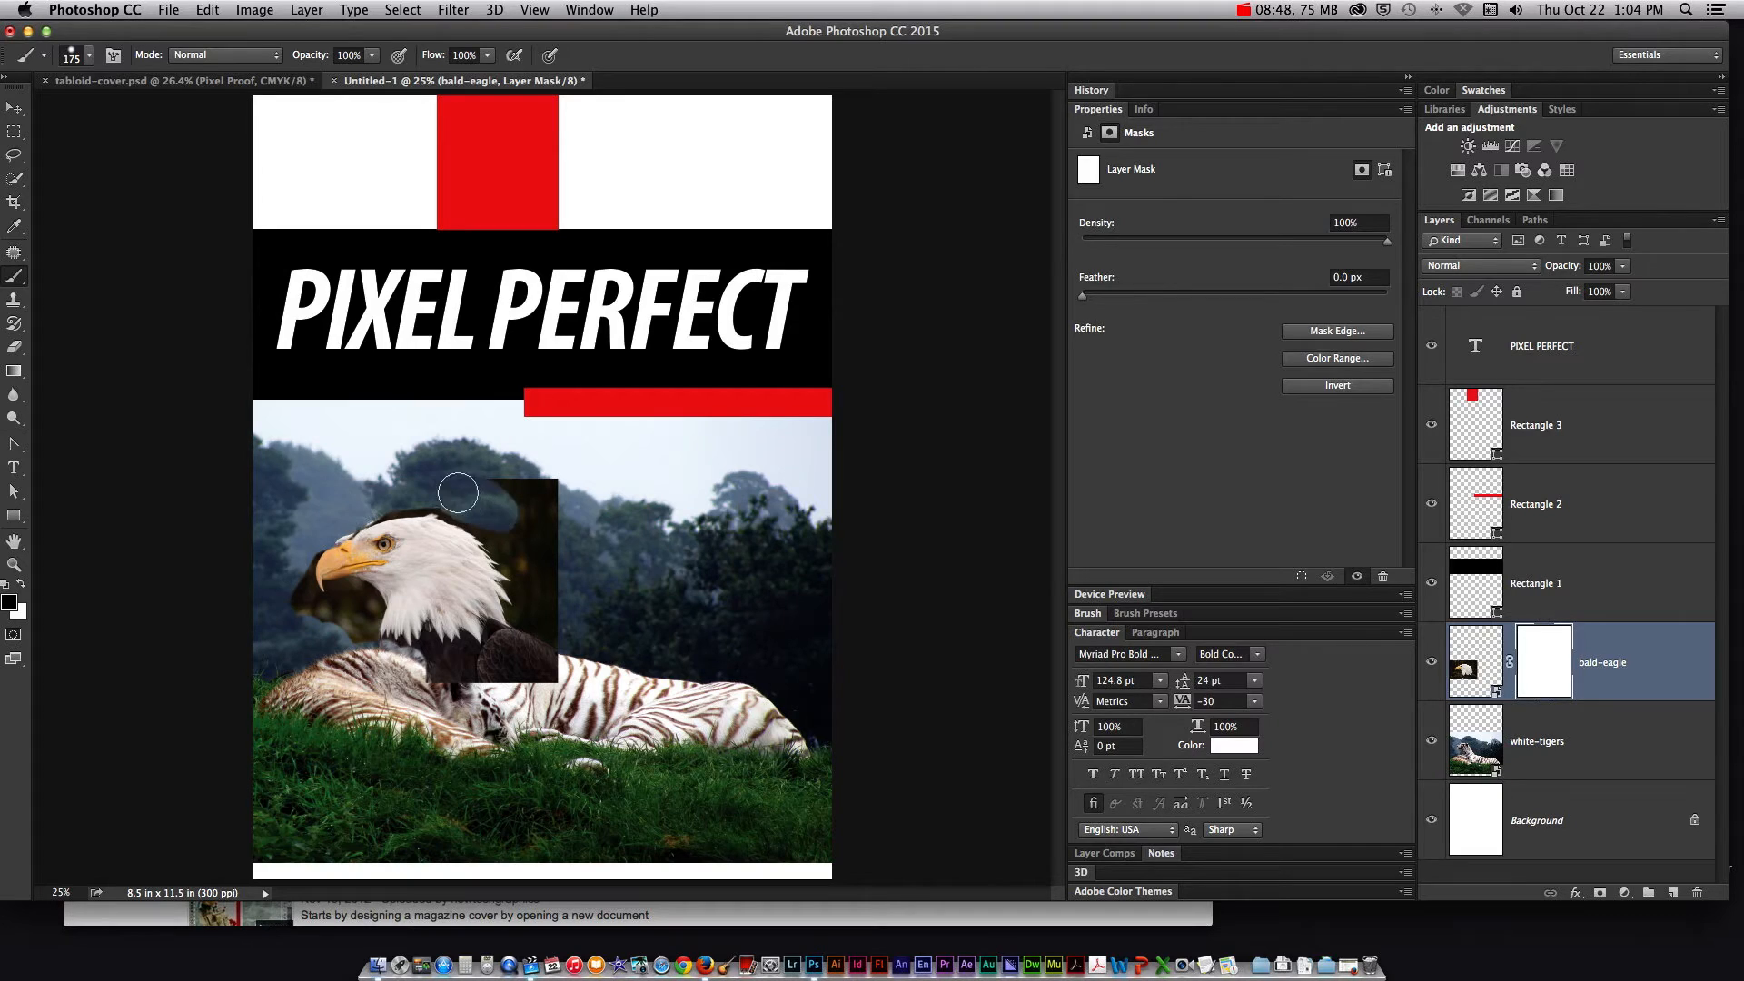
pyautogui.moveTo(458, 493); pyautogui.dragTo(498, 703)
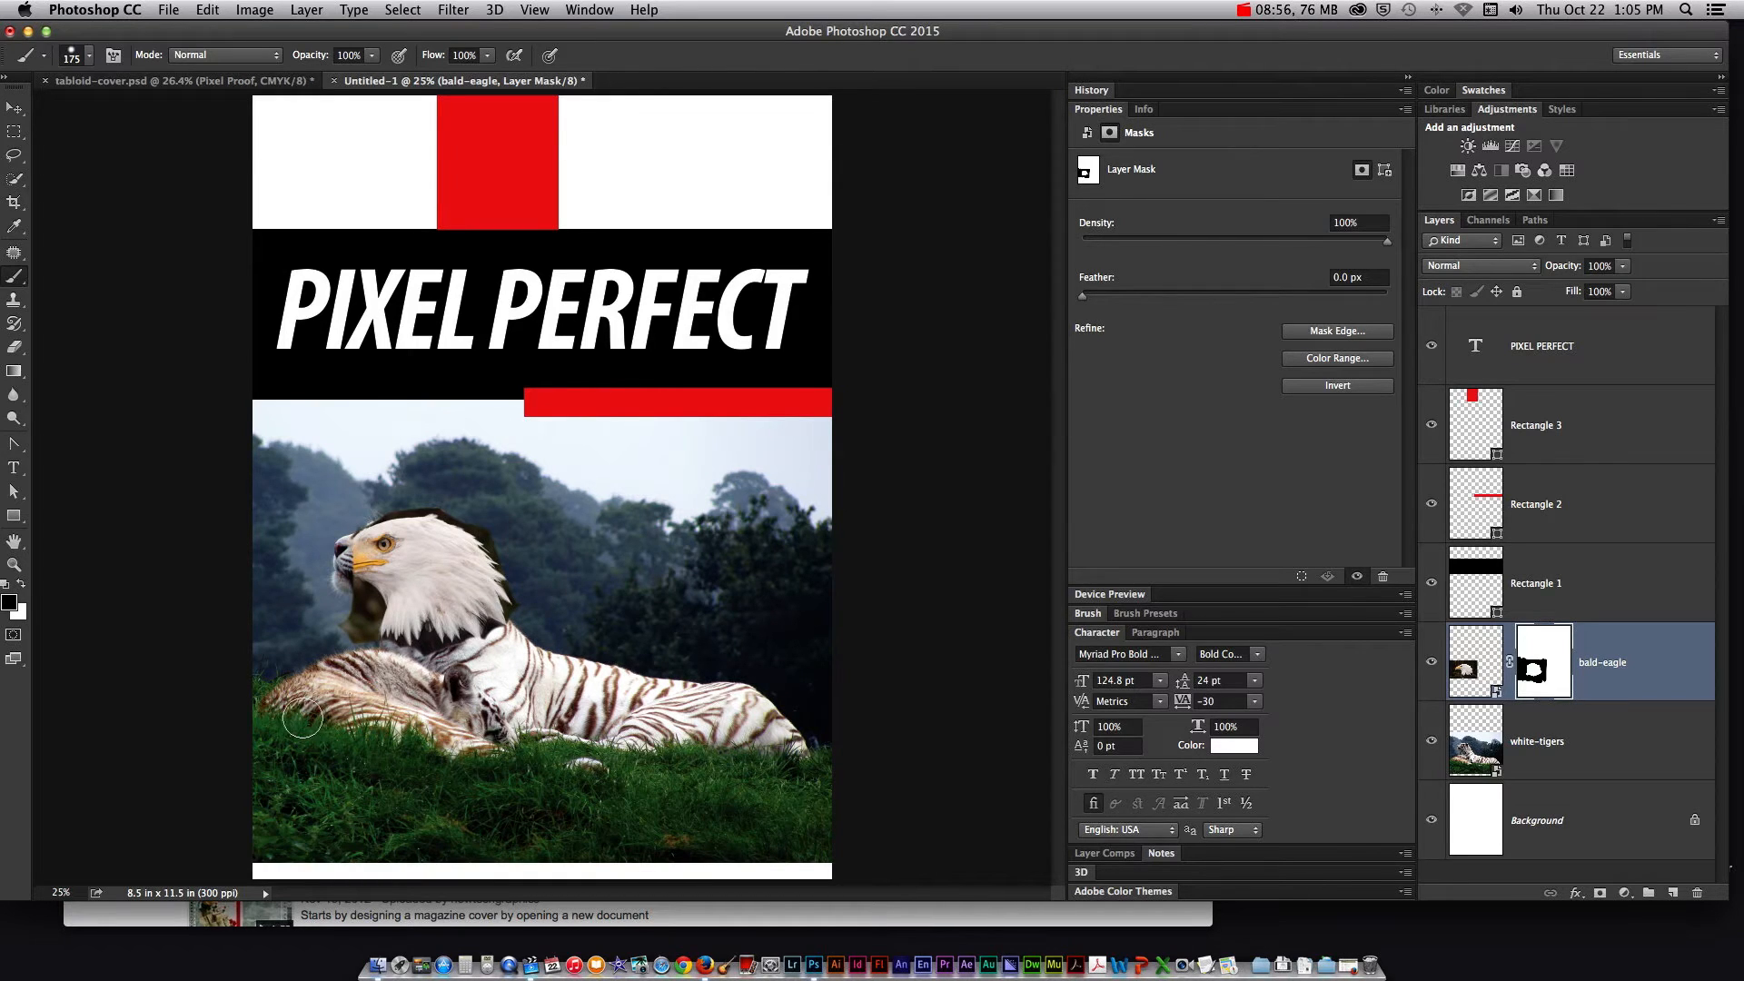
pyautogui.moveTo(299, 586)
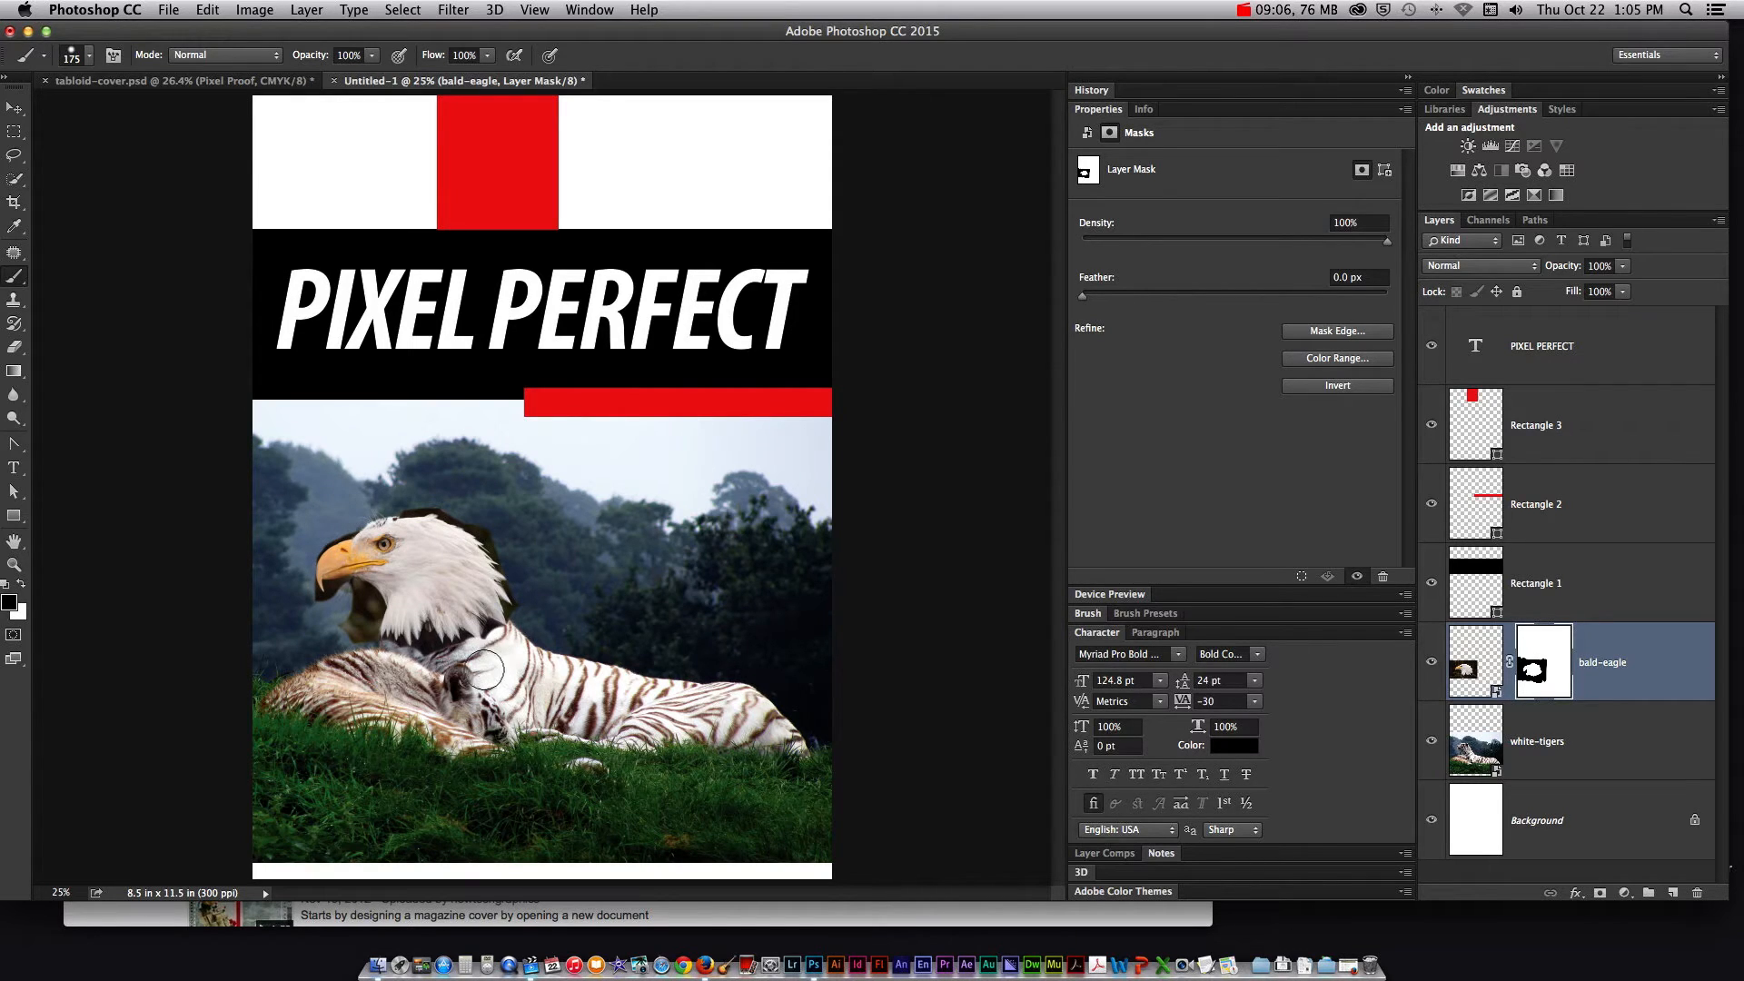
pyautogui.moveTo(345, 584)
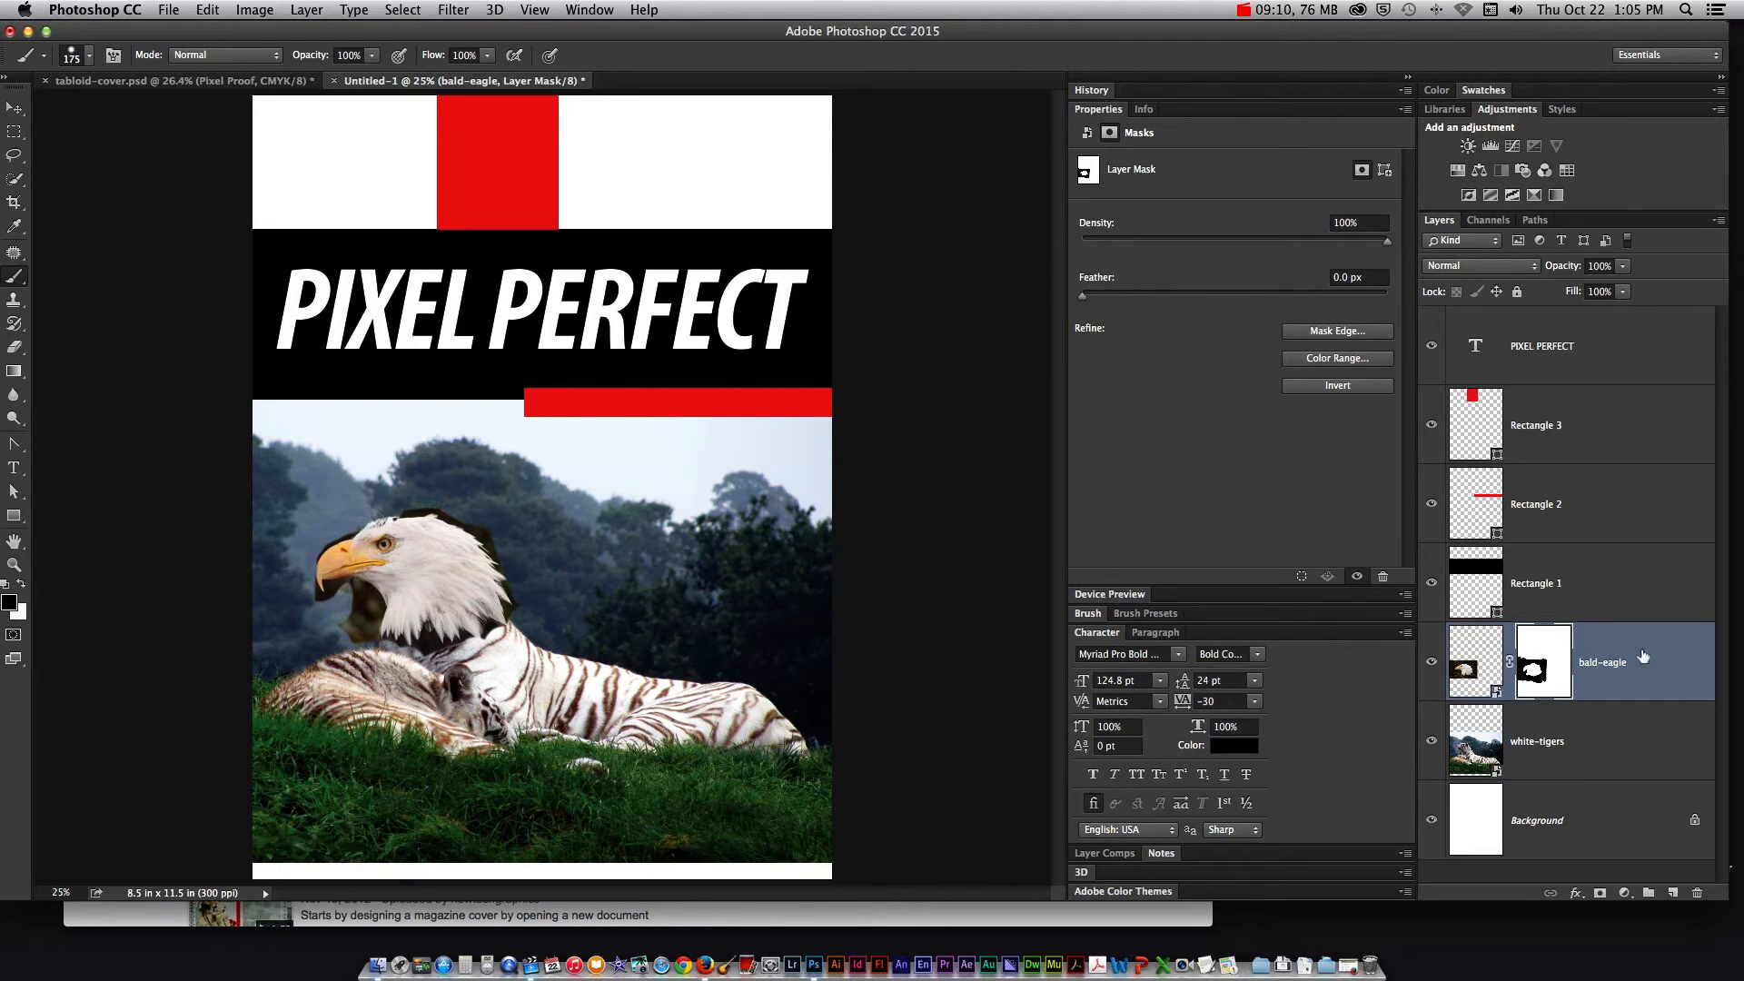
pyautogui.moveTo(1532, 676)
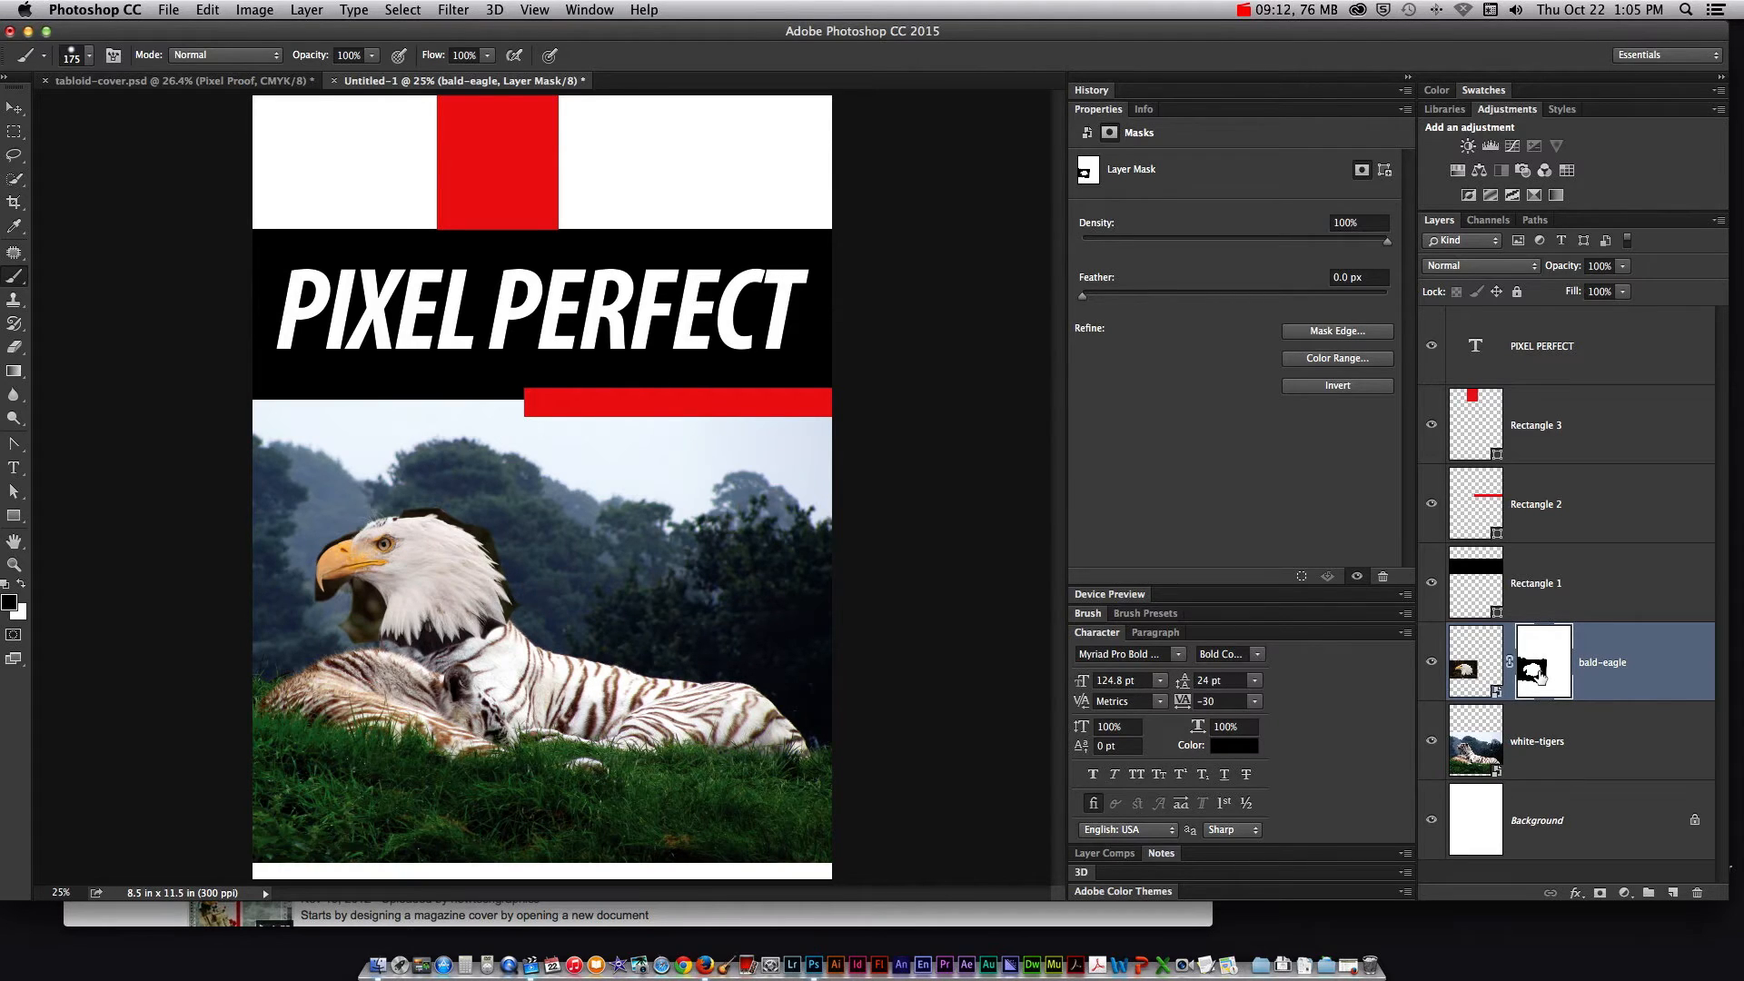
pyautogui.moveTo(1544, 668)
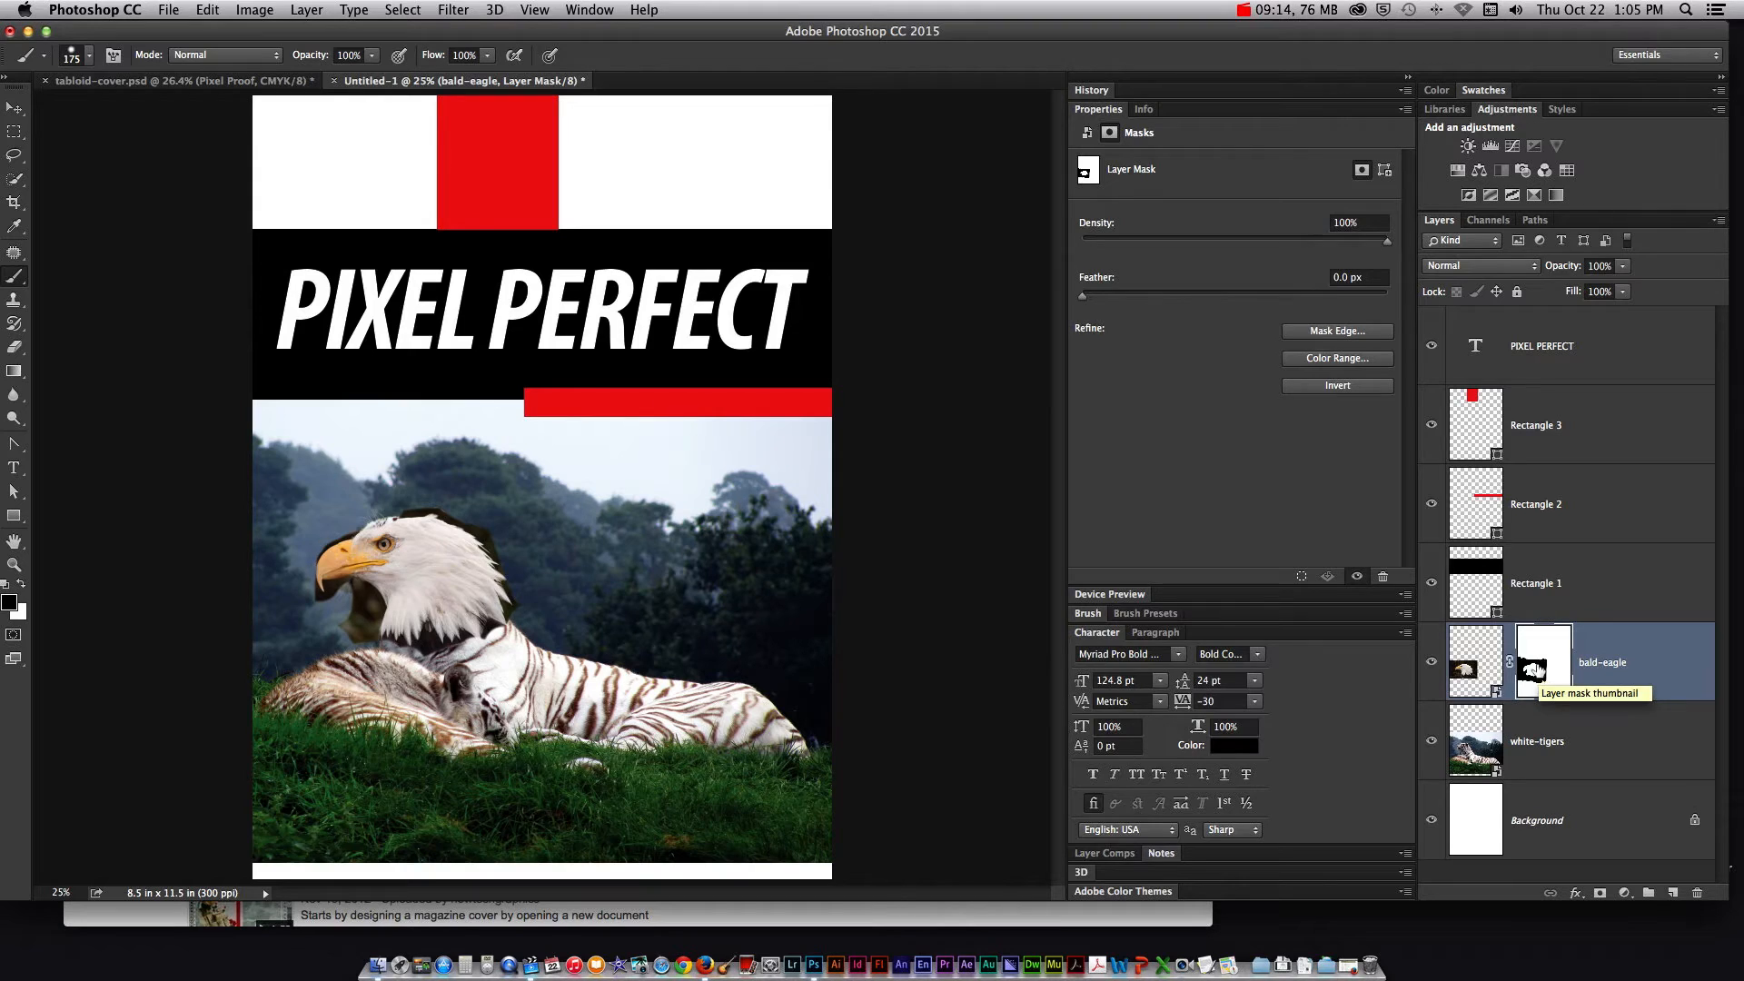
# Delete the eagle's painted mask and quick-select the eagle's head
pyautogui.rightClick(1544, 662)
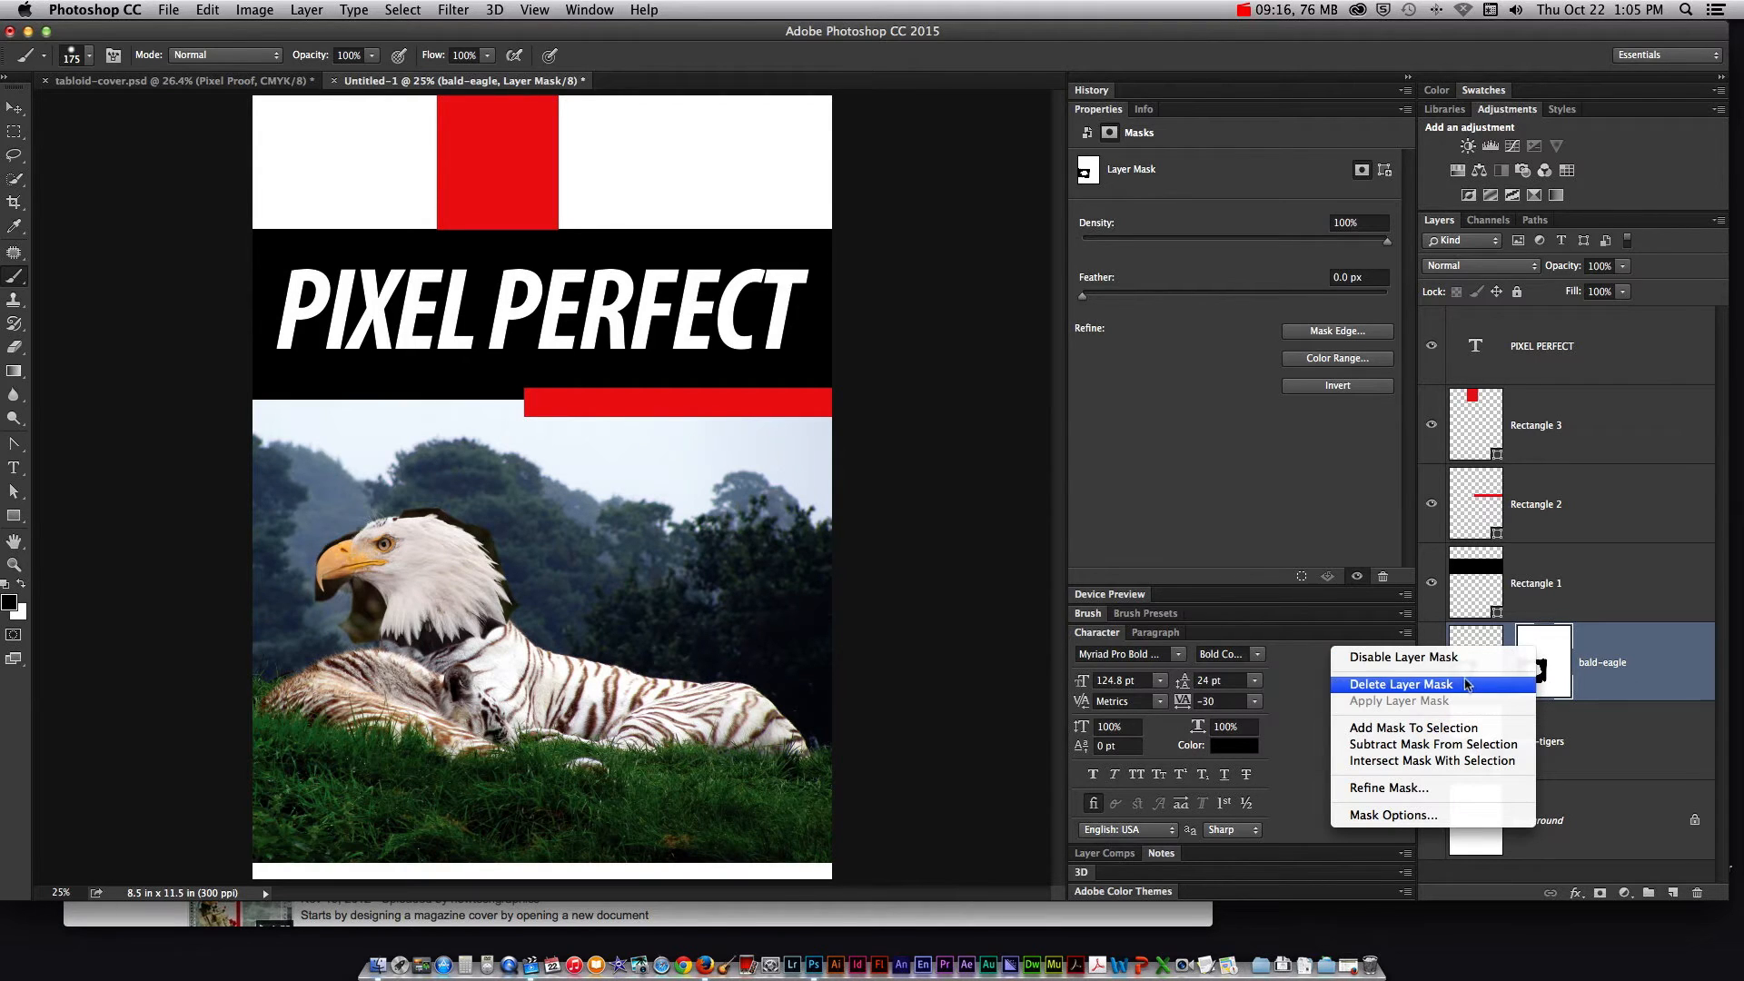
pyautogui.moveTo(1429, 690)
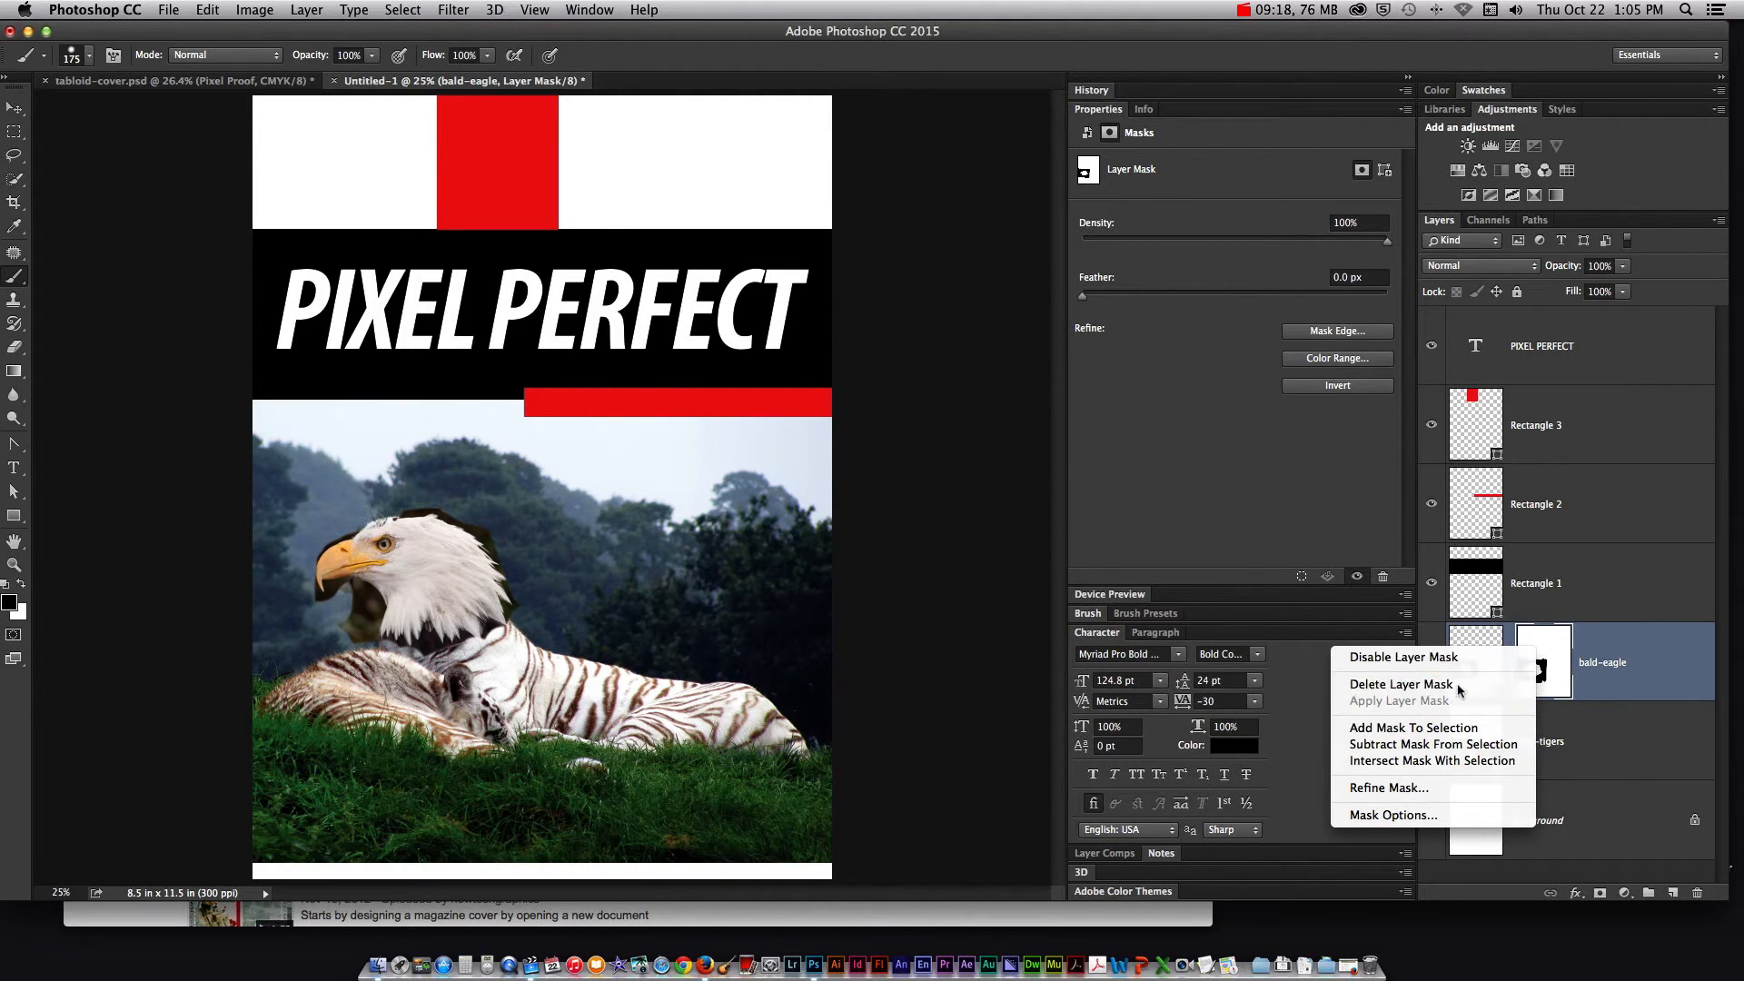
pyautogui.click(1401, 684)
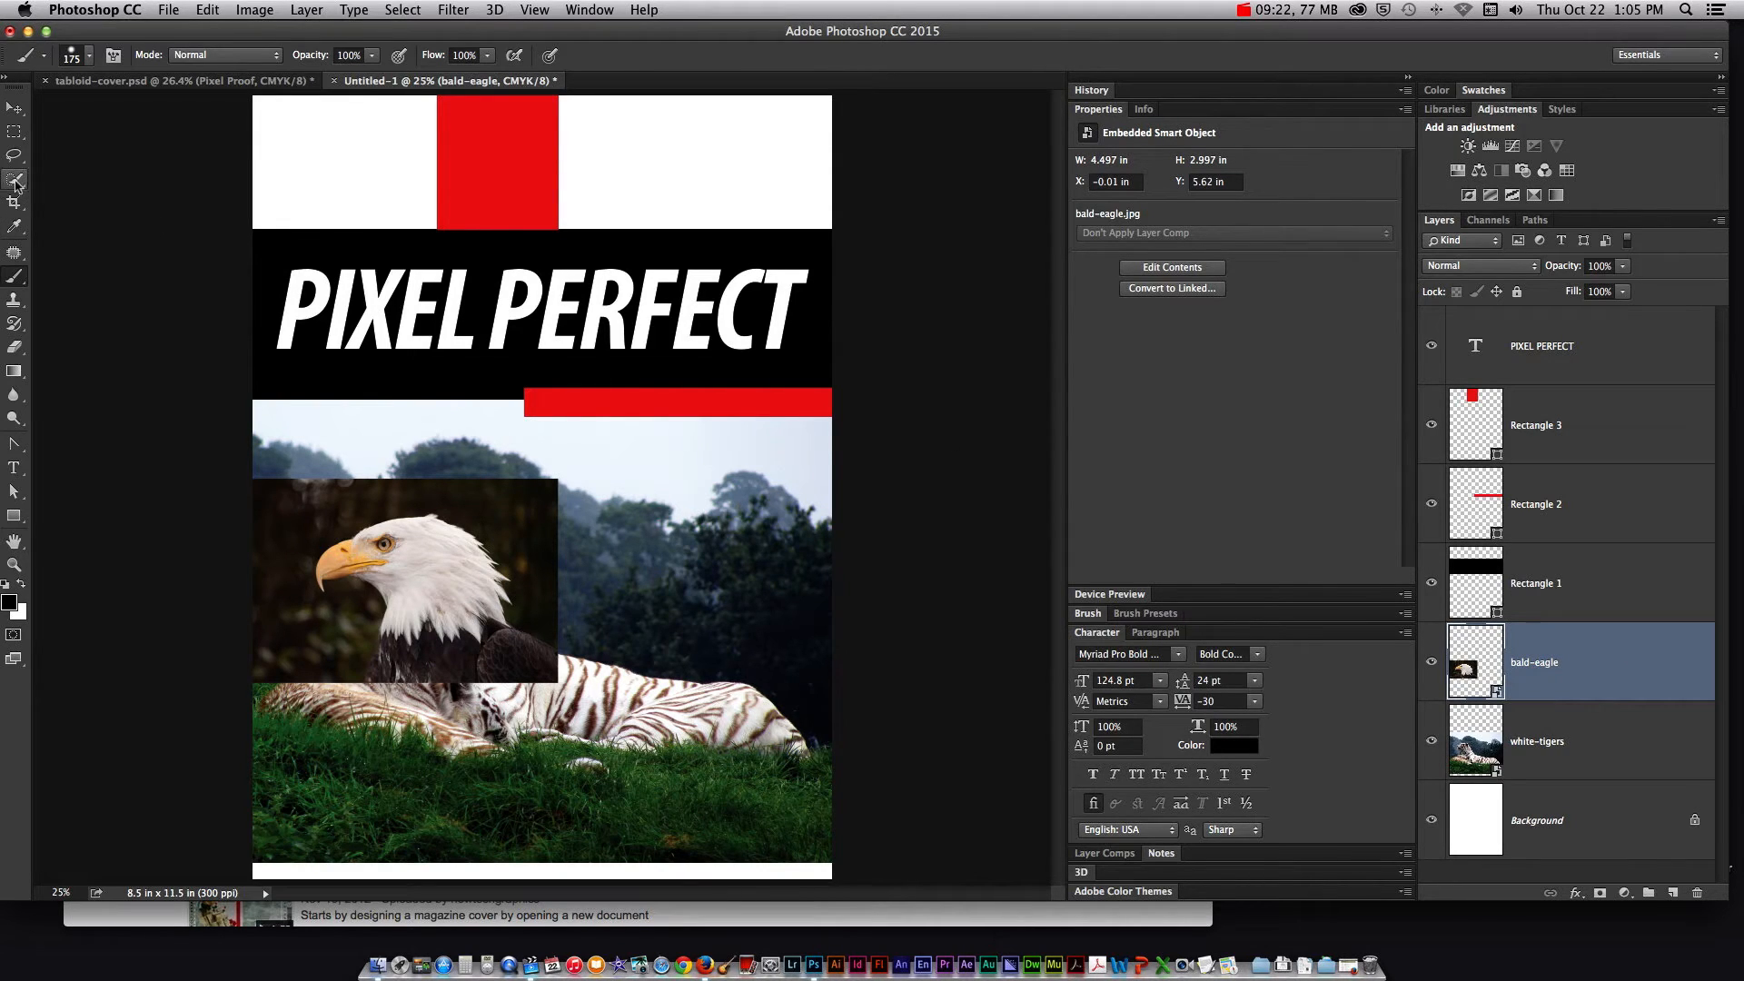
pyautogui.click(16, 182)
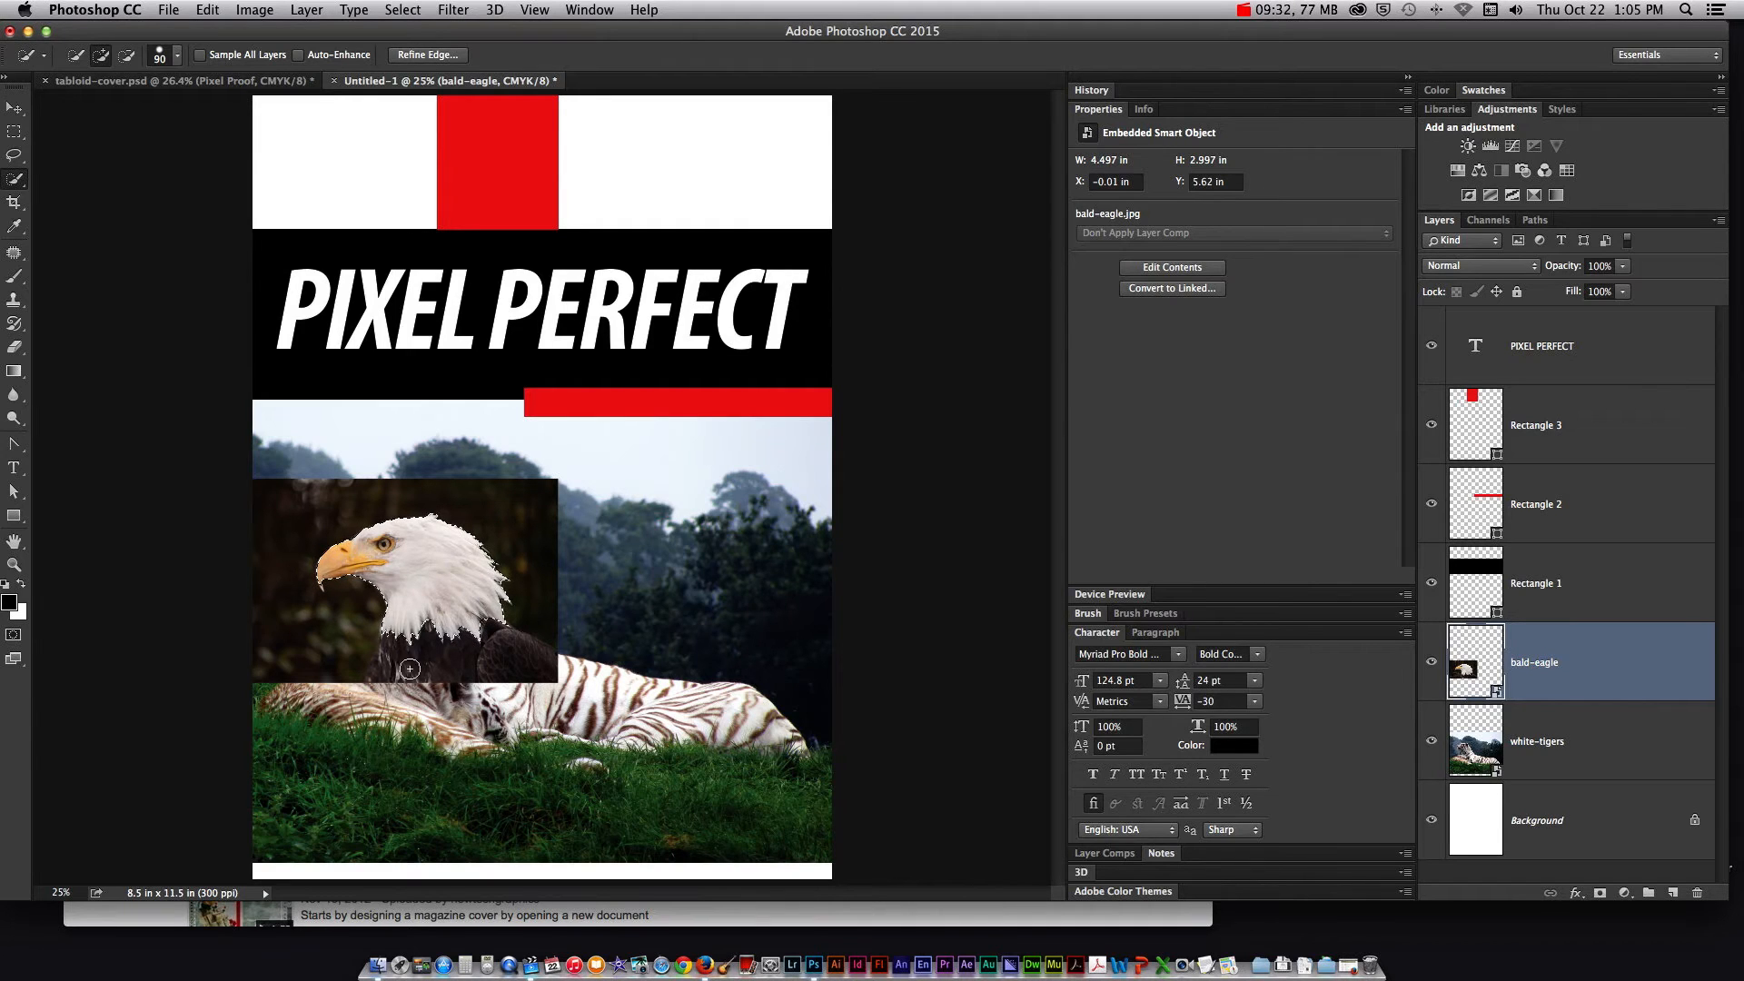
pyautogui.click(317, 559)
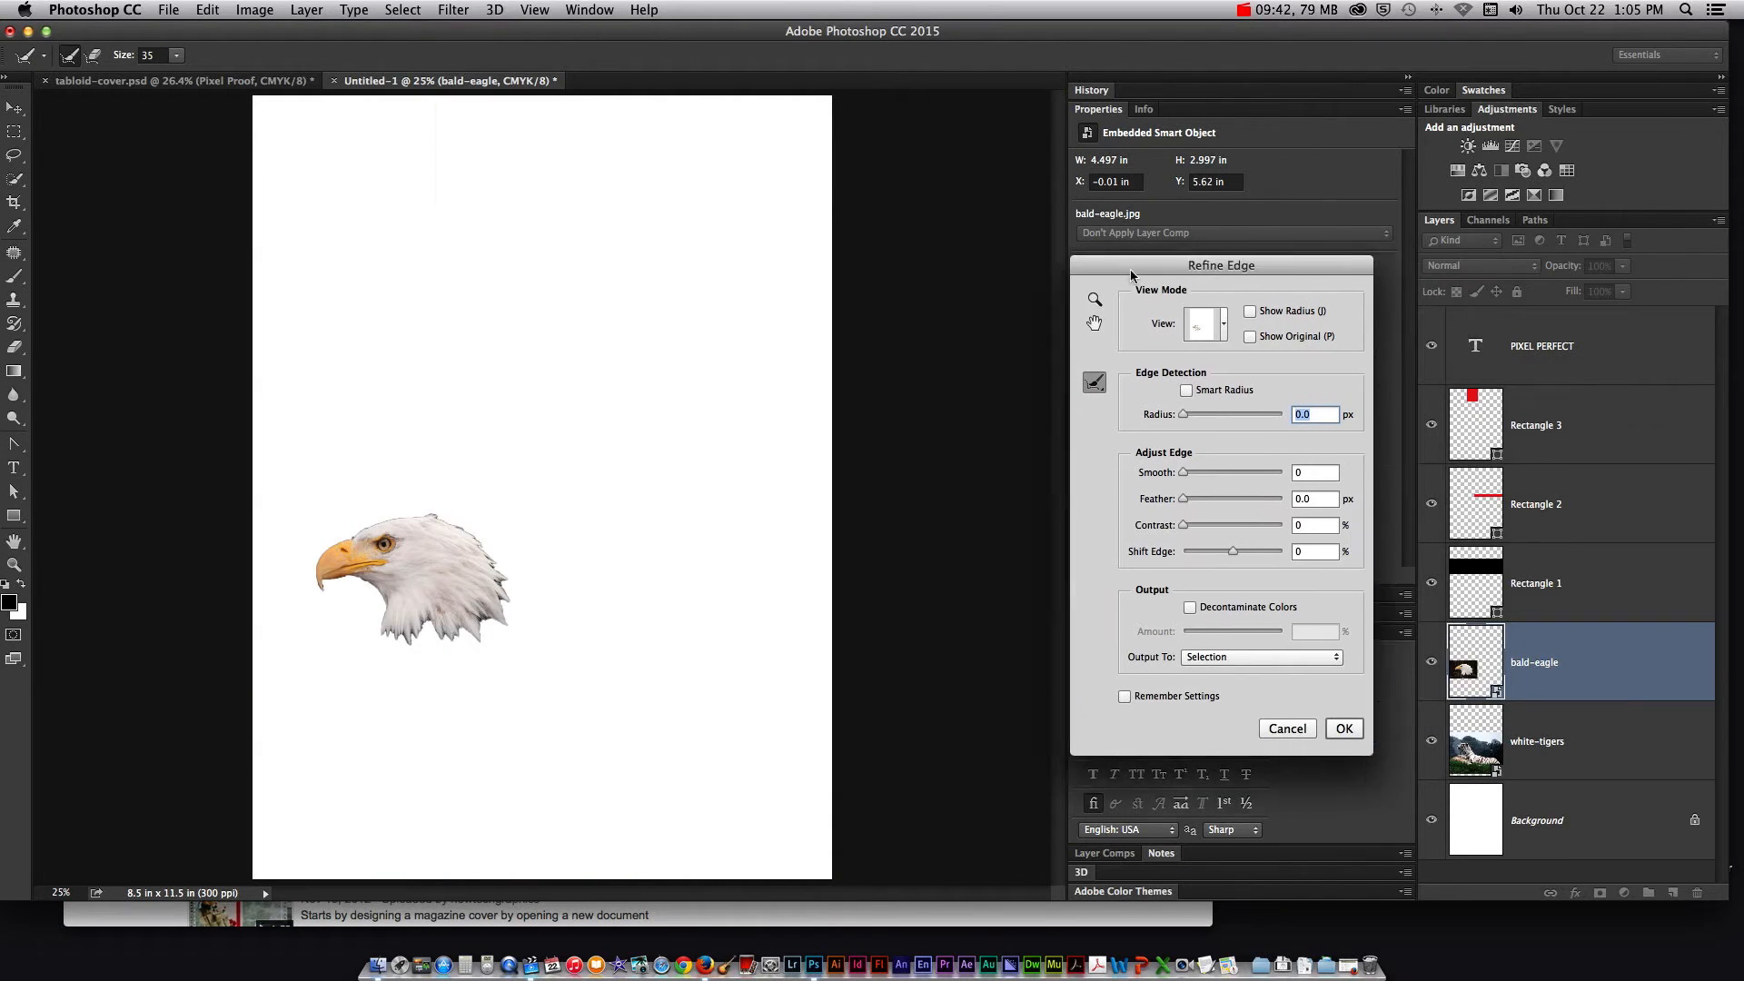
# Refine the head selection: Smart Radius 2.9 px, Smooth 4, Shift Edge -20, output to layer mask
pyautogui.moveTo(1219, 264); pyautogui.dragTo(1010, 283)
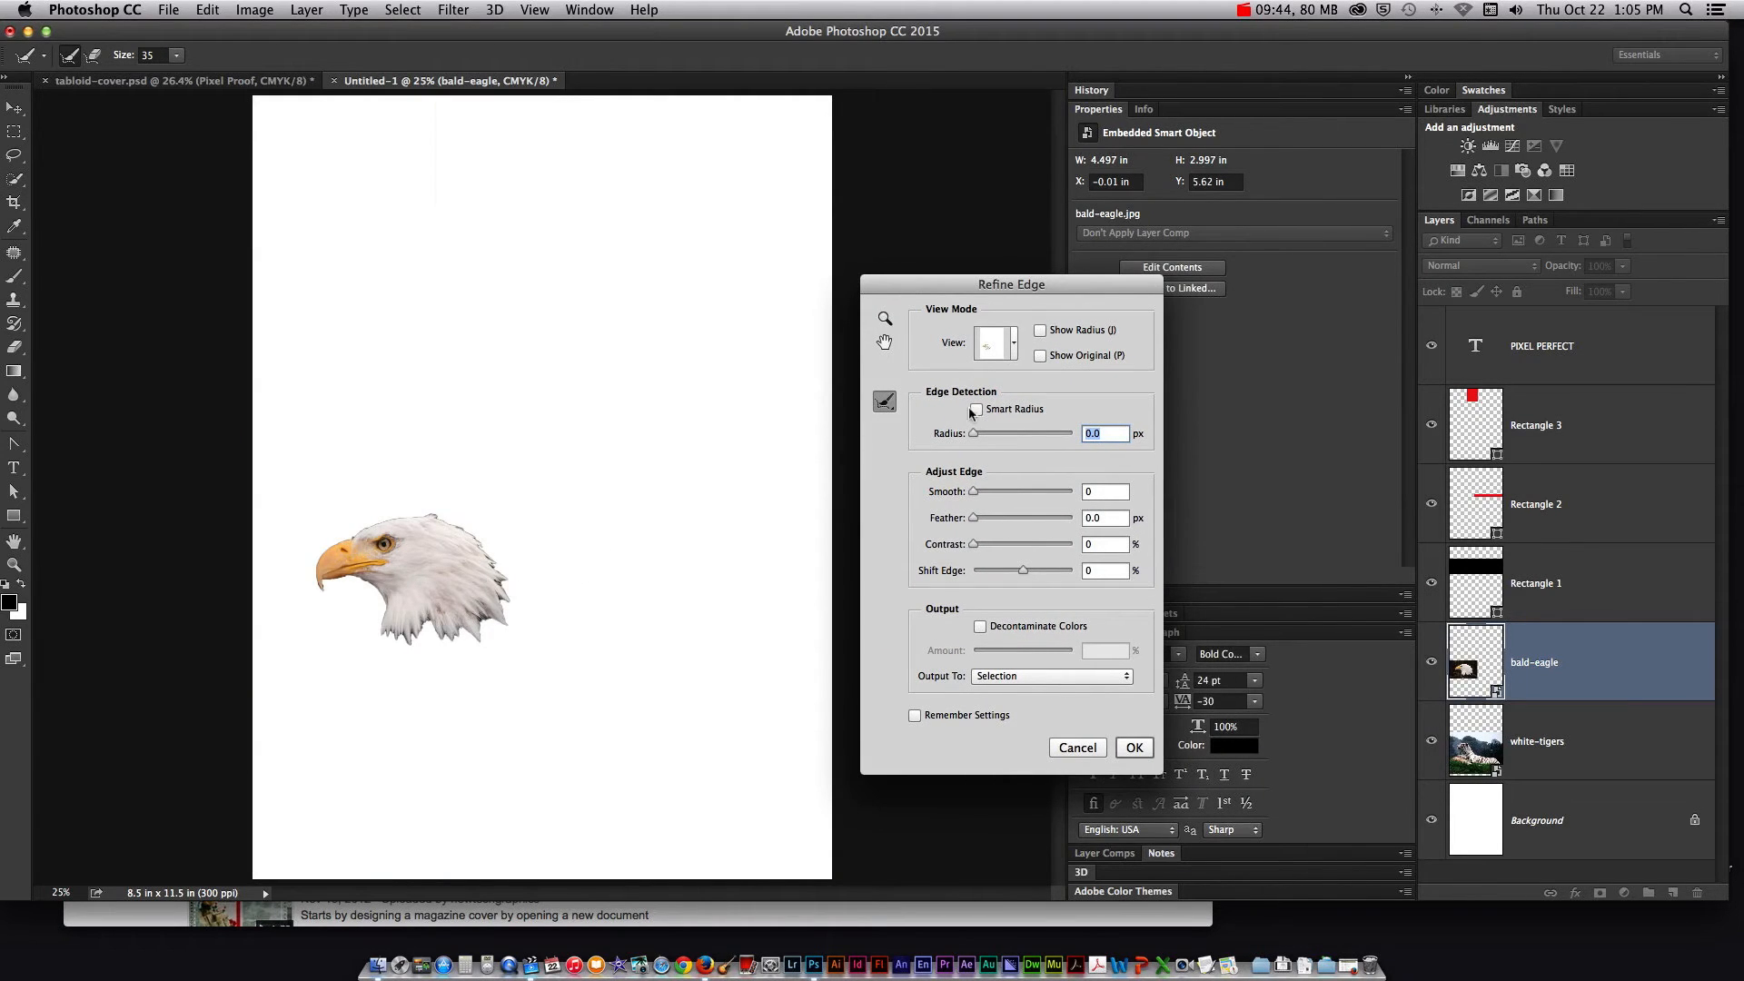
pyautogui.click(977, 408)
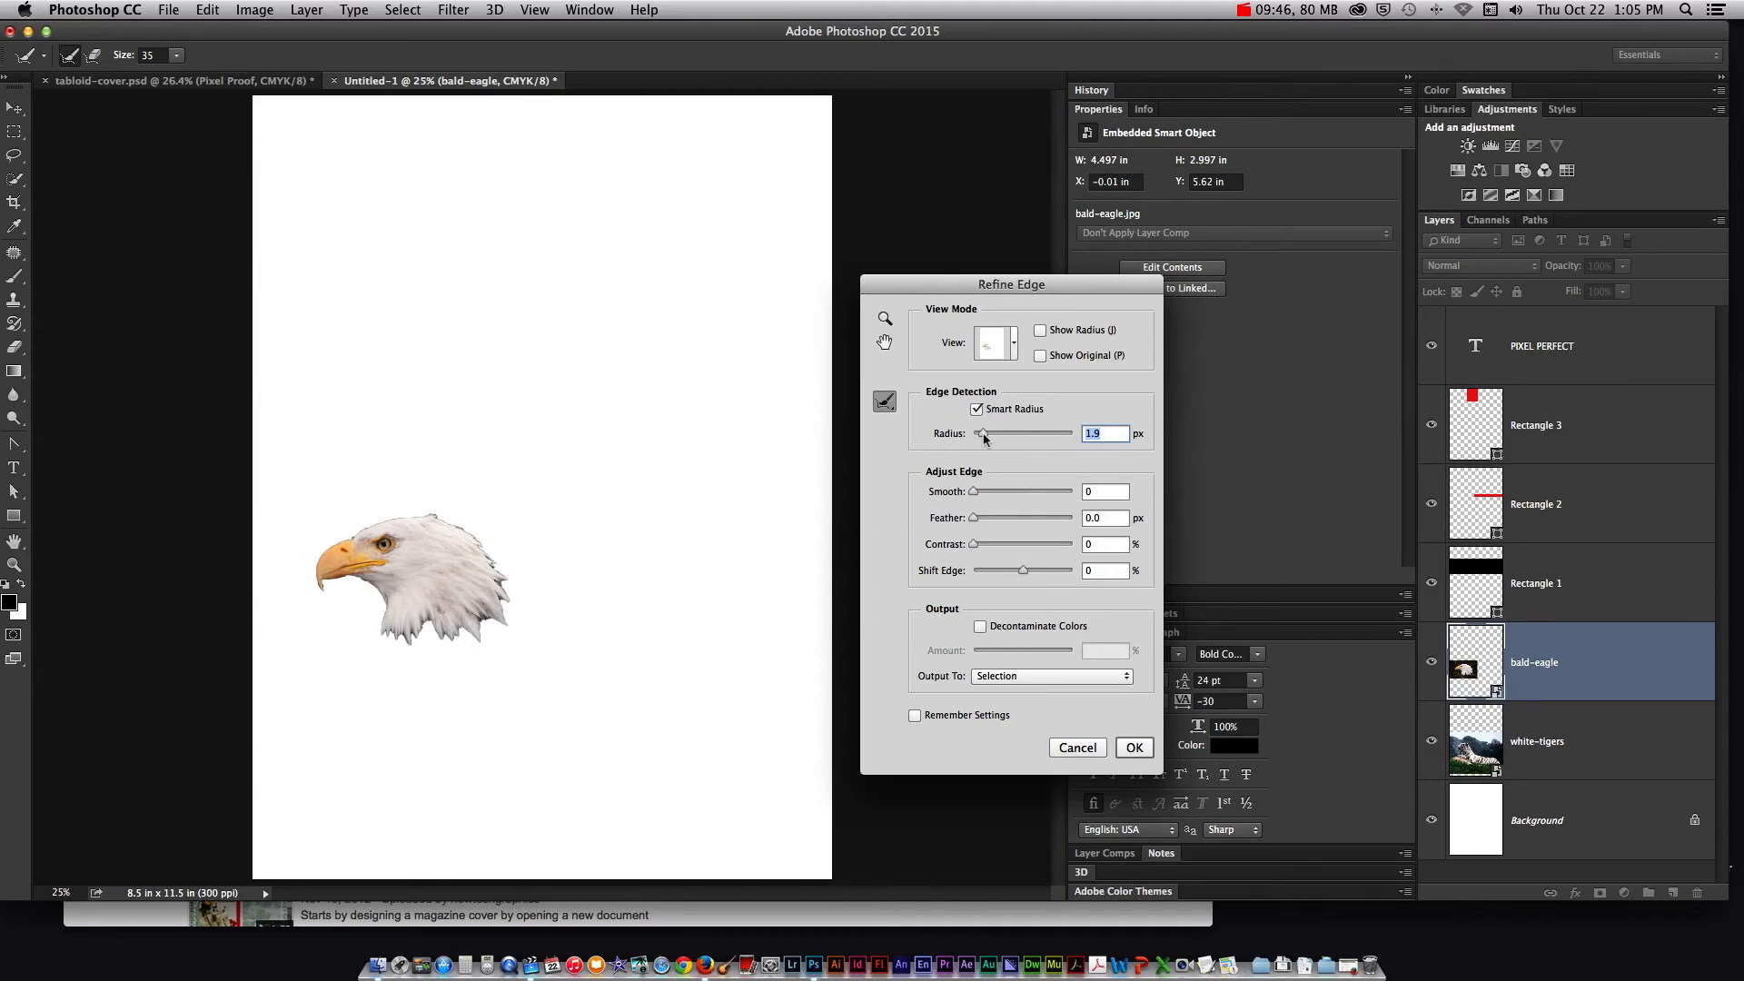
pyautogui.moveTo(981, 434); pyautogui.dragTo(990, 434)
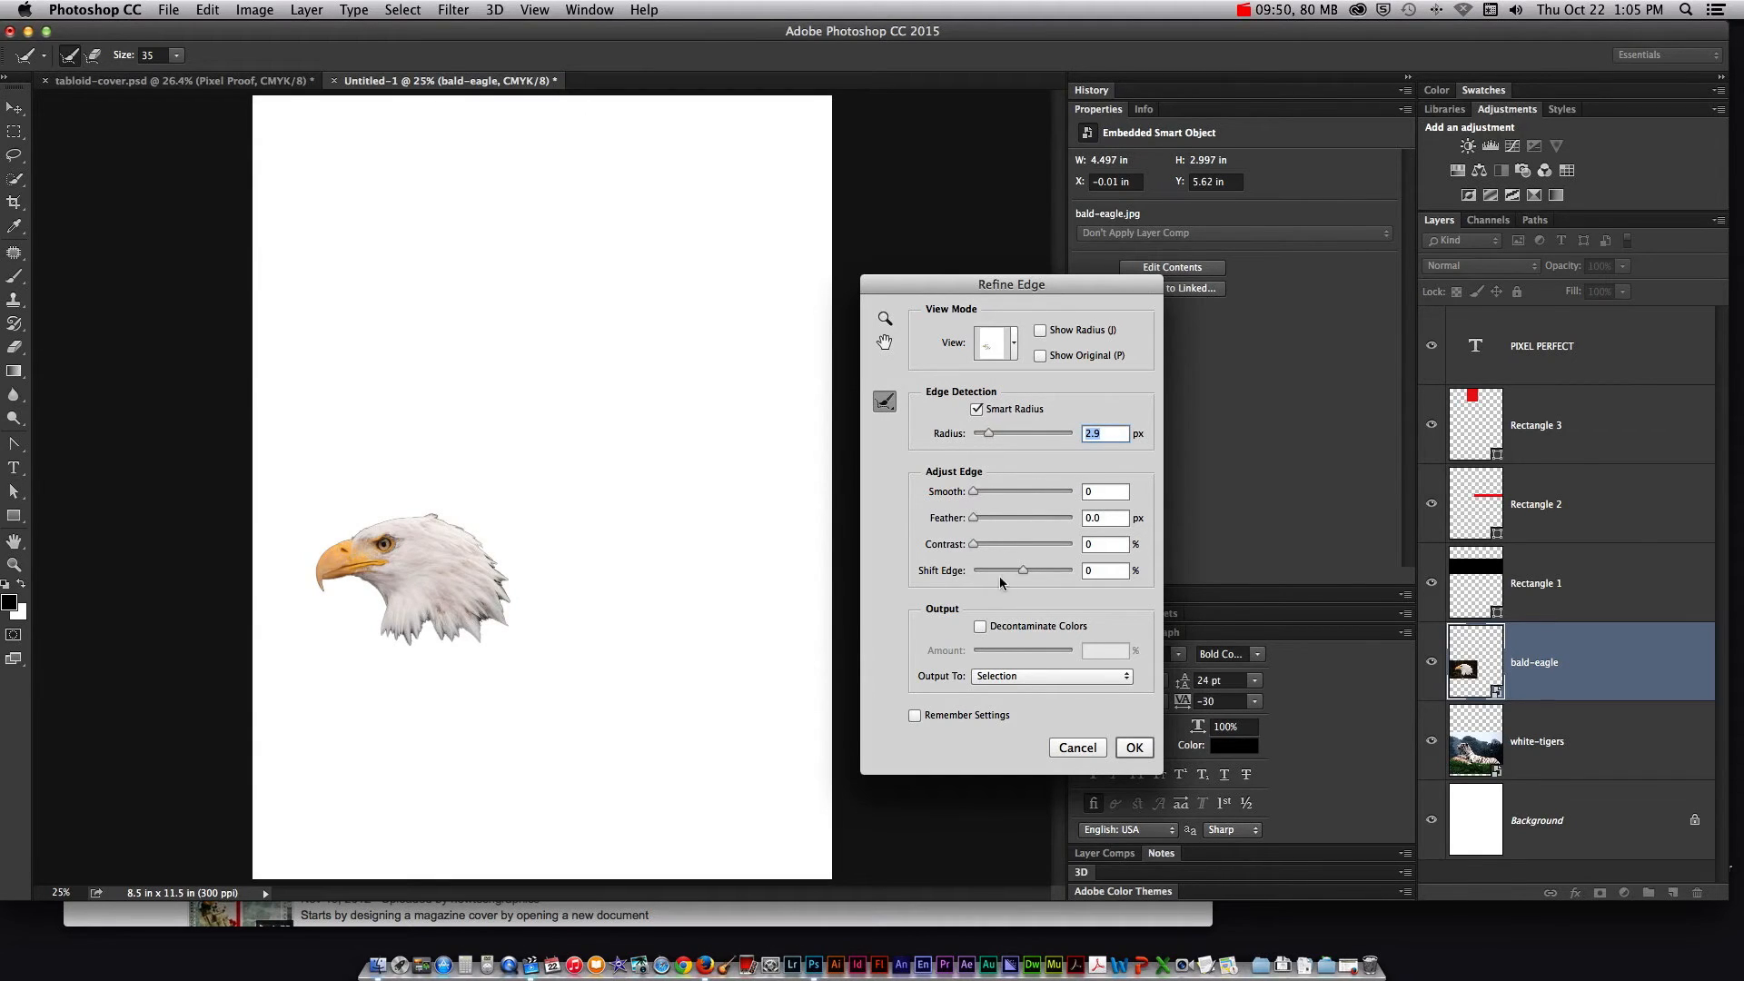
pyautogui.moveTo(1024, 570); pyautogui.dragTo(1015, 570)
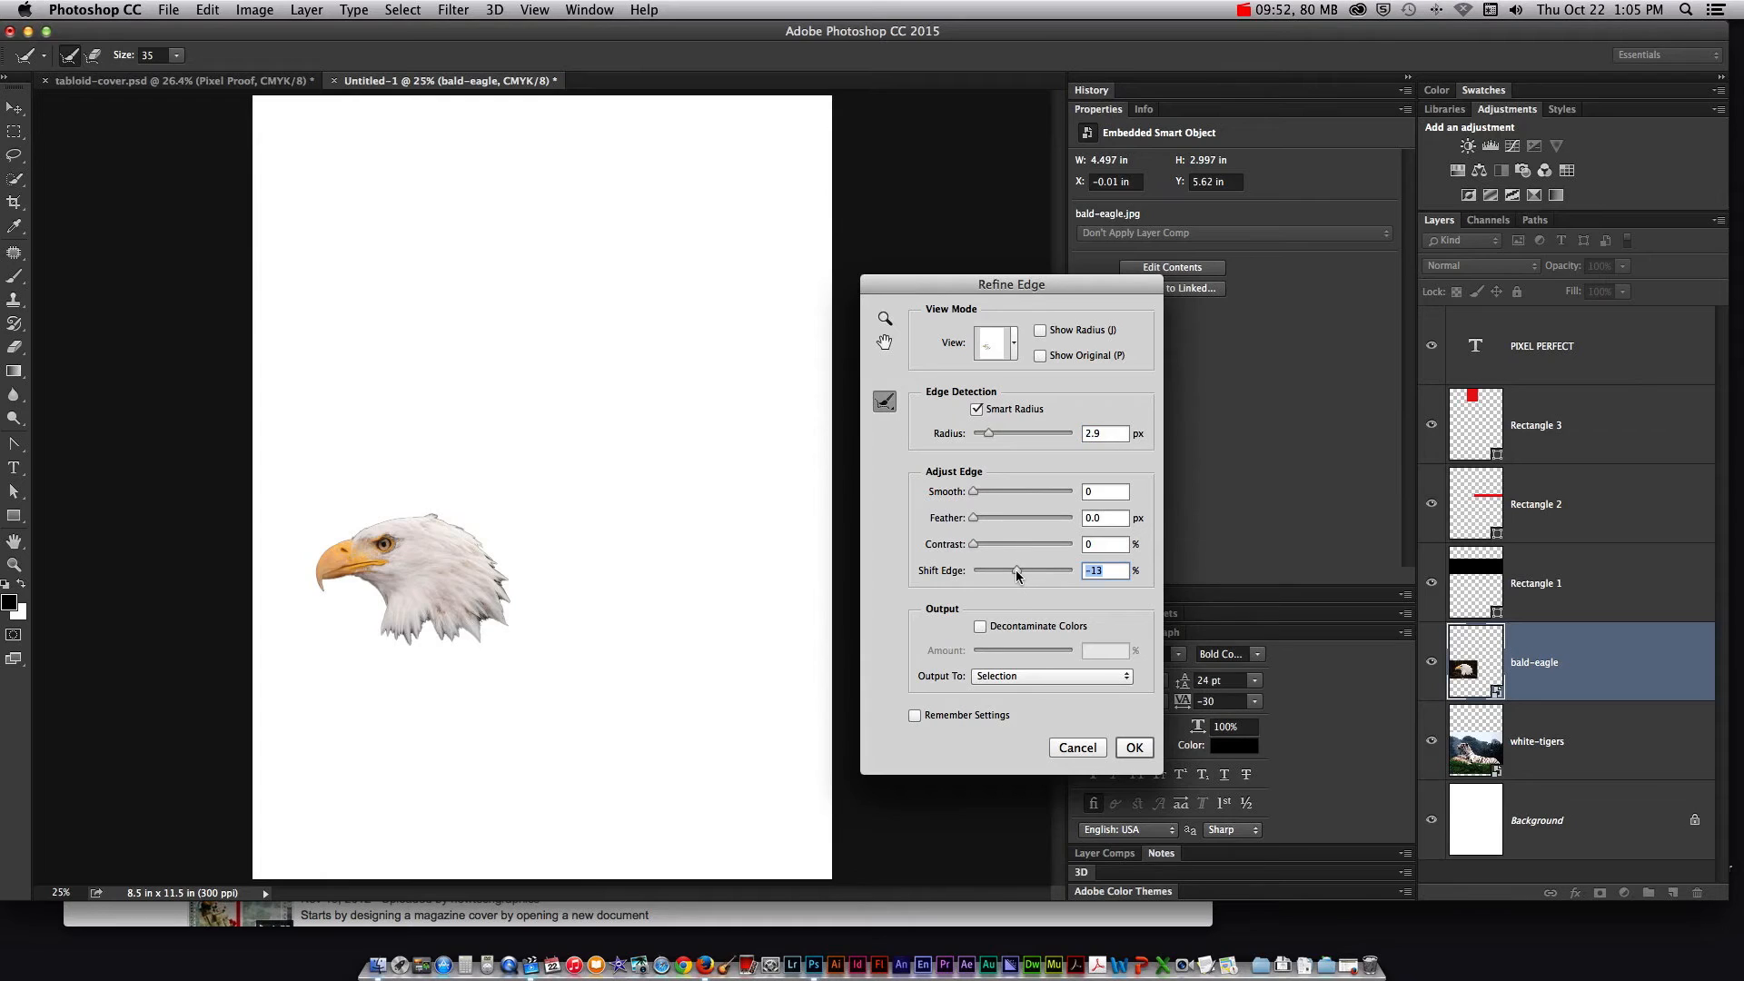
pyautogui.moveTo(1015, 570); pyautogui.dragTo(1006, 569)
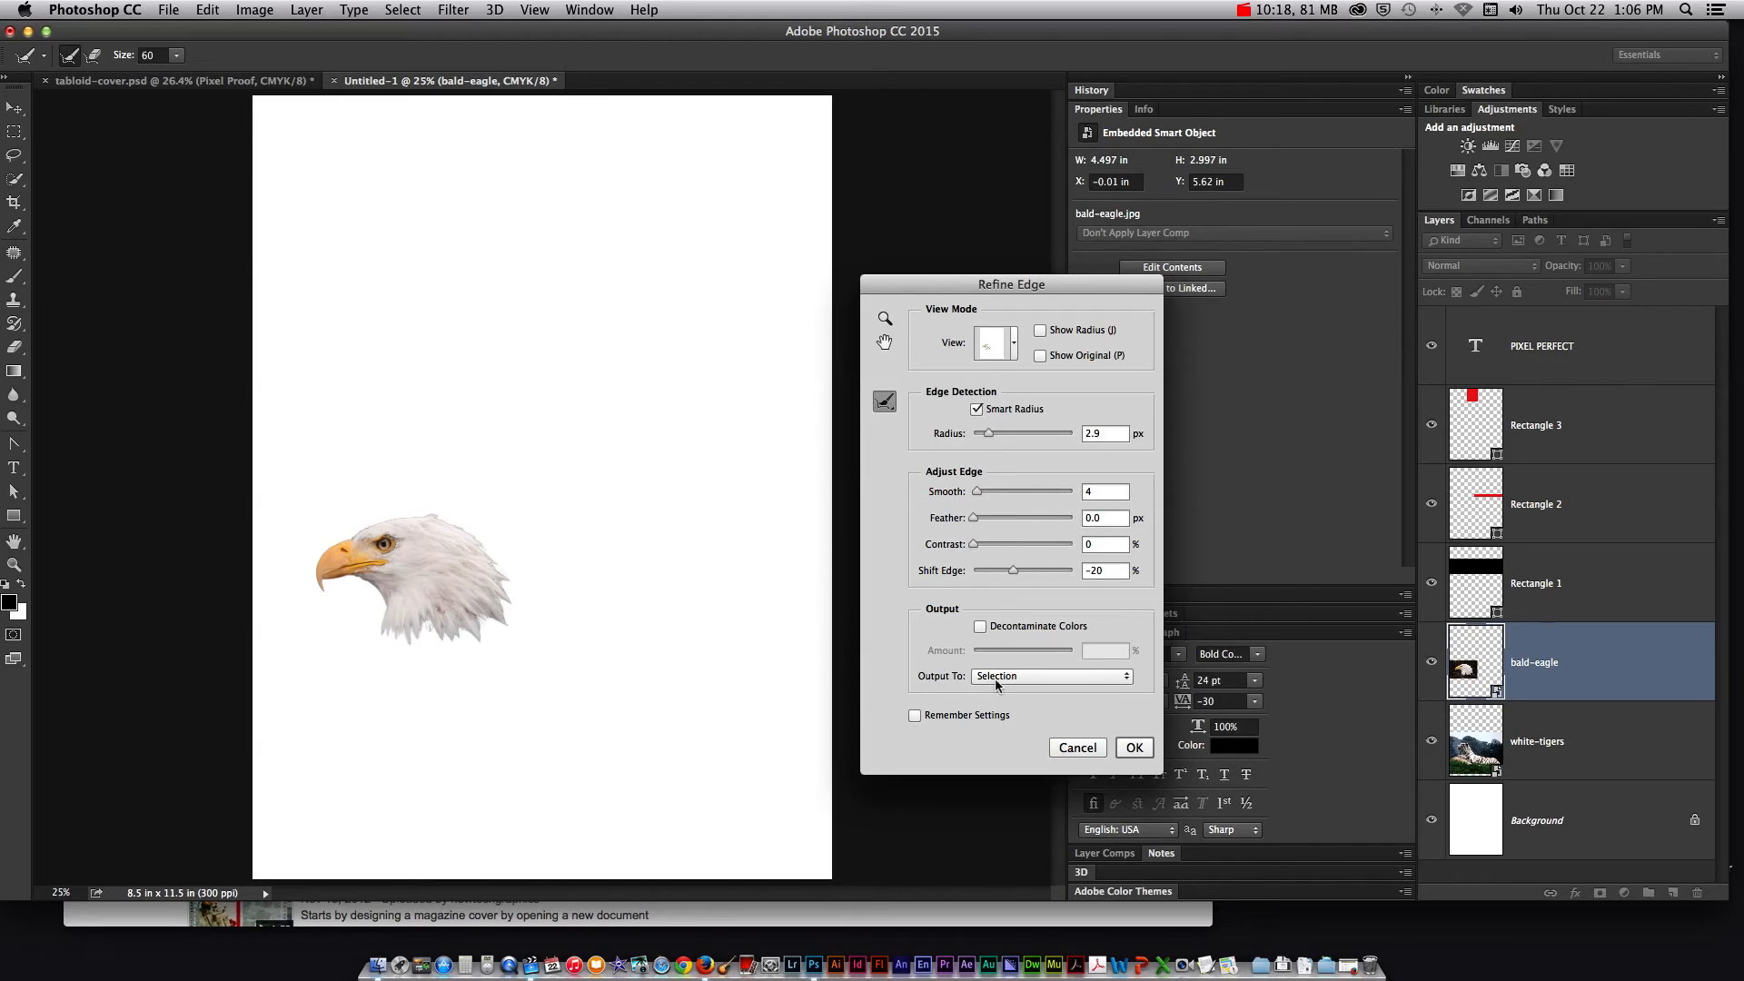
pyautogui.click(1049, 675)
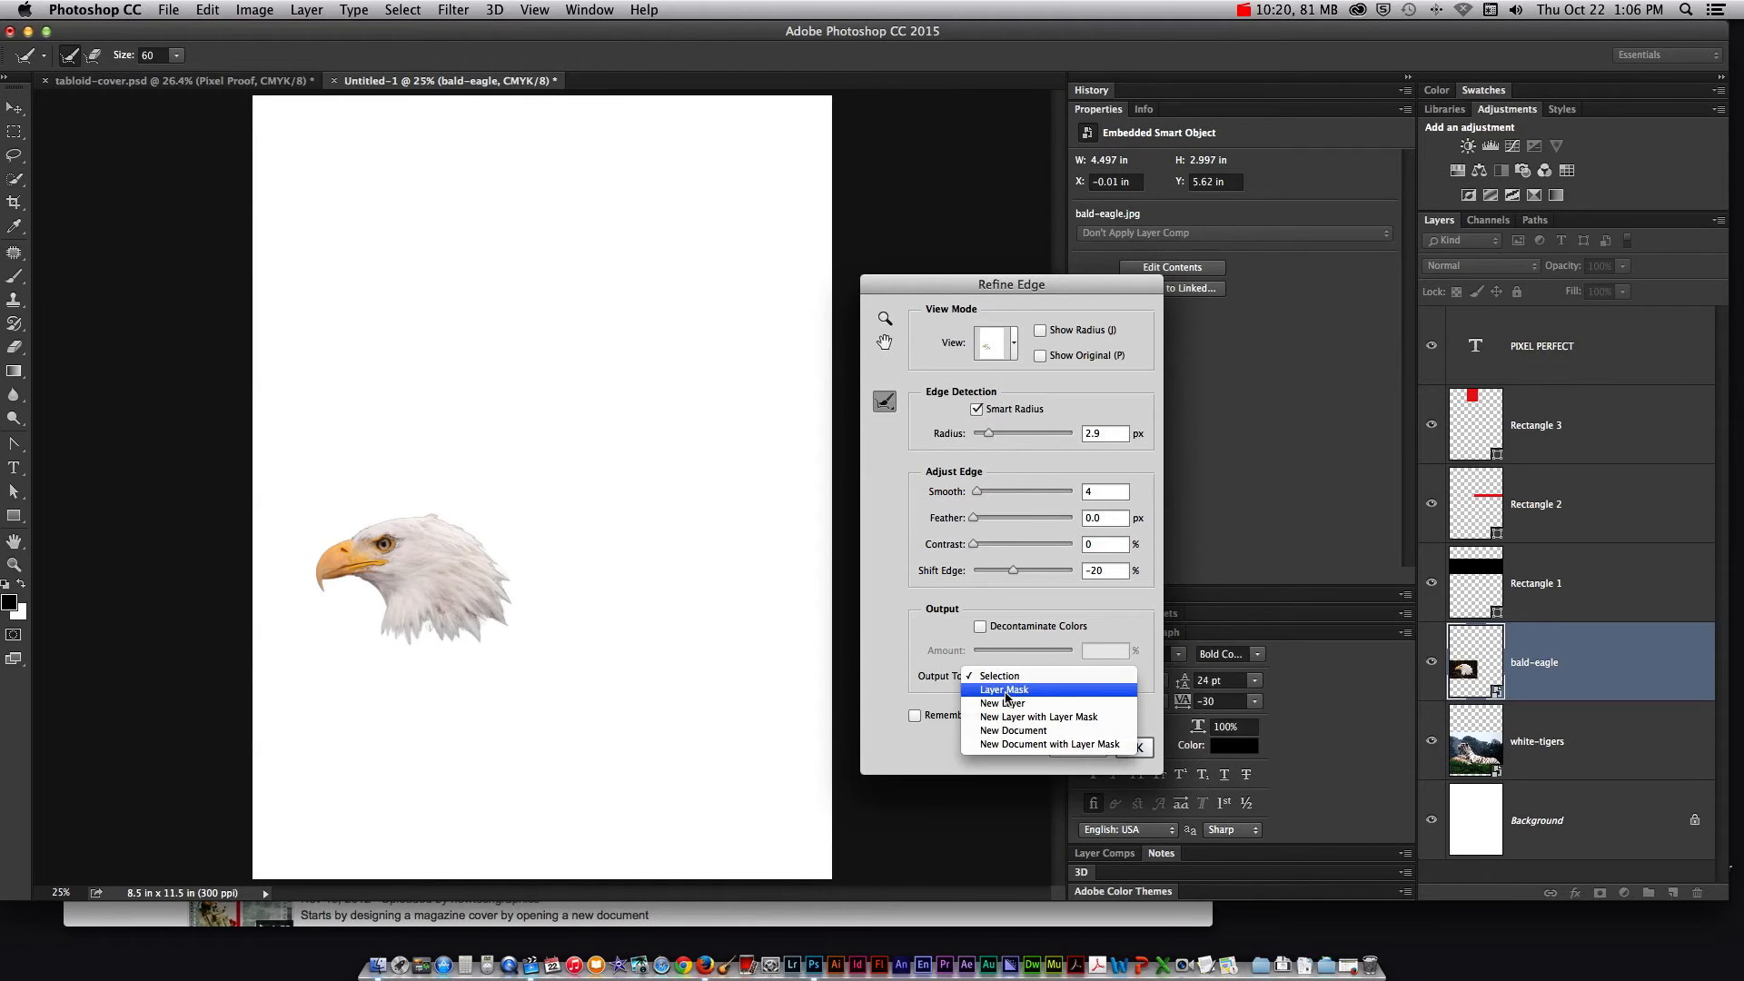
pyautogui.click(1002, 690)
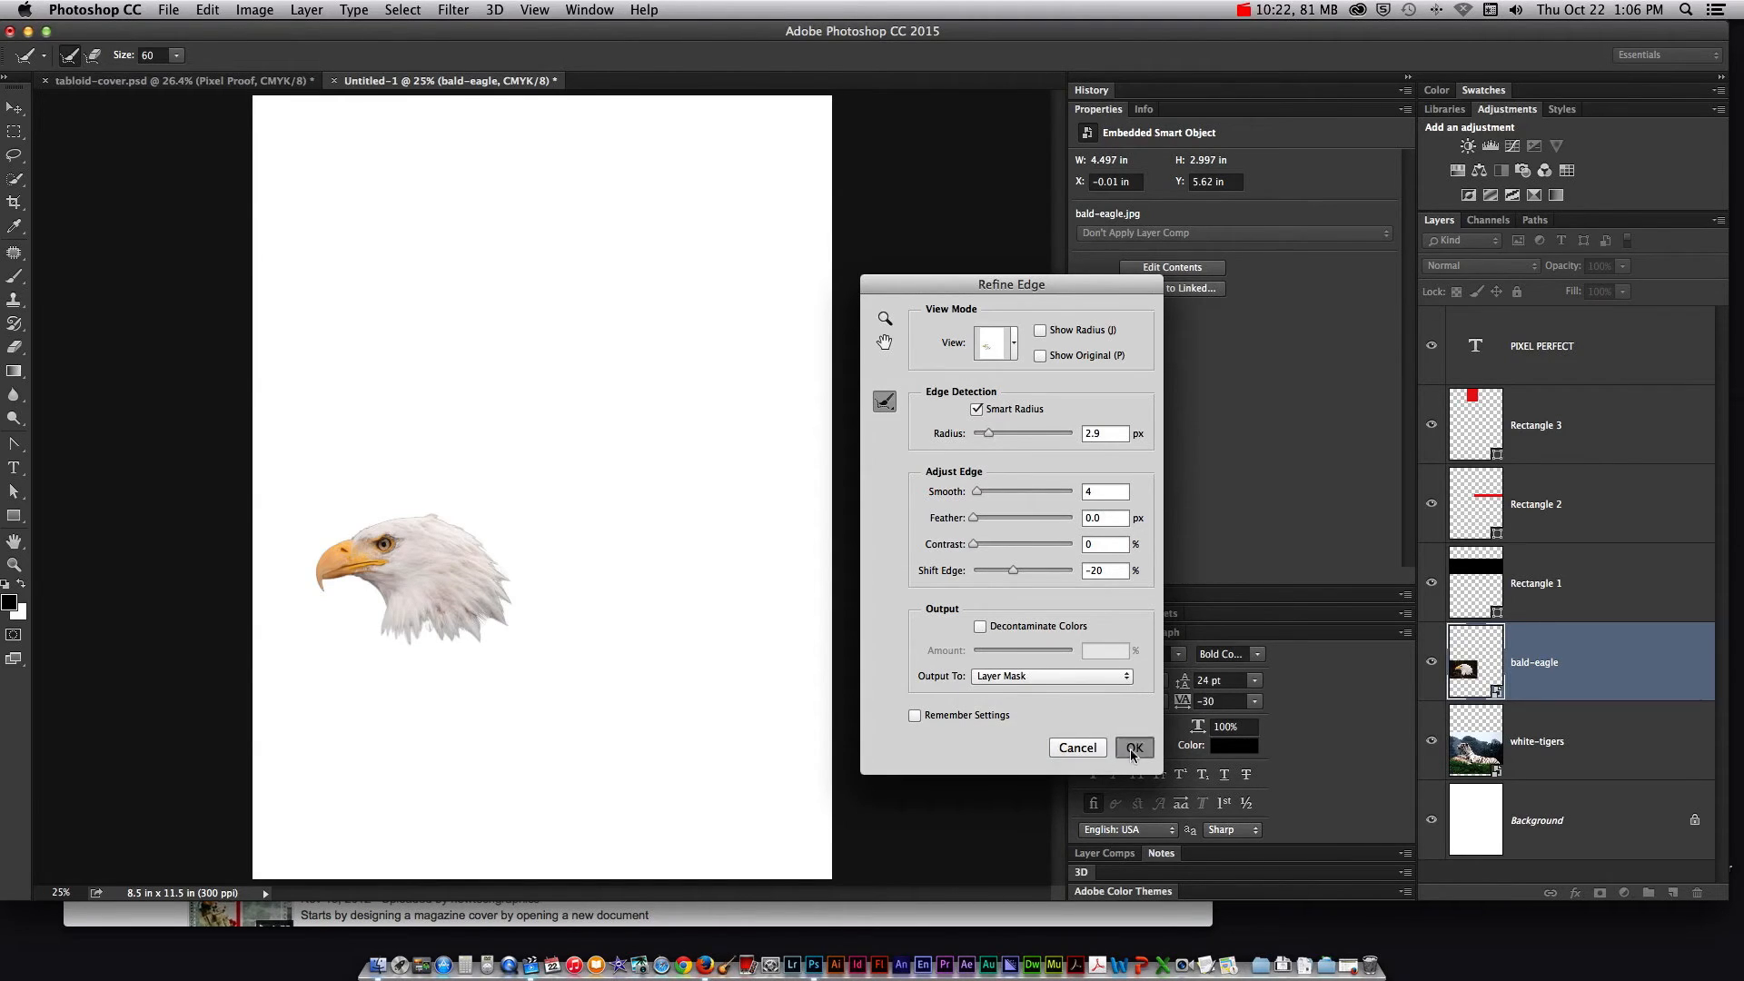
pyautogui.click(1134, 747)
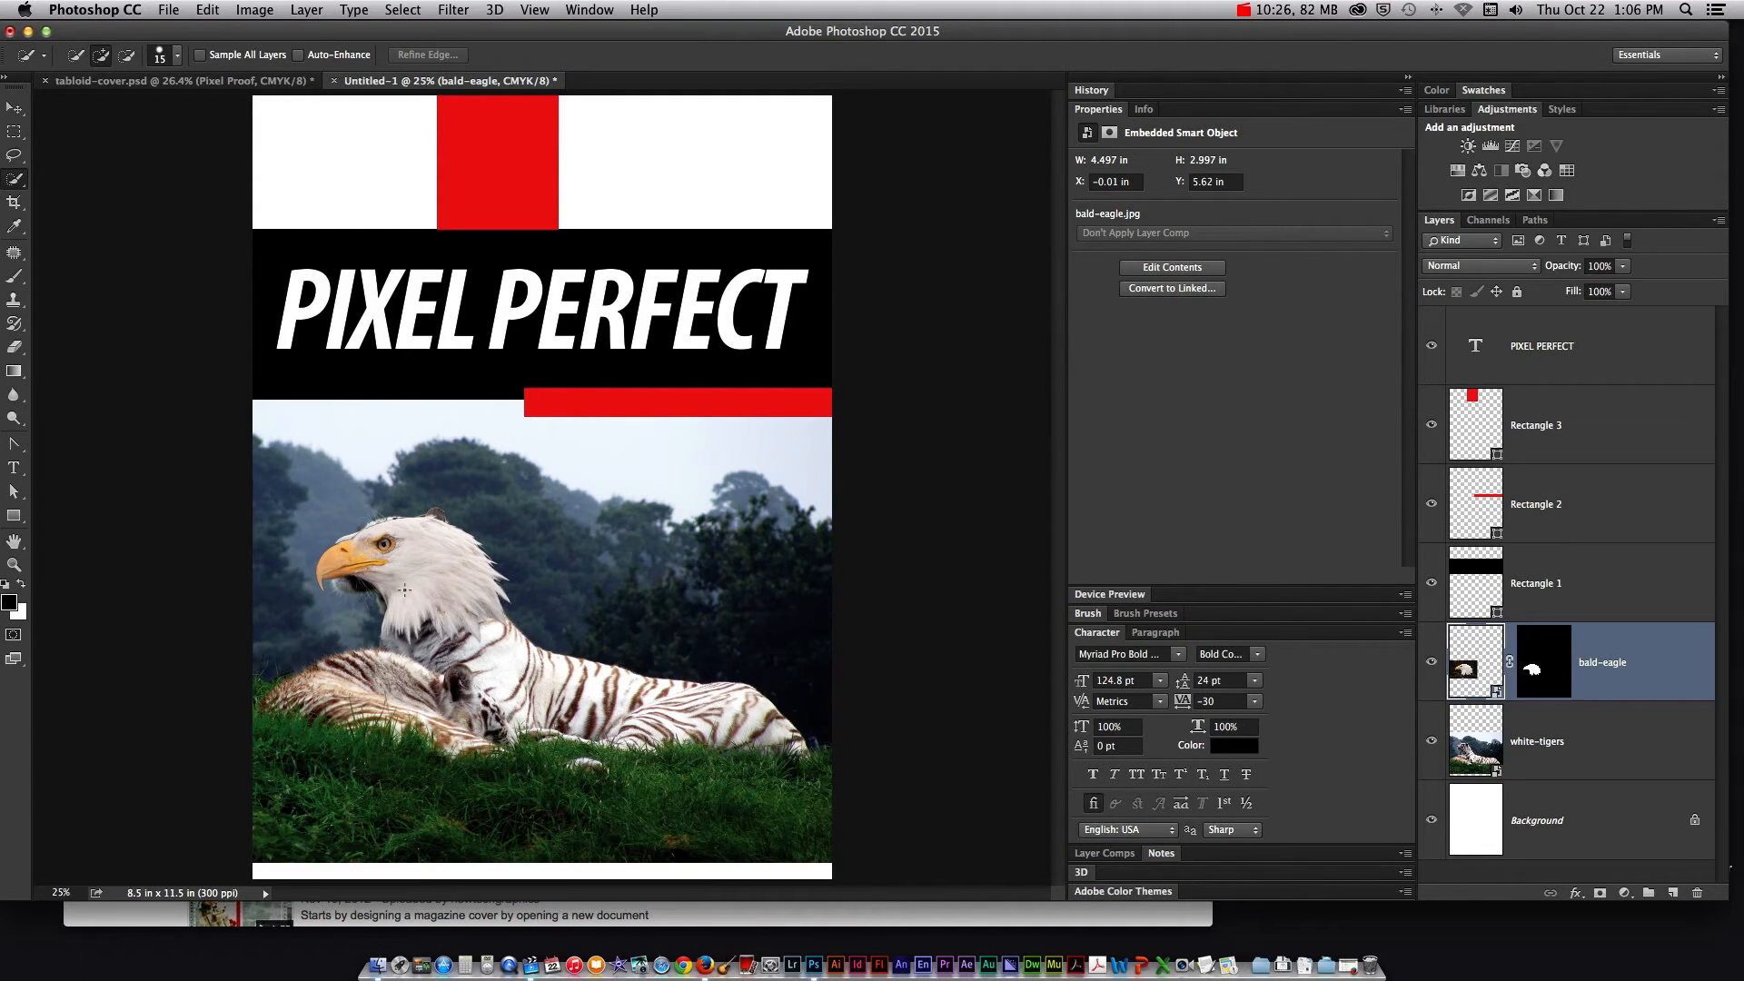
pyautogui.moveTo(348, 621)
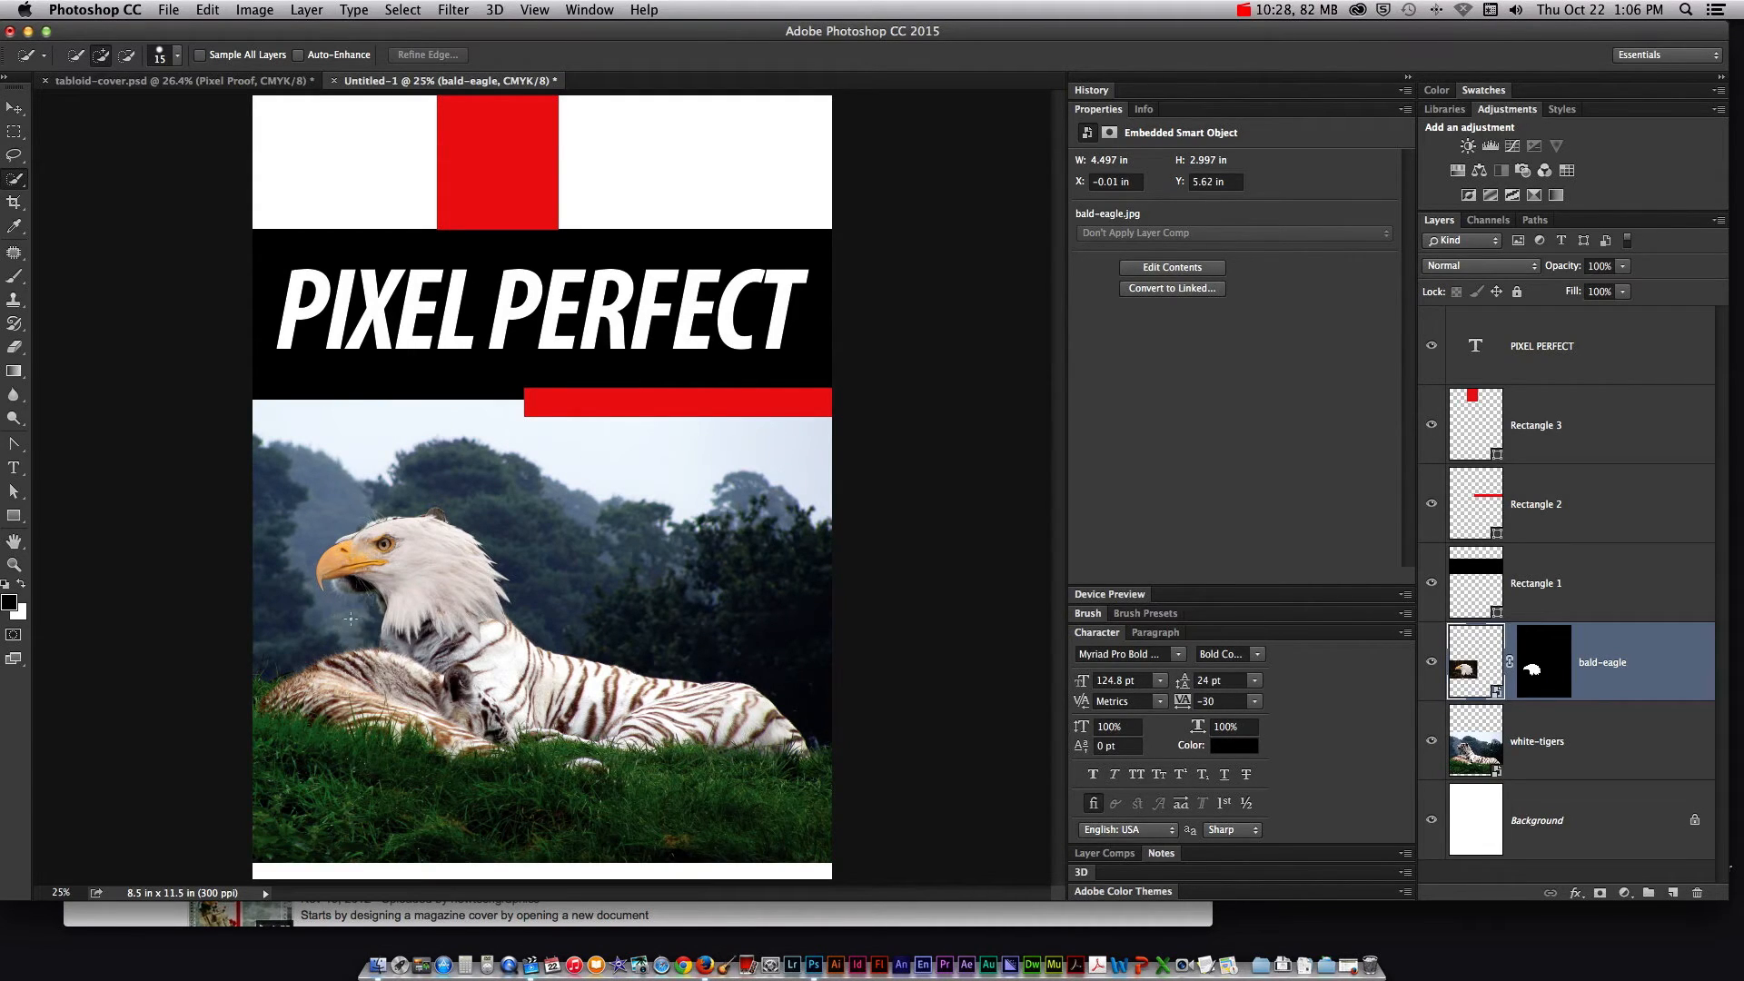
# Scale the masked eagle head to about 110% and move it onto the tiger's neck
pyautogui.click(1542, 662)
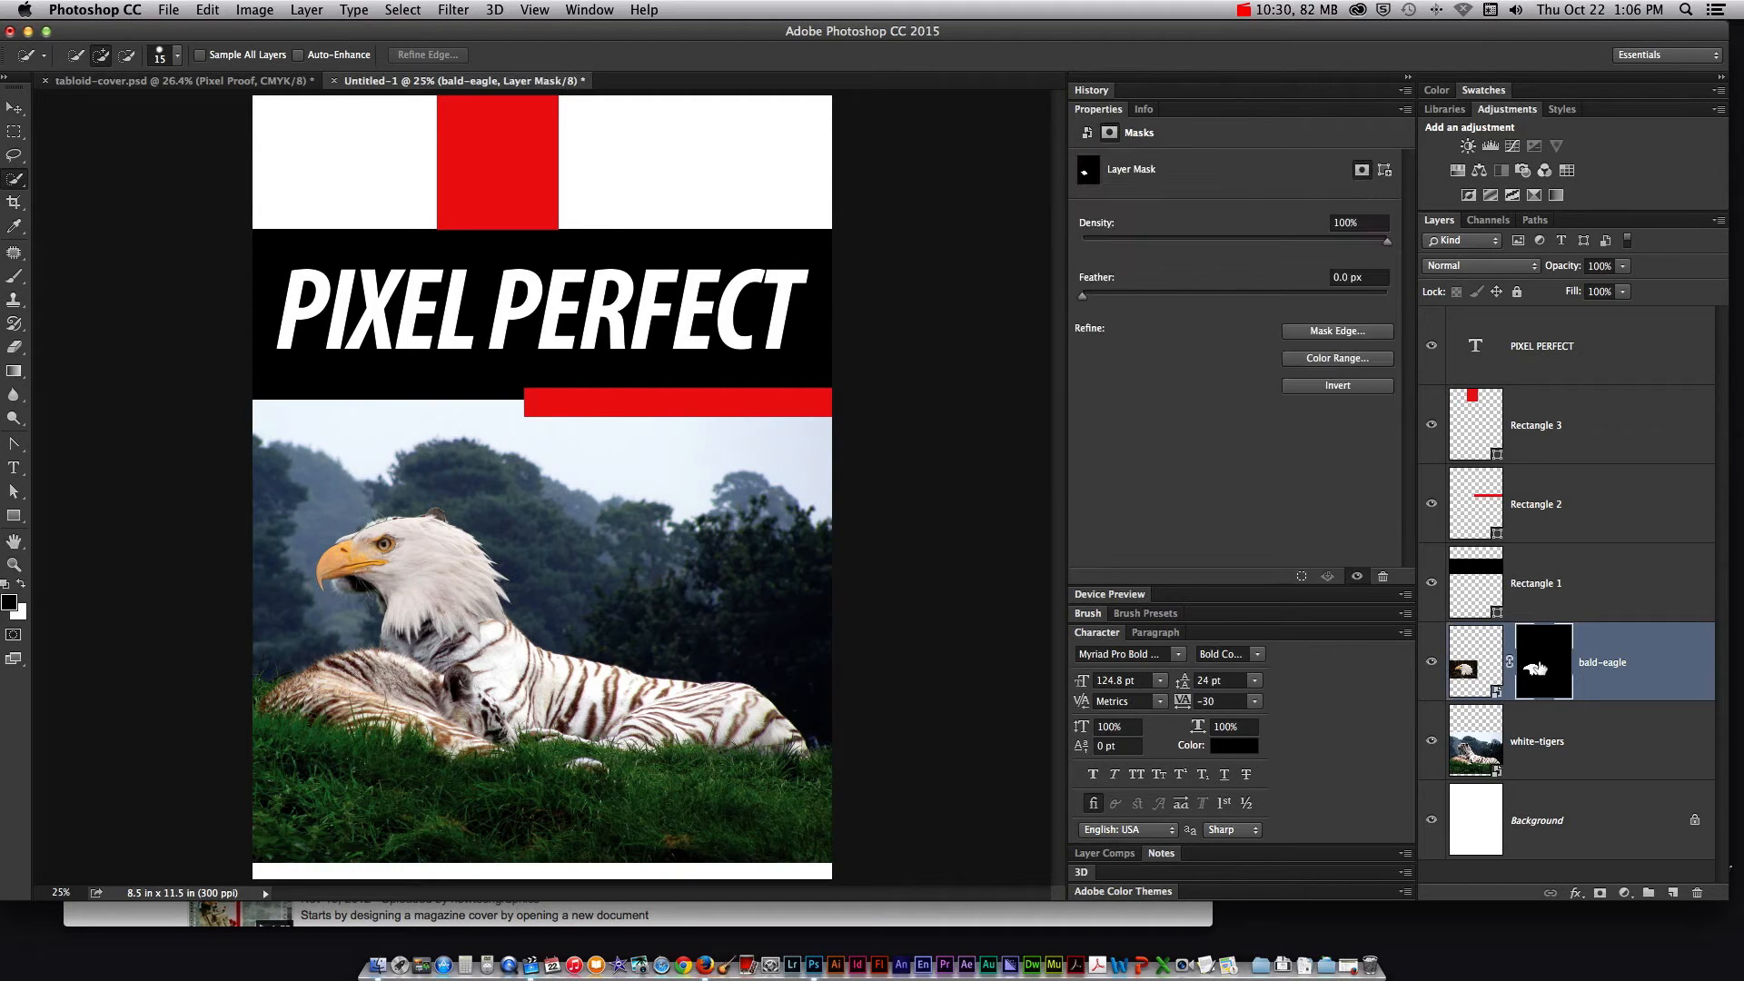
pyautogui.moveTo(1542, 667)
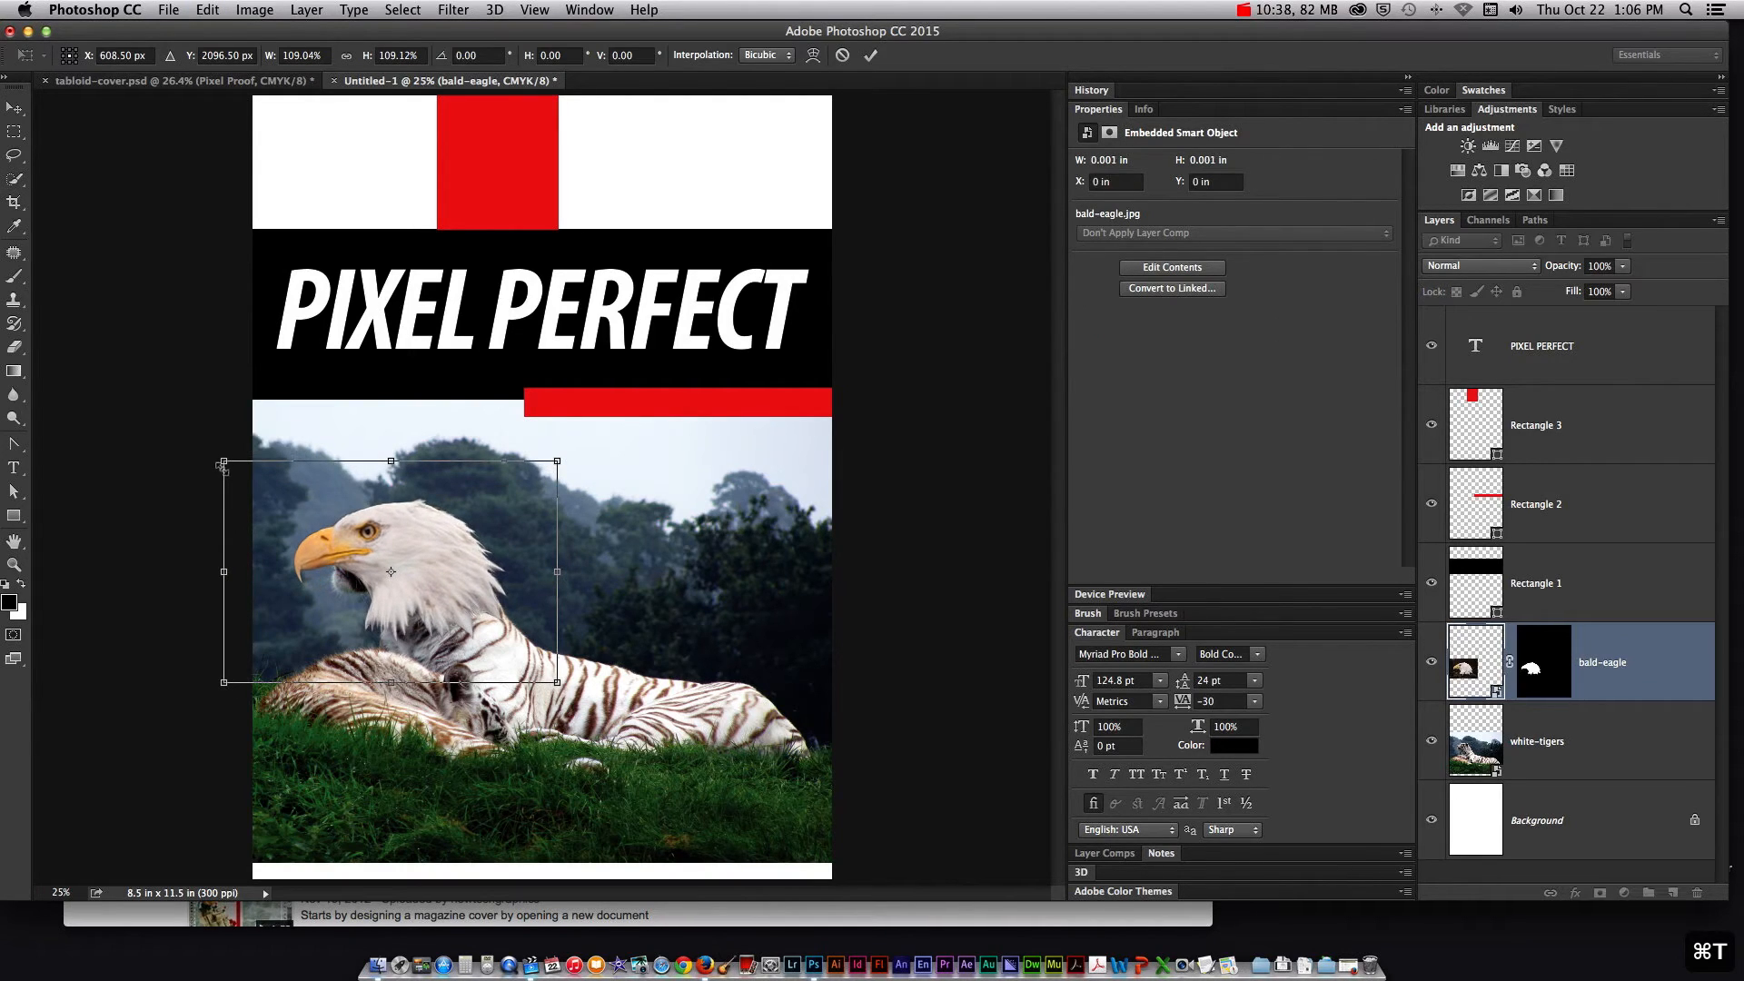
pyautogui.moveTo(391, 571); pyautogui.dragTo(391, 581)
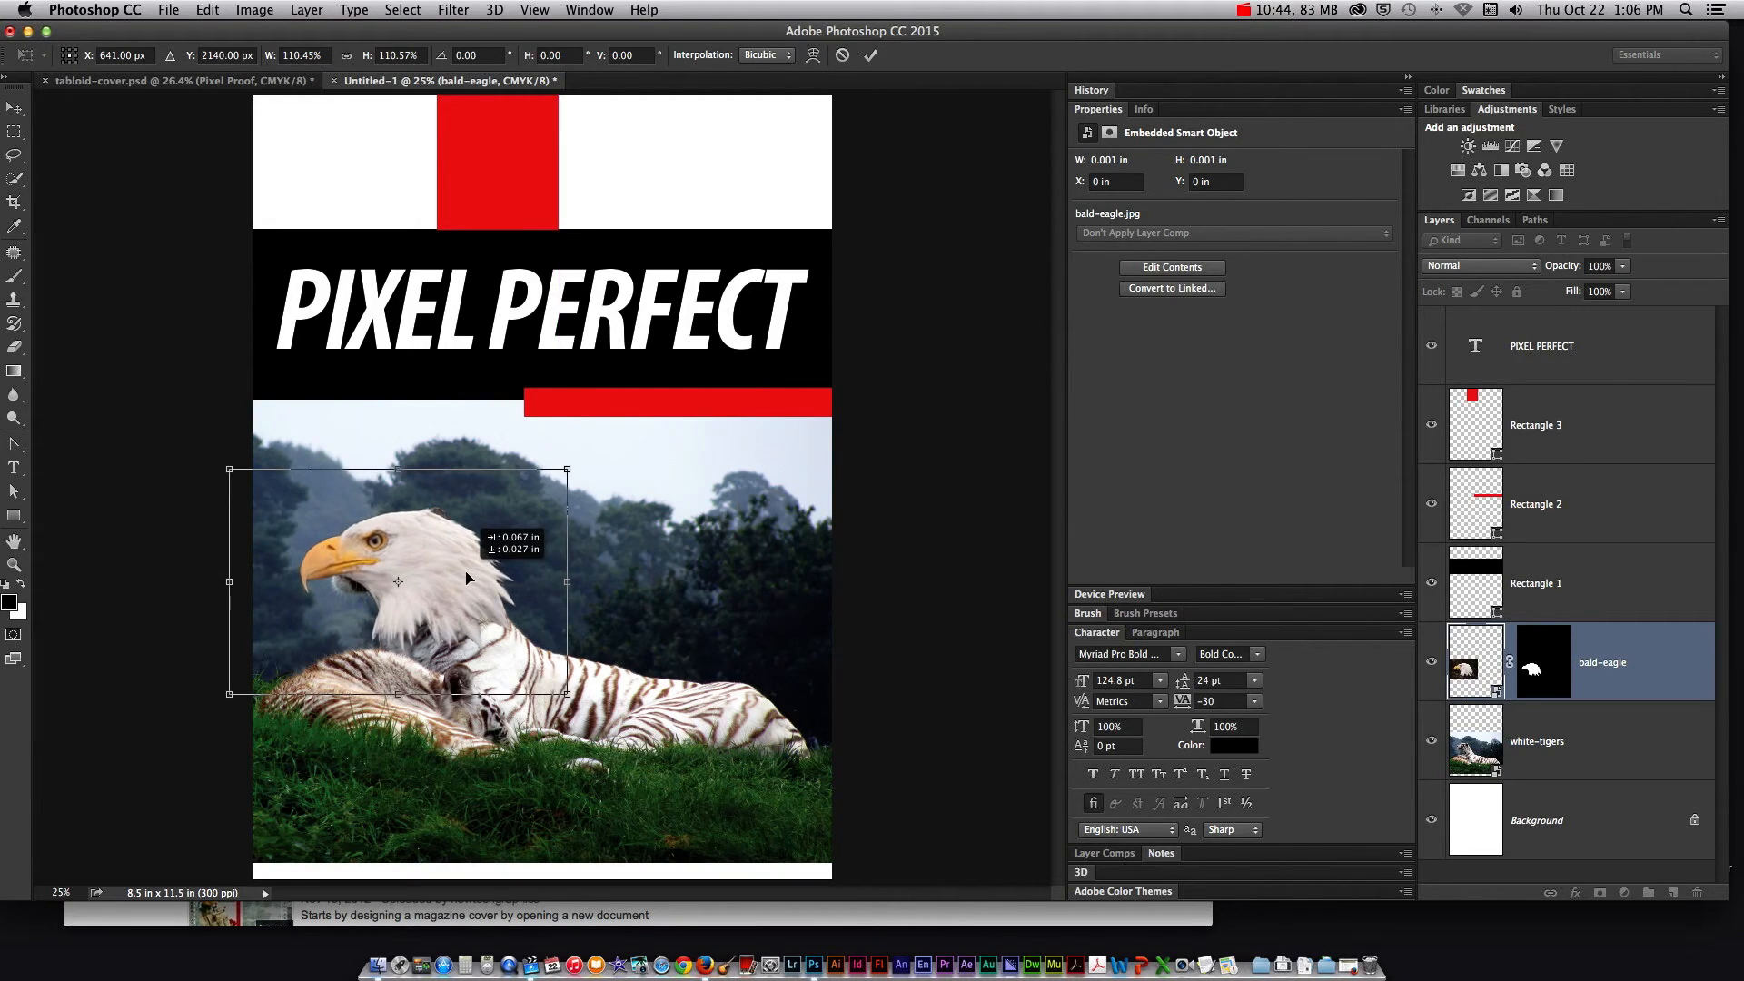
pyautogui.moveTo(397, 581); pyautogui.dragTo(390, 586)
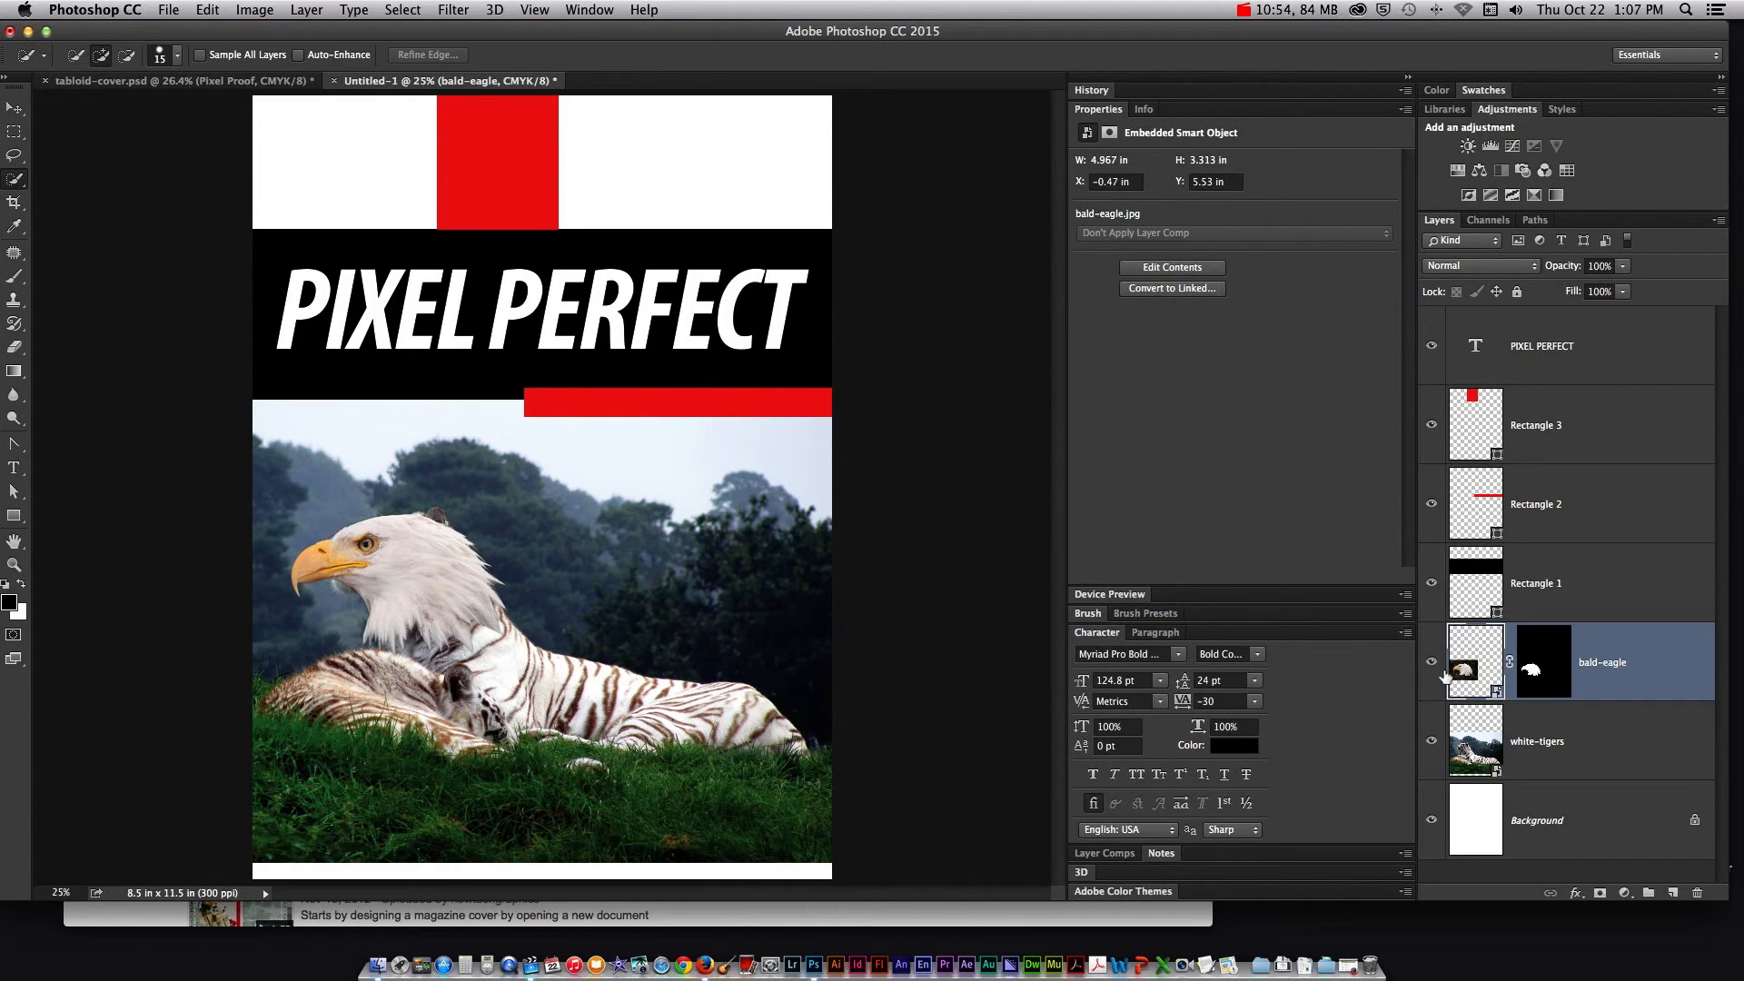
# Hide the eagle, rasterize the tiger photo to retouch its ear, then show the eagle again
pyautogui.click(1537, 741)
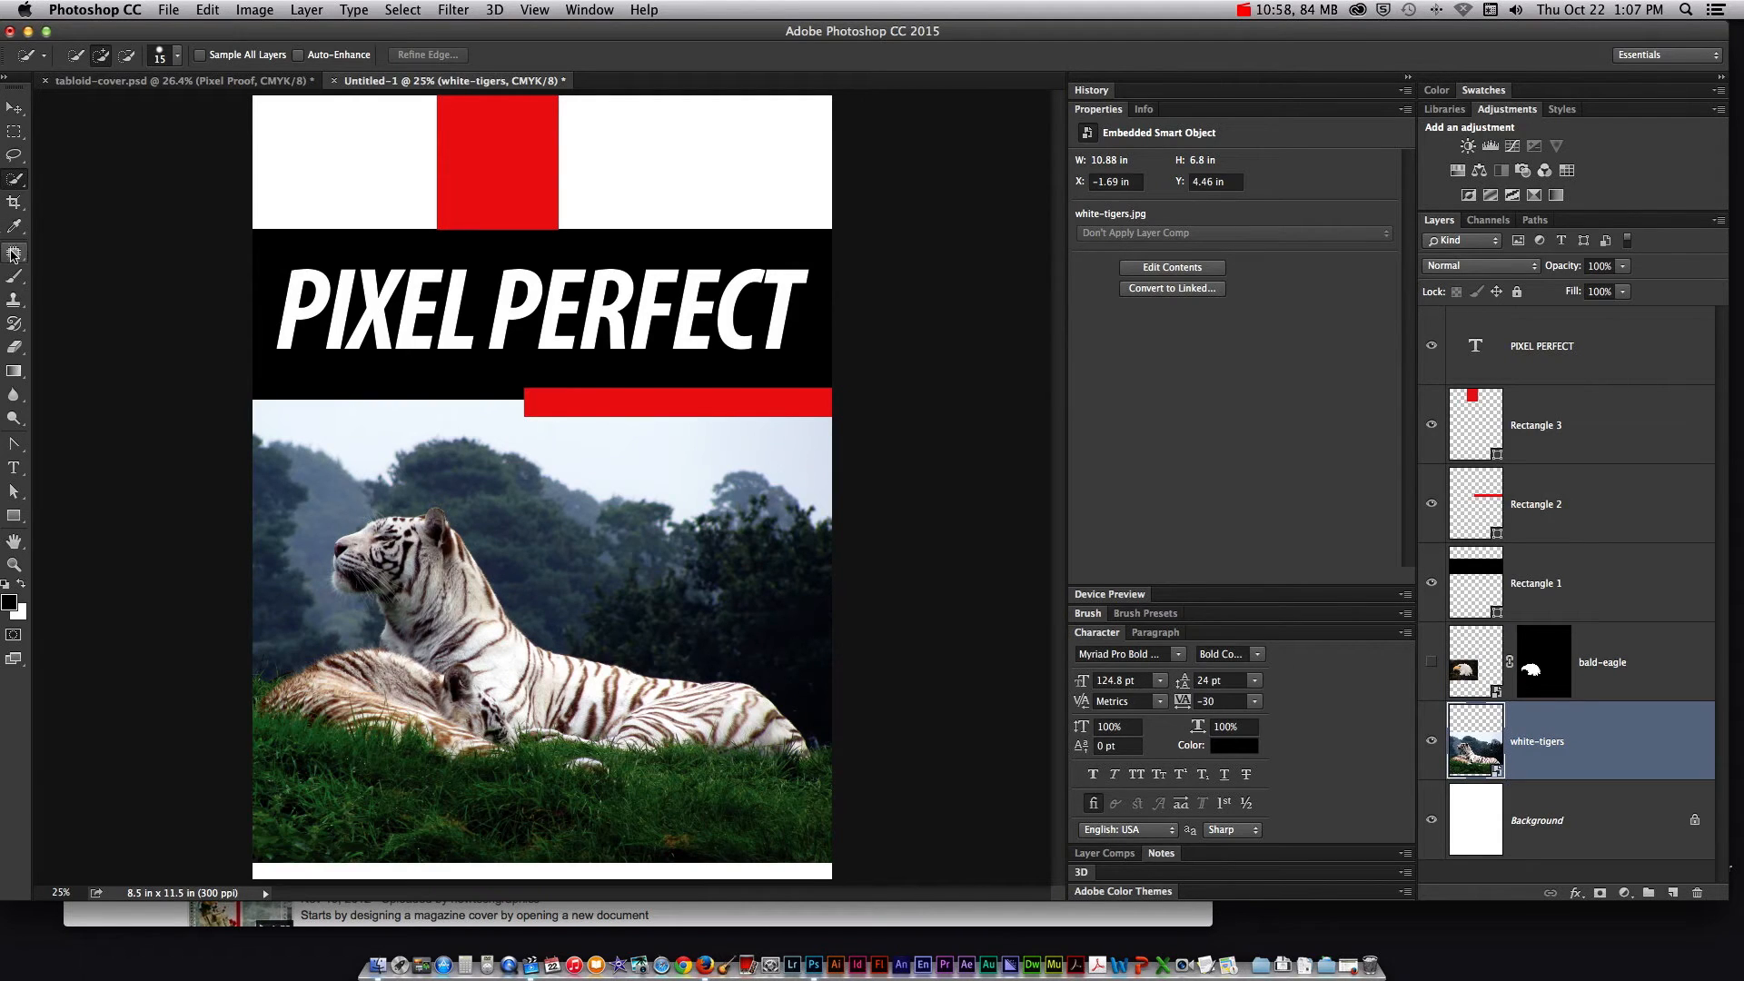
pyautogui.click(15, 253)
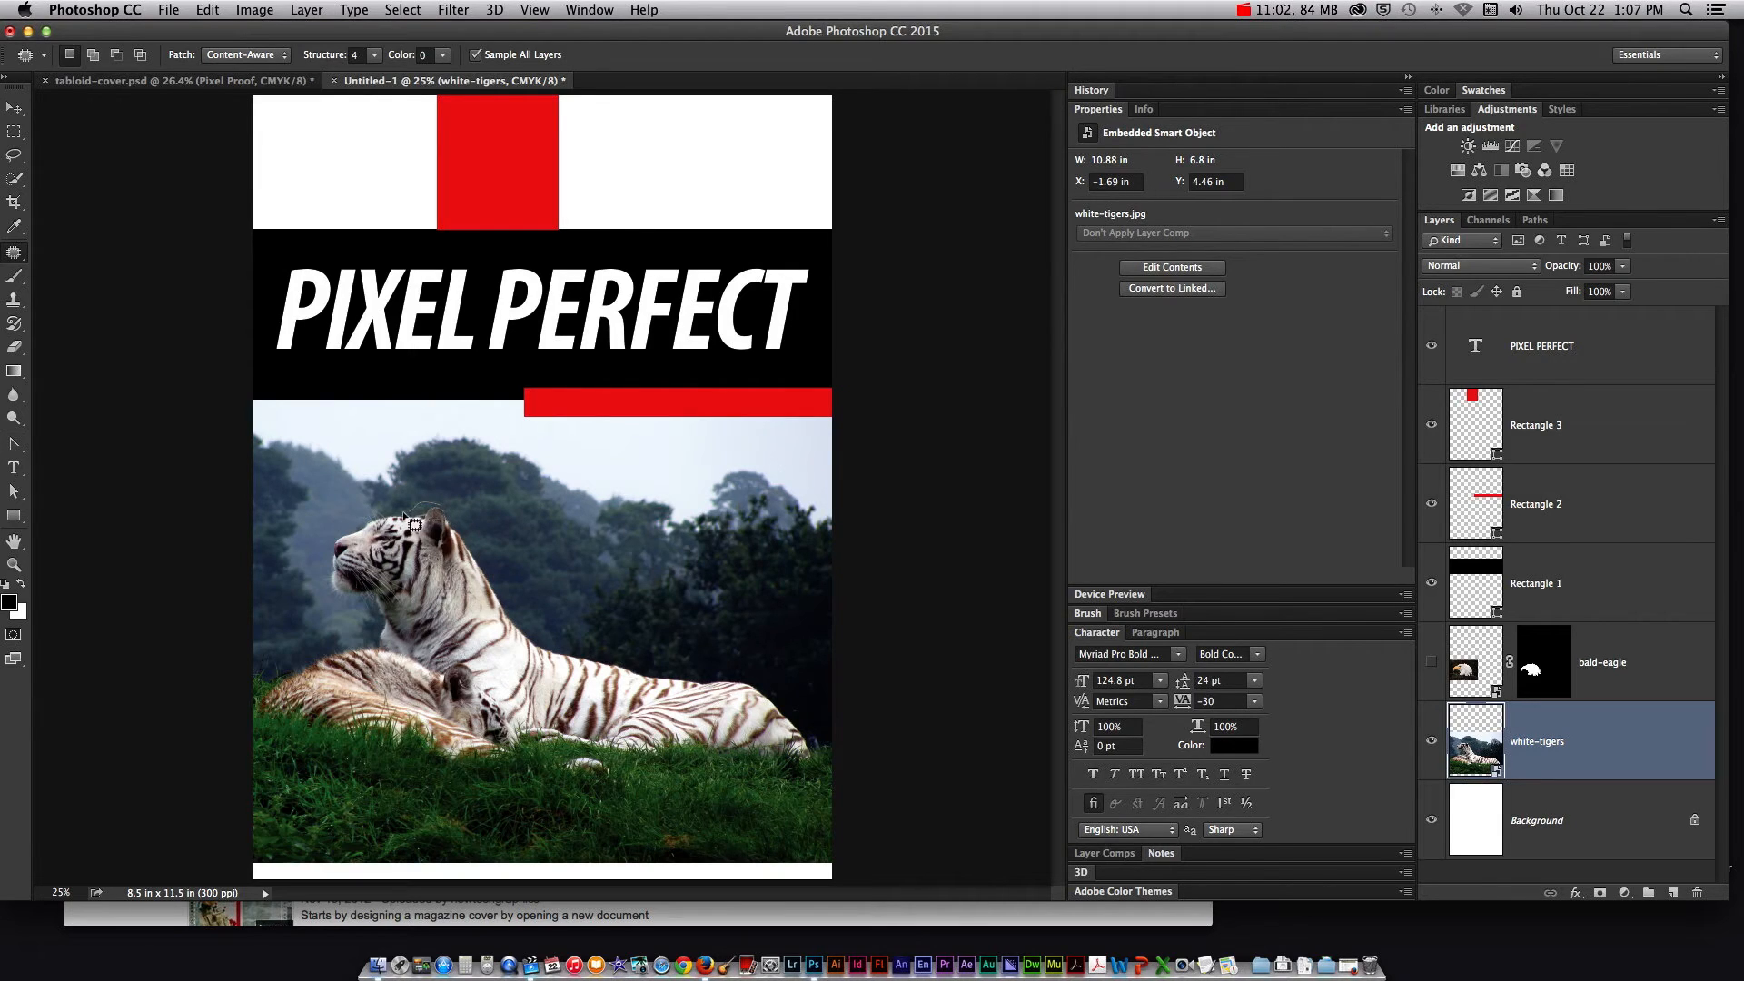
pyautogui.moveTo(466, 539)
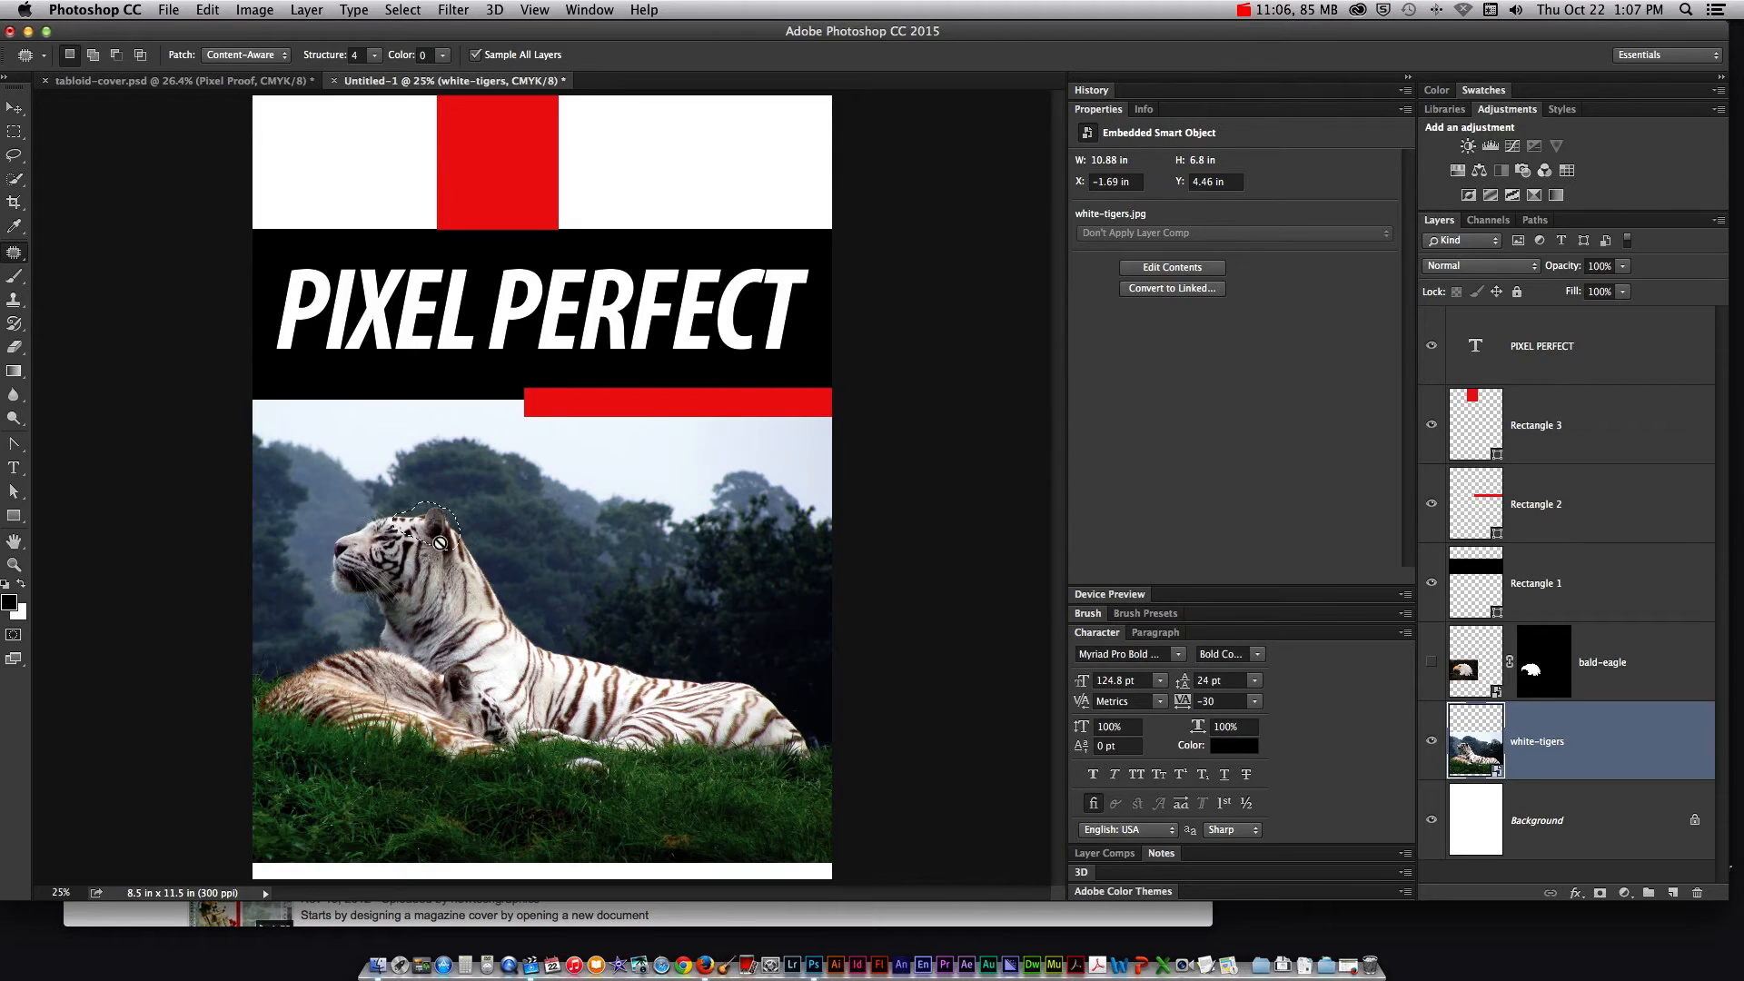
pyautogui.moveTo(818, 637)
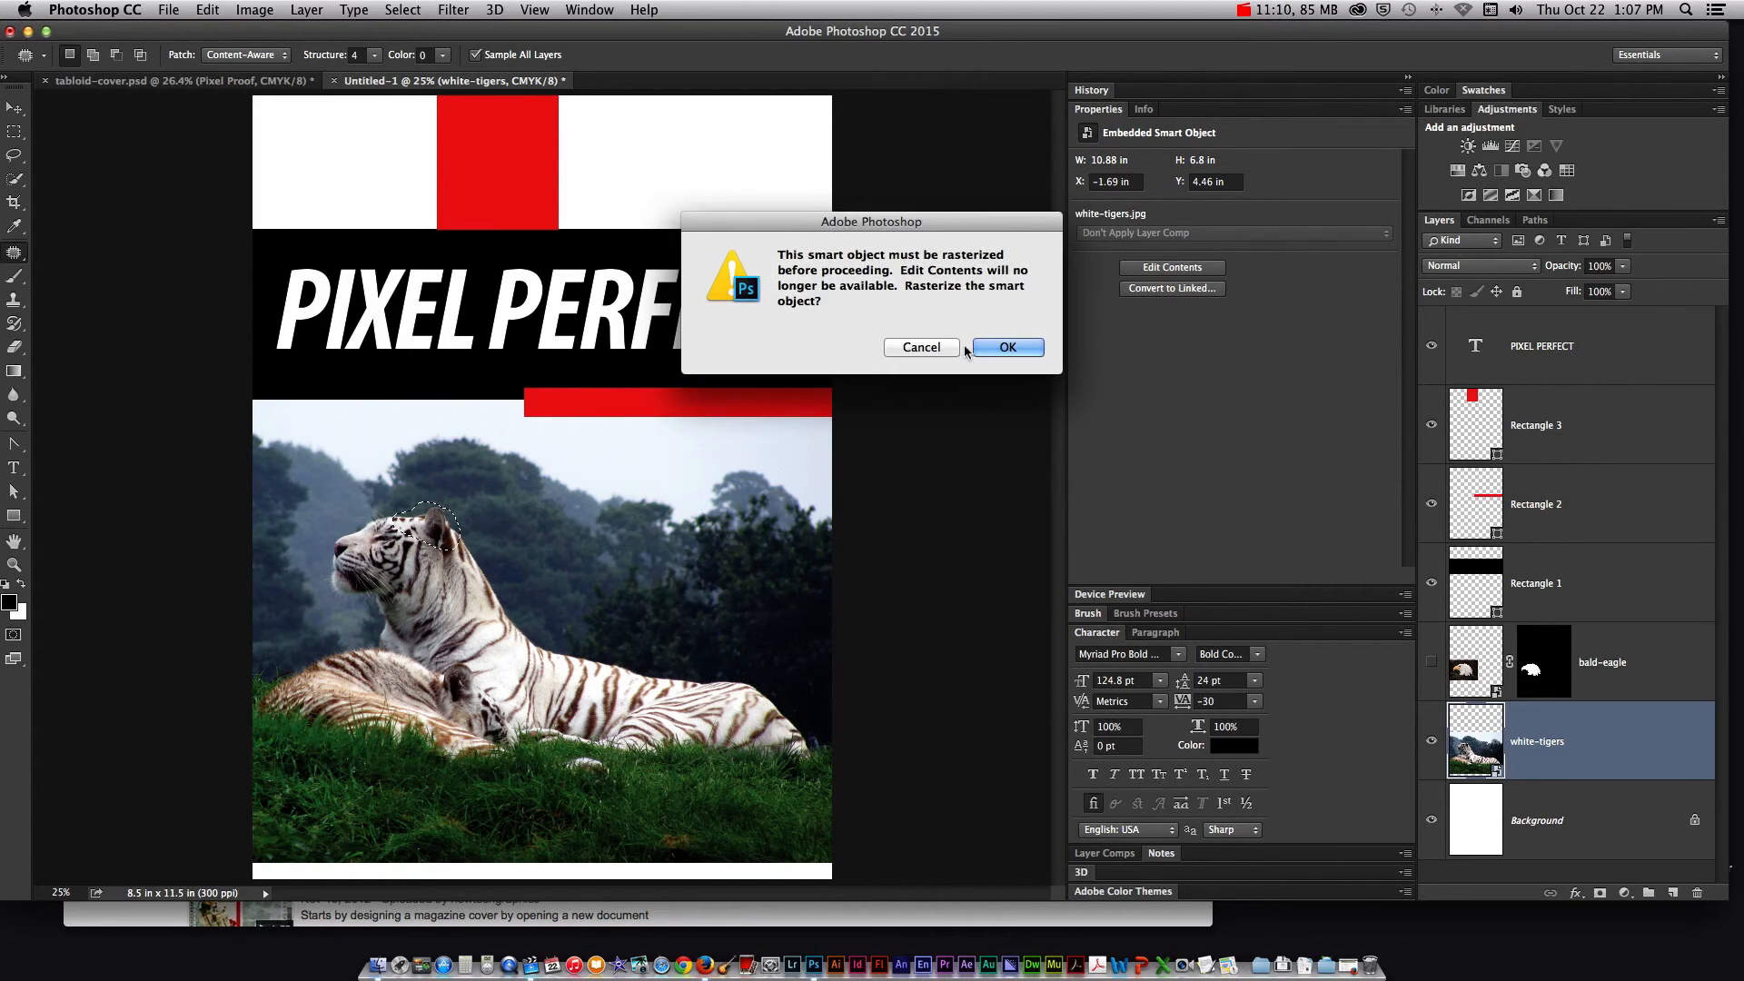
pyautogui.moveTo(973, 338)
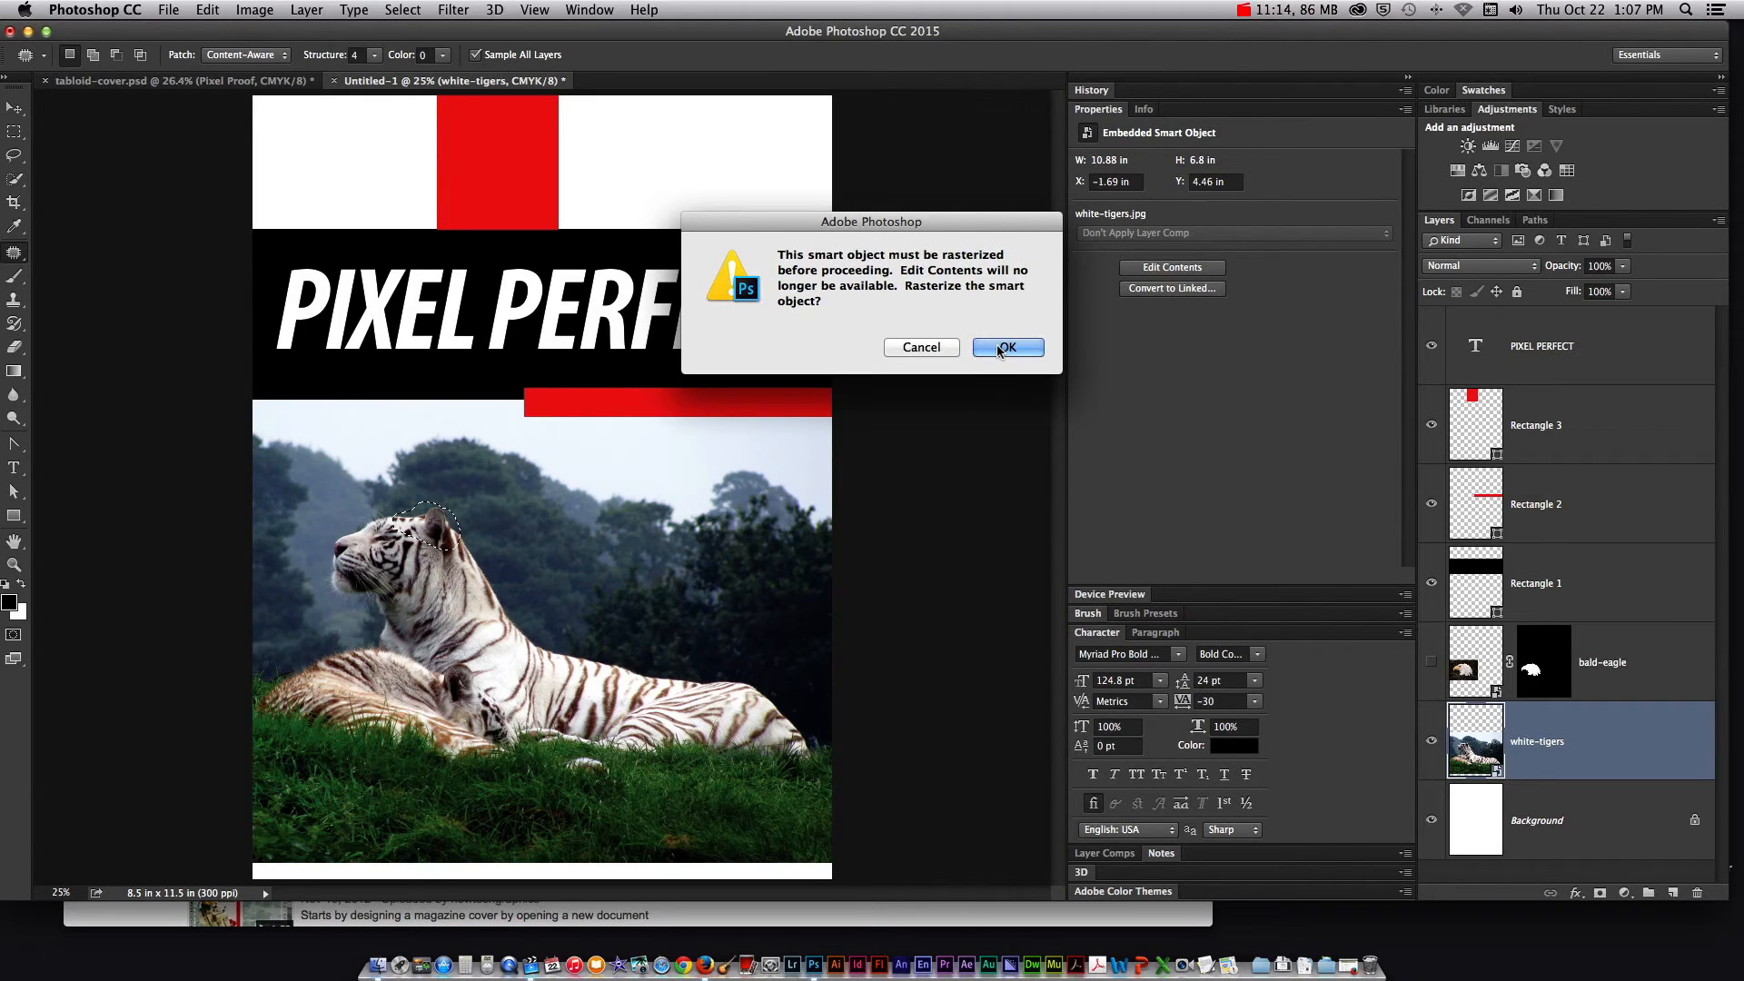
pyautogui.click(1006, 347)
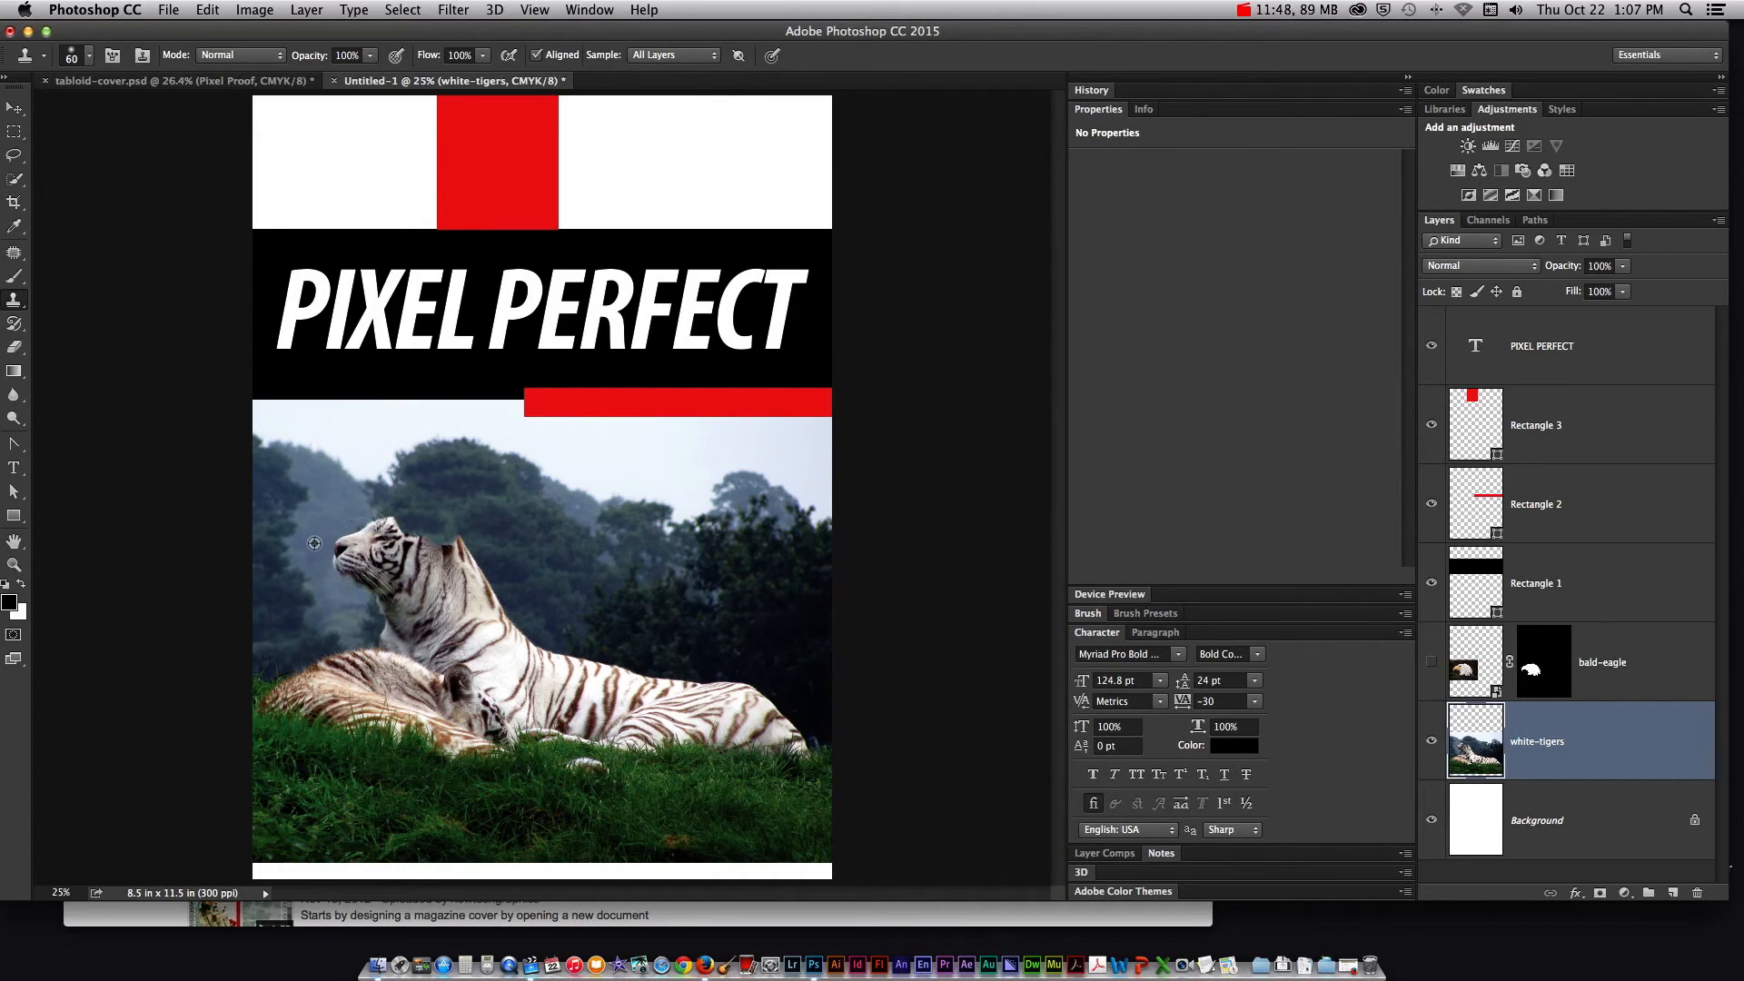
pyautogui.moveTo(367, 584)
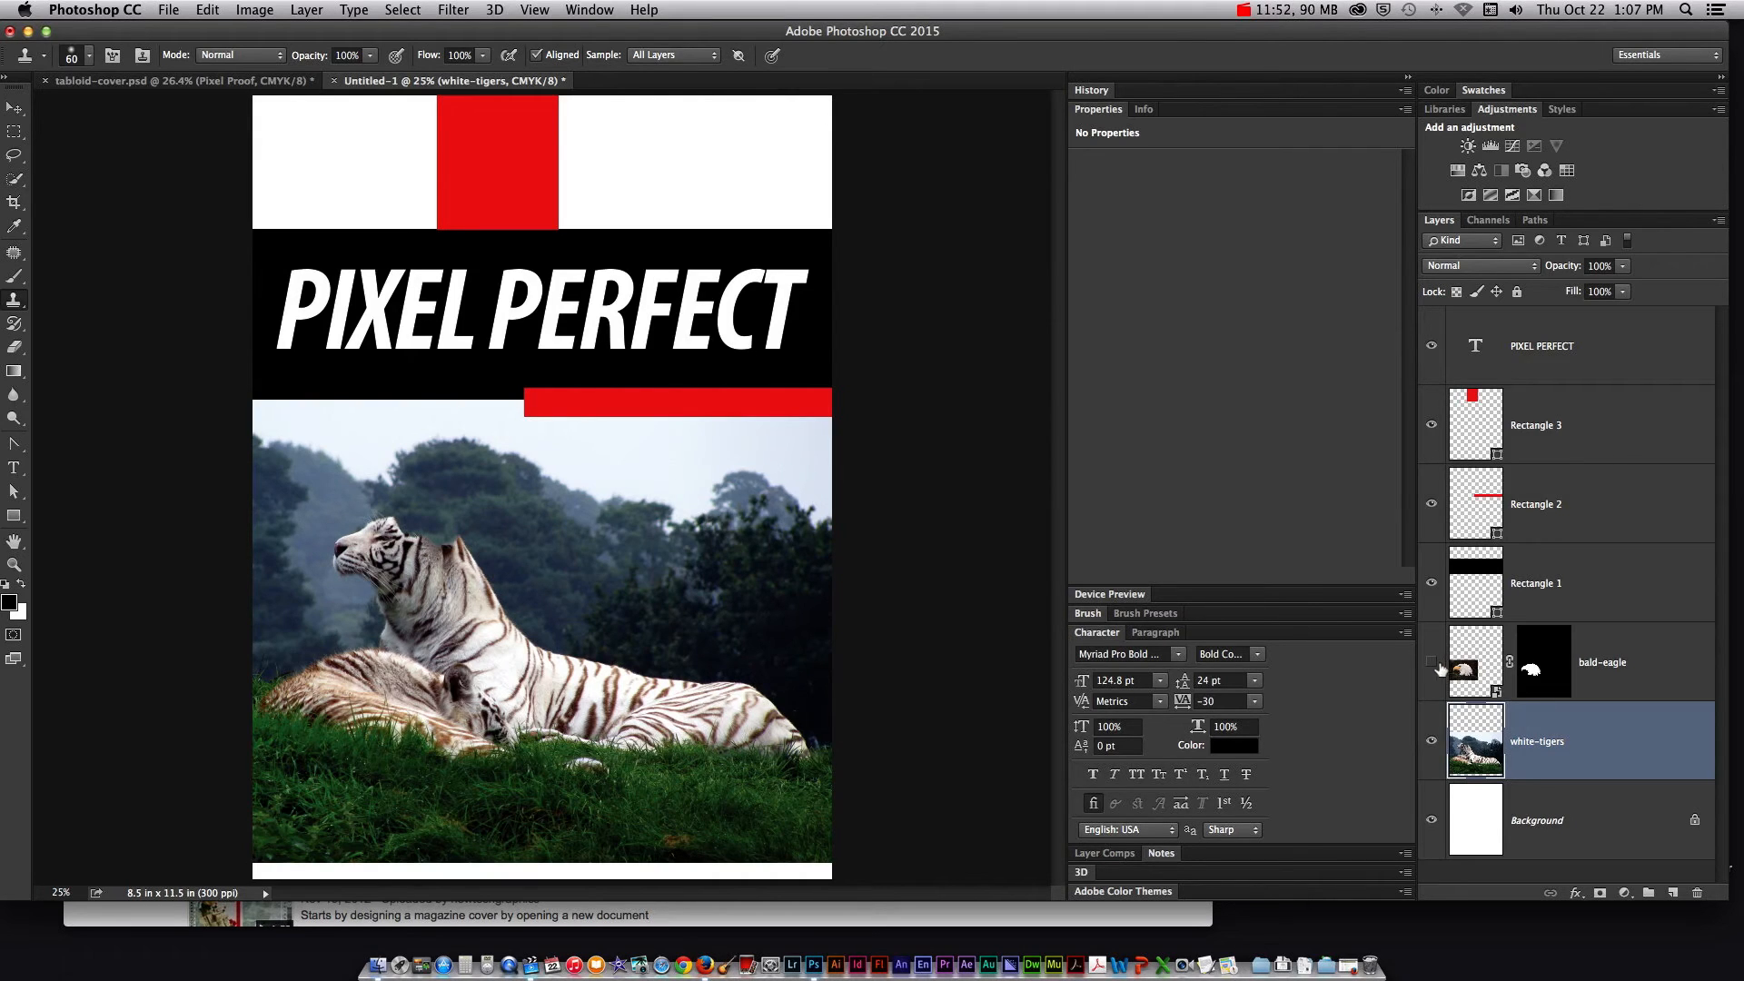
pyautogui.click(1430, 663)
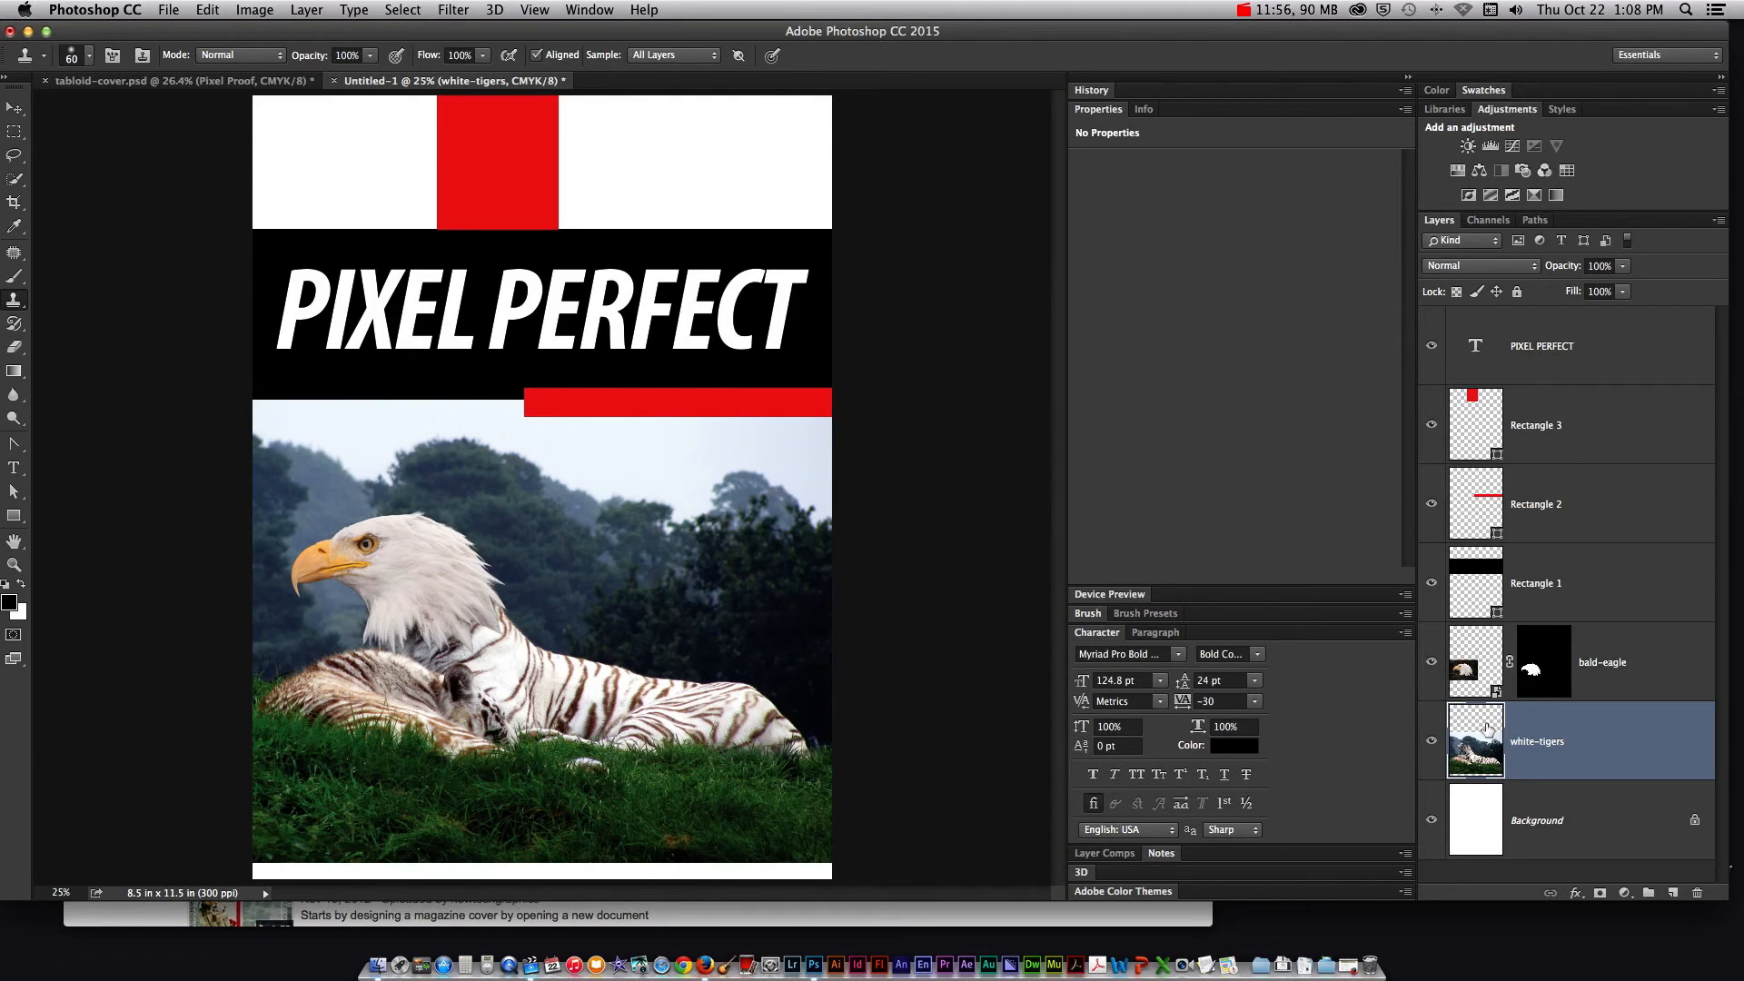
# Place swan-wings.jpg into the cover document
pyautogui.click(168, 9)
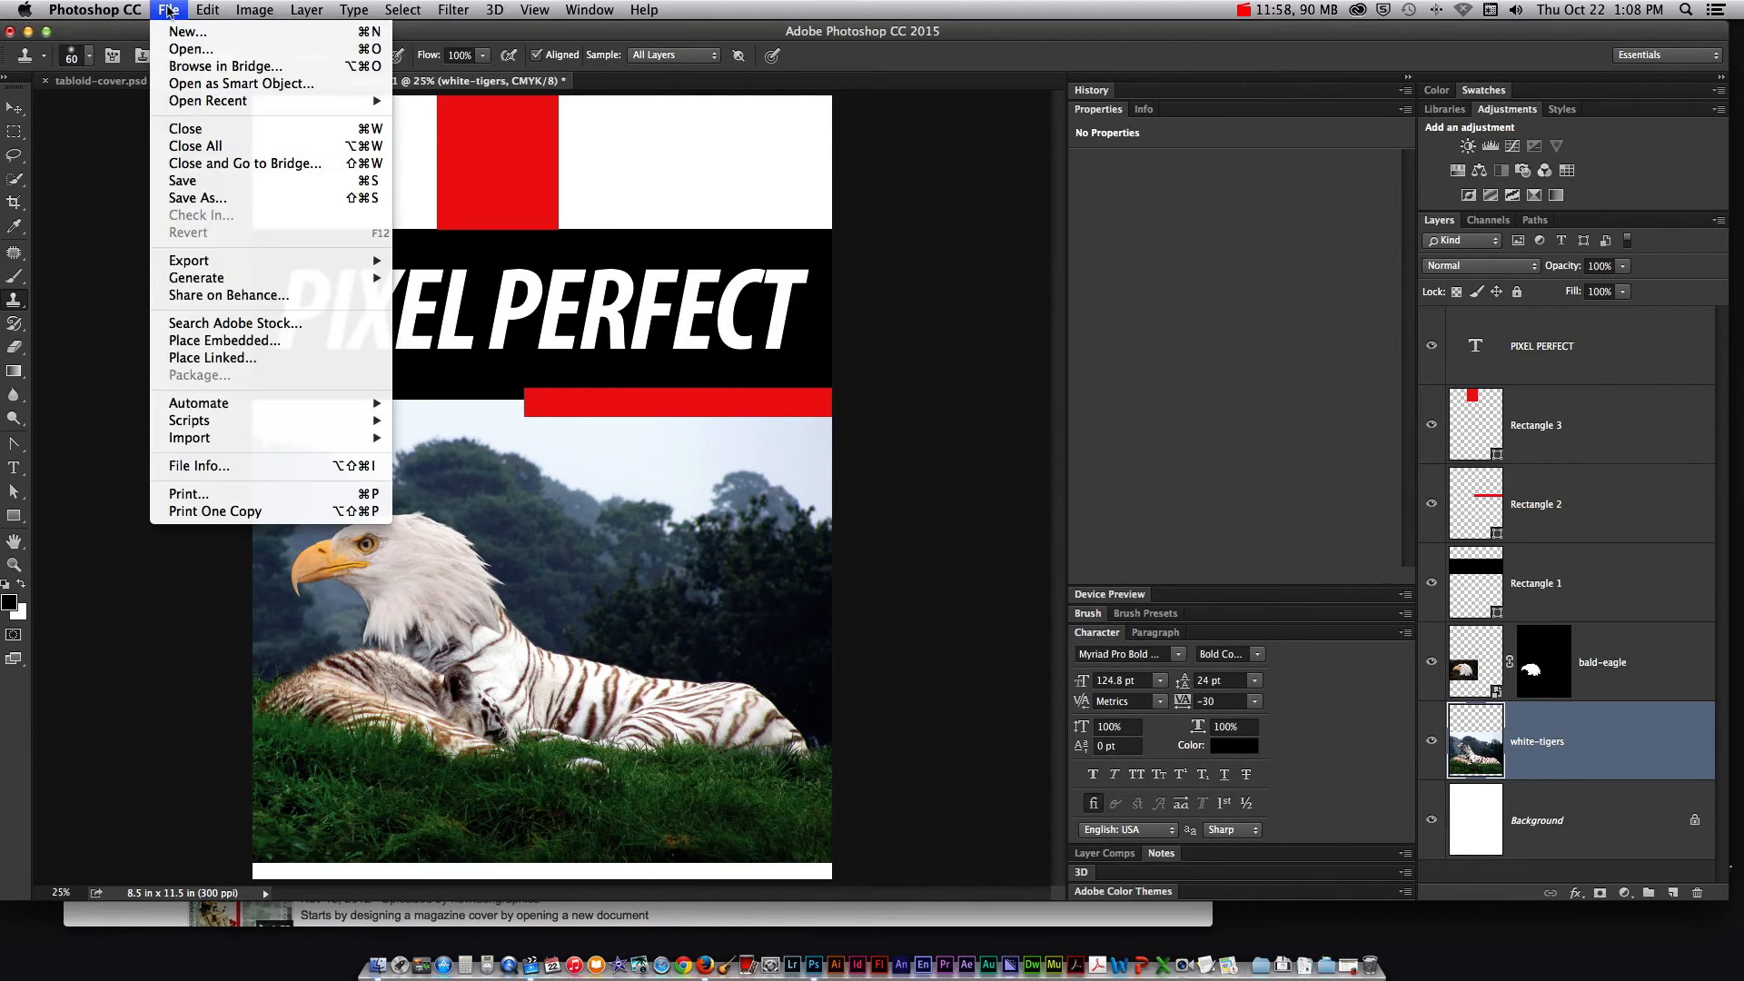
pyautogui.click(224, 340)
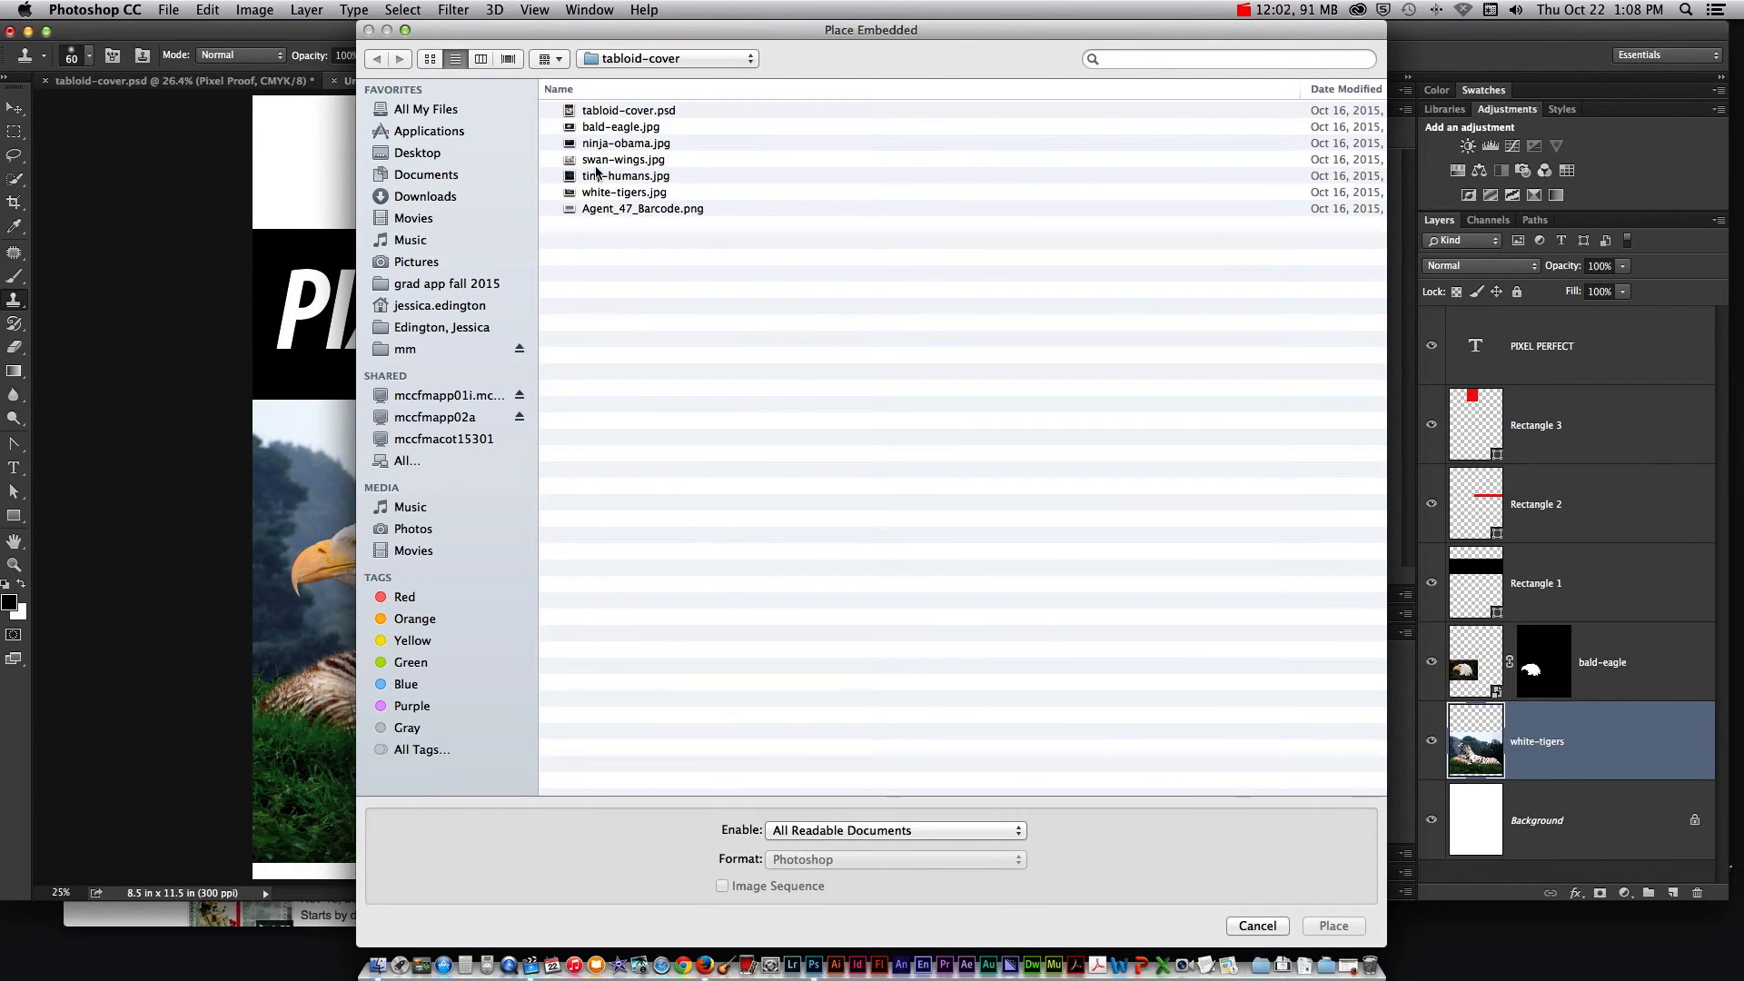
pyautogui.click(623, 159)
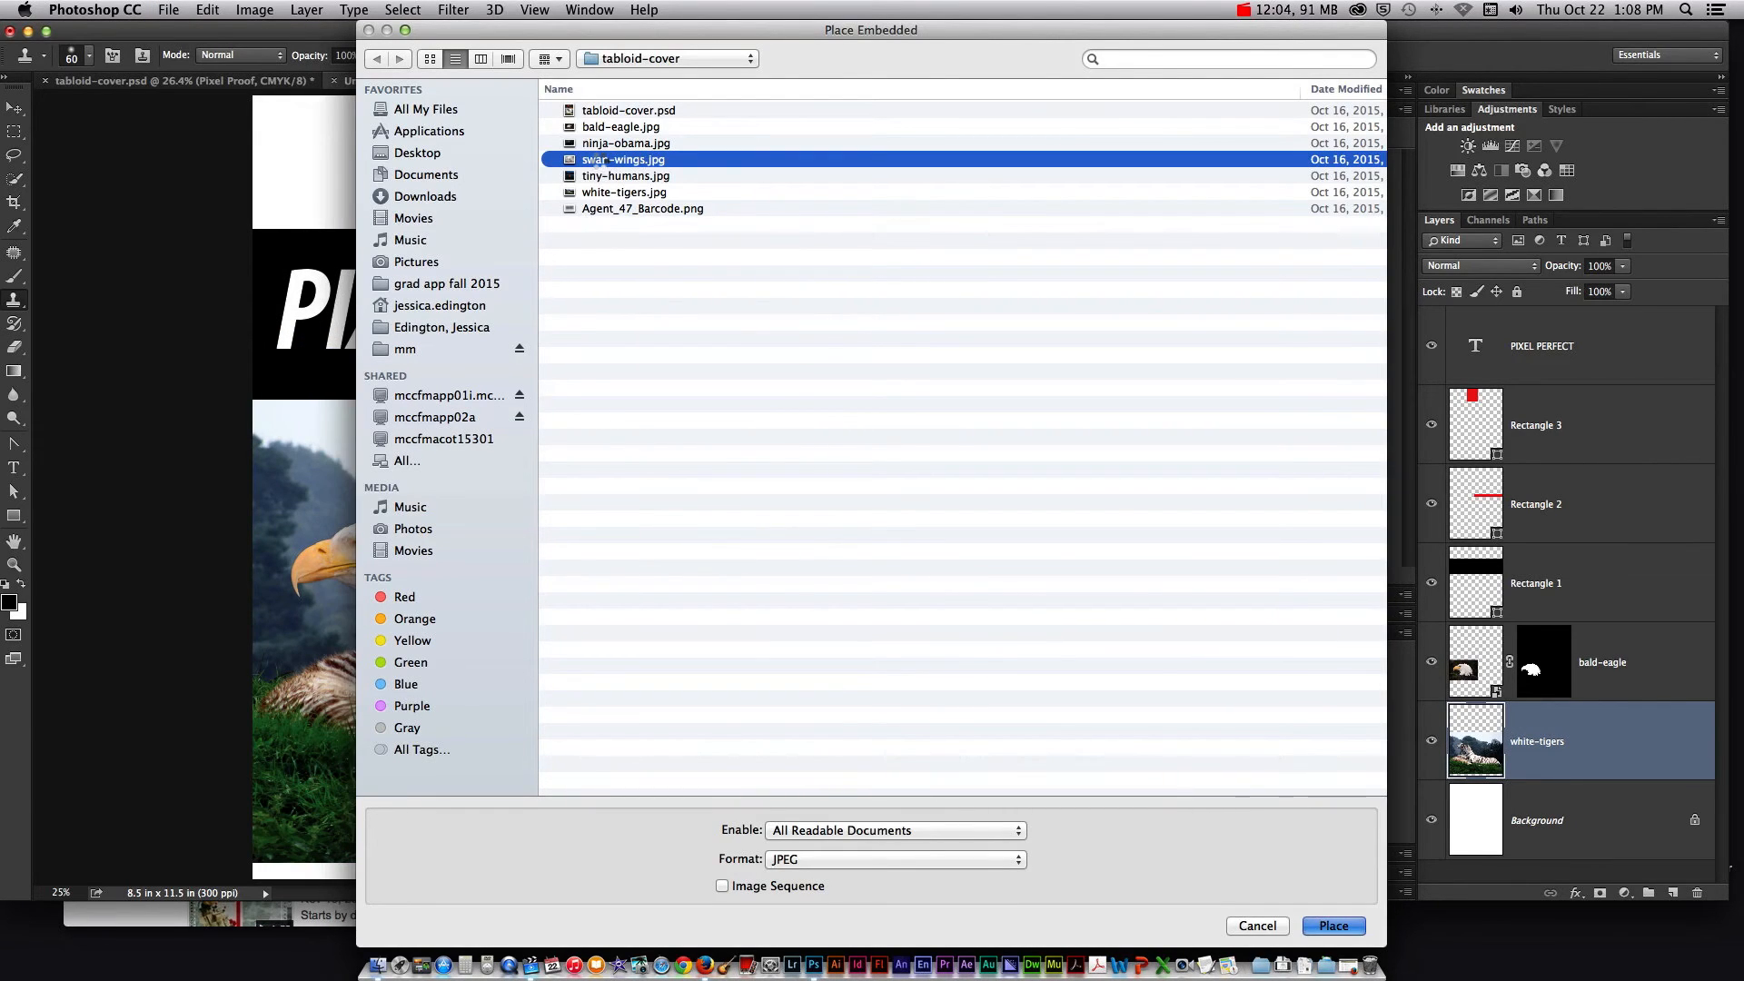
pyautogui.click(208, 9)
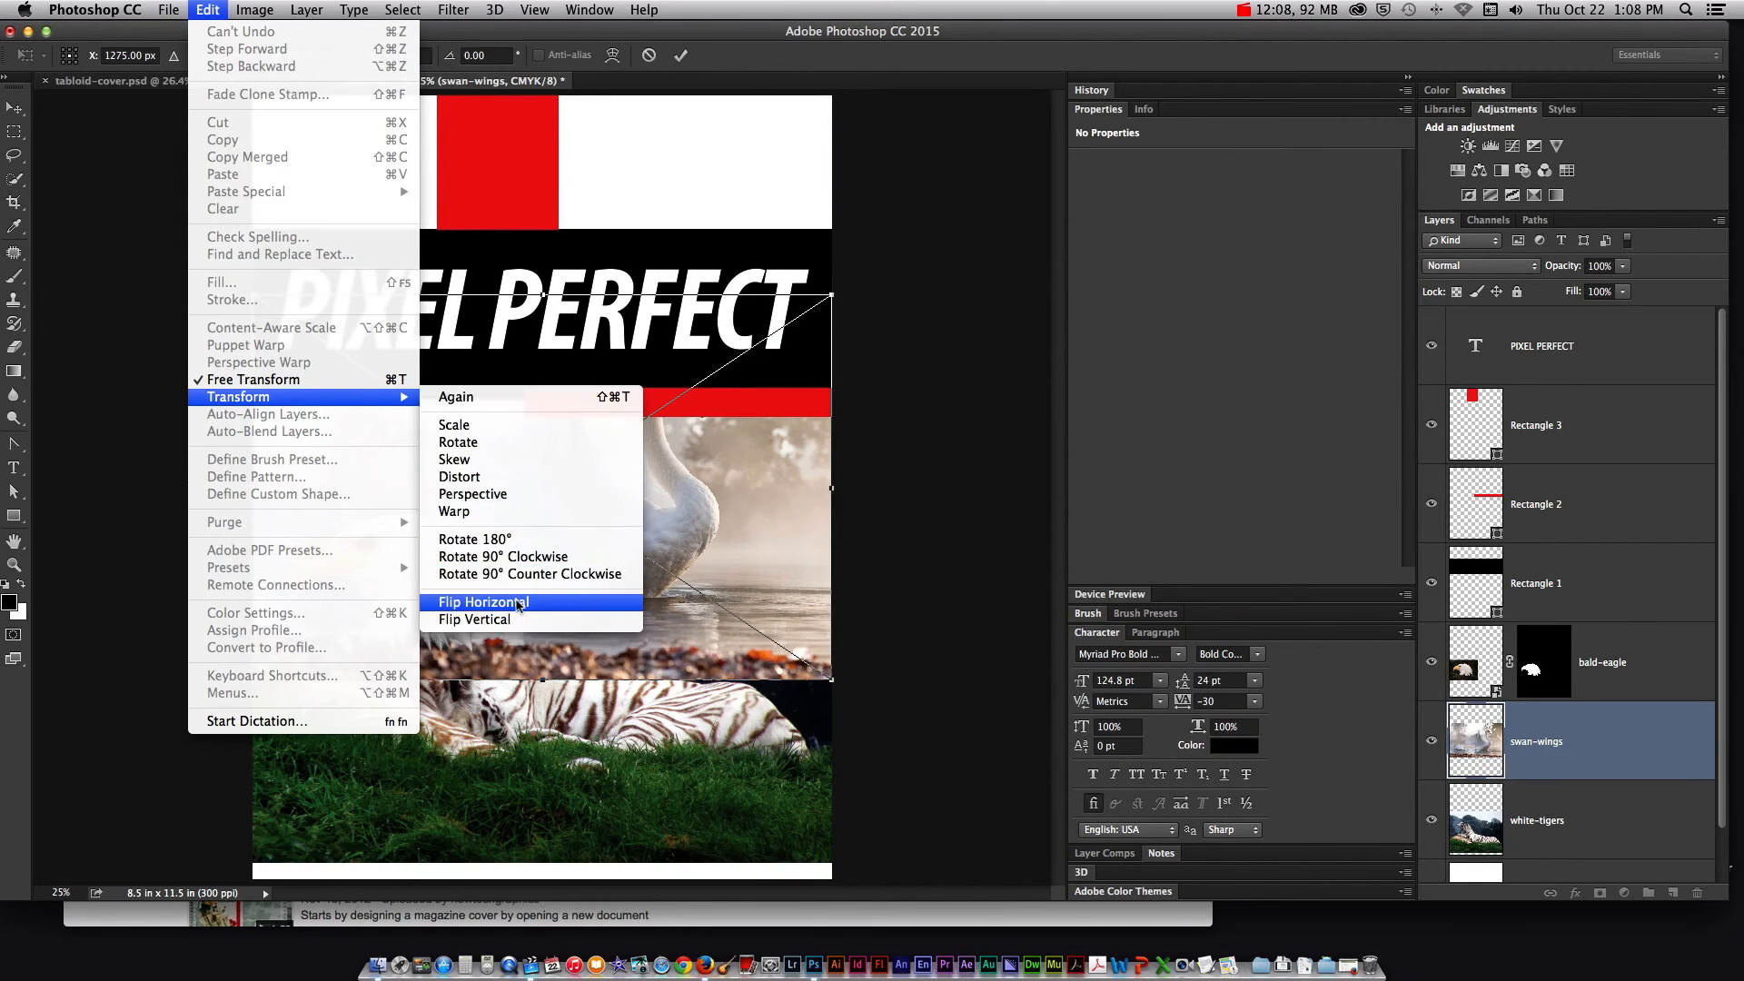
# Enlarge and tilt the swan photo, checking its alignment at reduced opacity
pyautogui.click(482, 601)
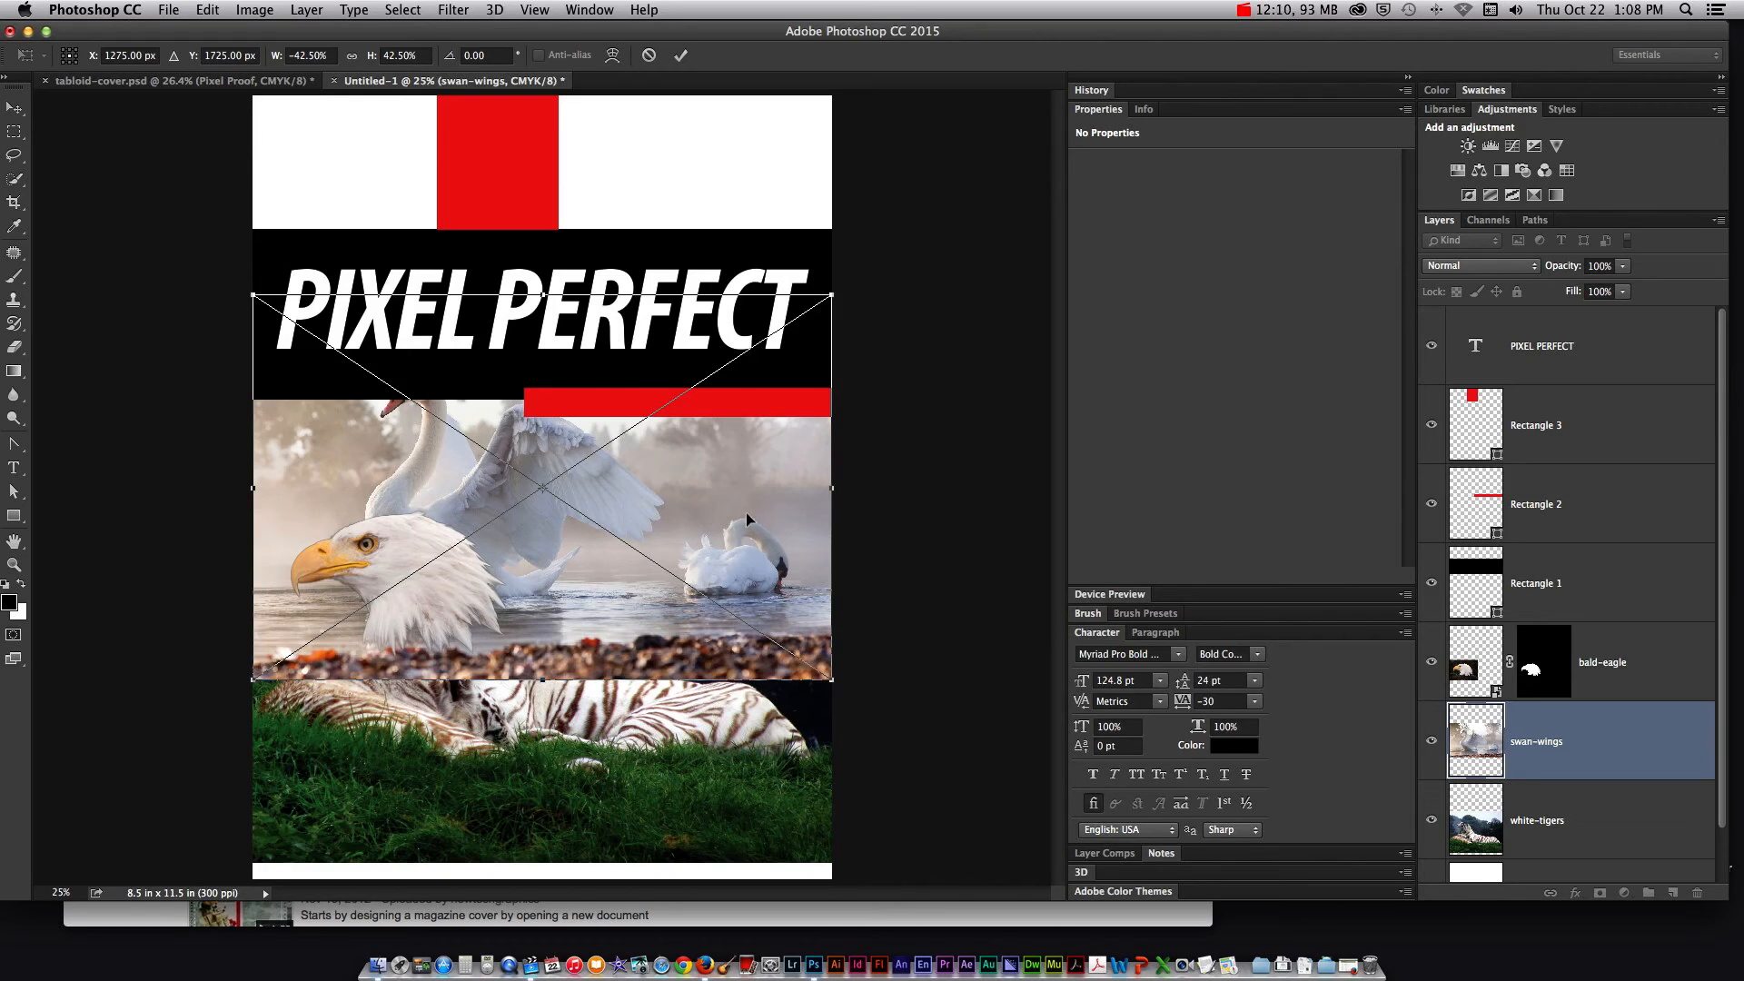
pyautogui.moveTo(830, 675); pyautogui.dragTo(941, 749)
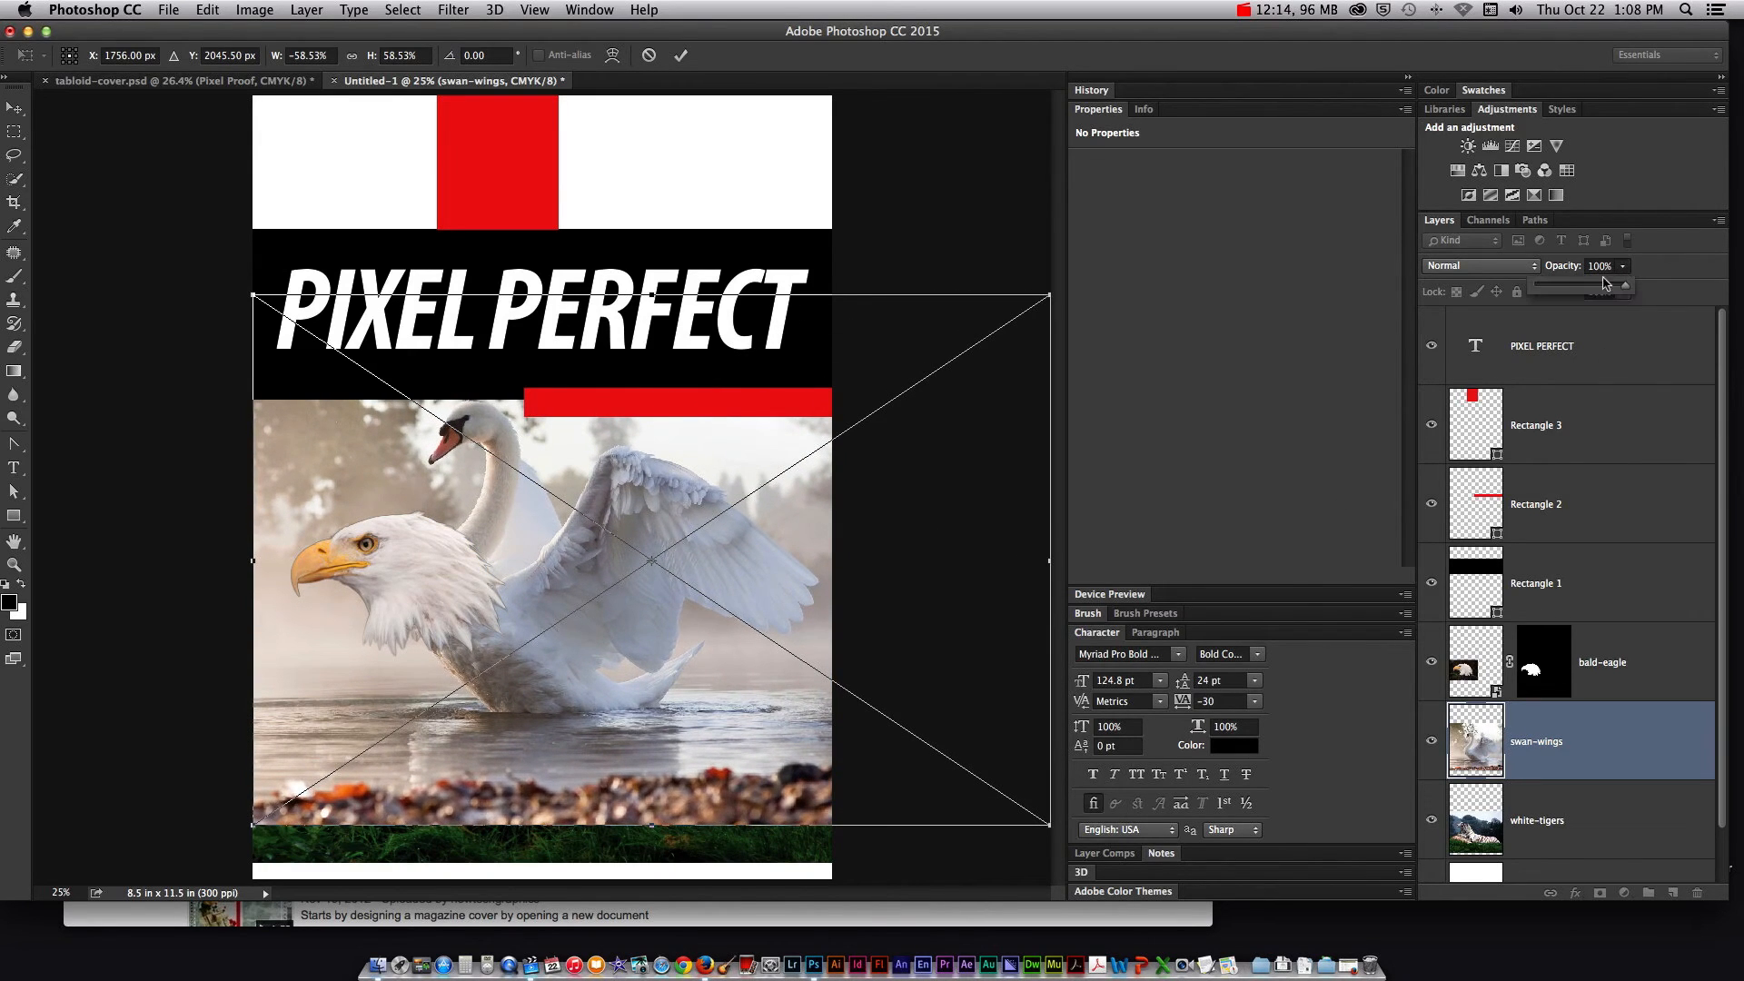
pyautogui.moveTo(1624, 287); pyautogui.dragTo(1600, 287)
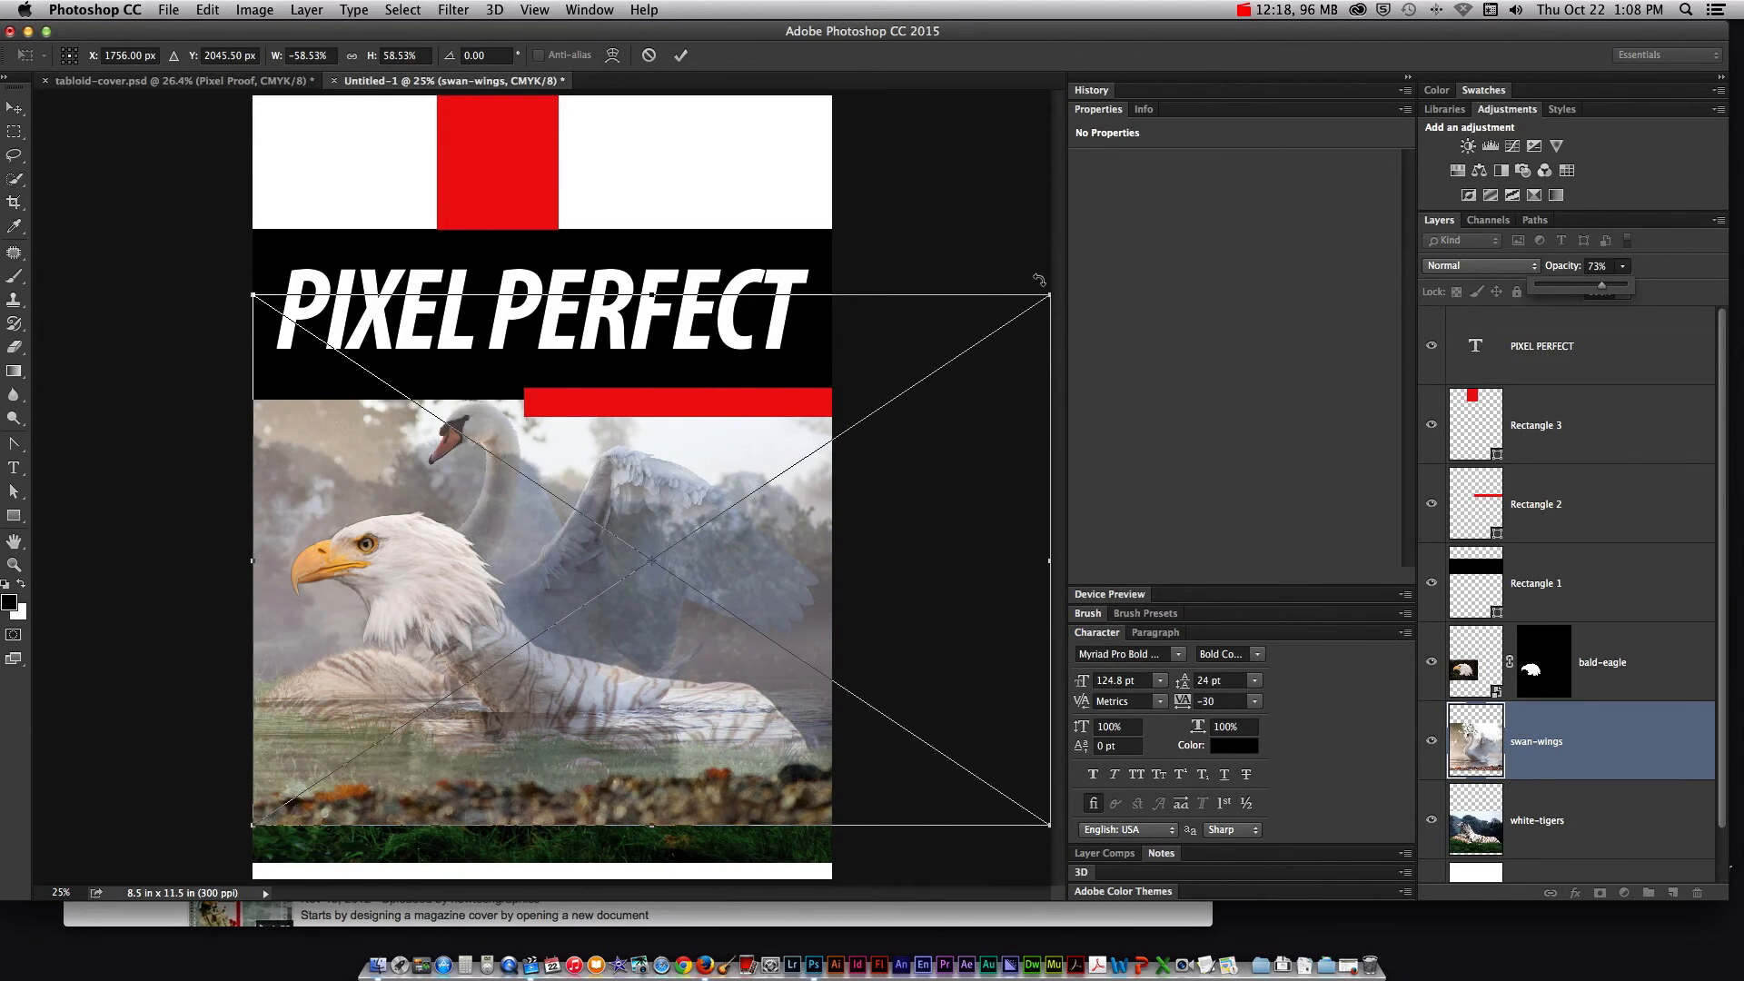
pyautogui.moveTo(1037, 277); pyautogui.dragTo(996, 233)
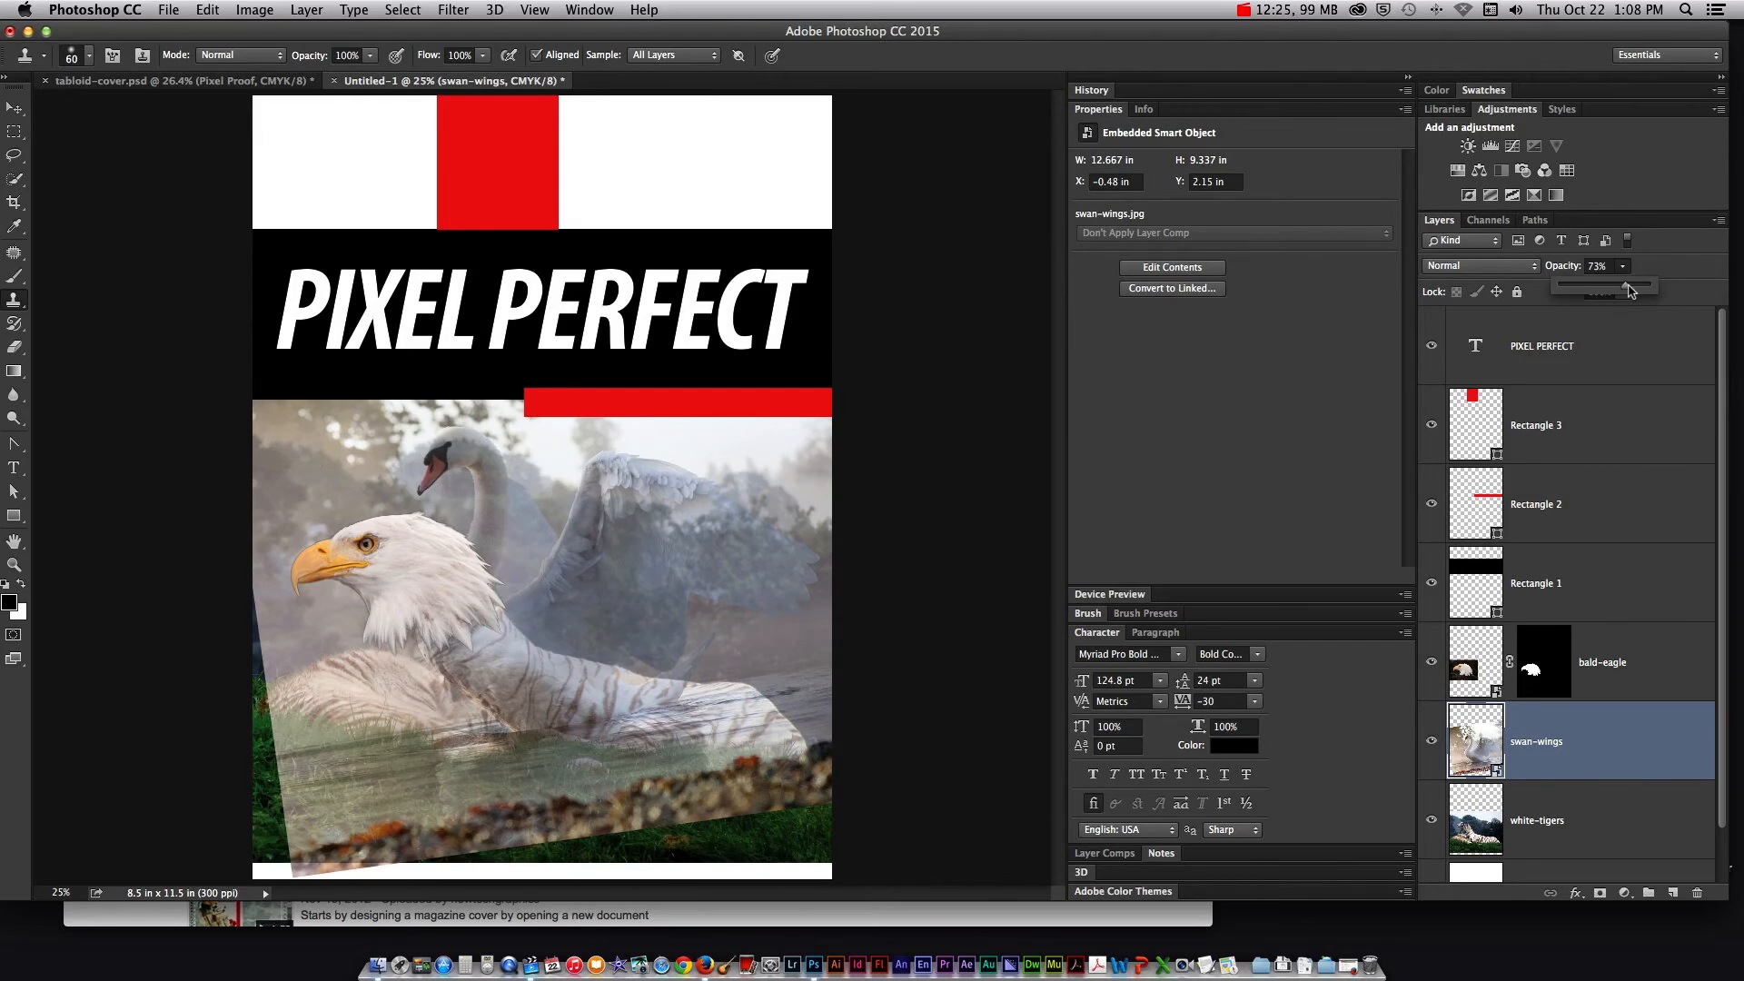
pyautogui.moveTo(1591, 287); pyautogui.dragTo(1644, 287)
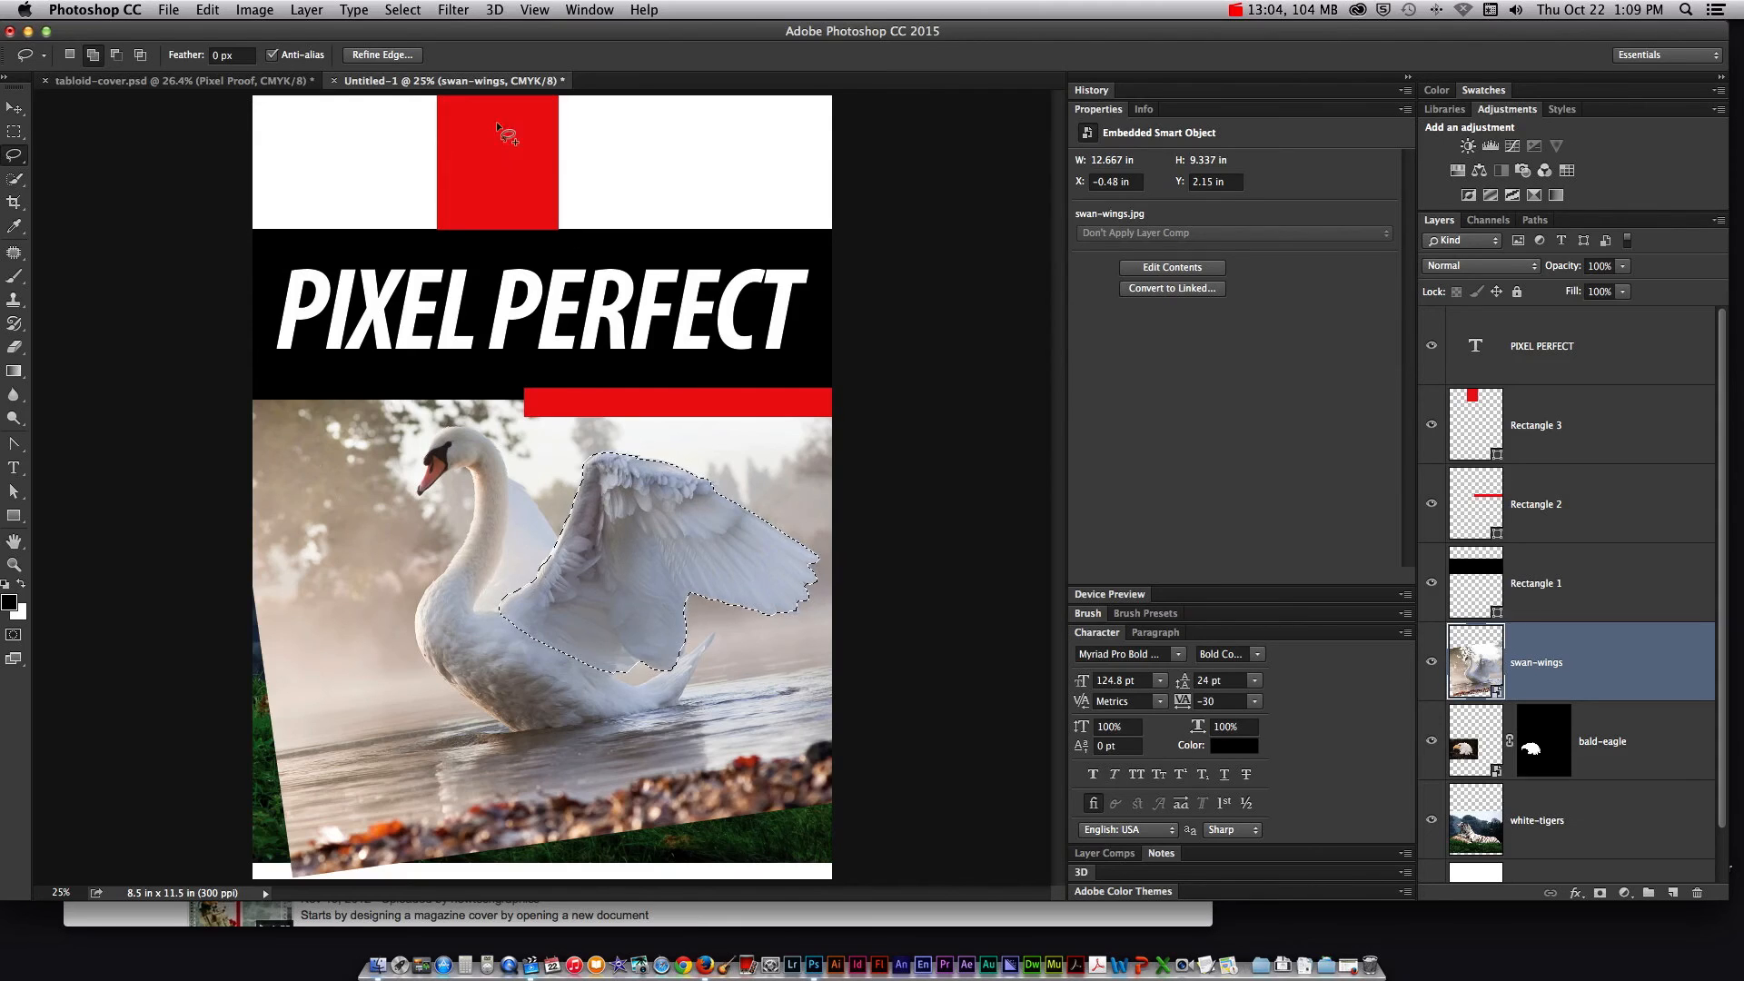
# Refine the wing selection with Smart Radius and 3.5 px feather, output to layer mask
pyautogui.click(382, 54)
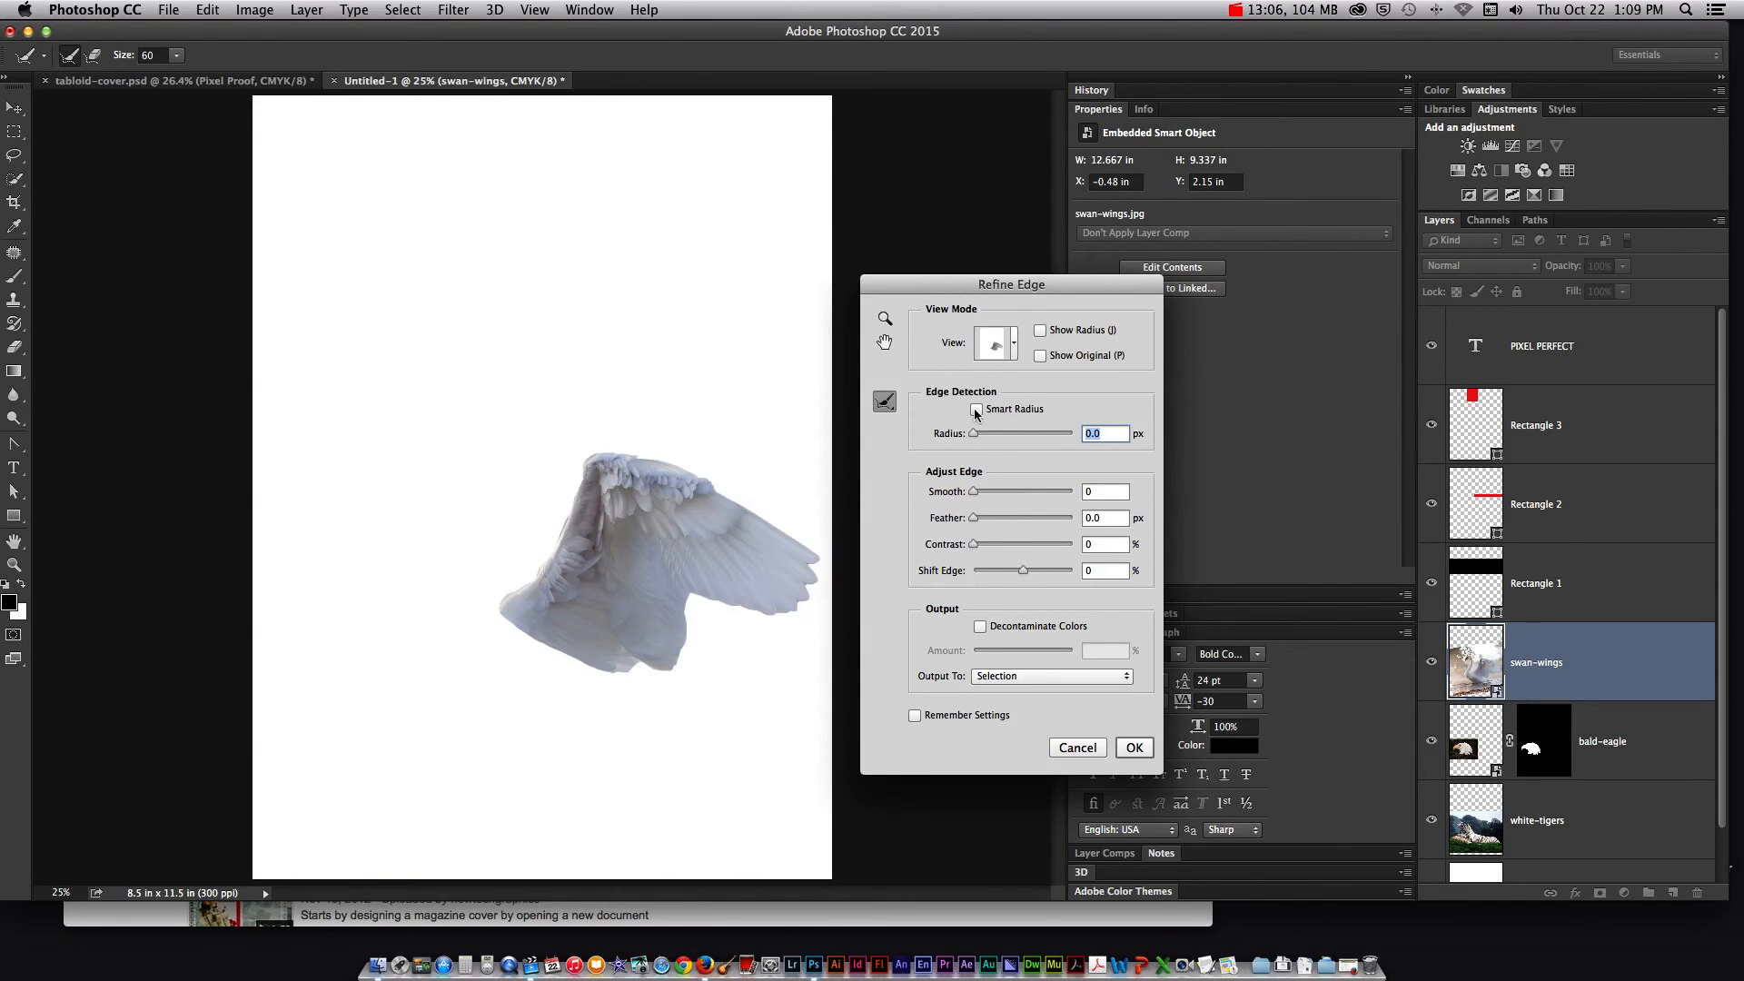
pyautogui.click(978, 410)
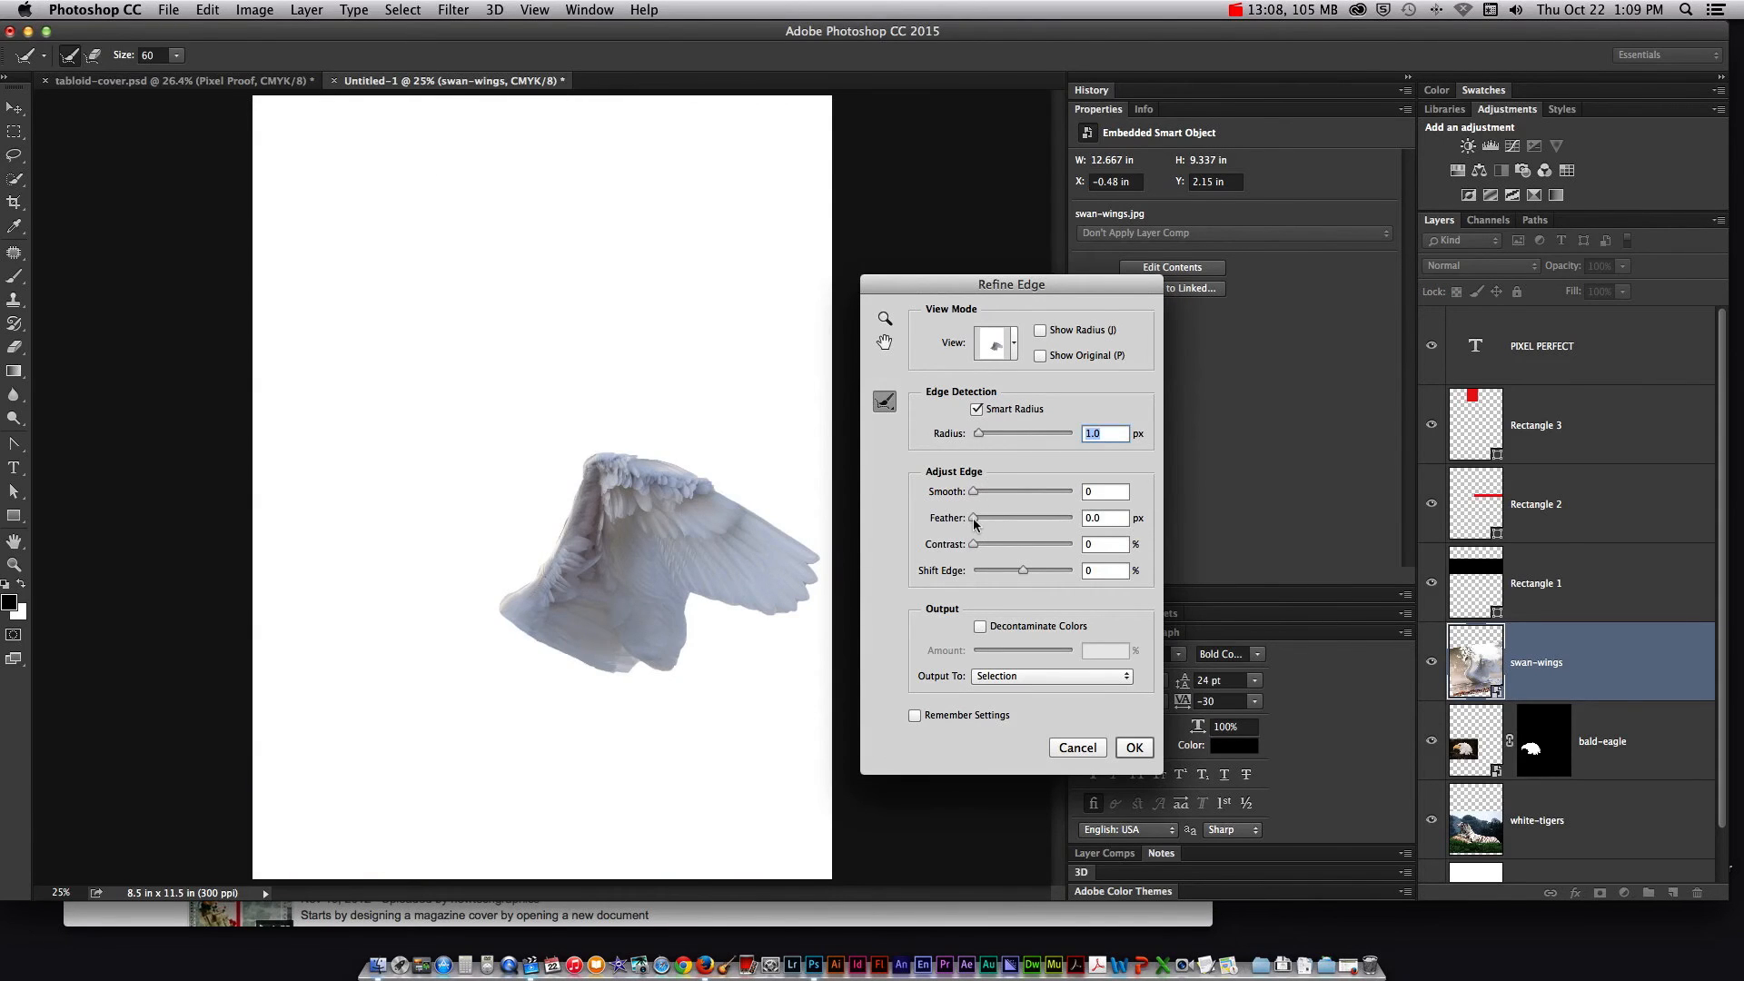
pyautogui.write('3.5')
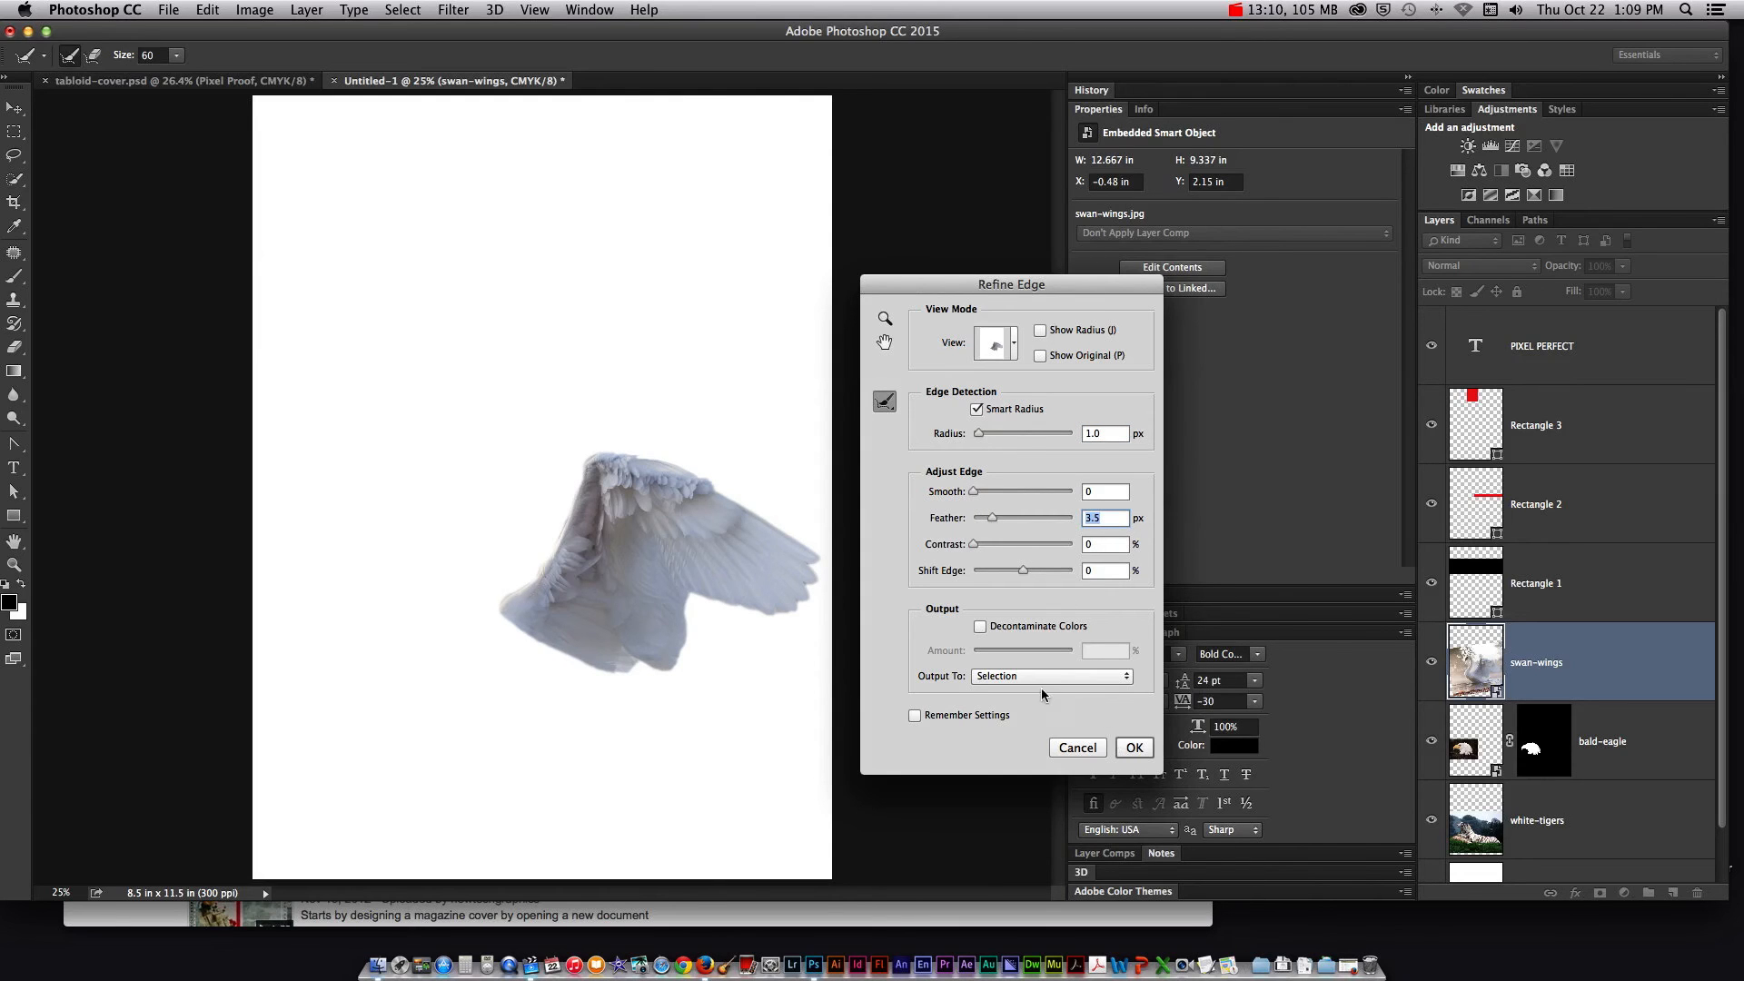
pyautogui.click(1050, 675)
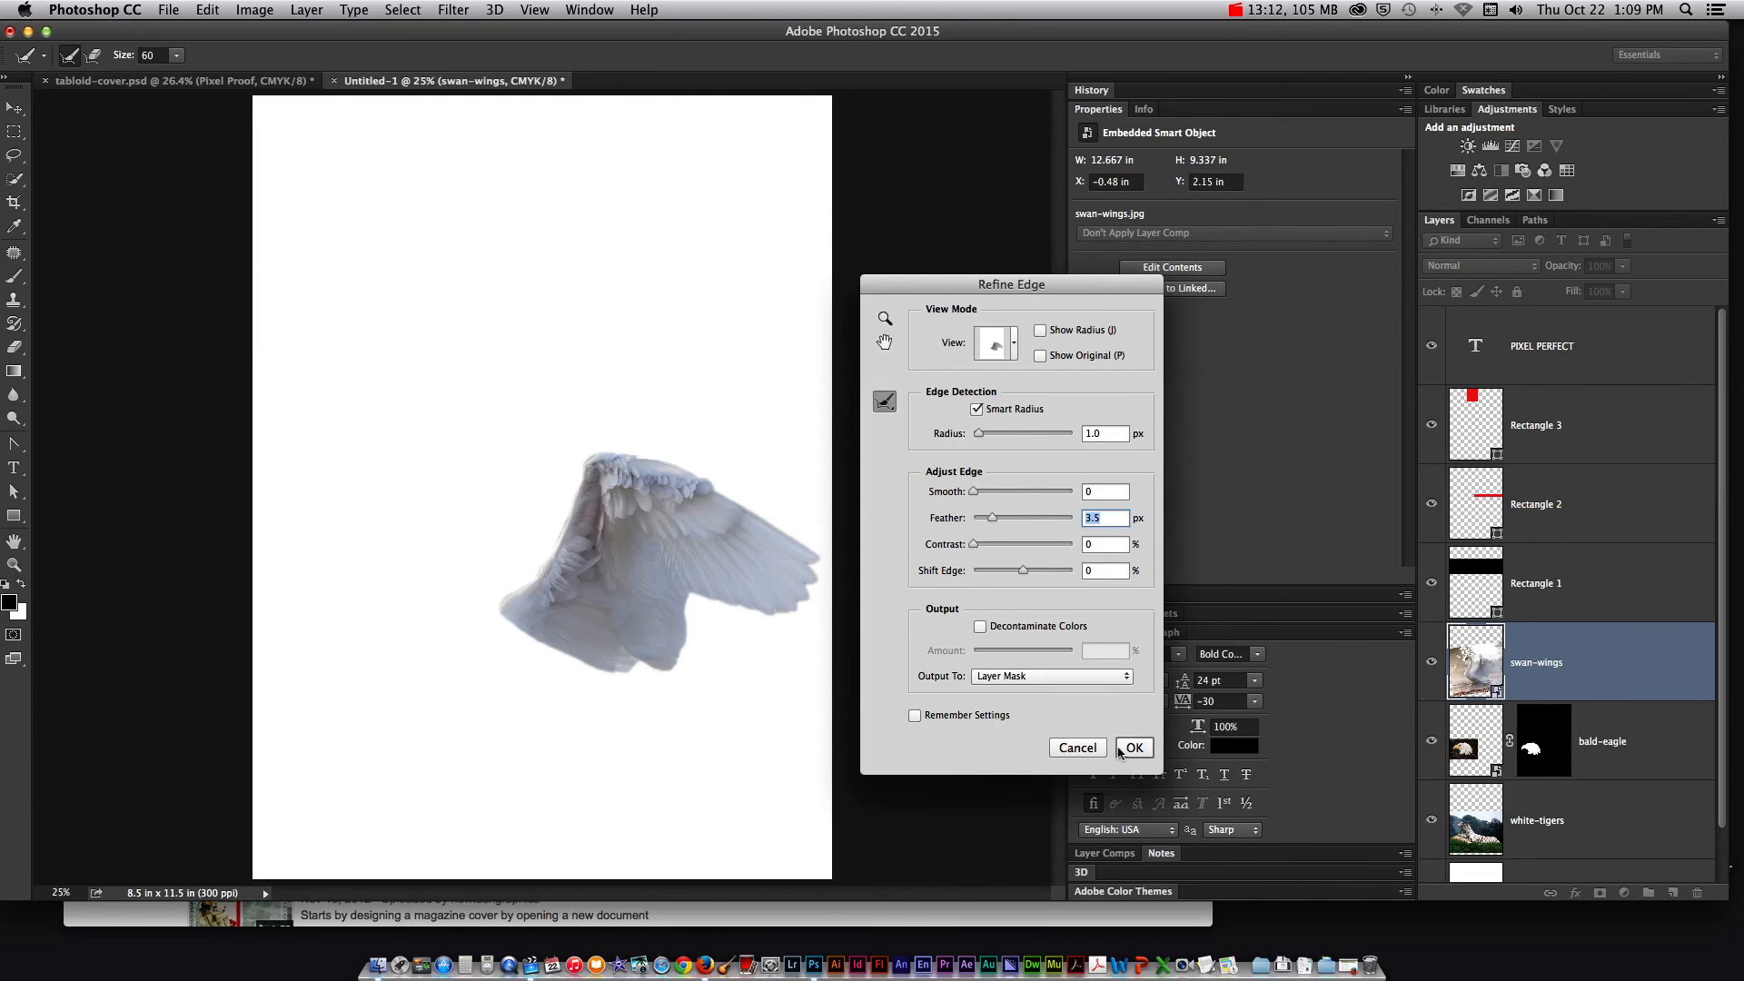
pyautogui.click(1133, 747)
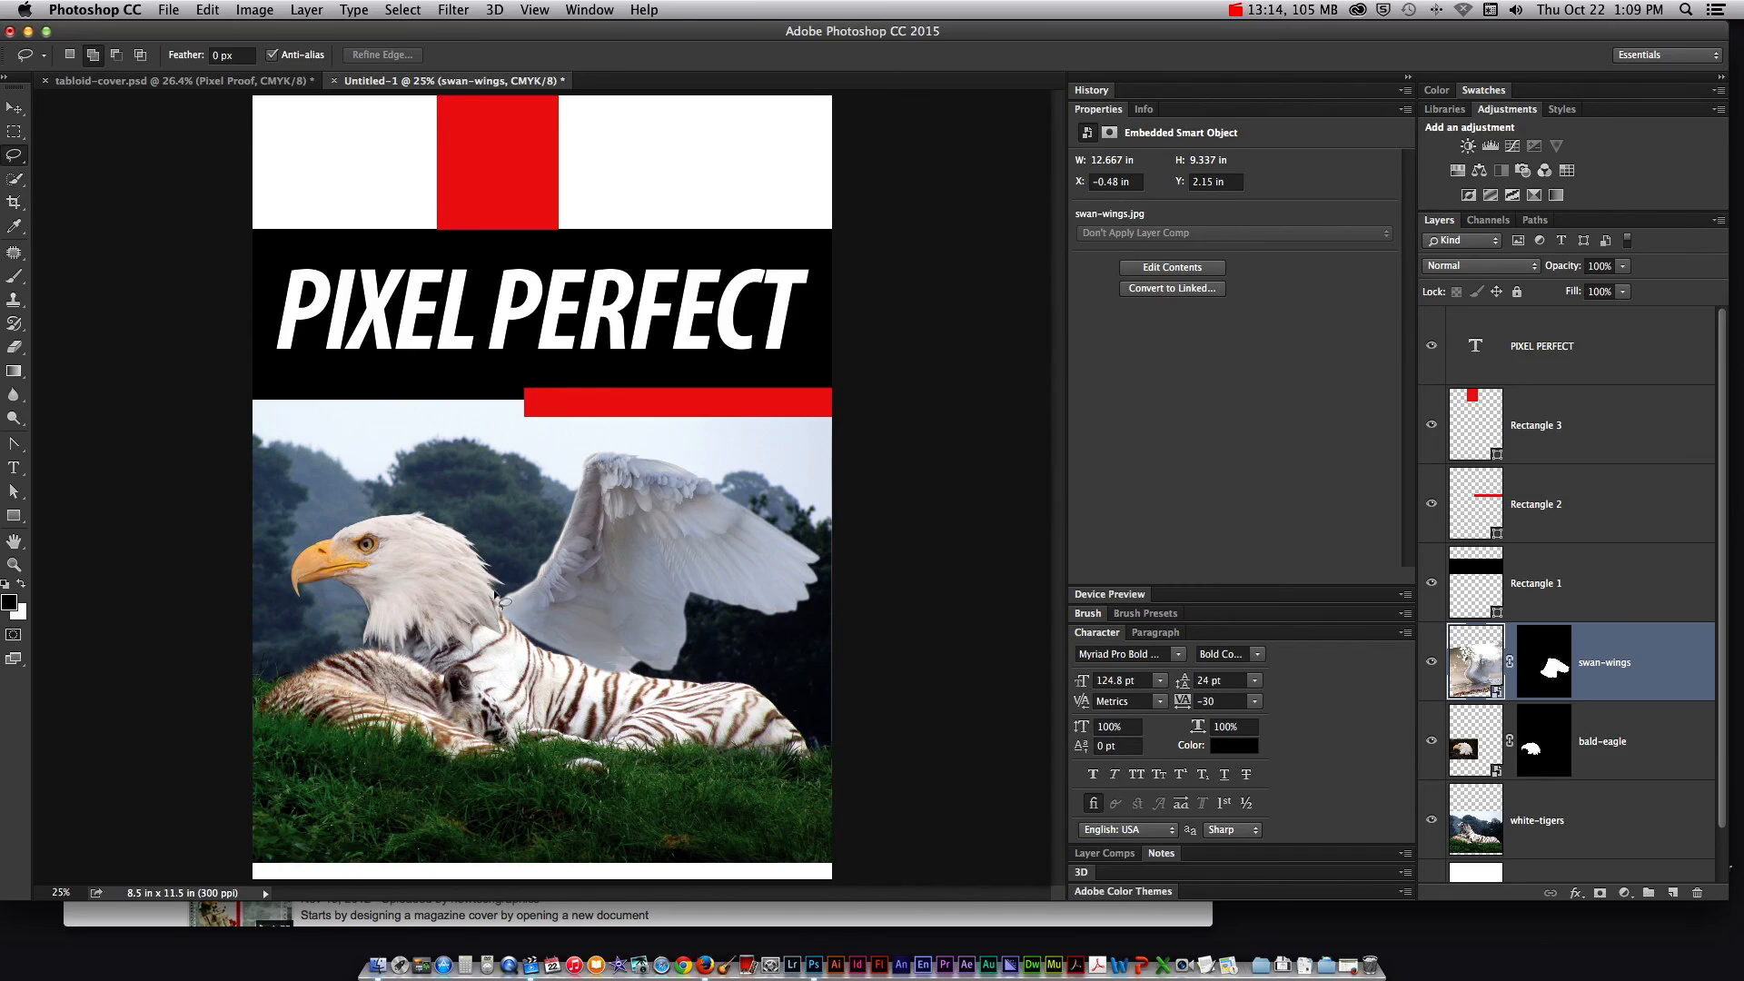
# Enlarge the swan wing with Free Transform and reposition it on the tiger's shoulders
pyautogui.click(15, 108)
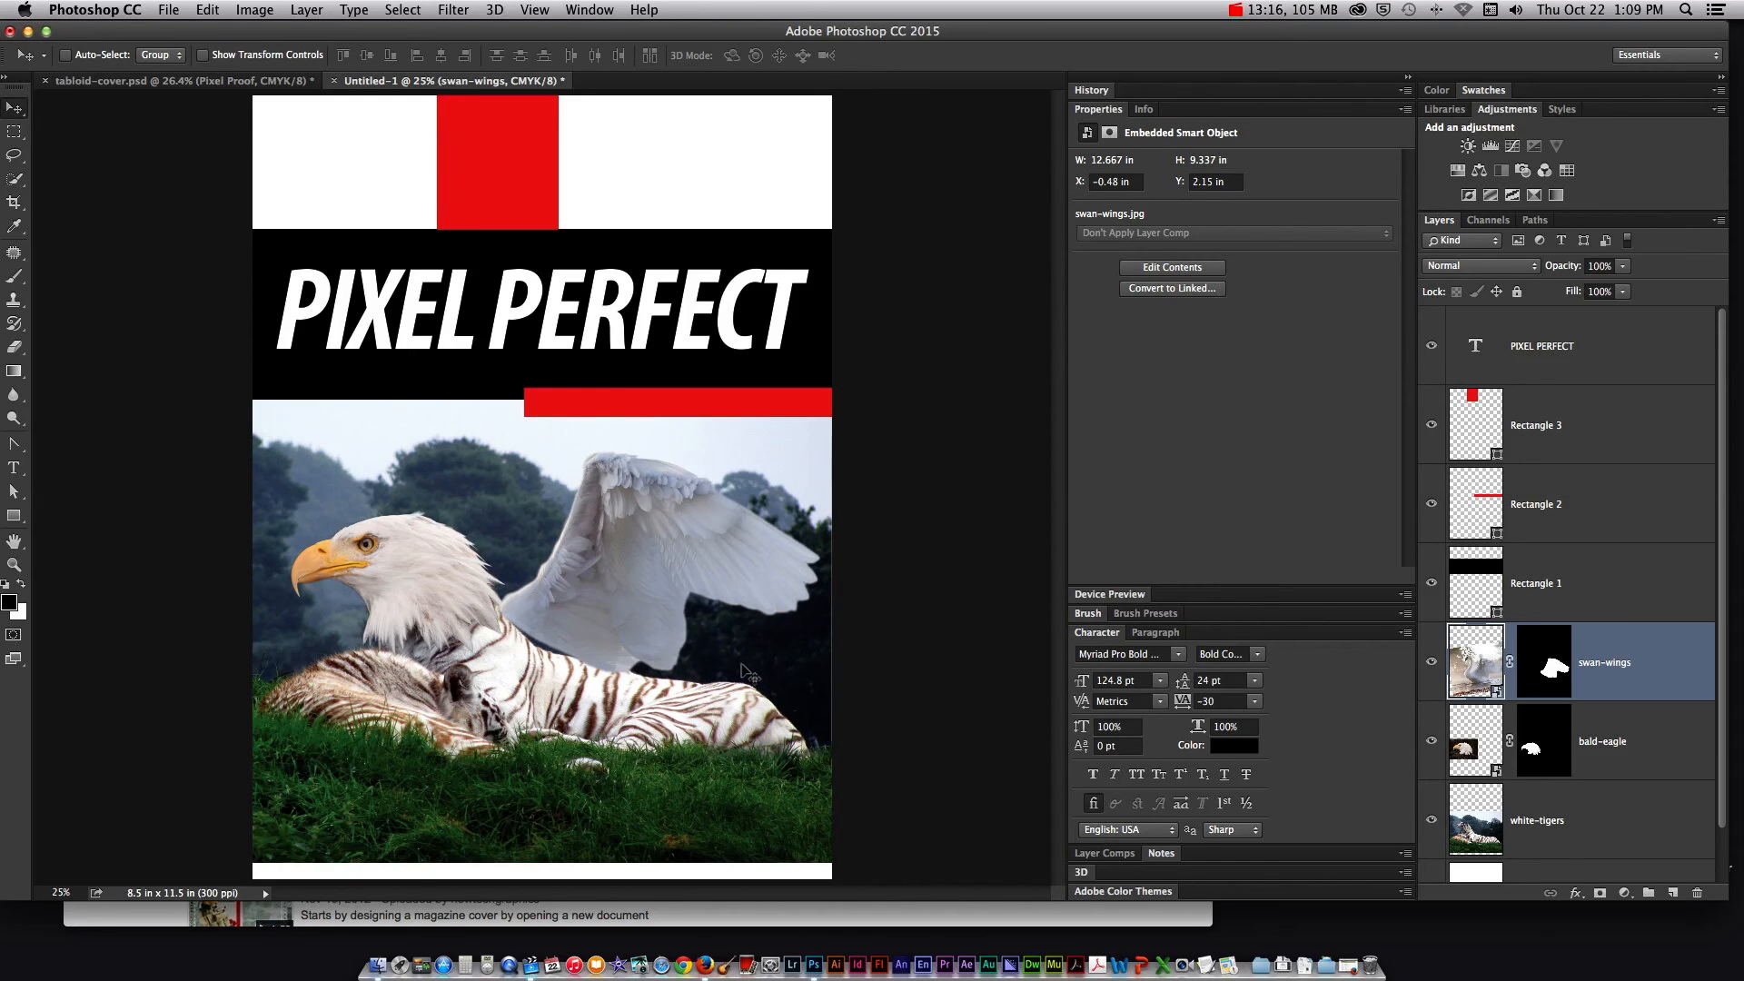
pyautogui.press('cmd+t')
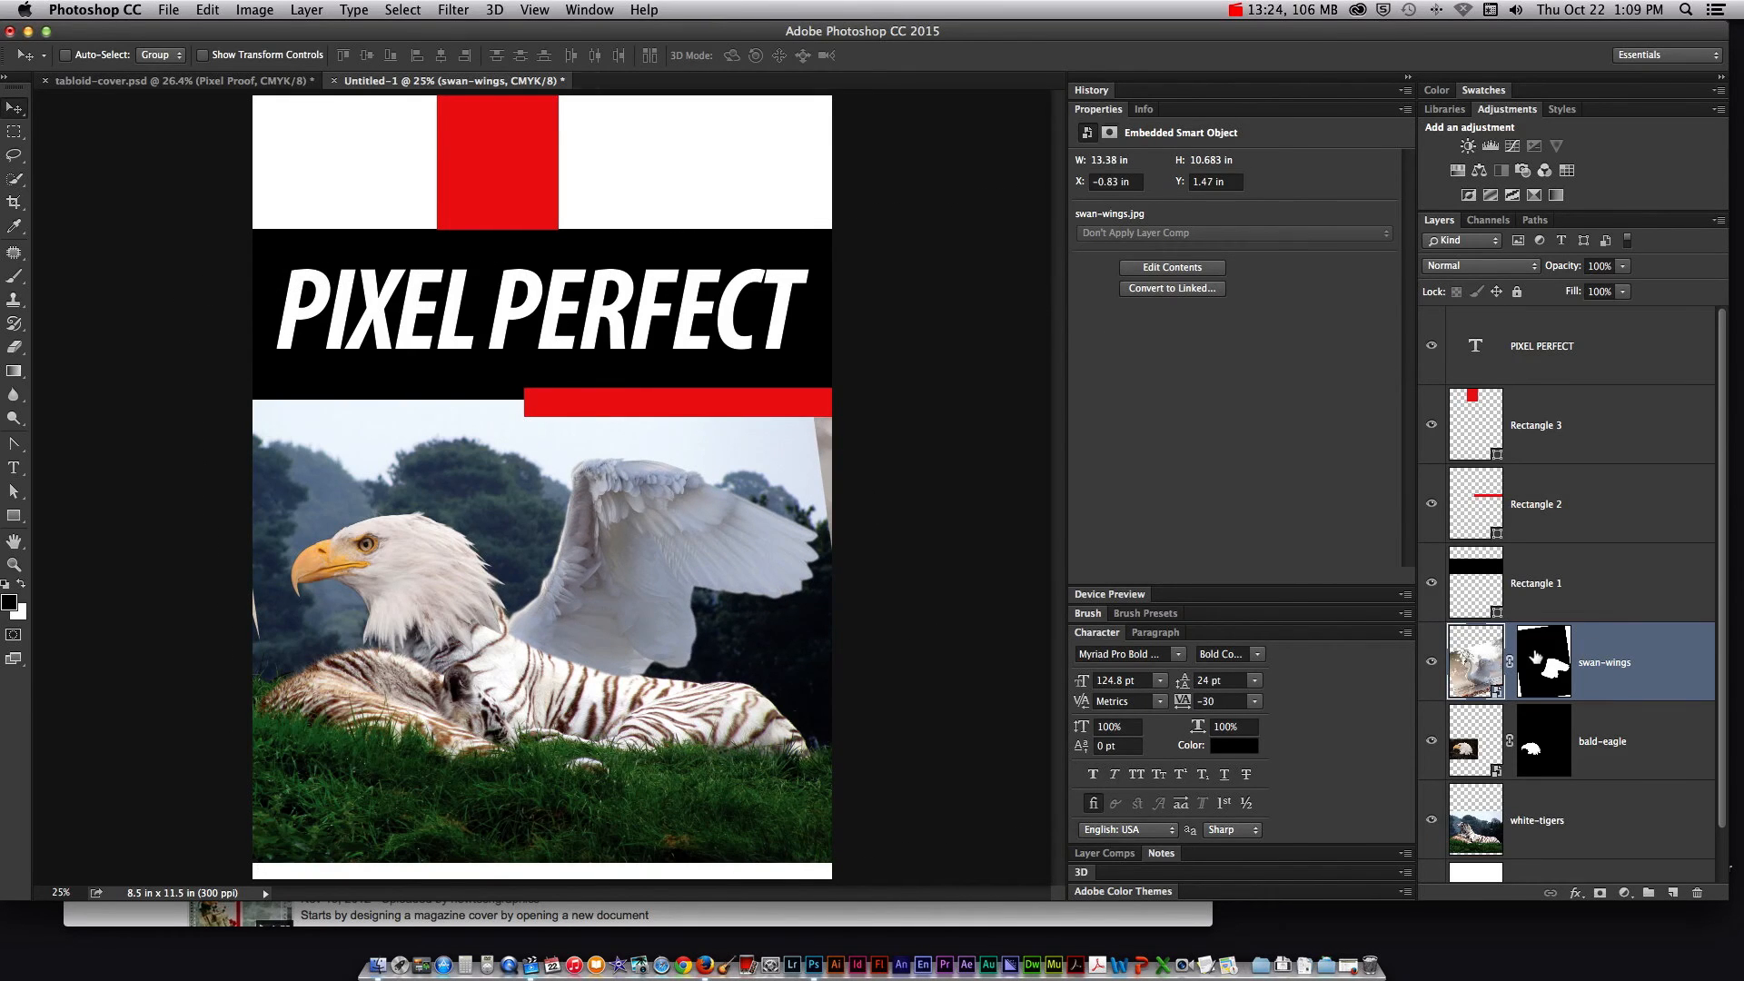
pyautogui.click(1543, 662)
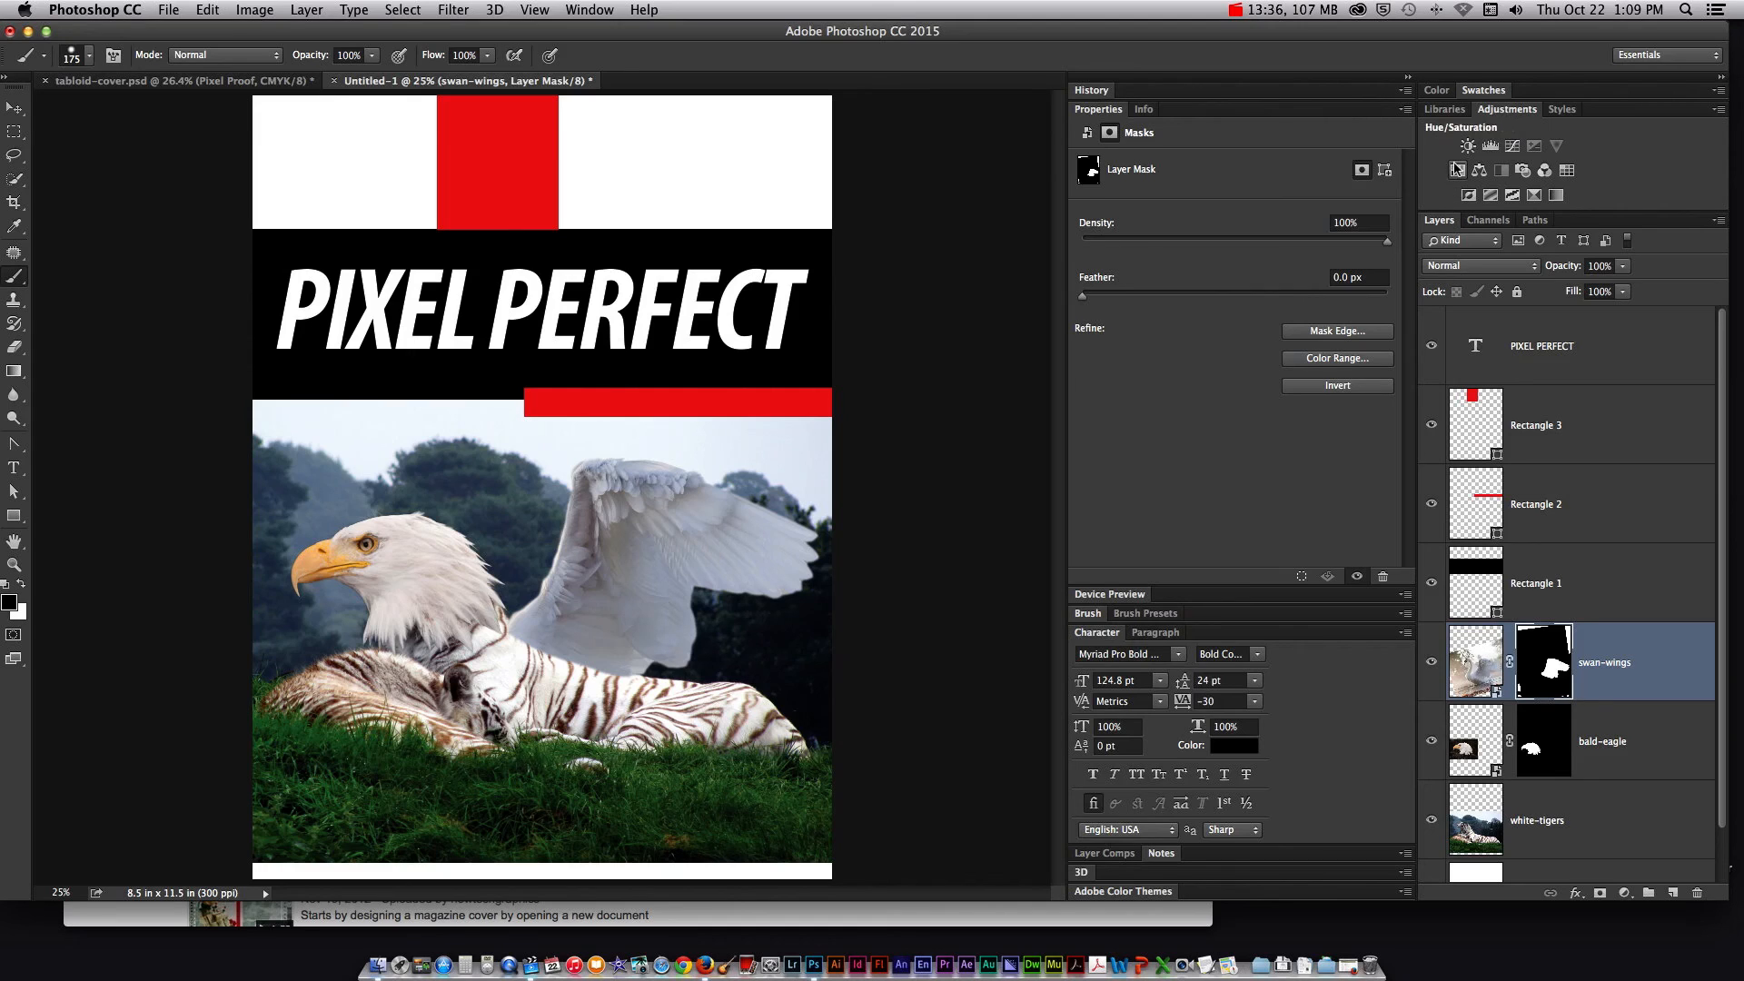
# Desaturate the wing with a clipped Hue/Saturation layer at -100, then switch to tabloid-cover.psd
pyautogui.click(1456, 146)
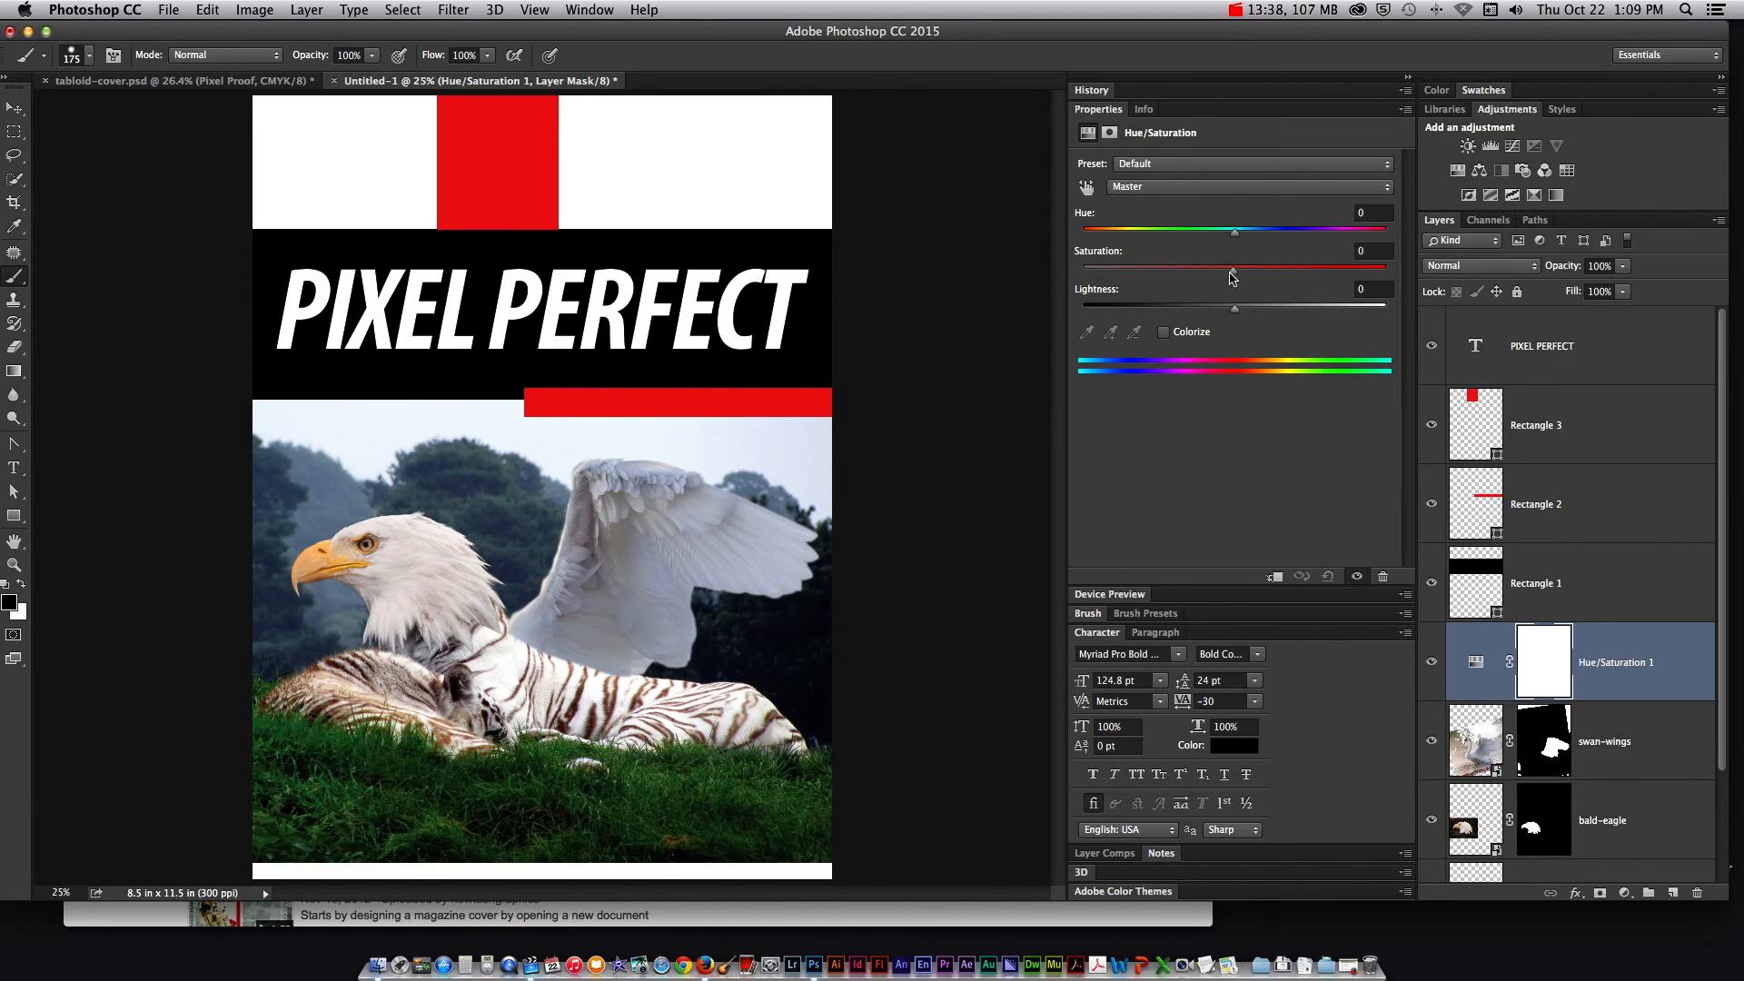
pyautogui.moveTo(1234, 268); pyautogui.dragTo(1081, 268)
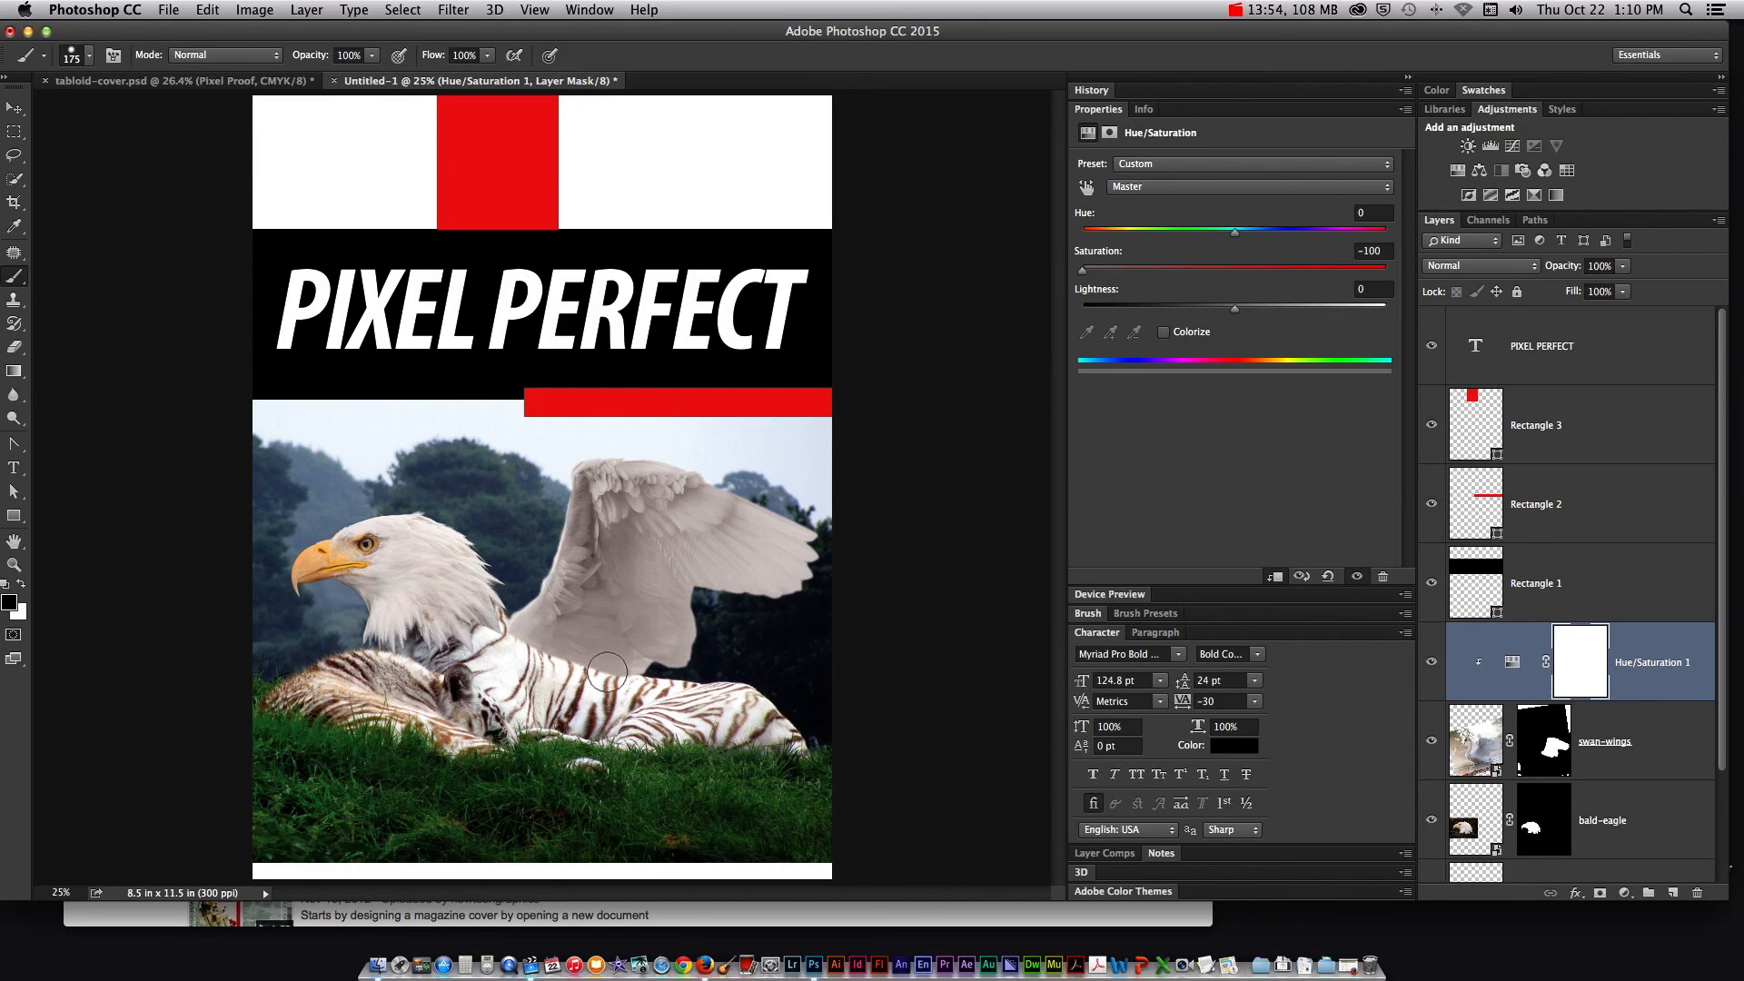
pyautogui.moveTo(608, 686)
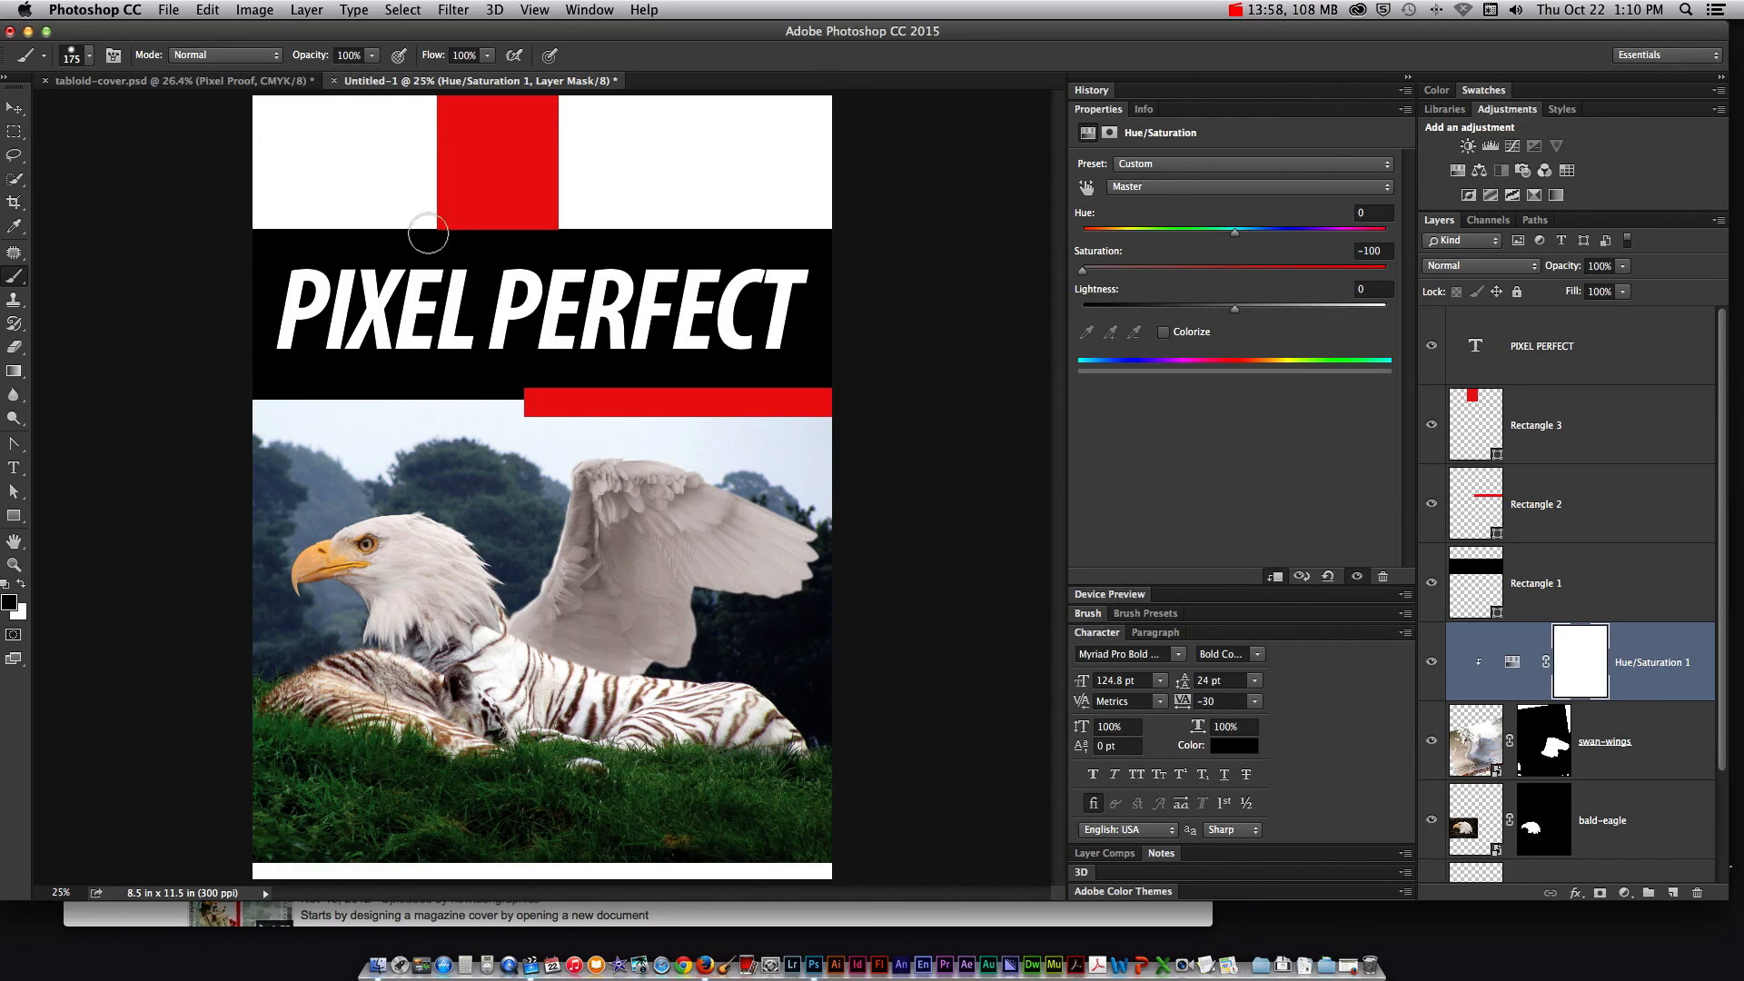
pyautogui.click(155, 80)
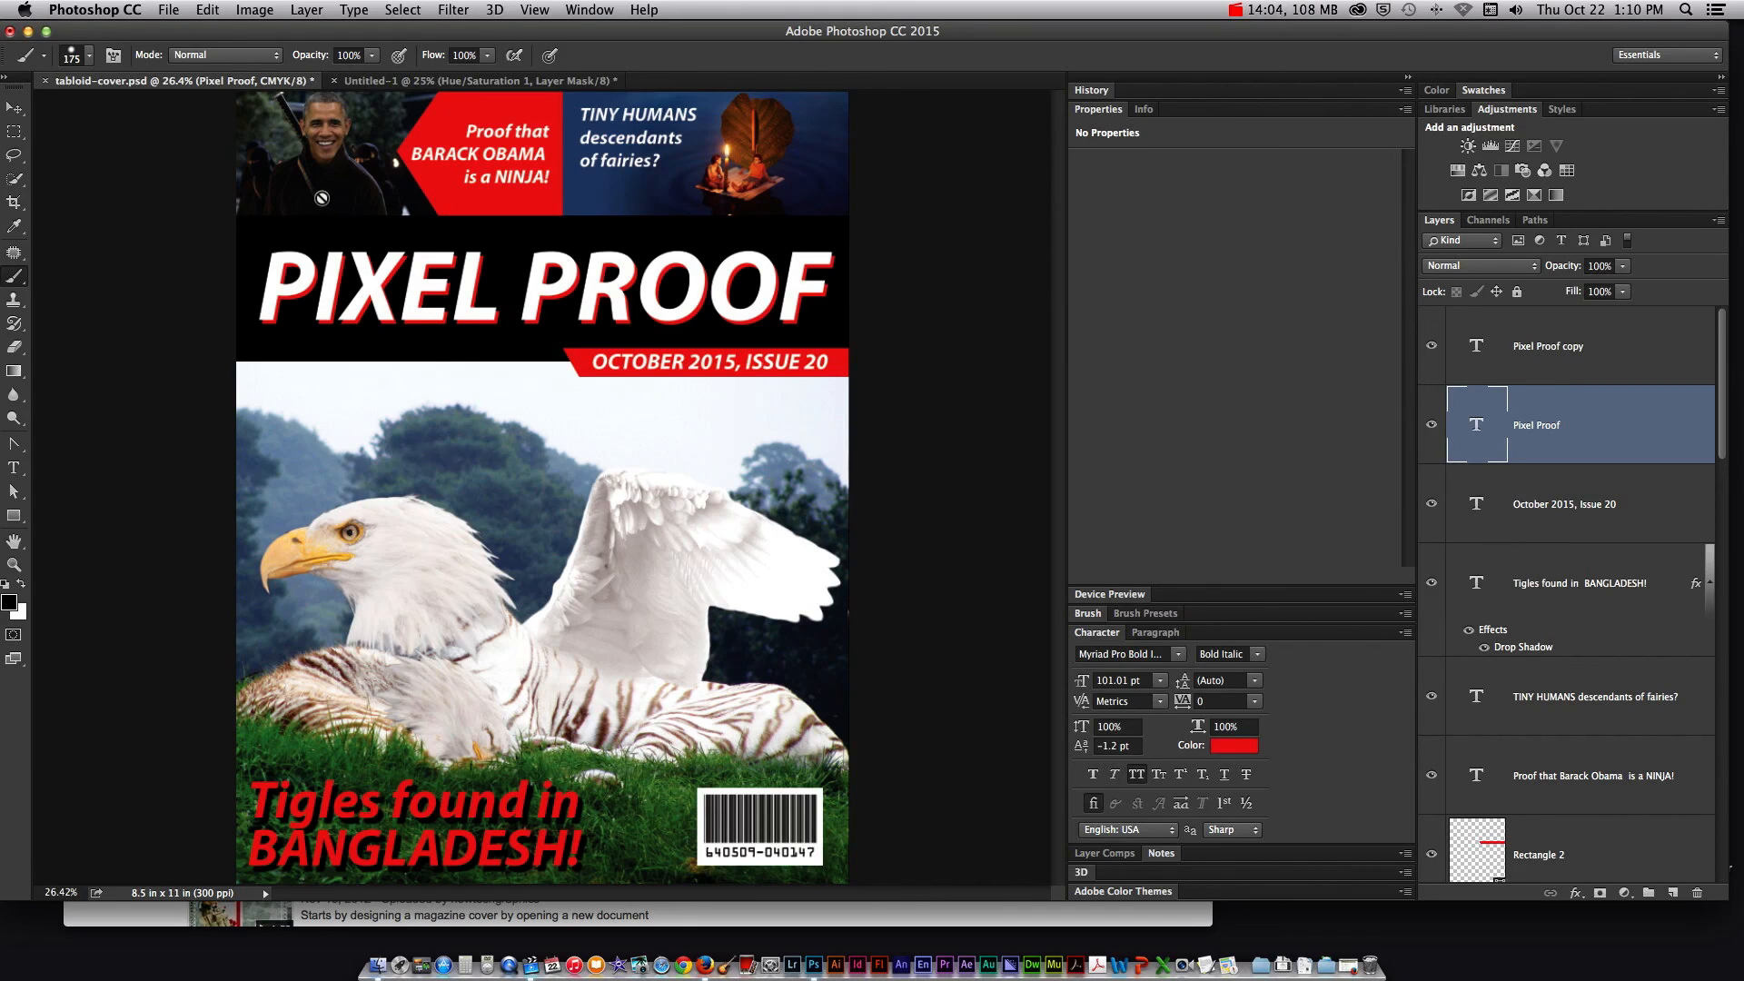
pyautogui.moveTo(274, 212)
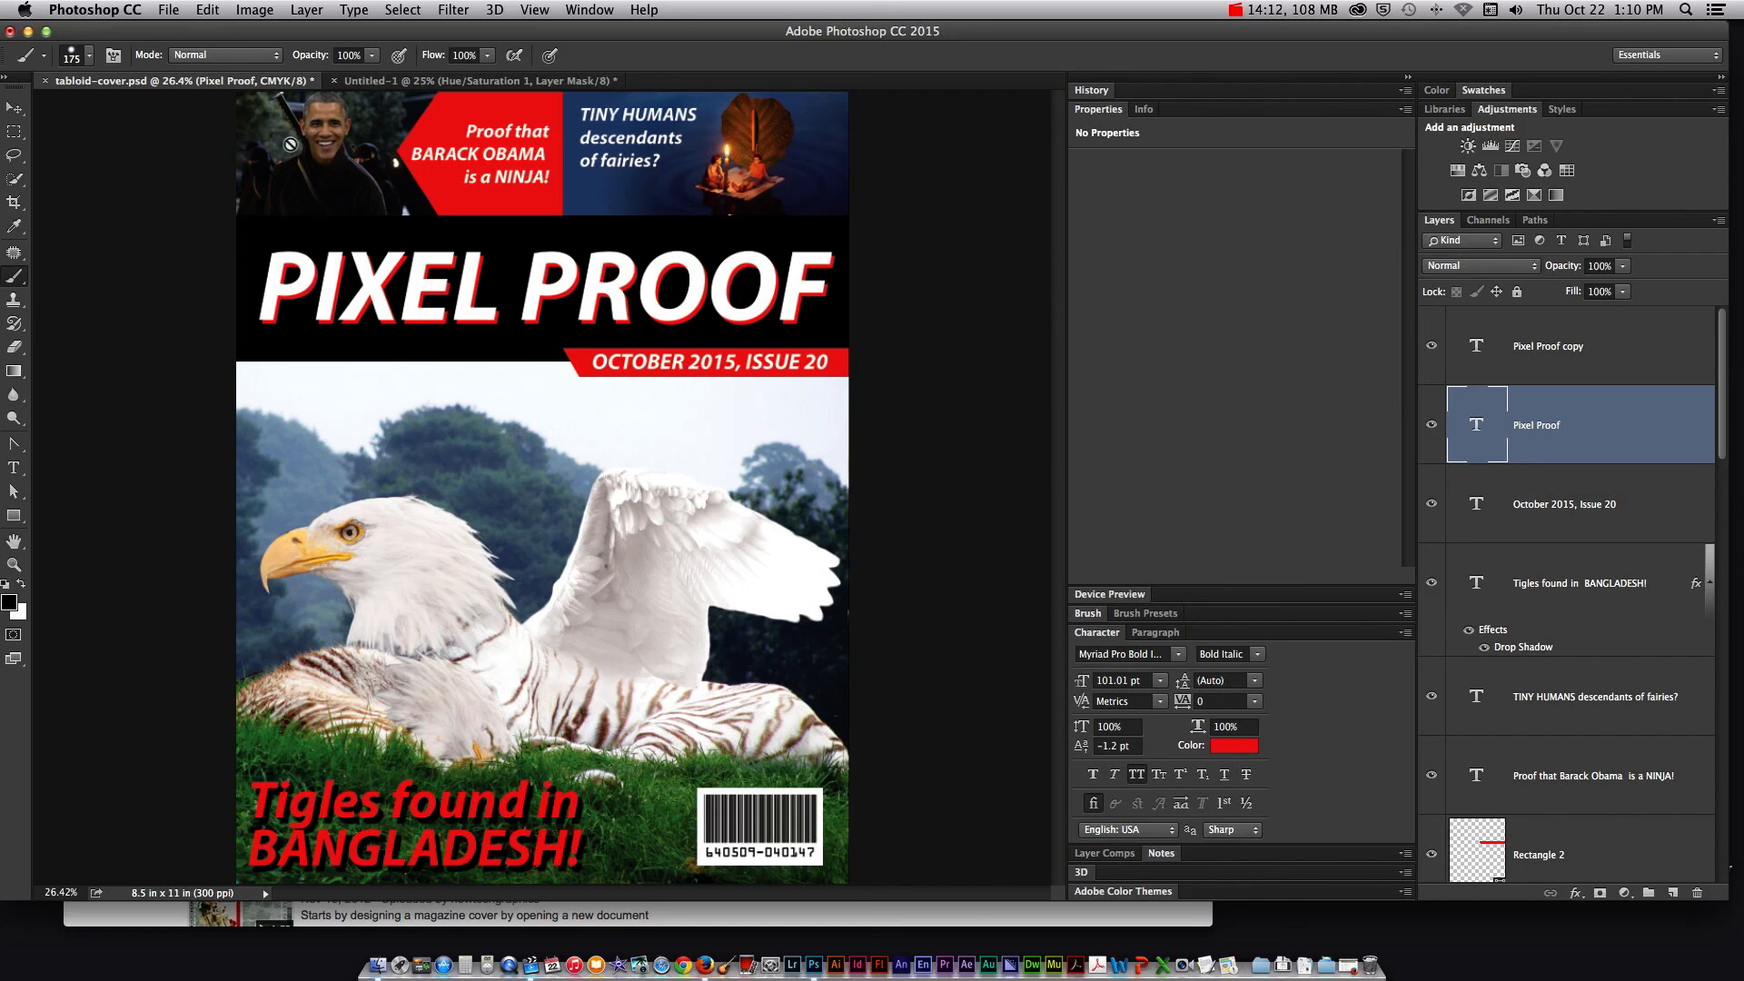
pyautogui.moveTo(339, 106)
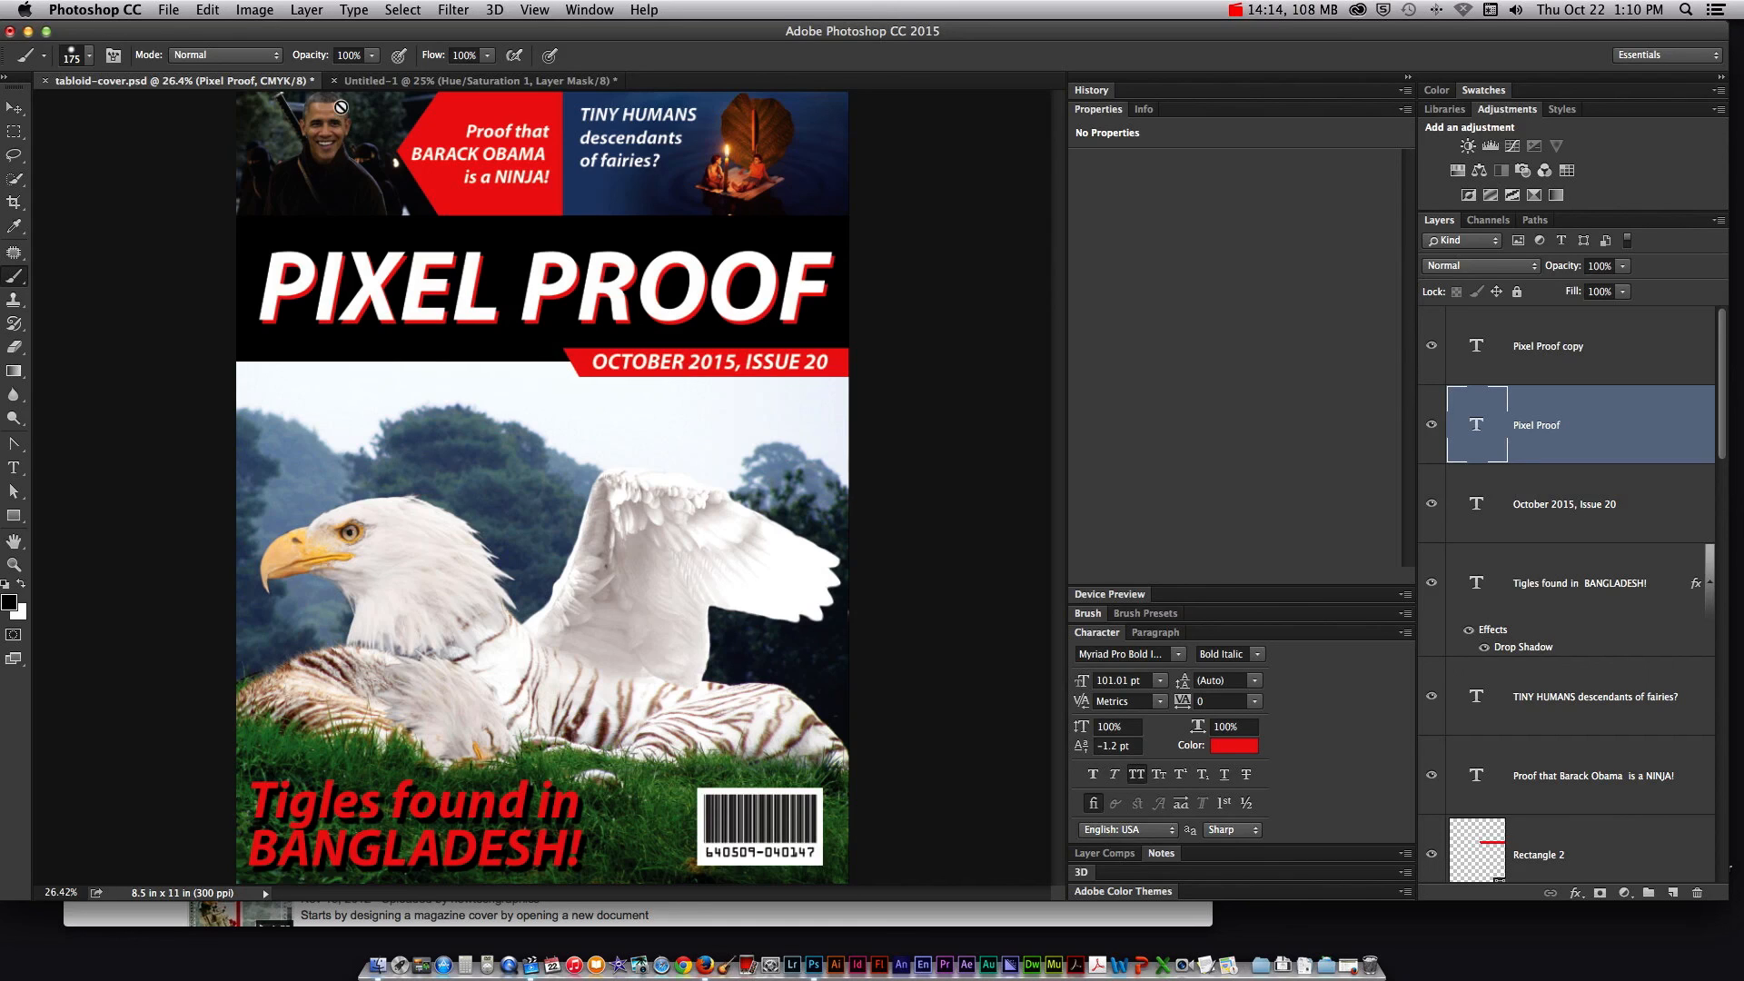
pyautogui.moveTo(328, 165)
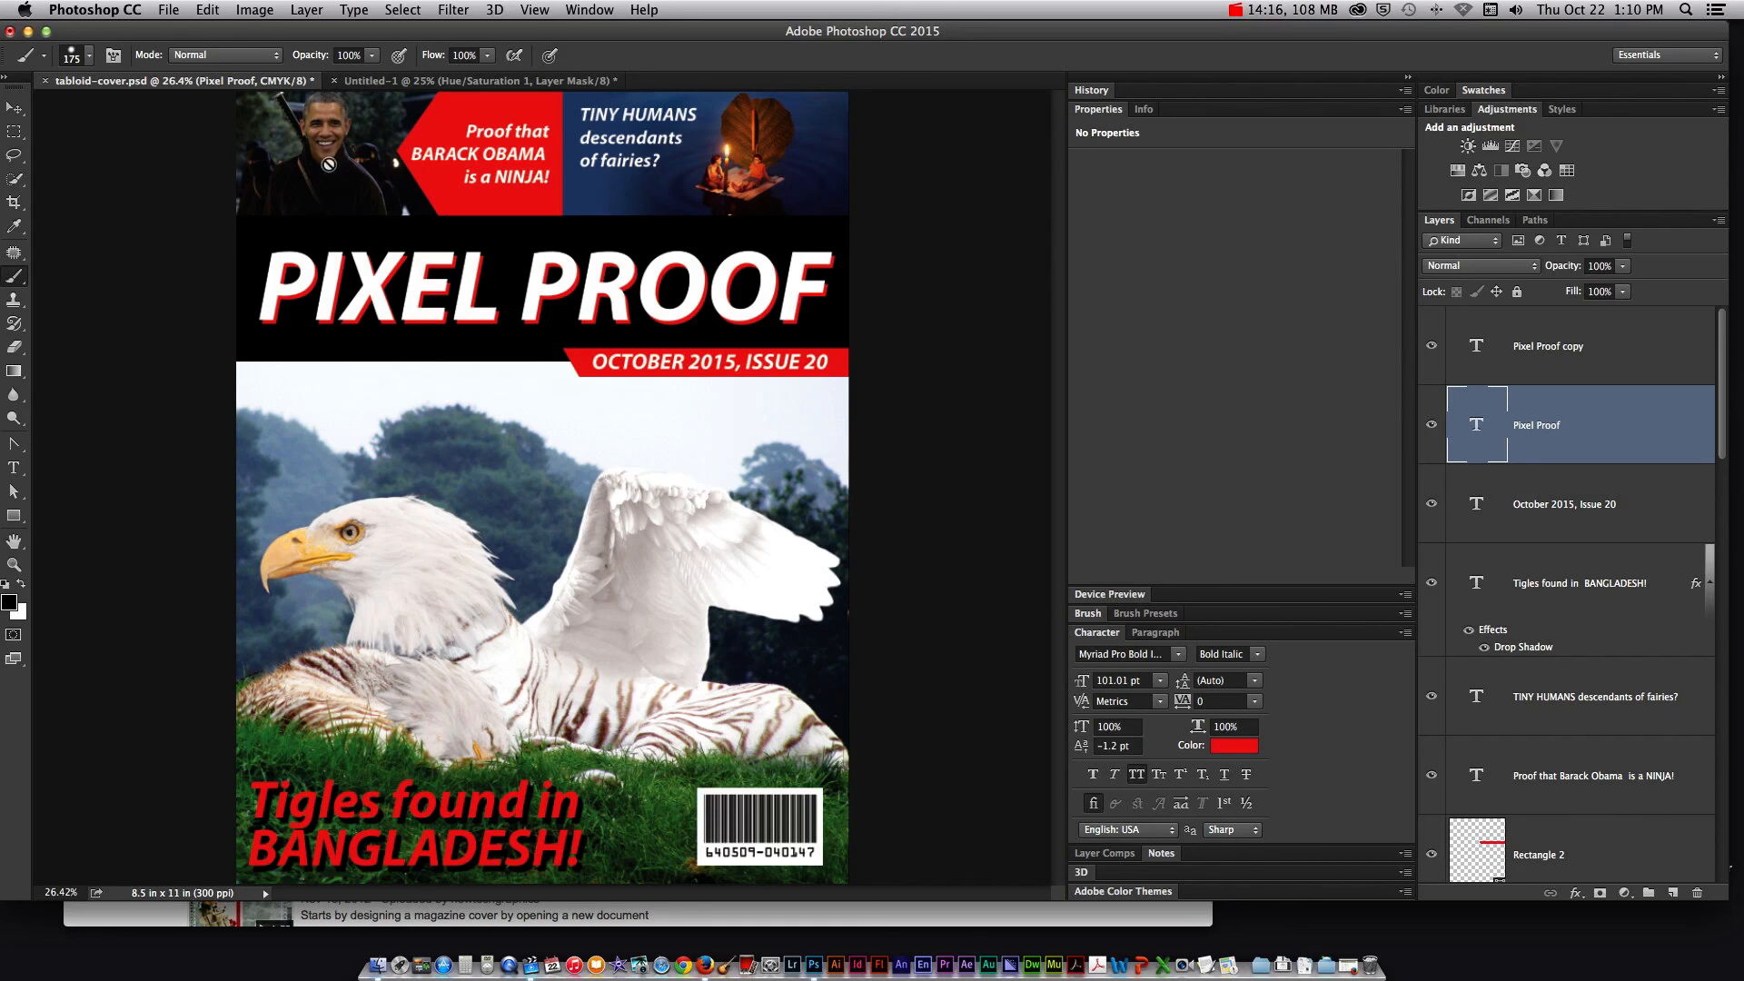
pyautogui.moveTo(392, 179)
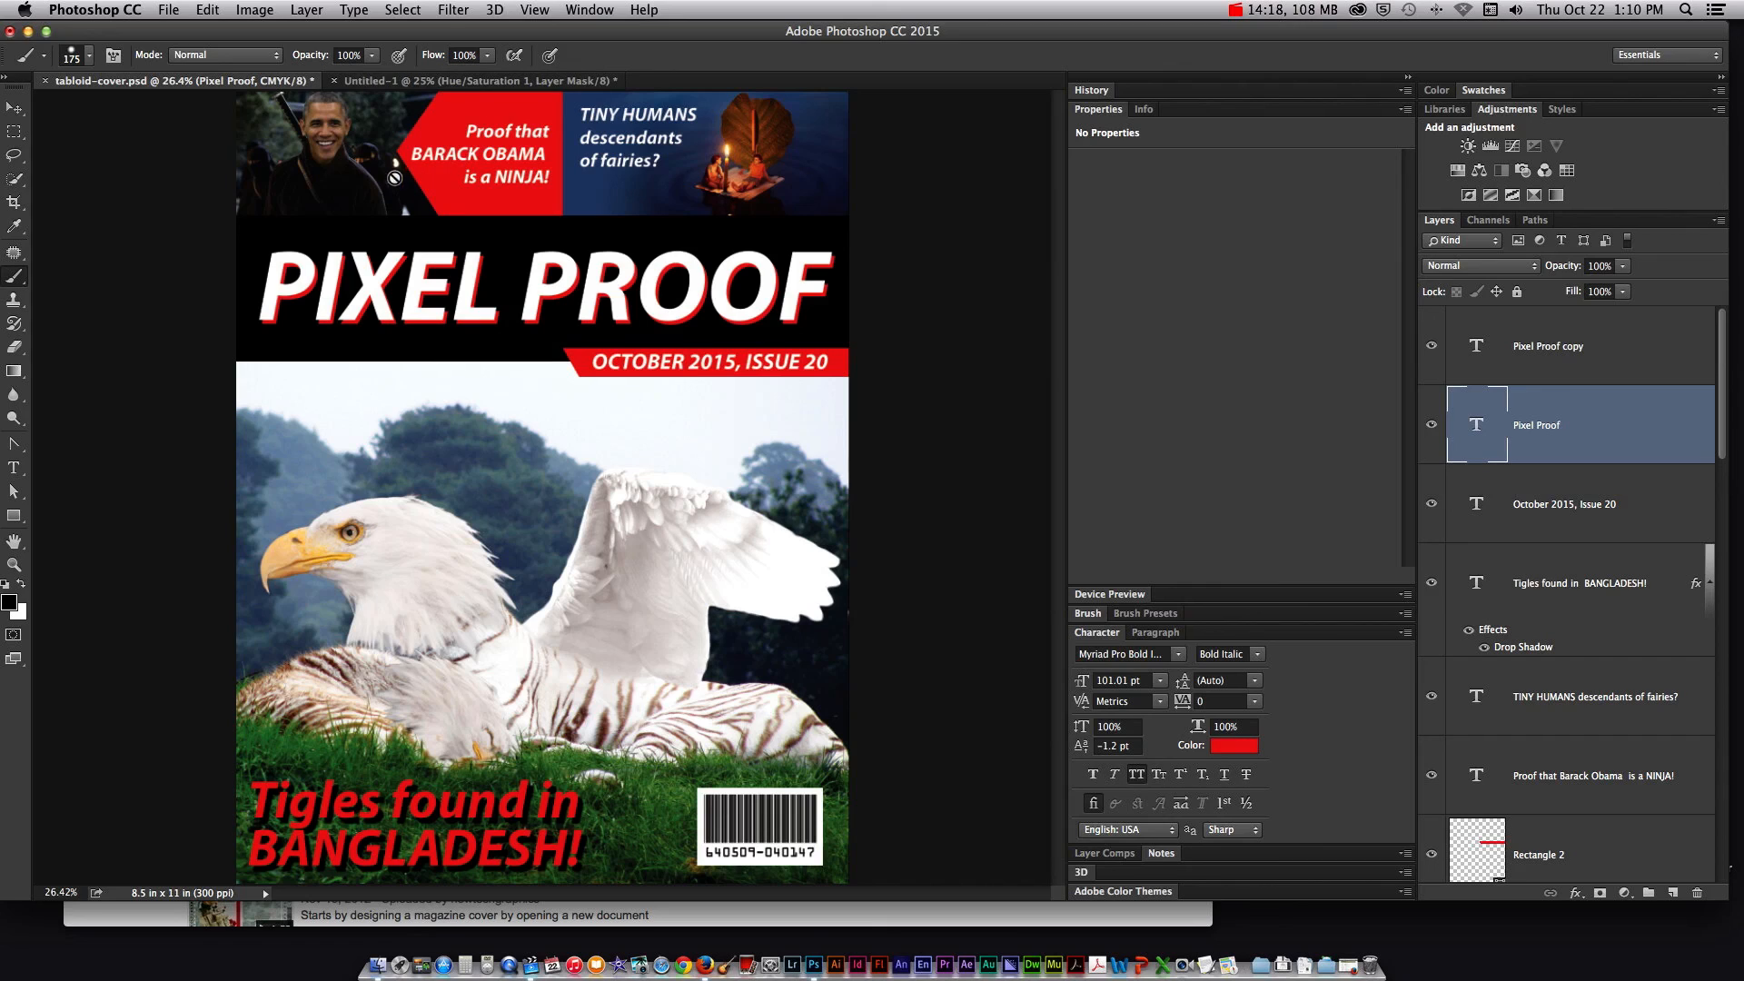
pyautogui.moveTo(306, 192)
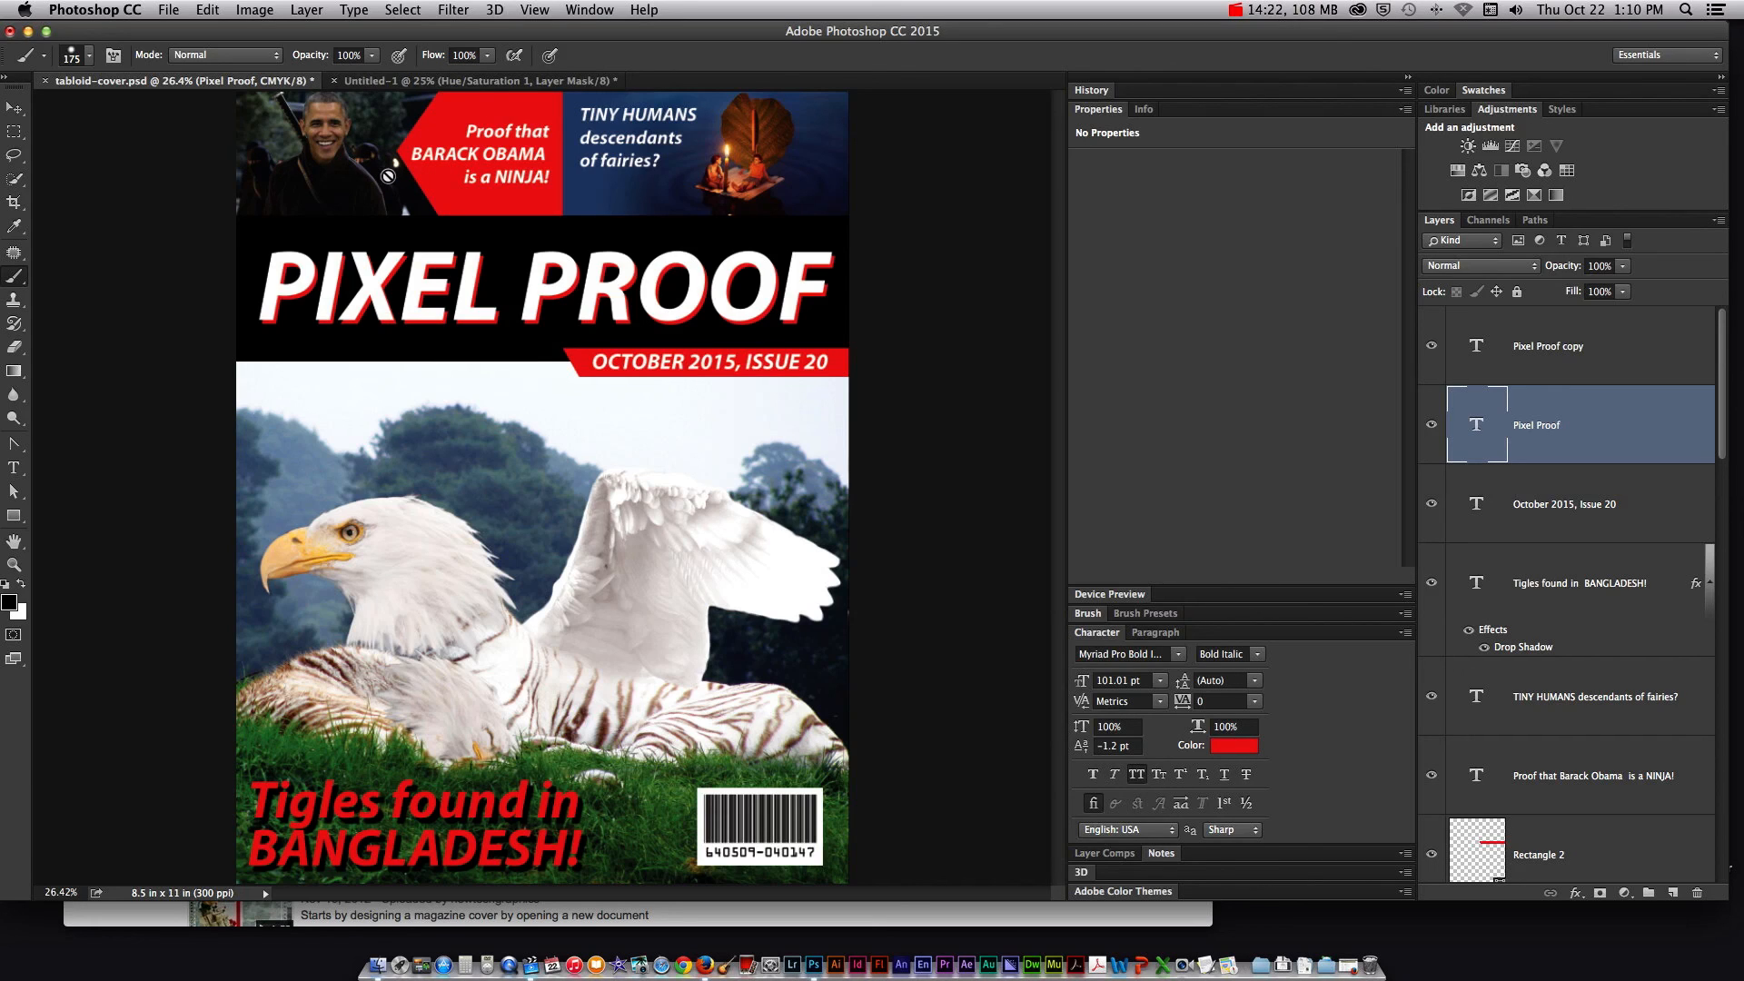
pyautogui.moveTo(700, 175)
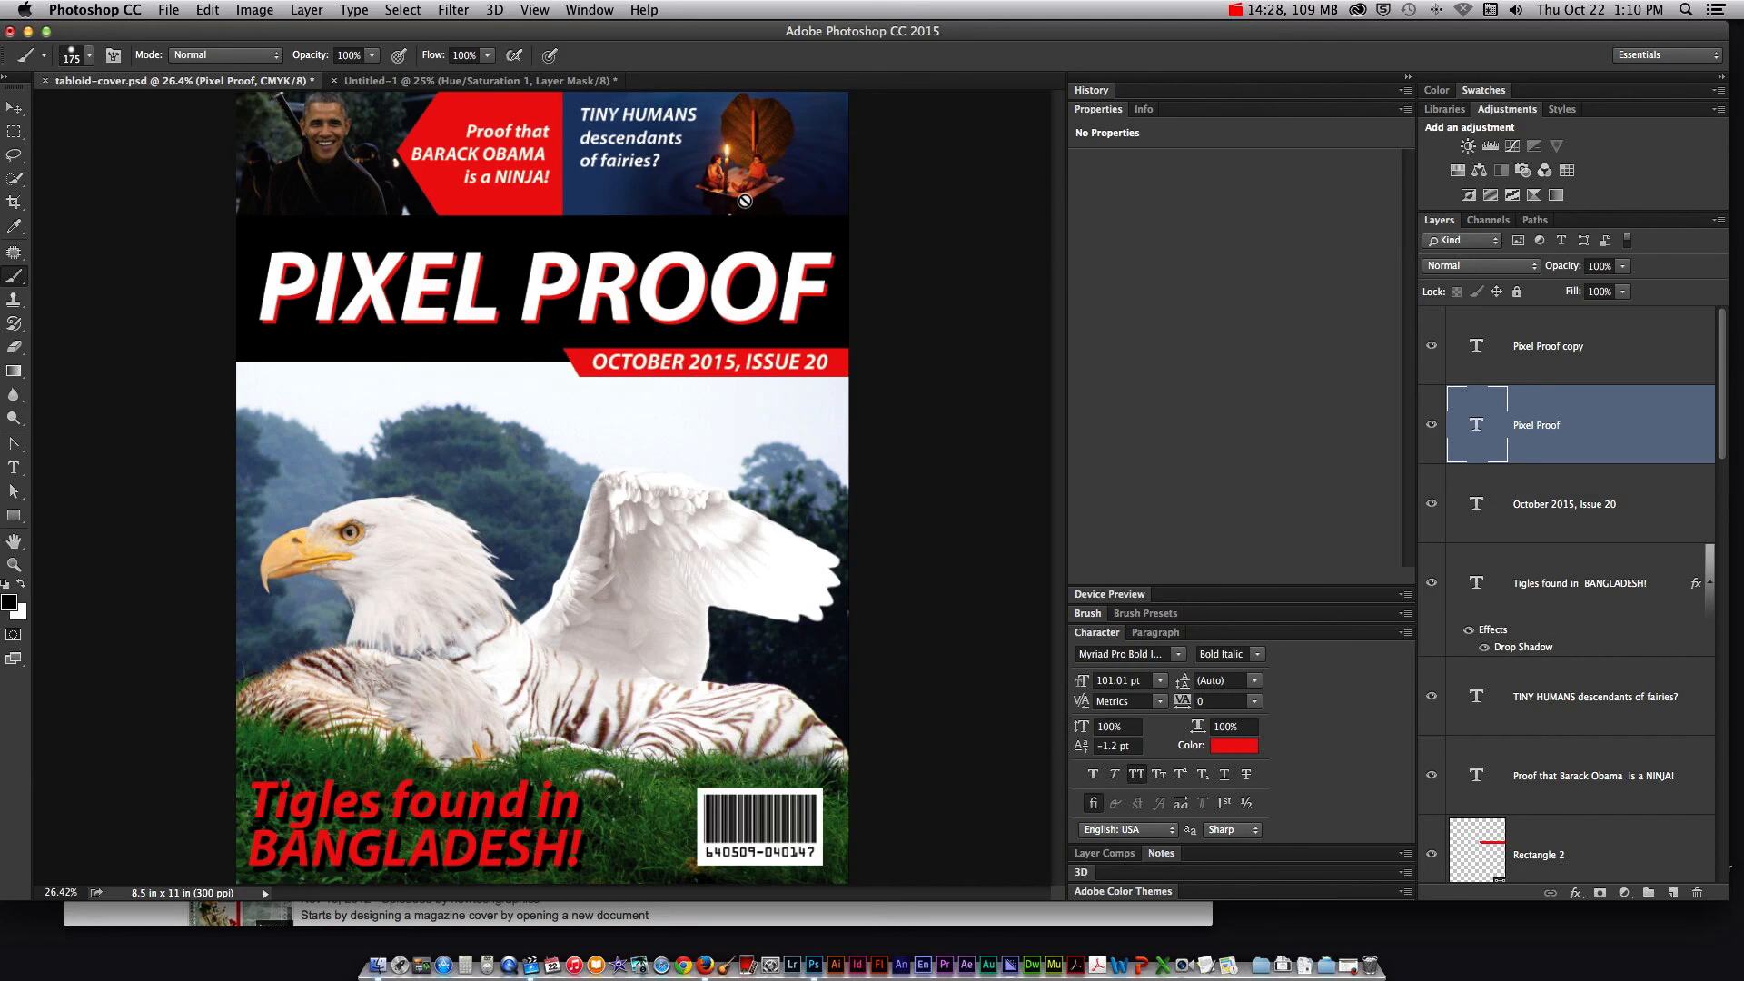
pyautogui.moveTo(441, 149)
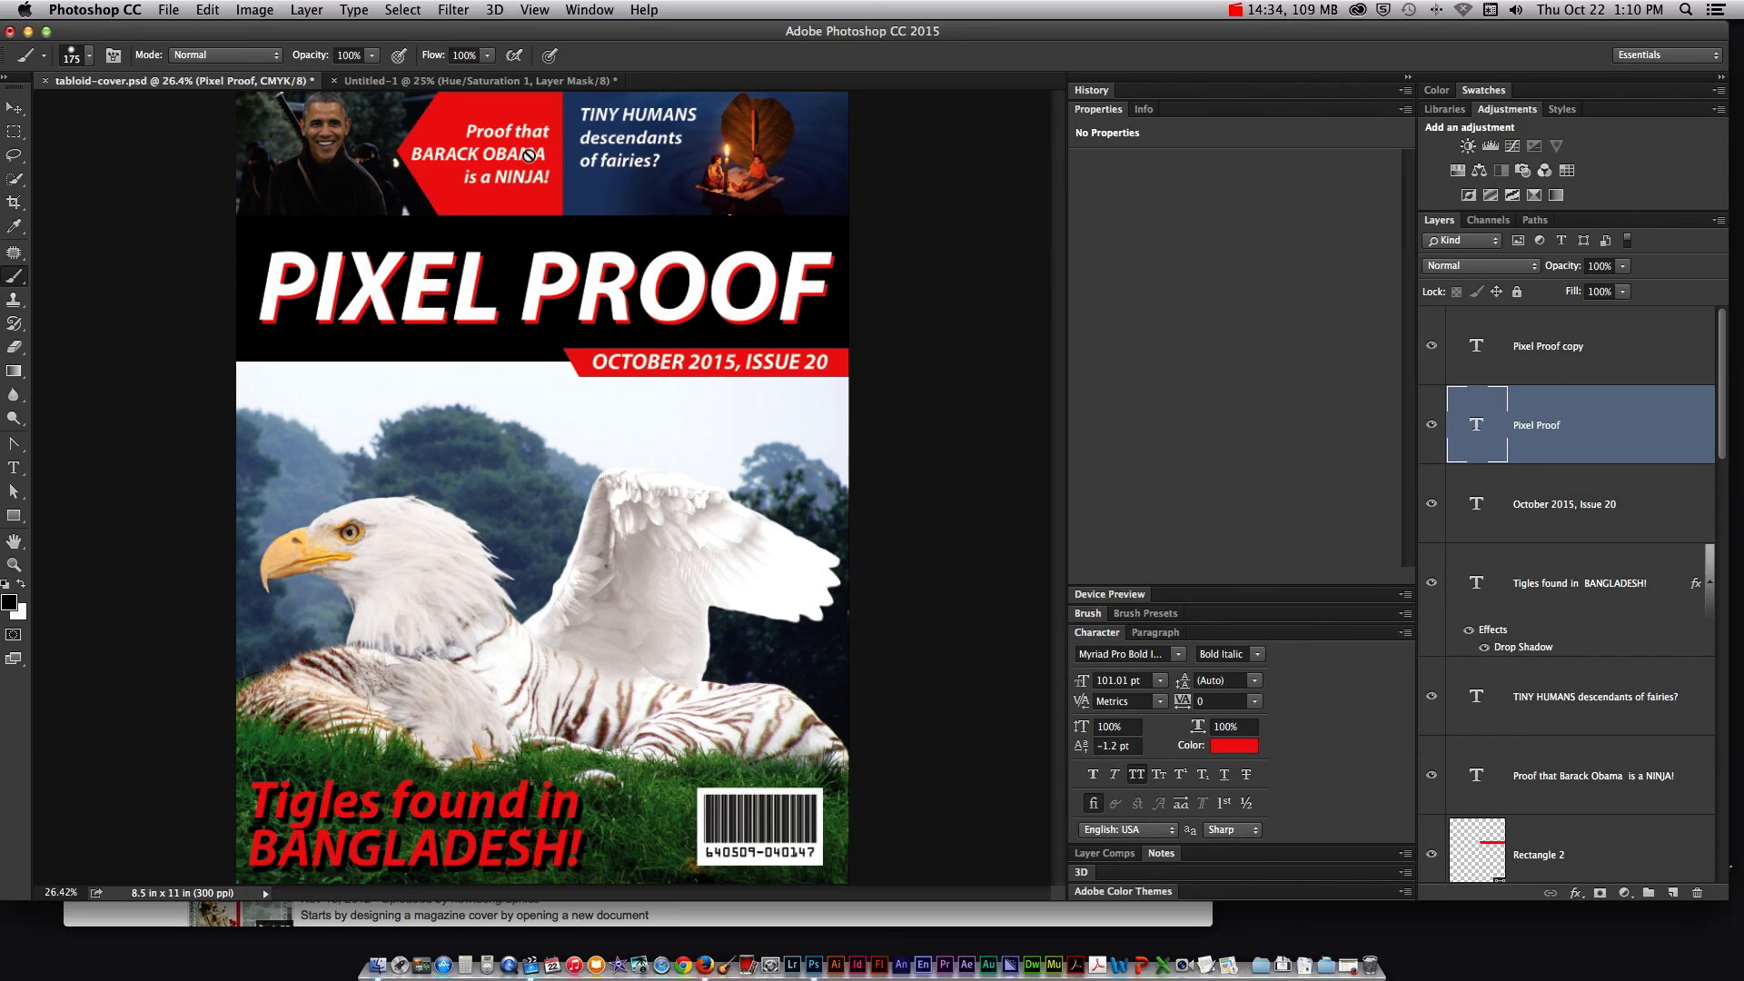
pyautogui.moveTo(372, 812)
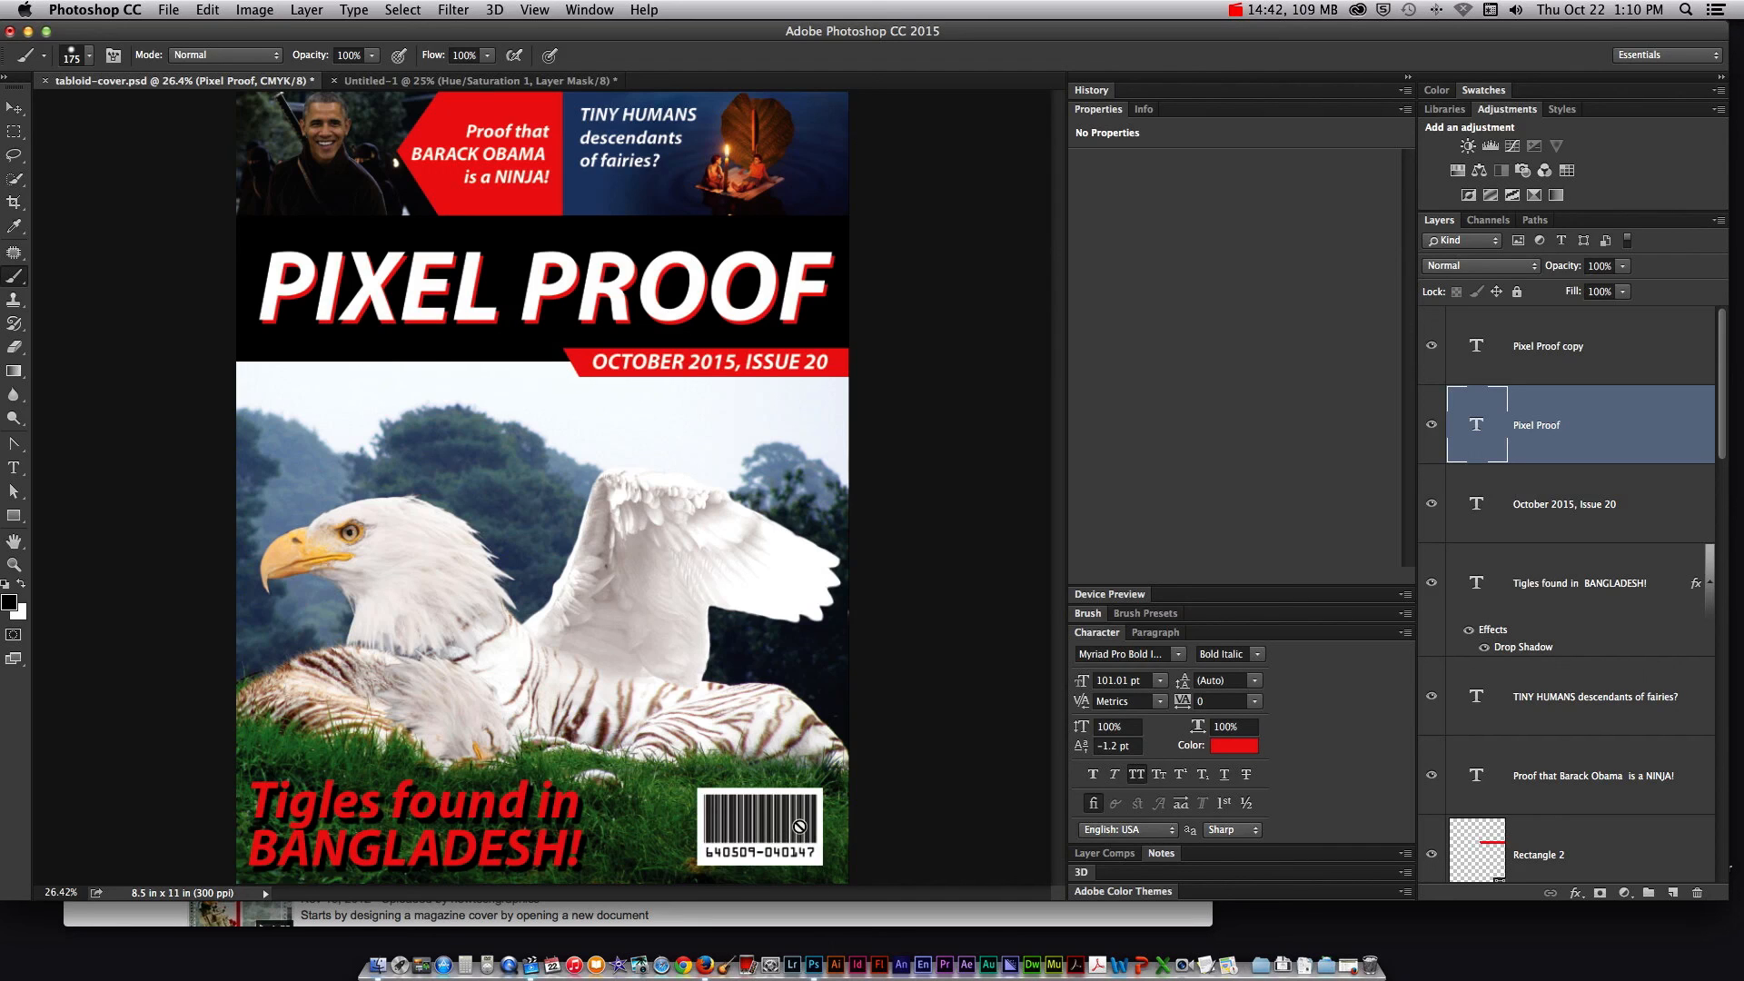
pyautogui.moveTo(718, 860)
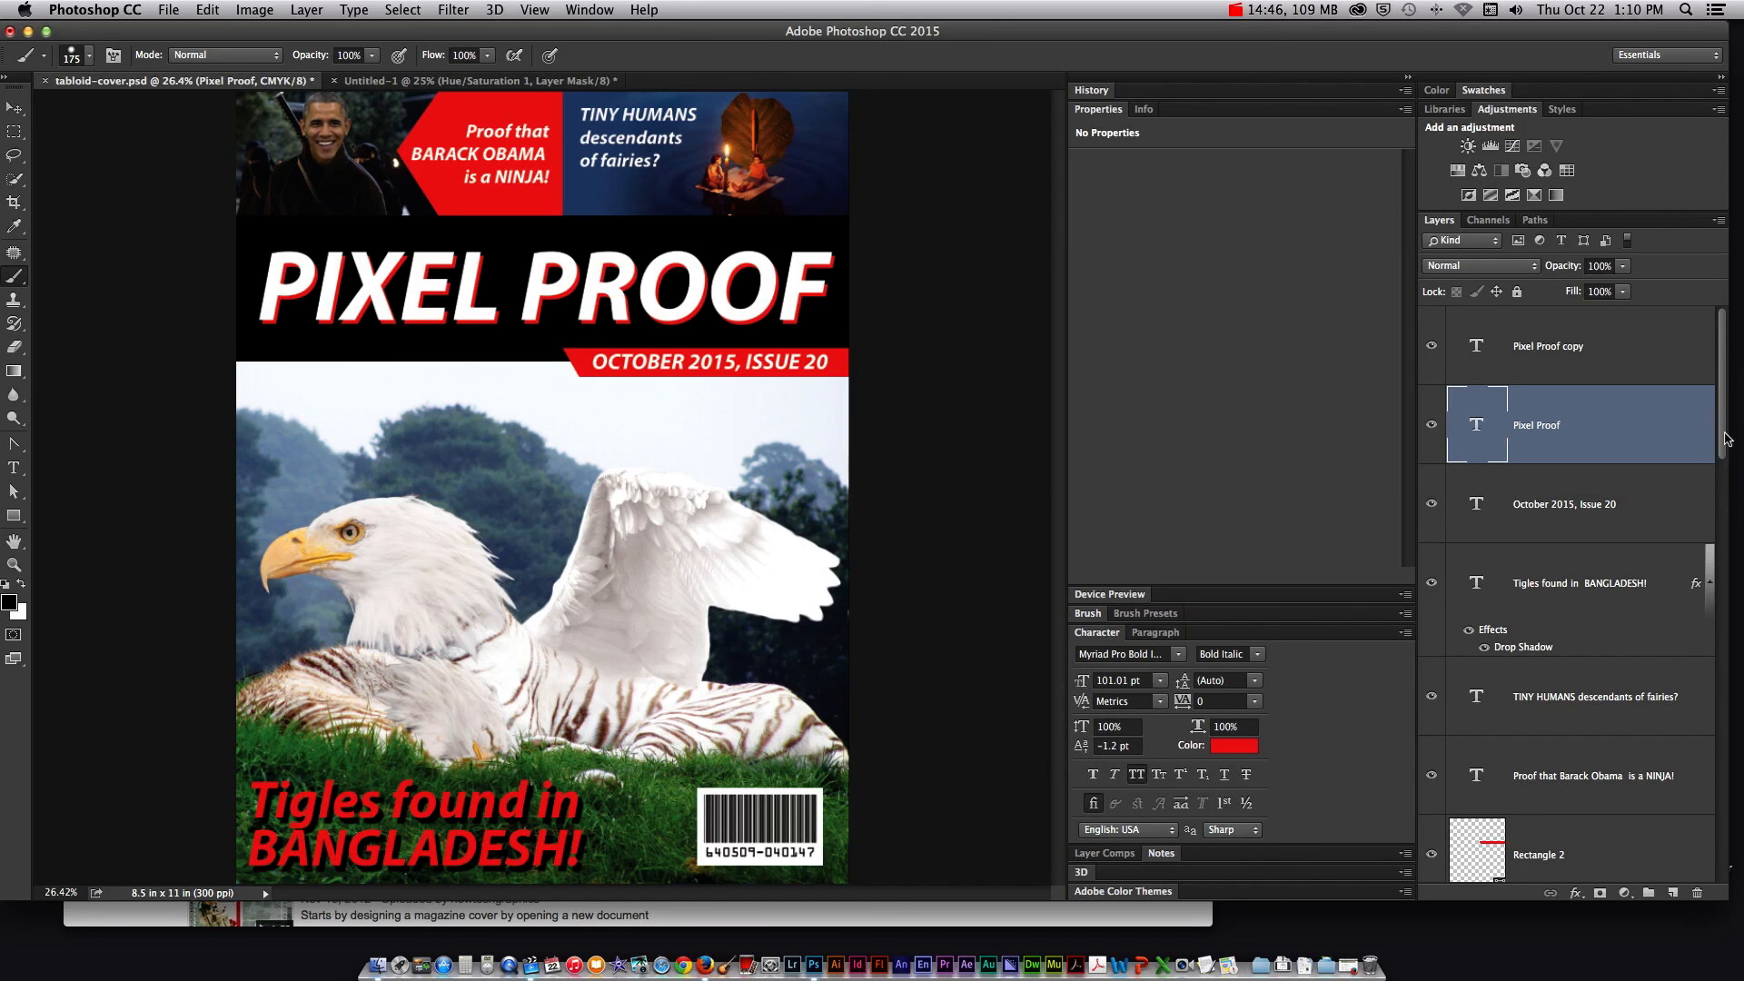
# Turn on the Hue/Saturation 1 layer so the photos go grey and headlines stay red
pyautogui.scroll(-3)
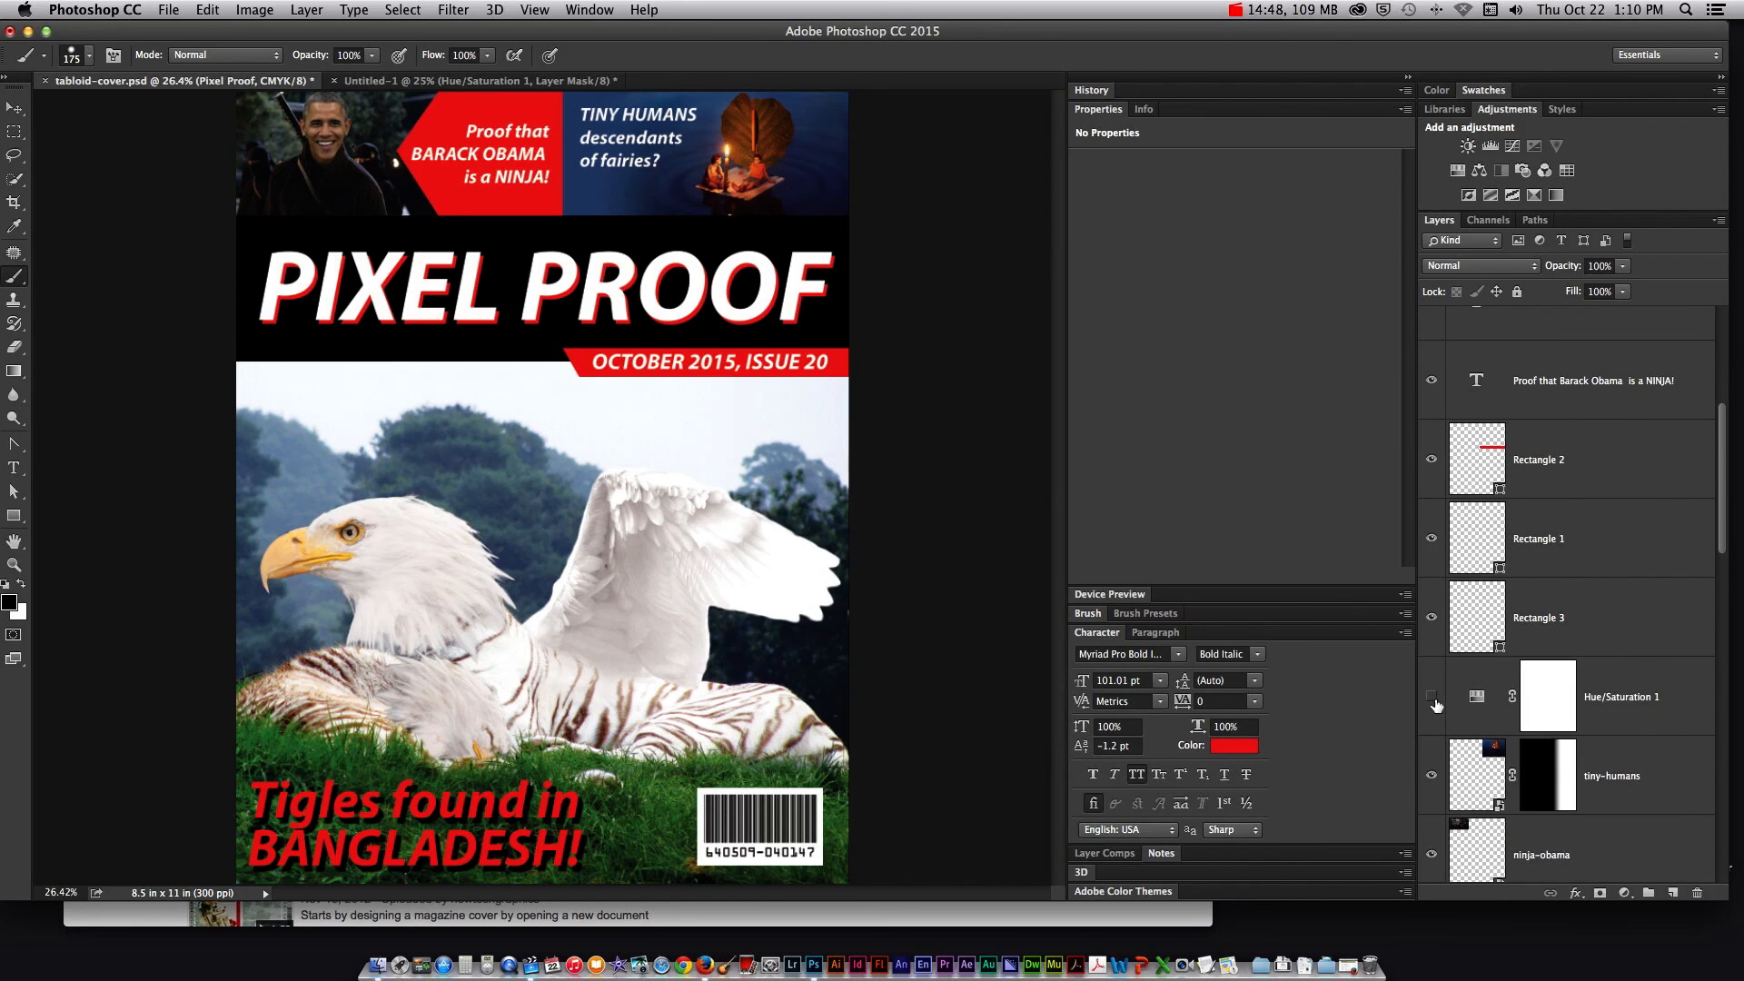
pyautogui.click(1432, 697)
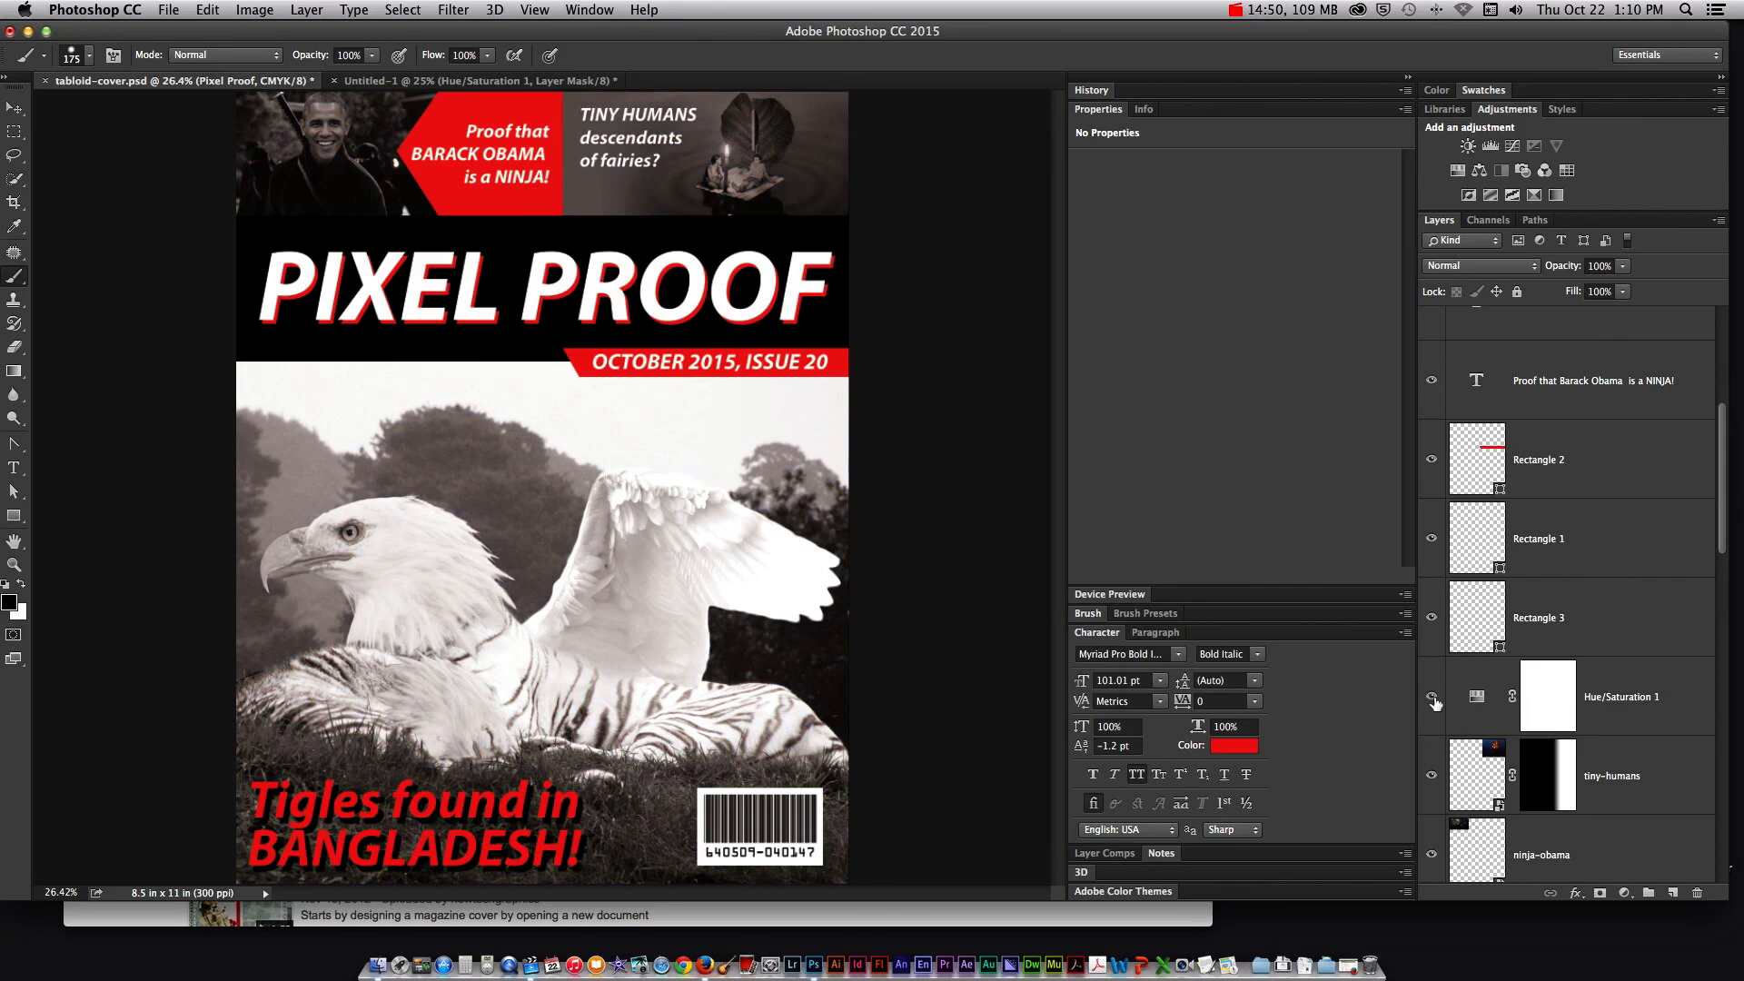
pyautogui.moveTo(1432, 699)
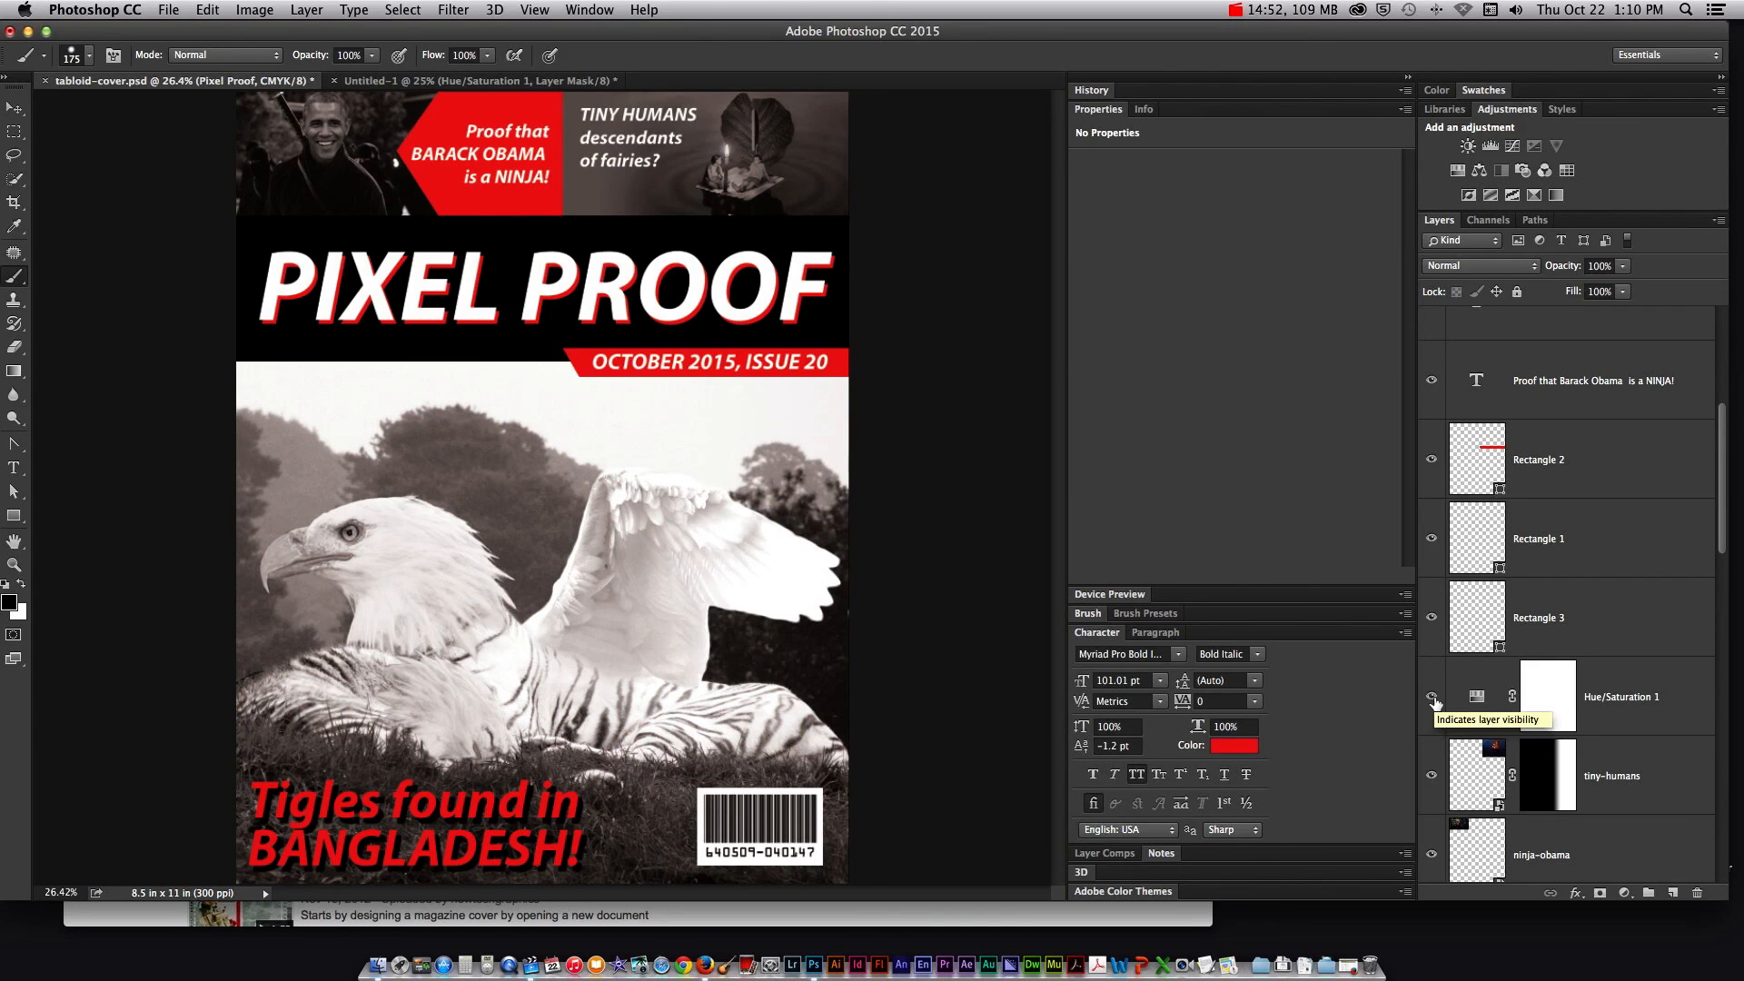